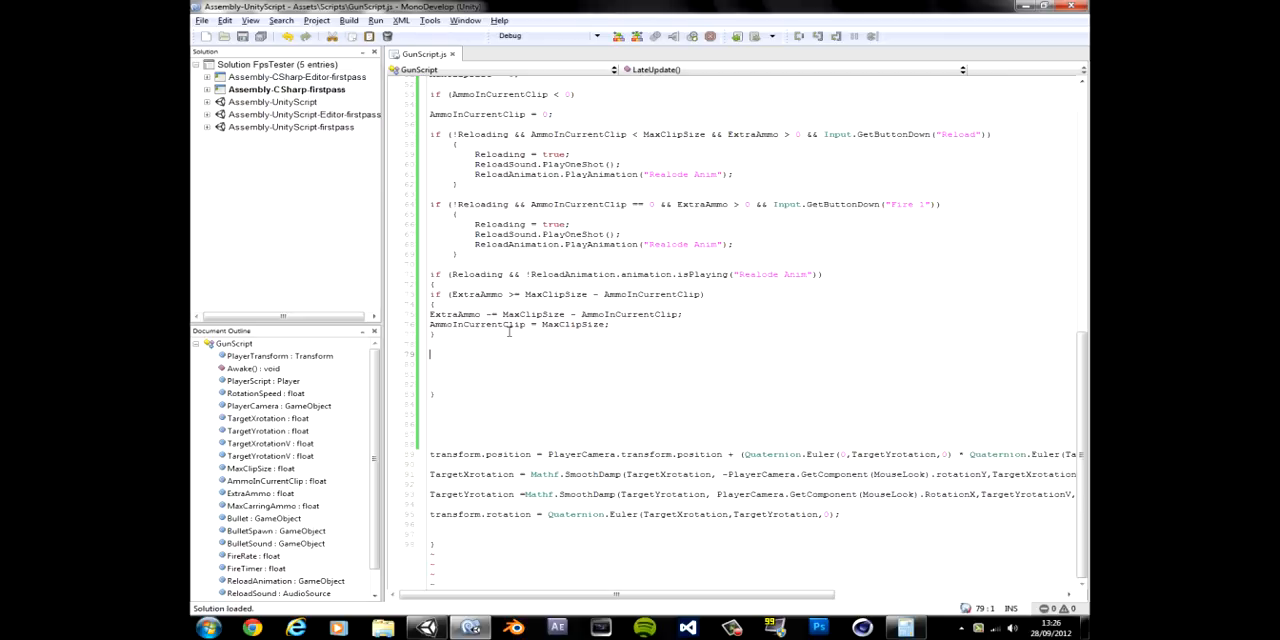
mouse_move(506, 336)
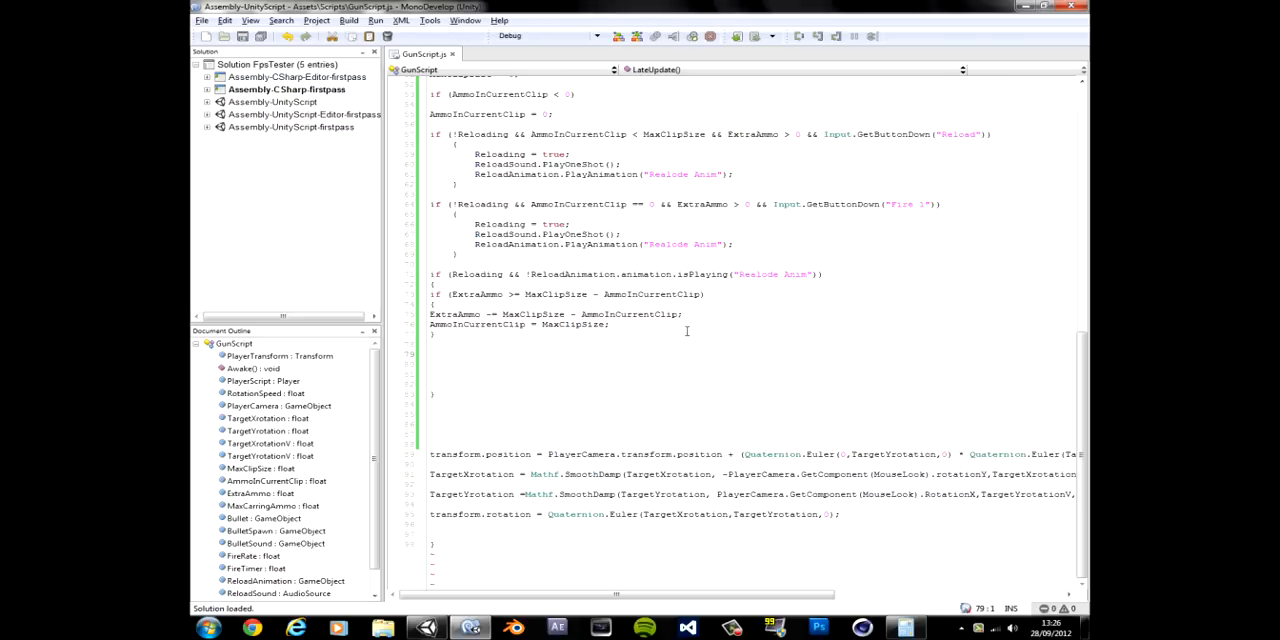
- Write an if condition comparing AmmoInCurrentClip with MaxClipSize, copying both names from the line above
drag(428, 314, 608, 324)
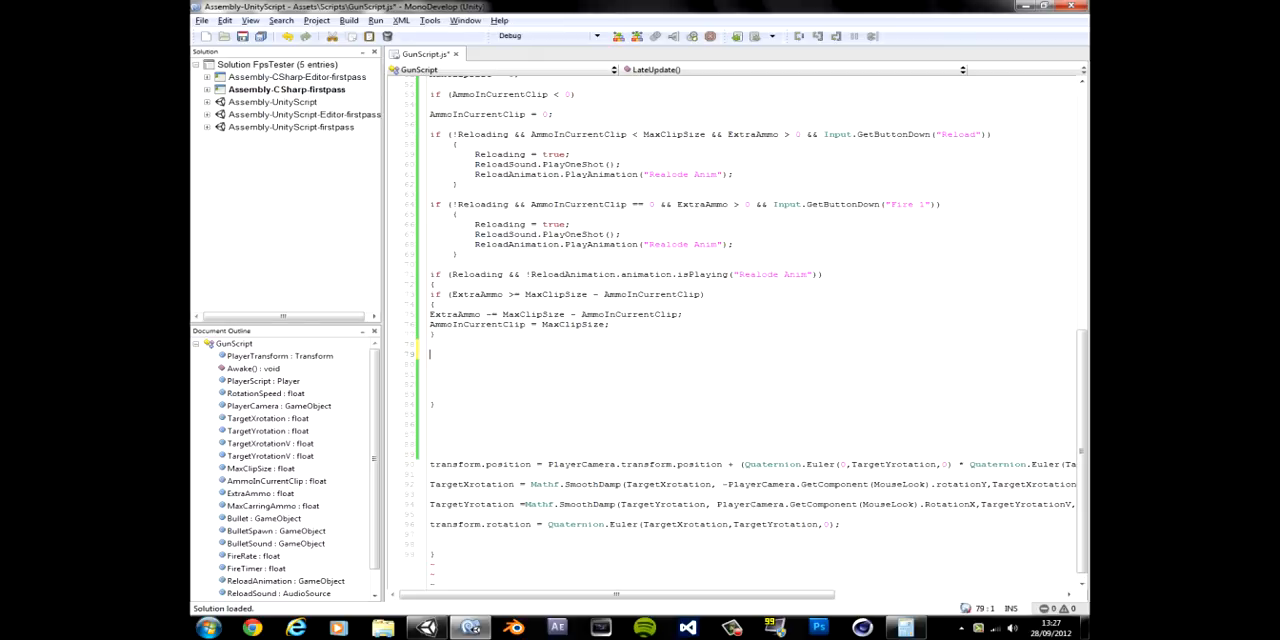
text(if ()
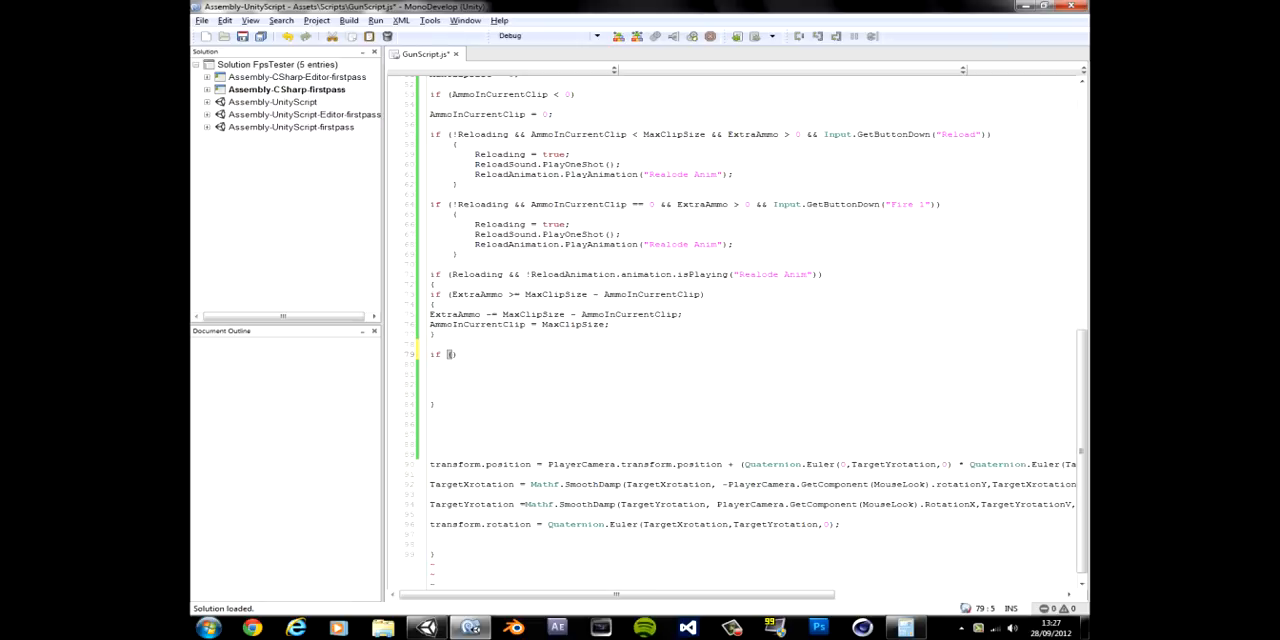
double_click(530, 294)
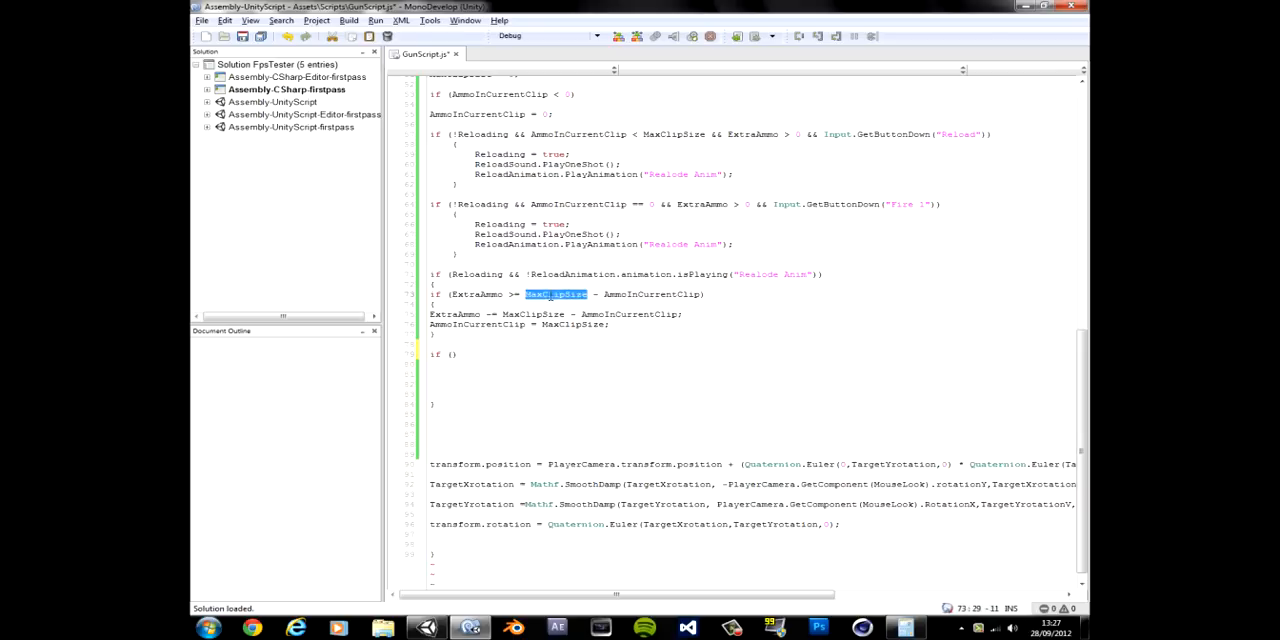
text(MaxClipSize)
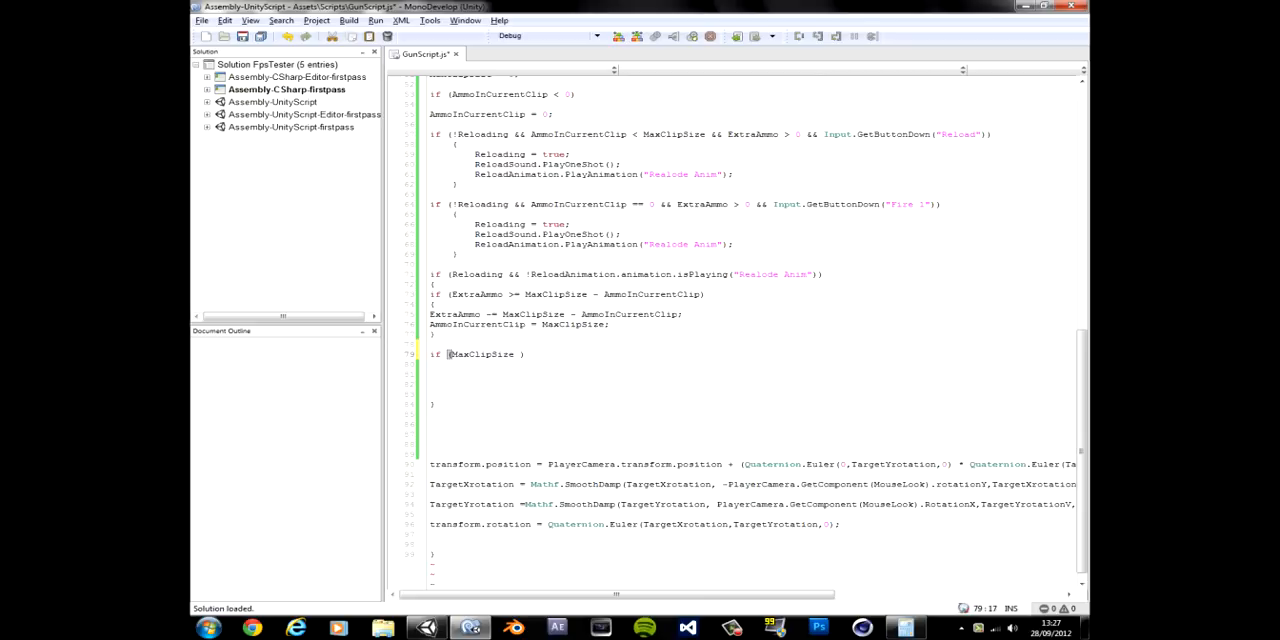
text(<)
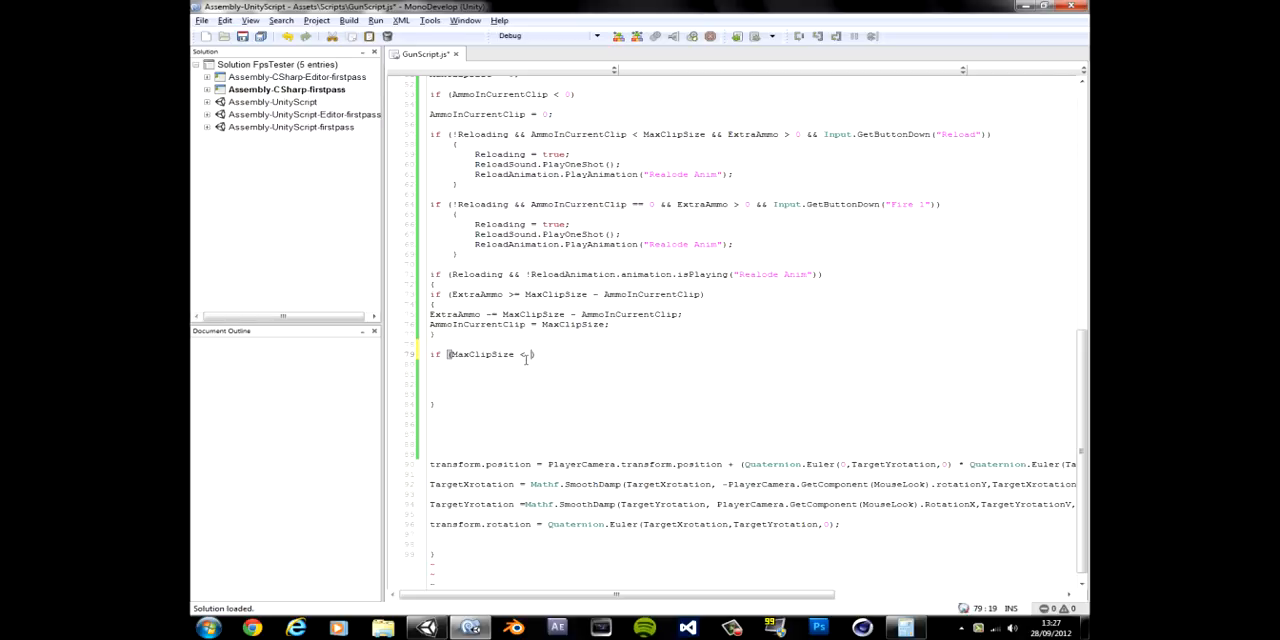
double_click(652, 292)
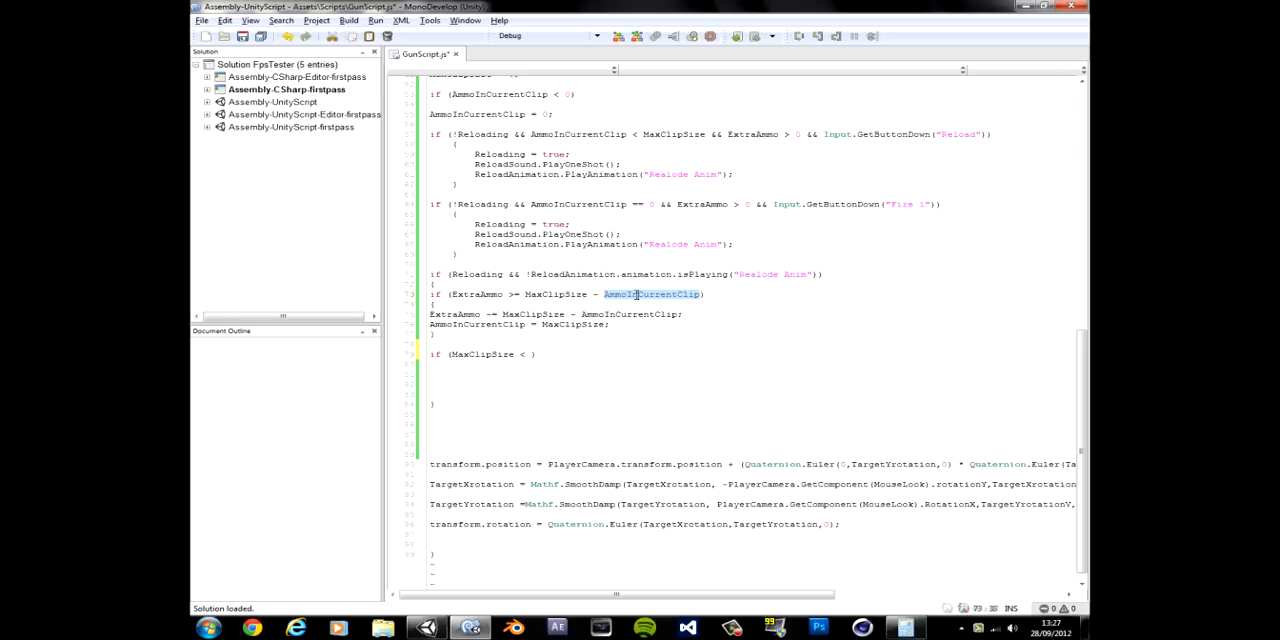
text(AmmoInCurrentClip)
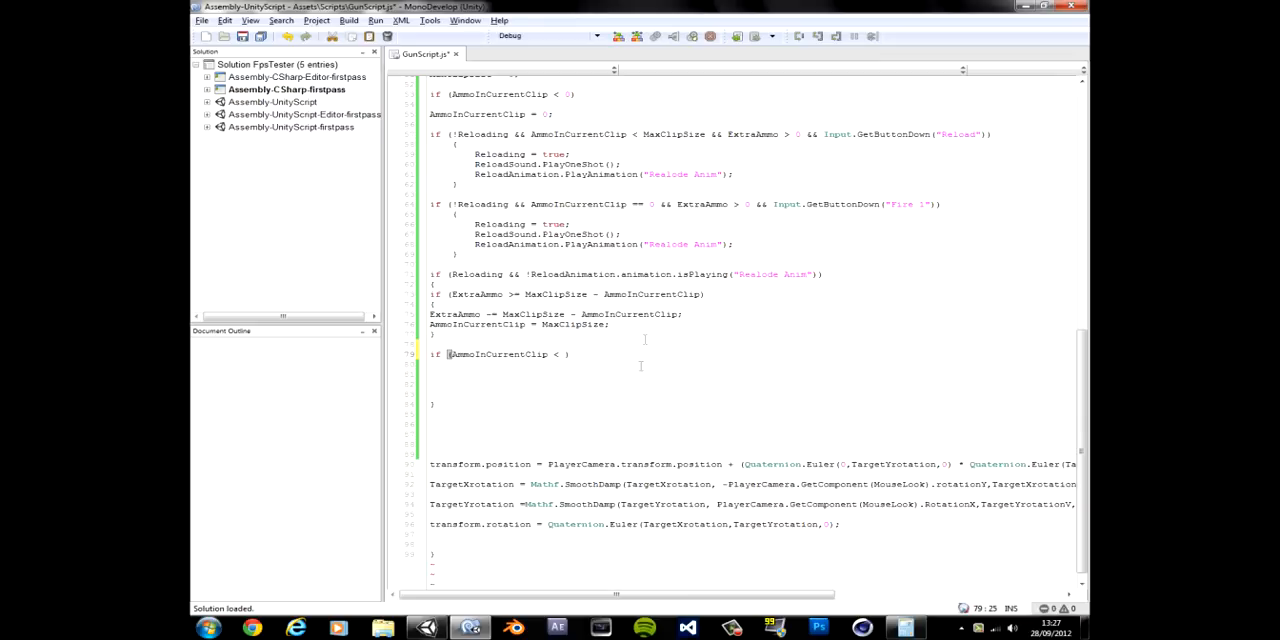
mouse_move(600, 396)
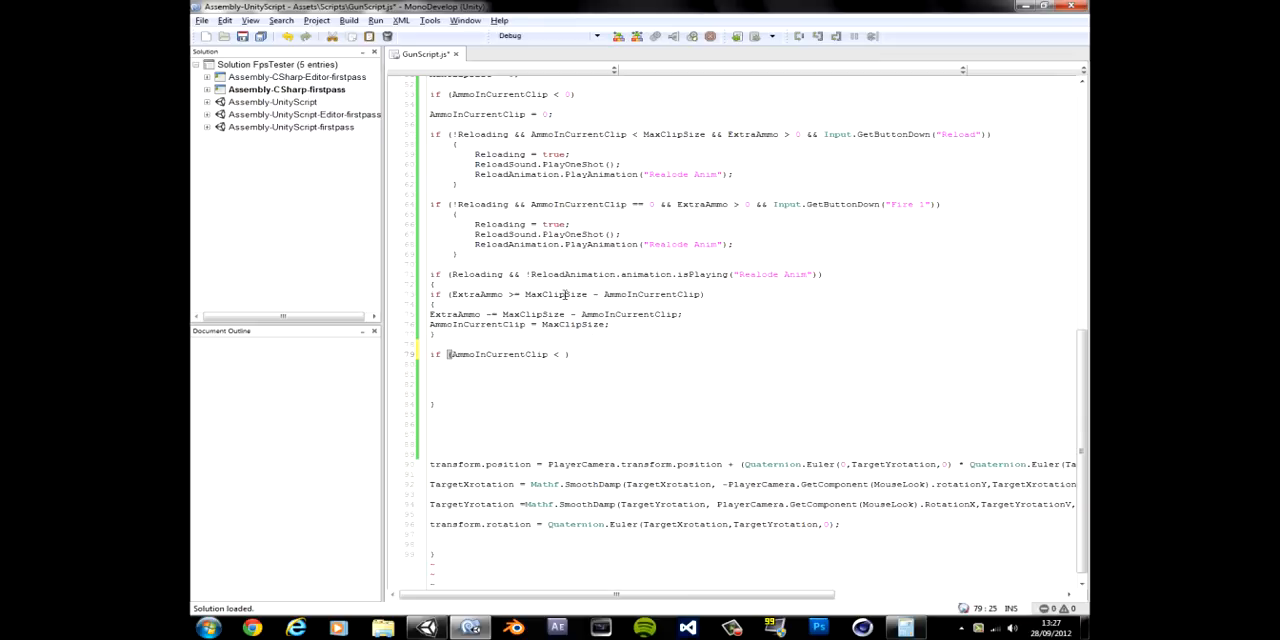
text(MaxClipSize)
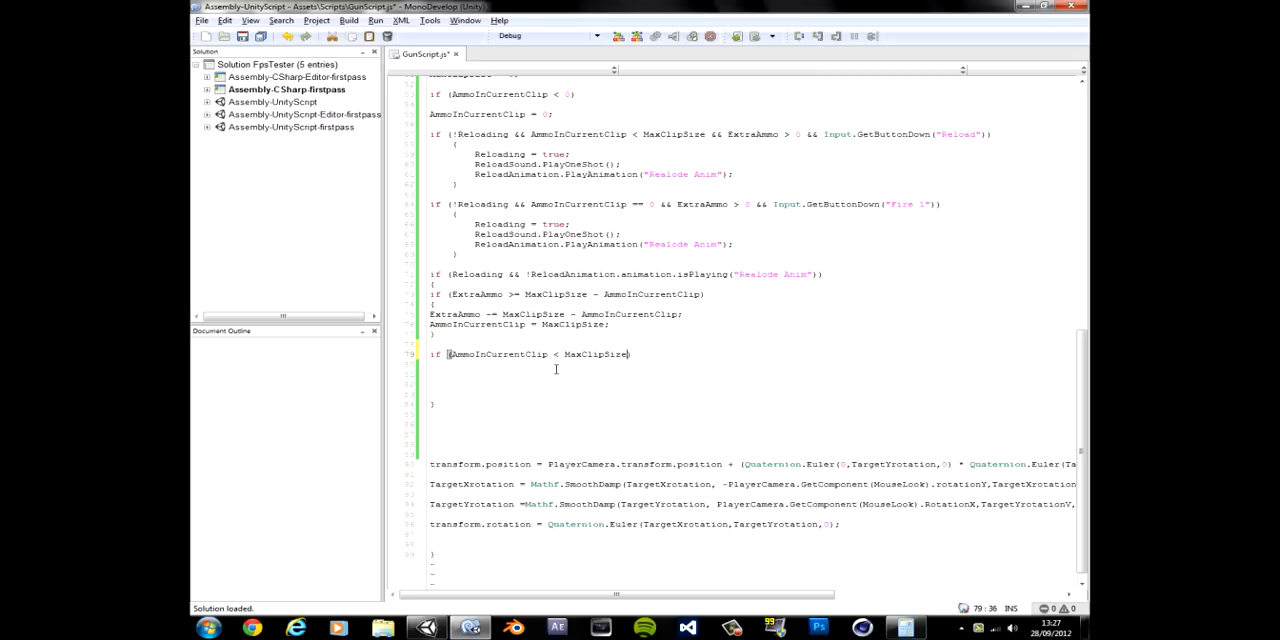
mouse_move(520, 358)
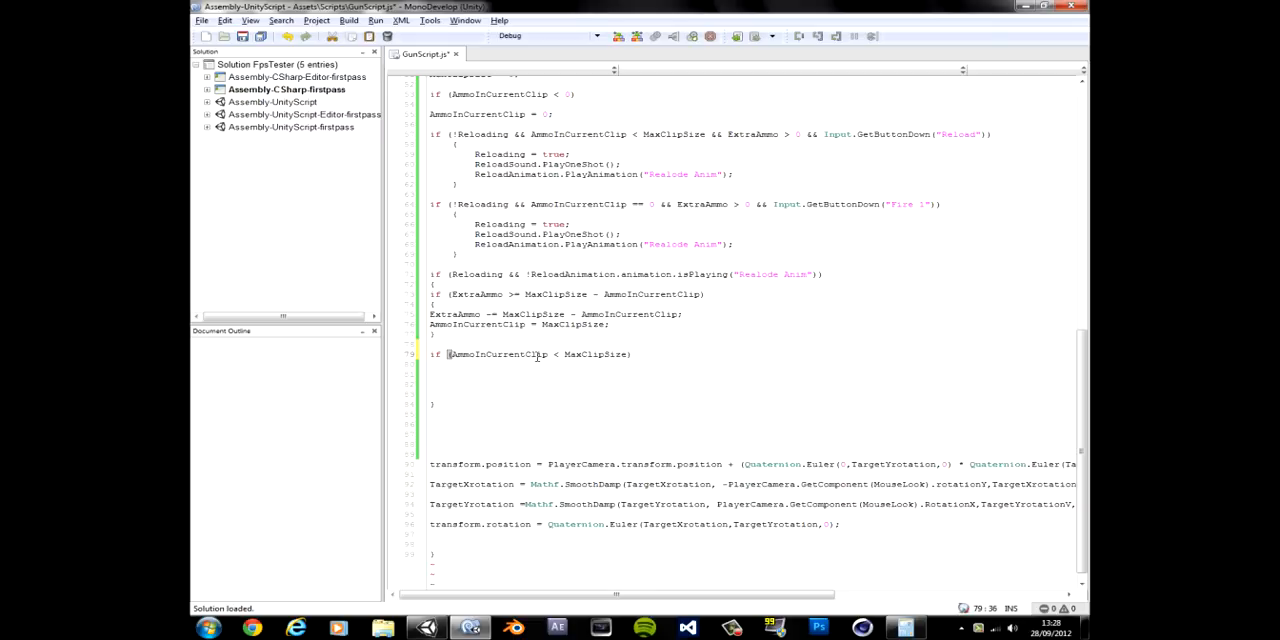
mouse_move(522, 340)
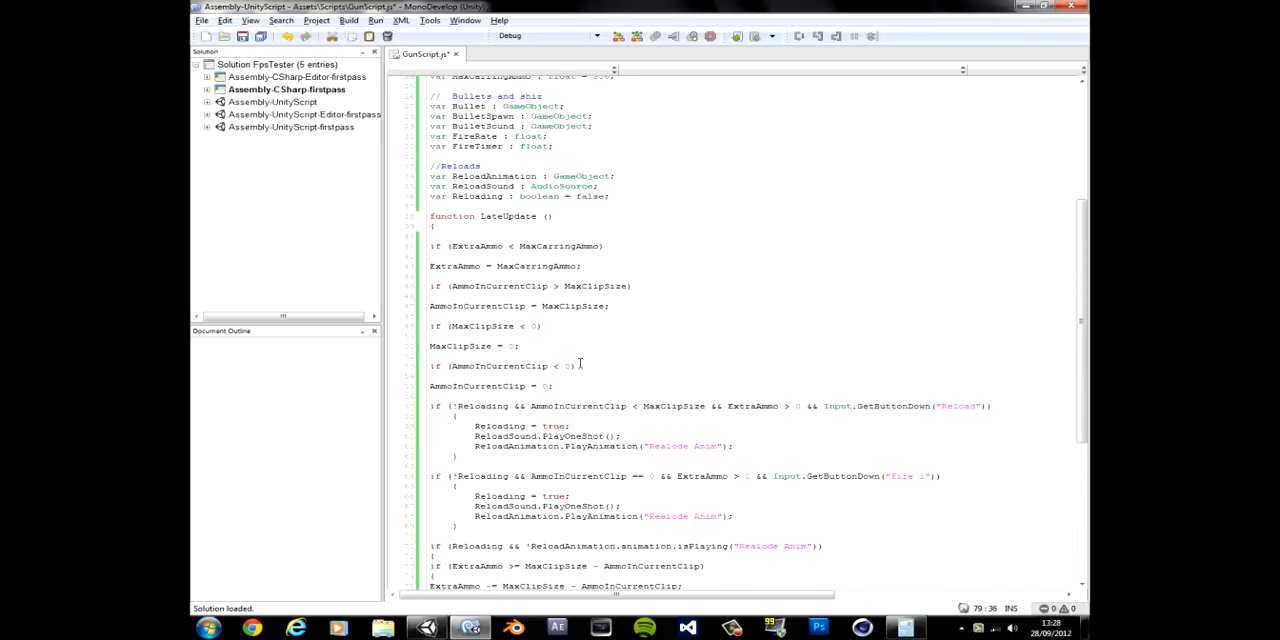
scroll(up, 3)
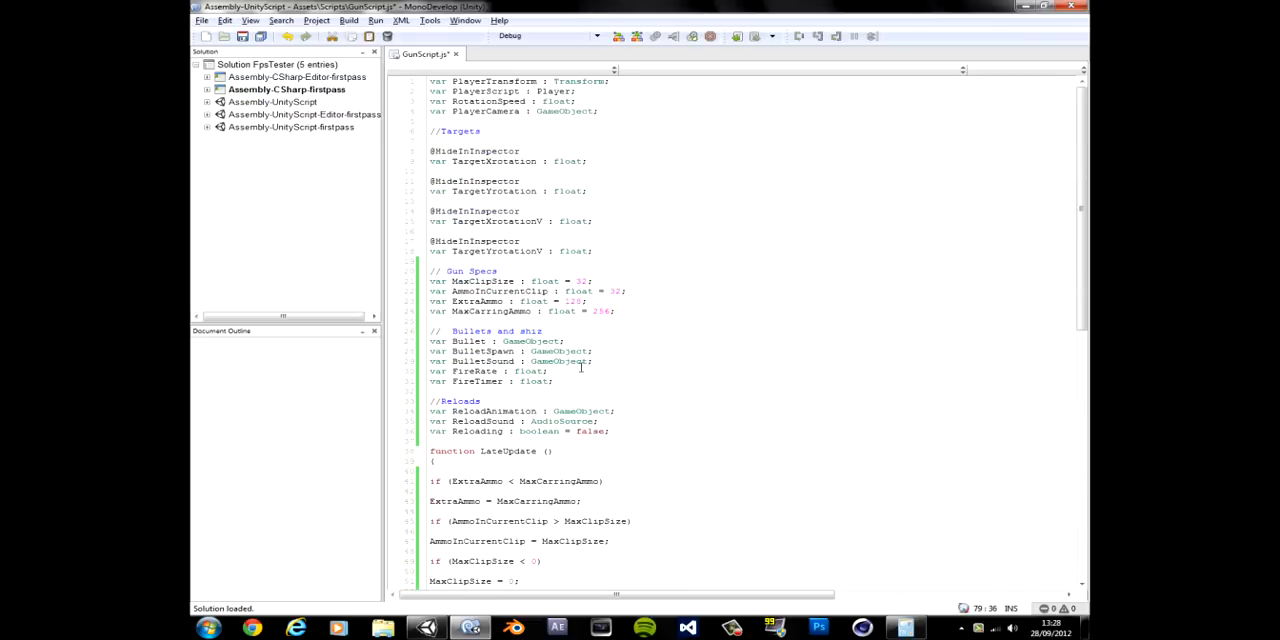
scroll(down, 3)
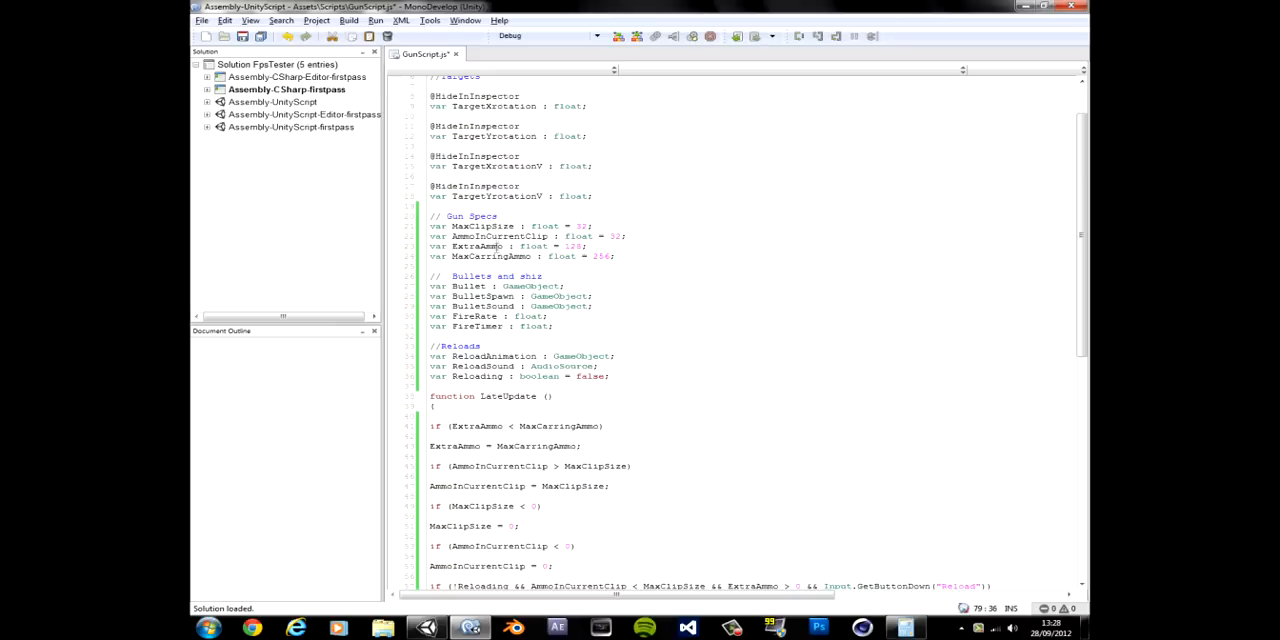
double_click(480, 246)
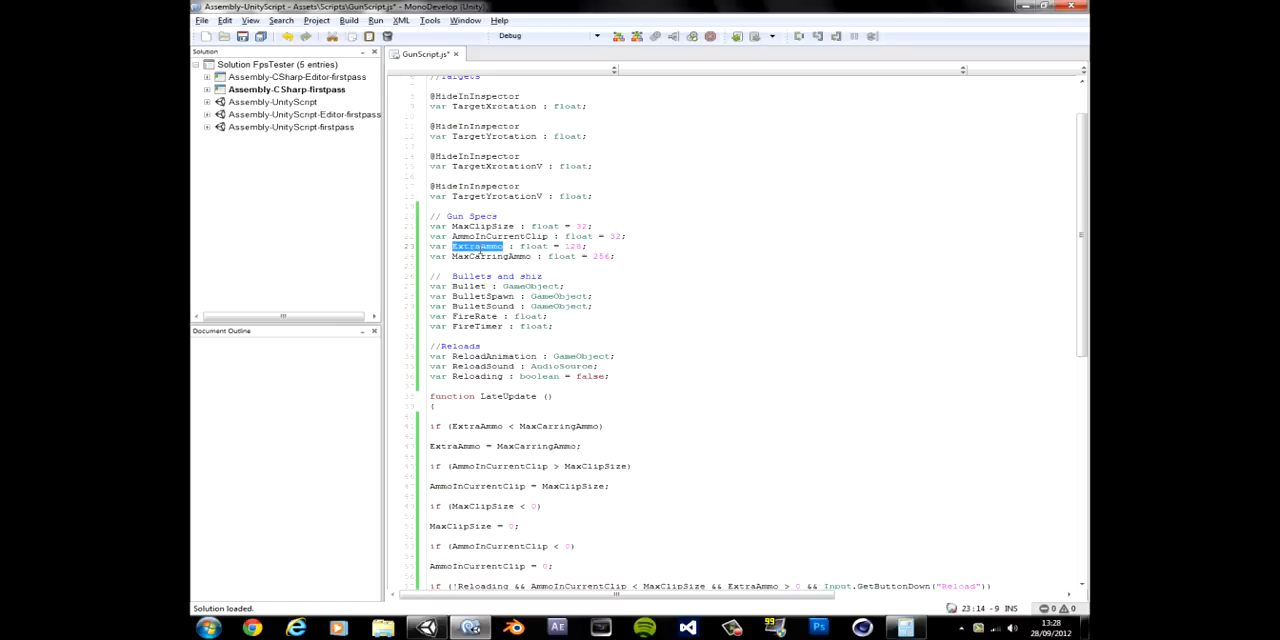
scroll(down, 3)
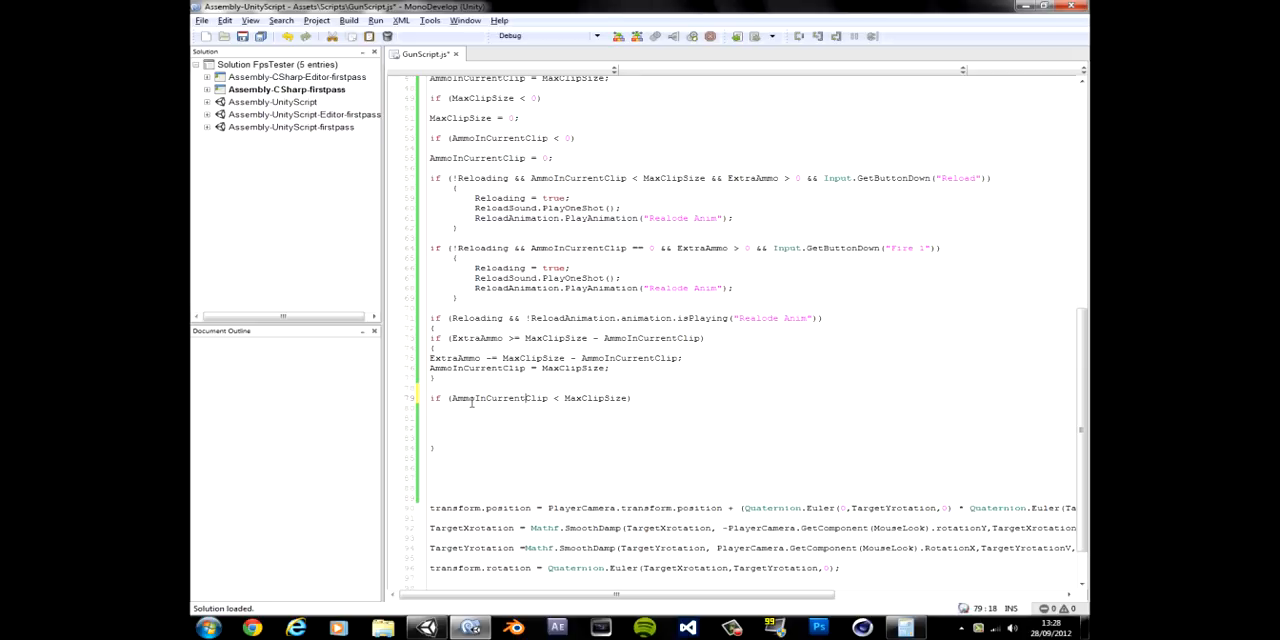
- Make the condition 'ExtraAmmo < MaxClipSize - AmmoInCurrentClip' and begin 'AmmoInCurrentClip +=' inside its braces
text(ExtraAmmo)
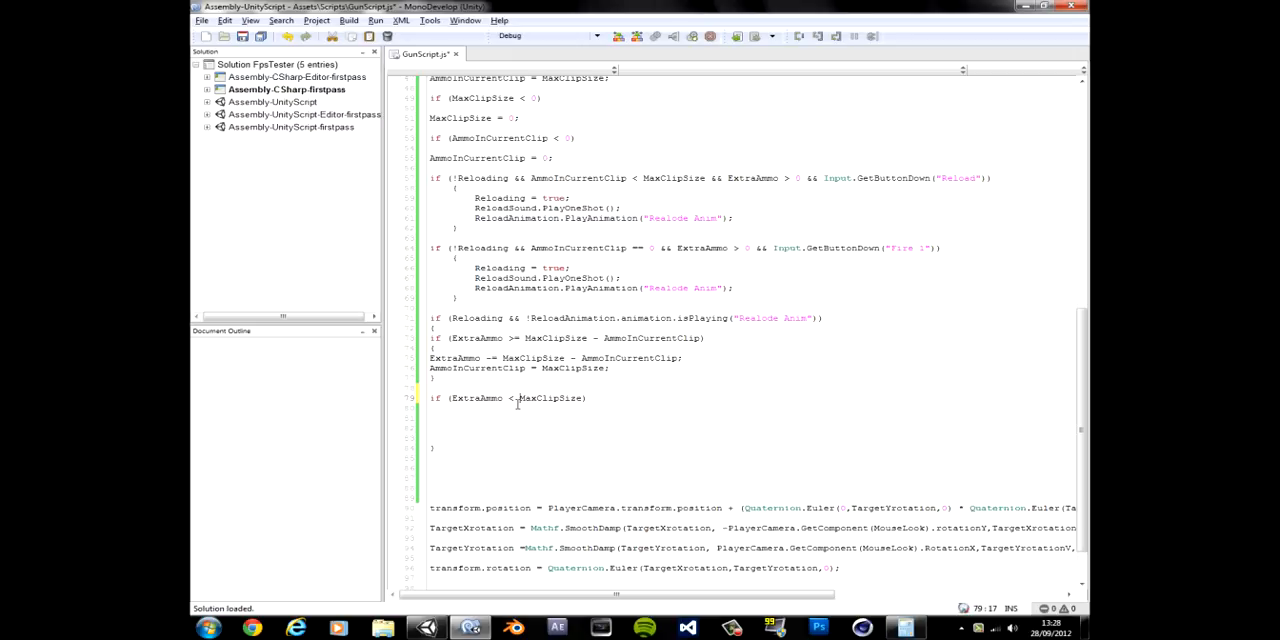
mouse_move(602, 322)
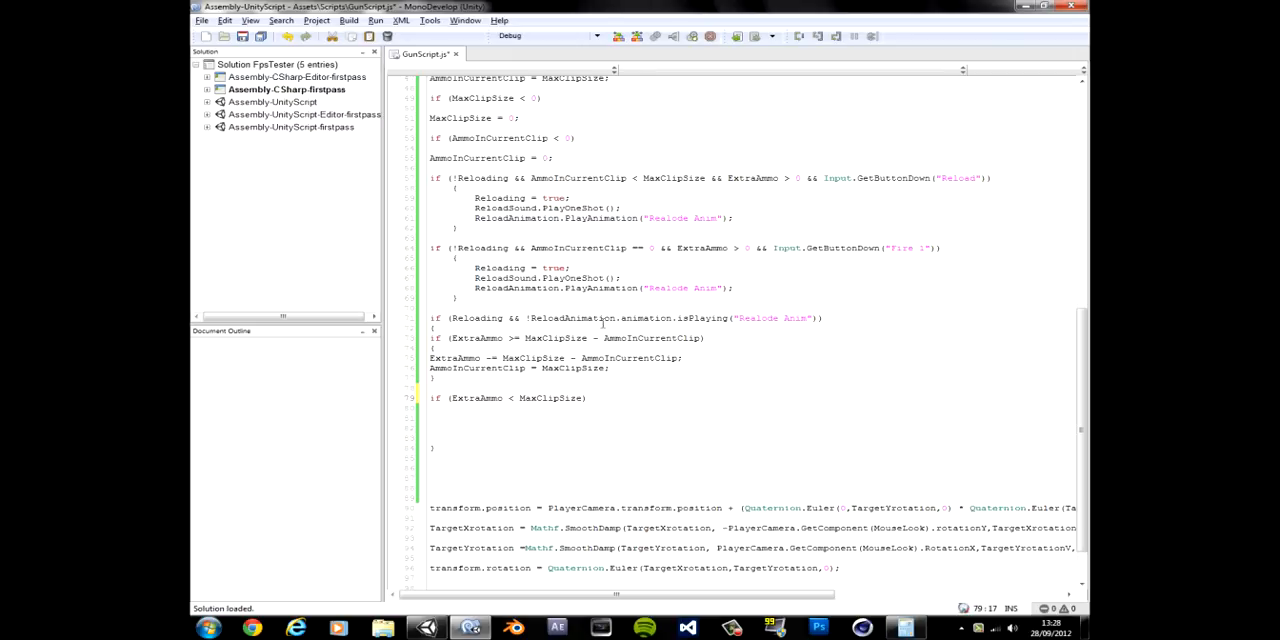
drag(524, 338, 704, 338)
text( - AmmoInCurrentClip)
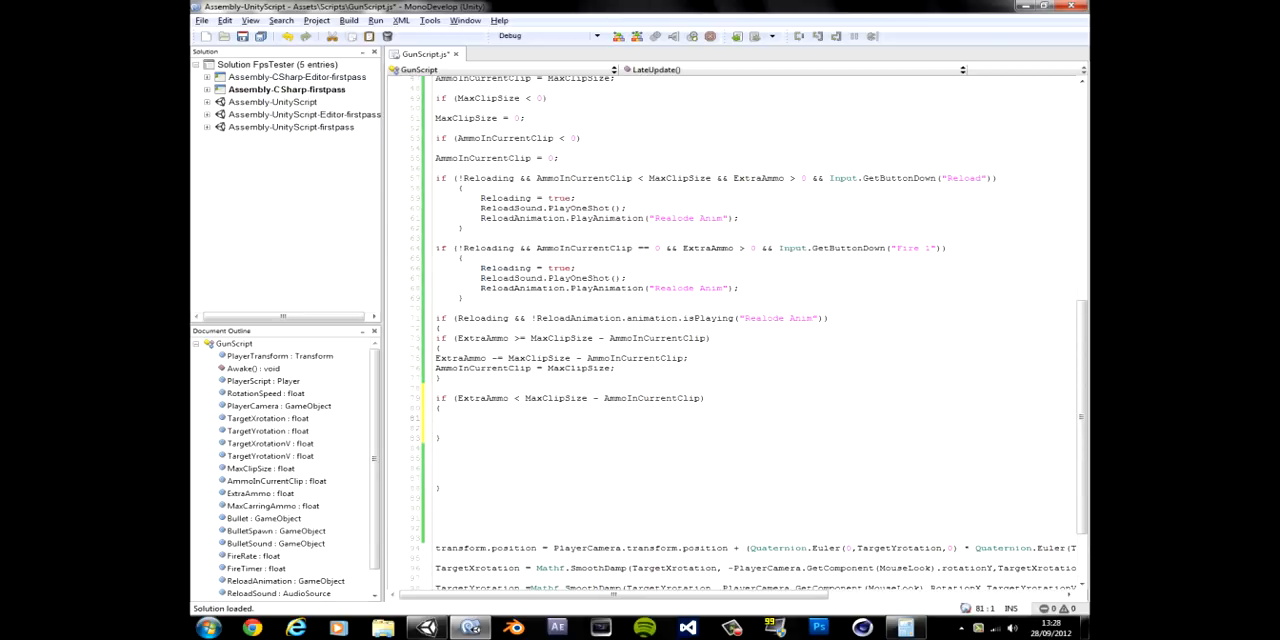
click(710, 398)
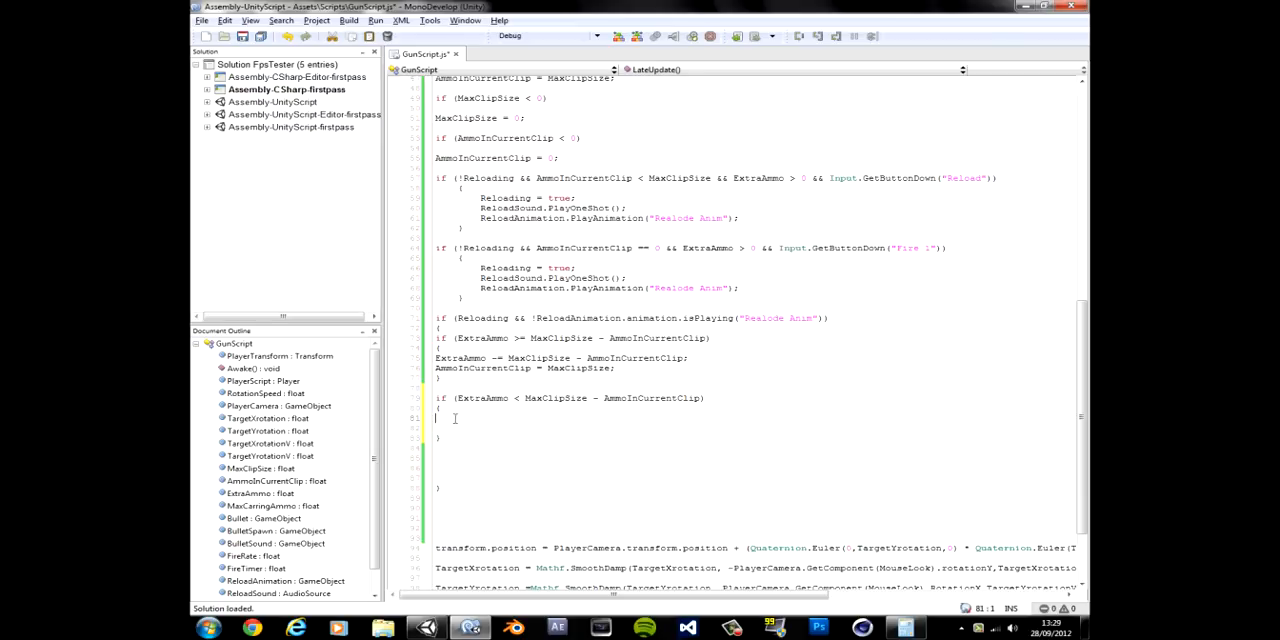
double_click(480, 398)
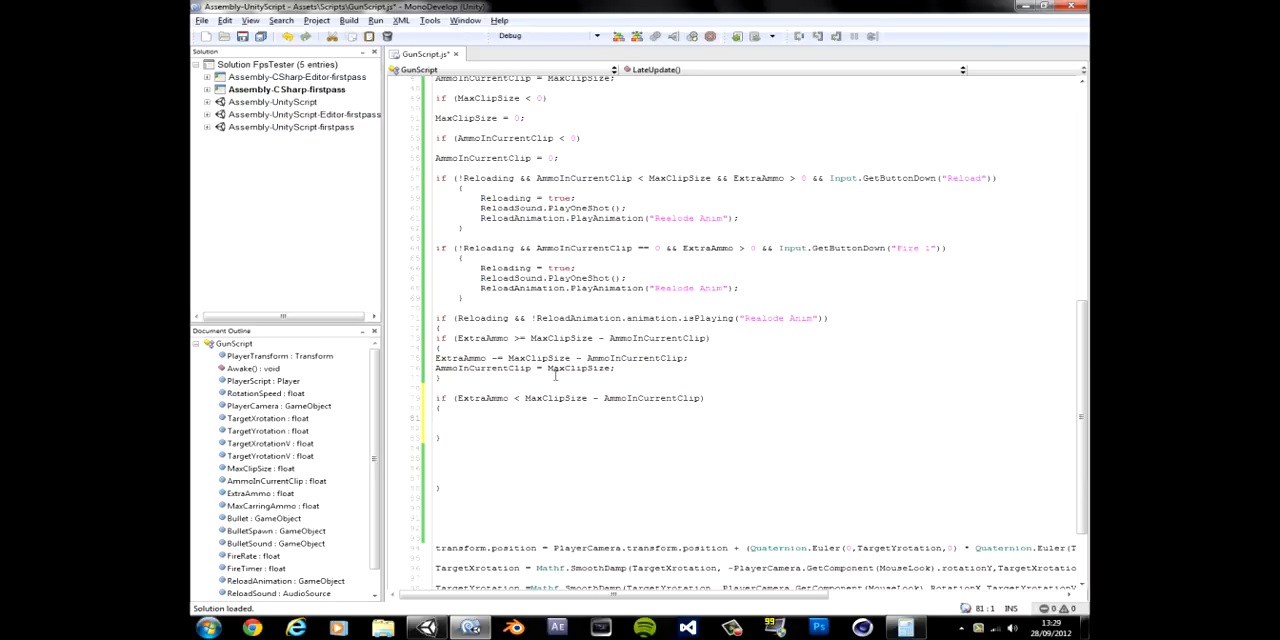
mouse_move(524, 380)
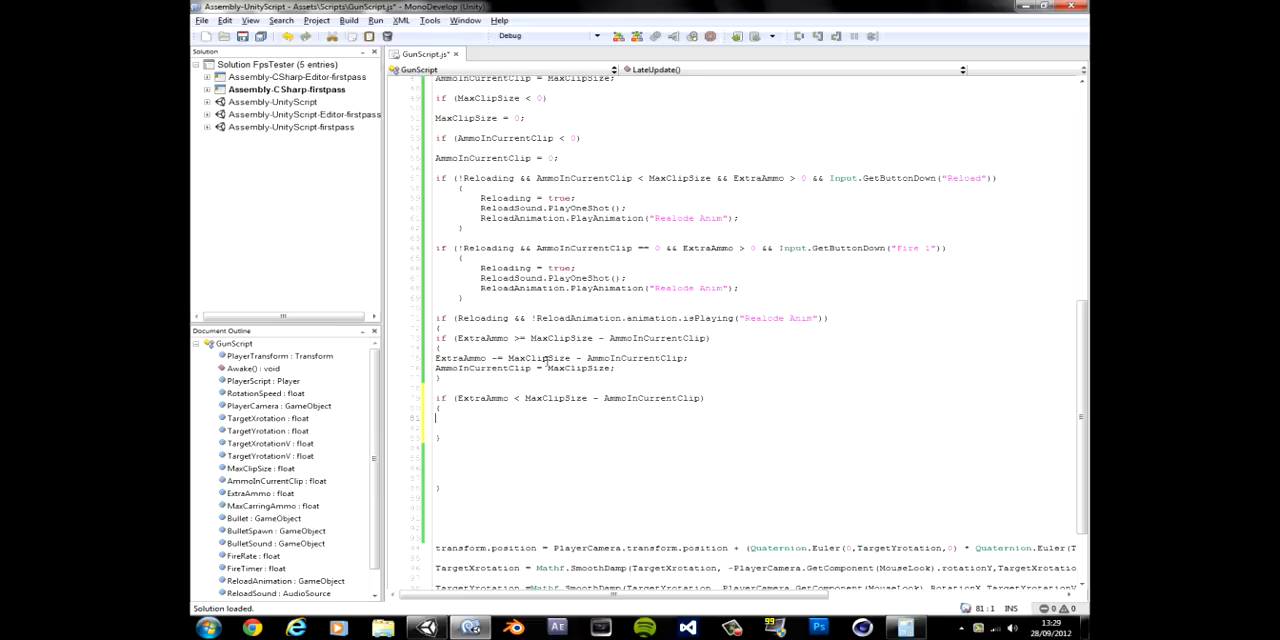
click(466, 424)
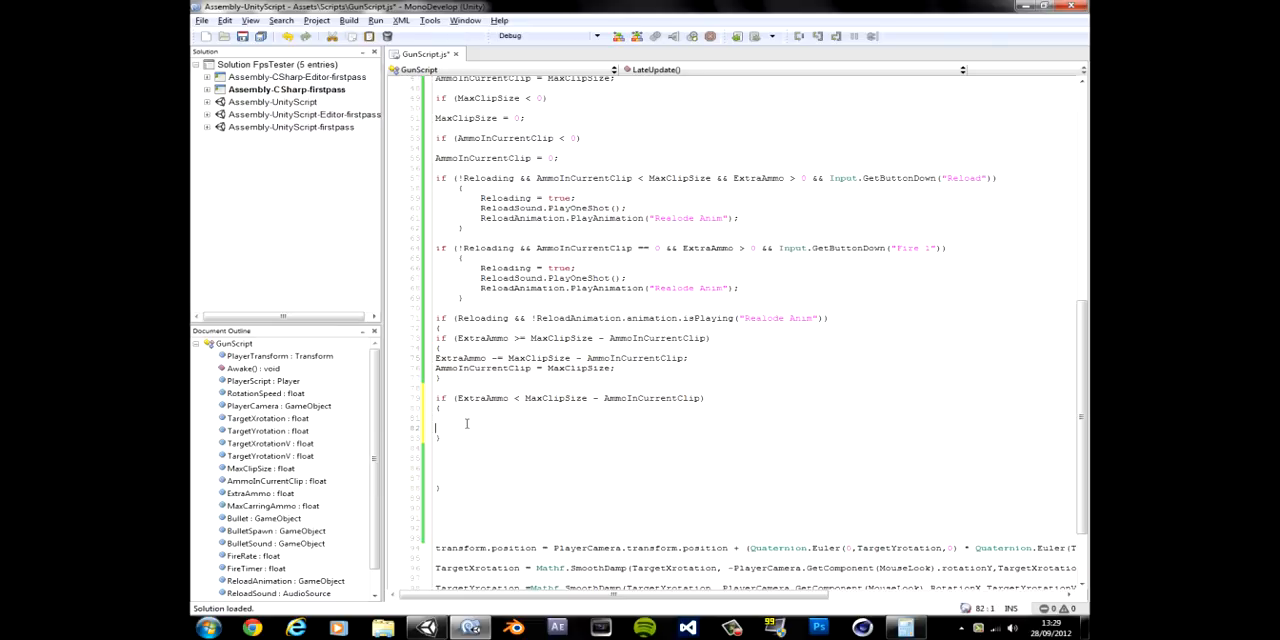
text(AmmoInCurrentClip +=)
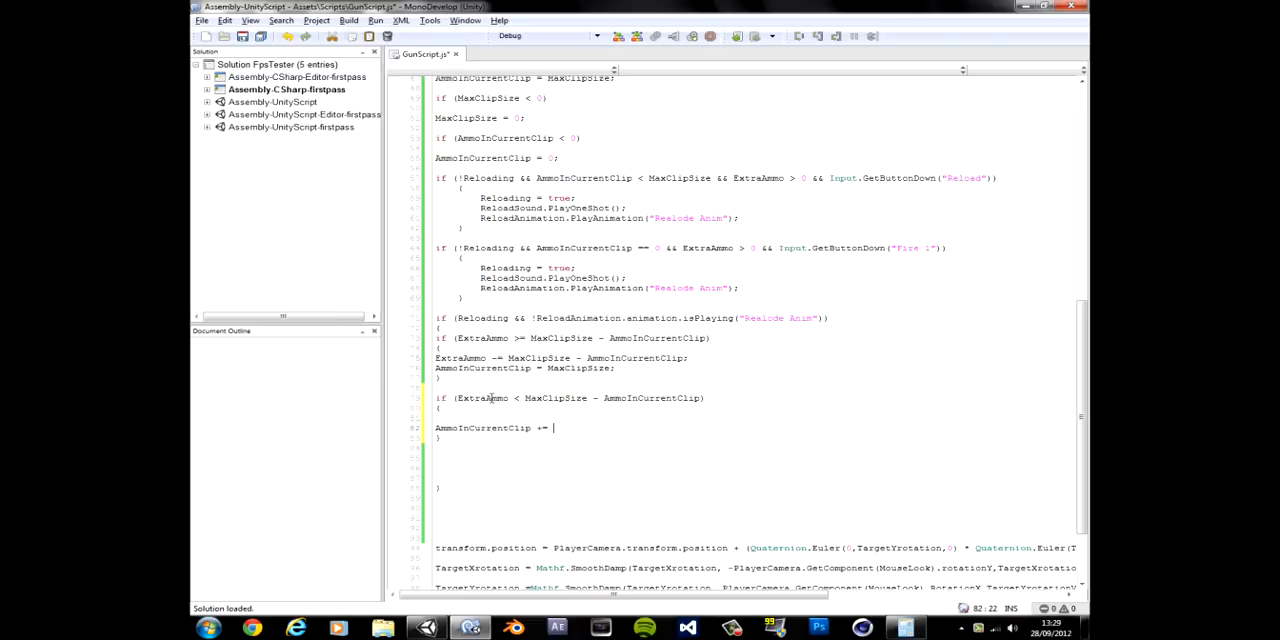
- Finish 'AmmoInCurrentClip += ExtraAmmo;' and add 'ExtraAmmo = 0;' below it
text(ExtraAmmo)
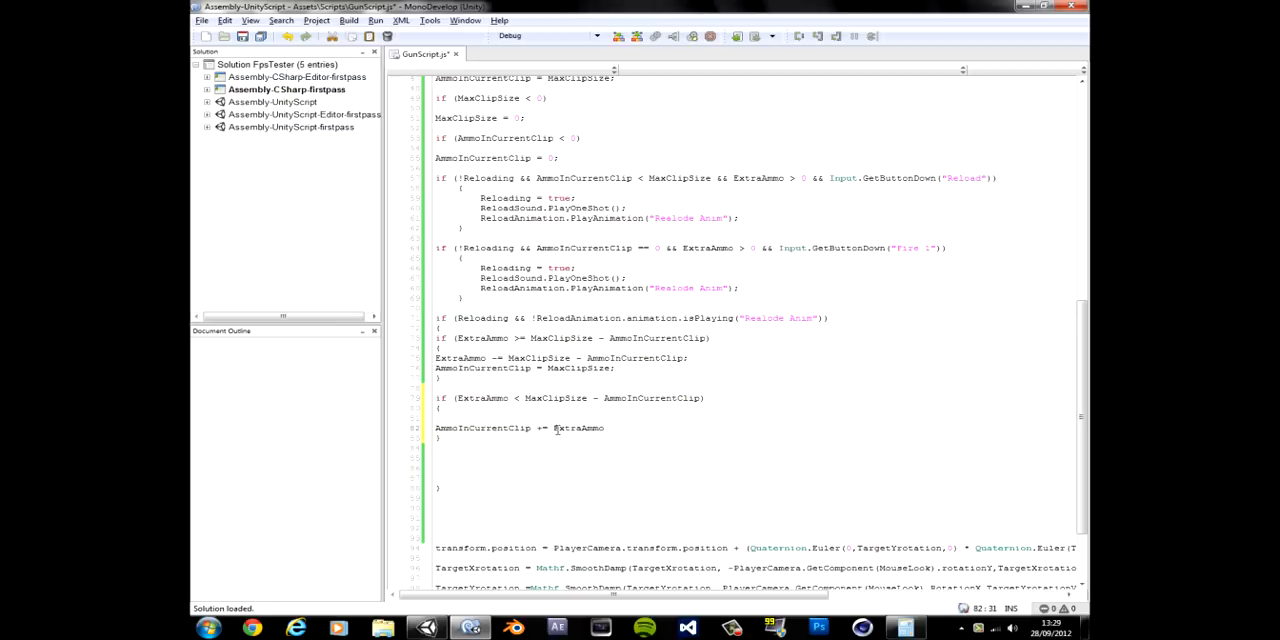
text(;)
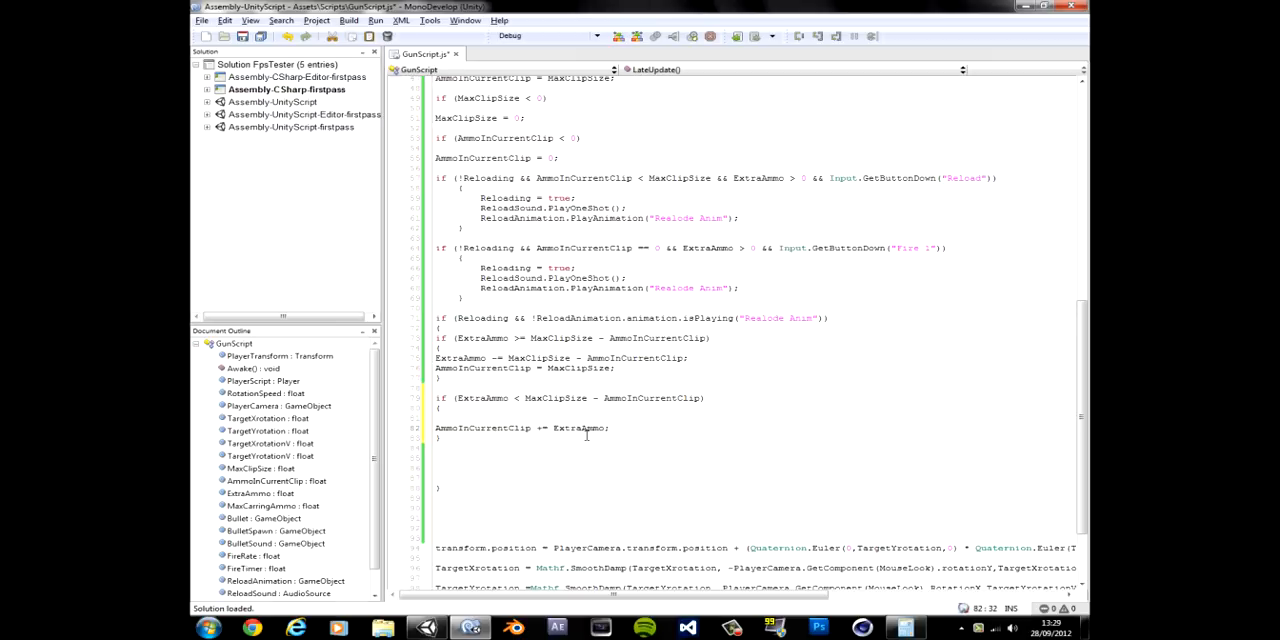
double_click(580, 428)
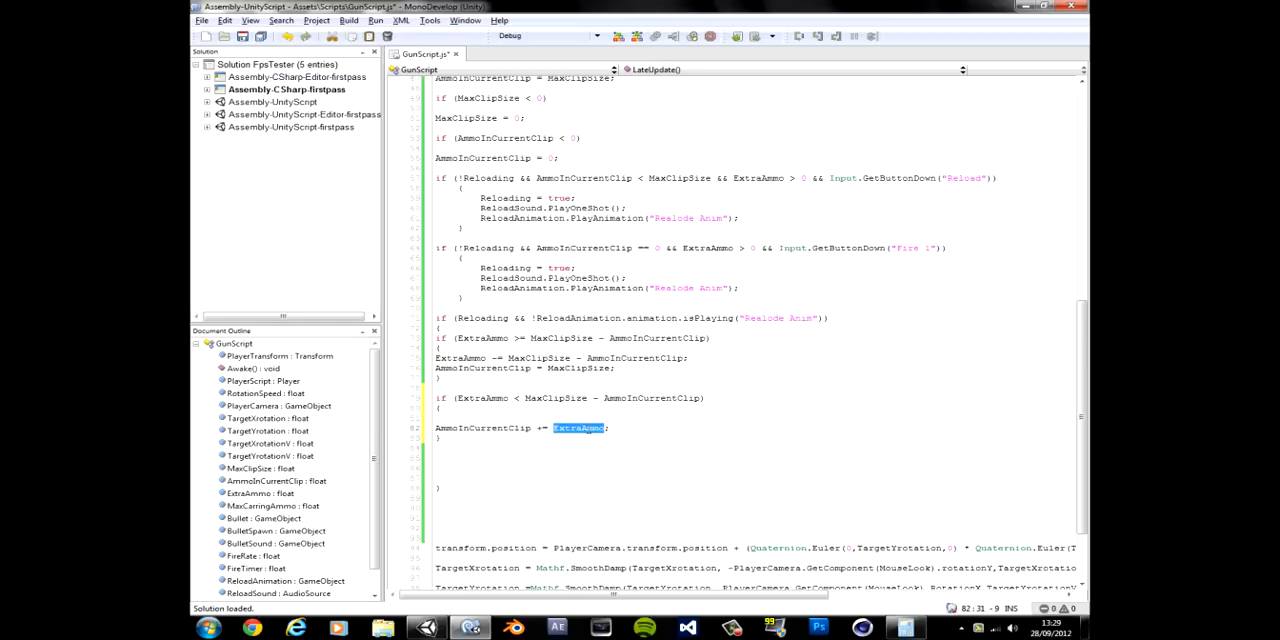
text(ExtraAmmo =)
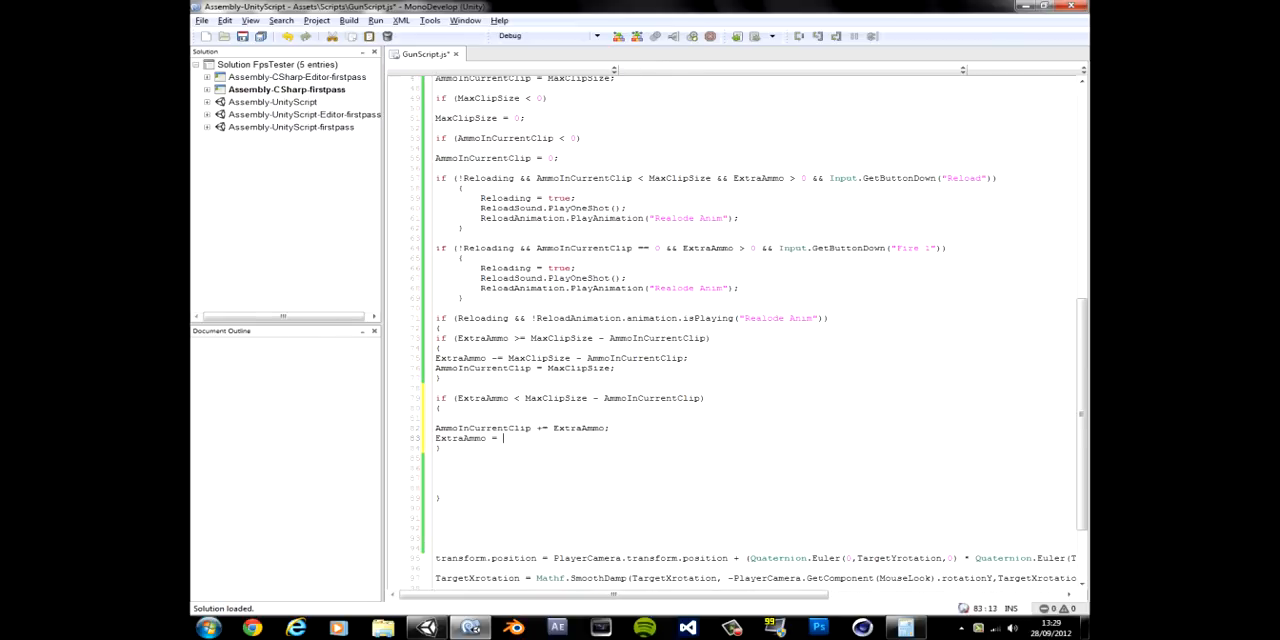
text(0;)
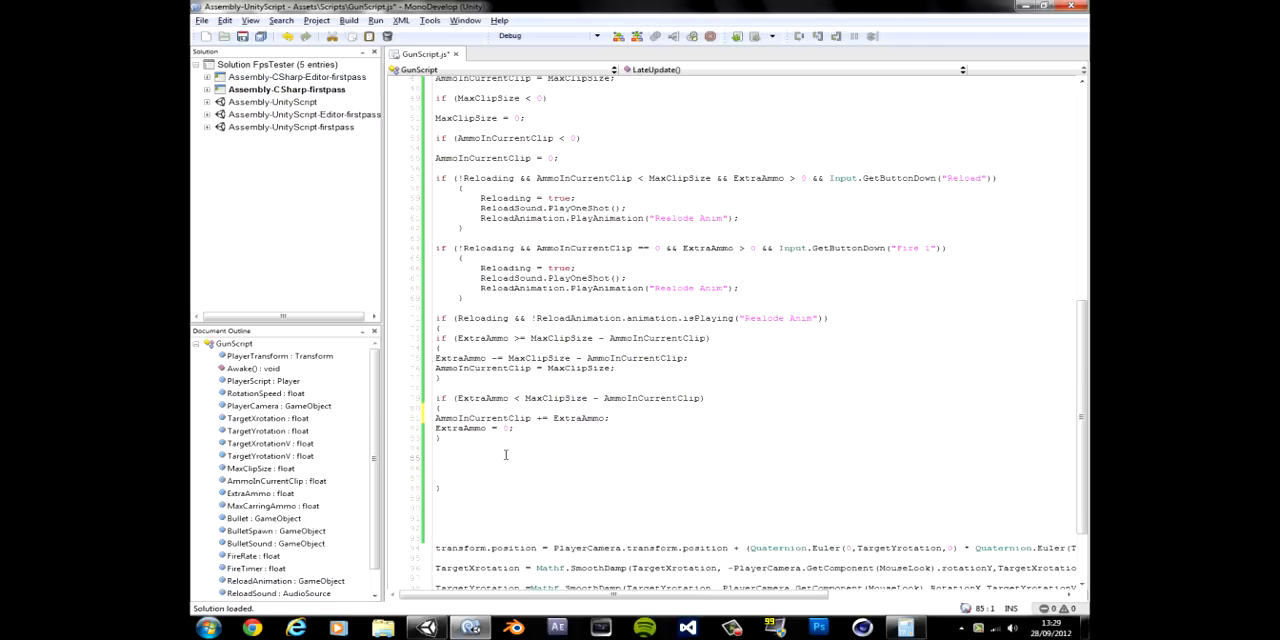
- Add 'Reloading = false;' after the ammo refill lines
text(Re)
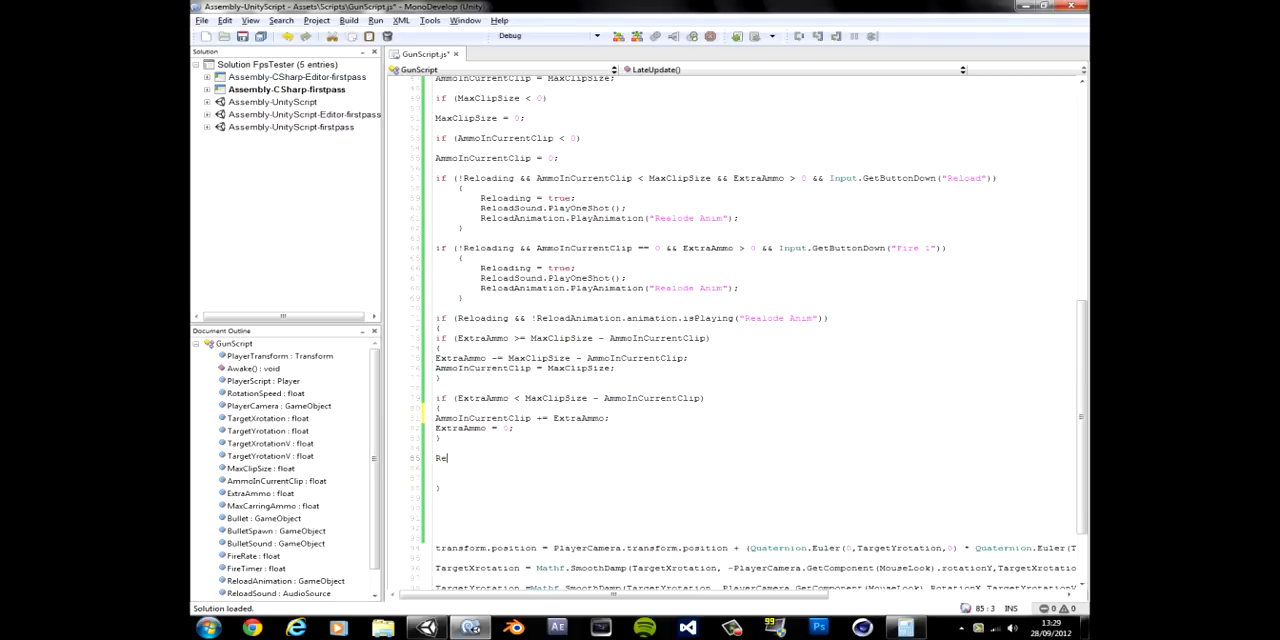
text(loading)
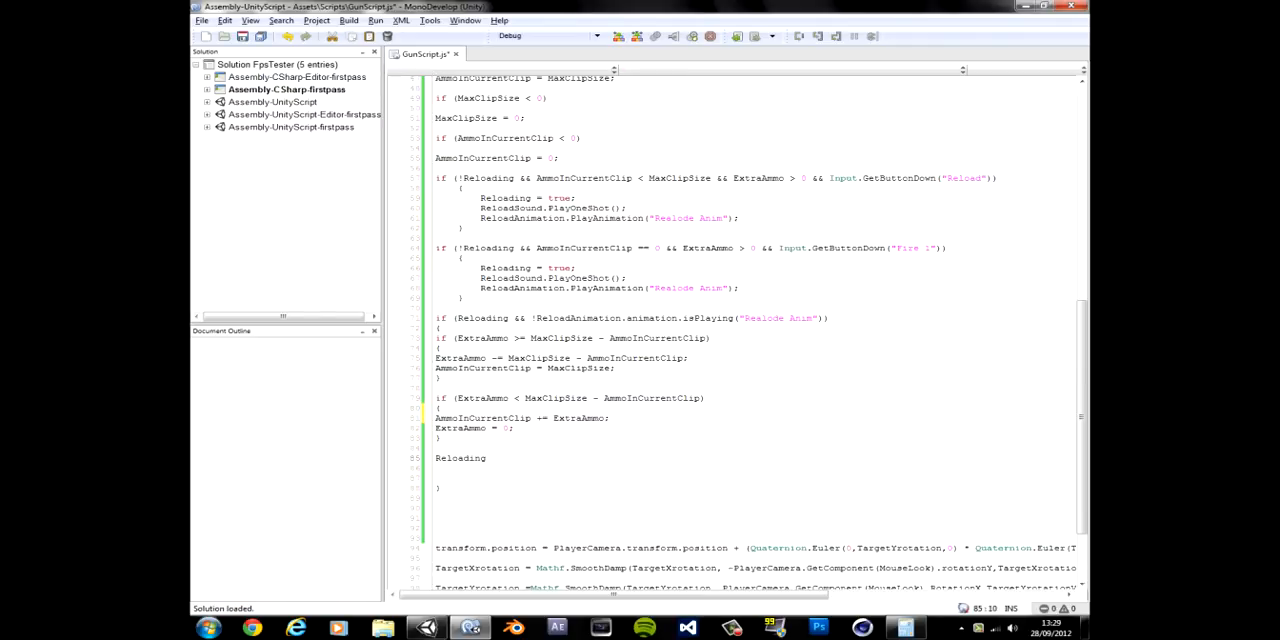
text(=)
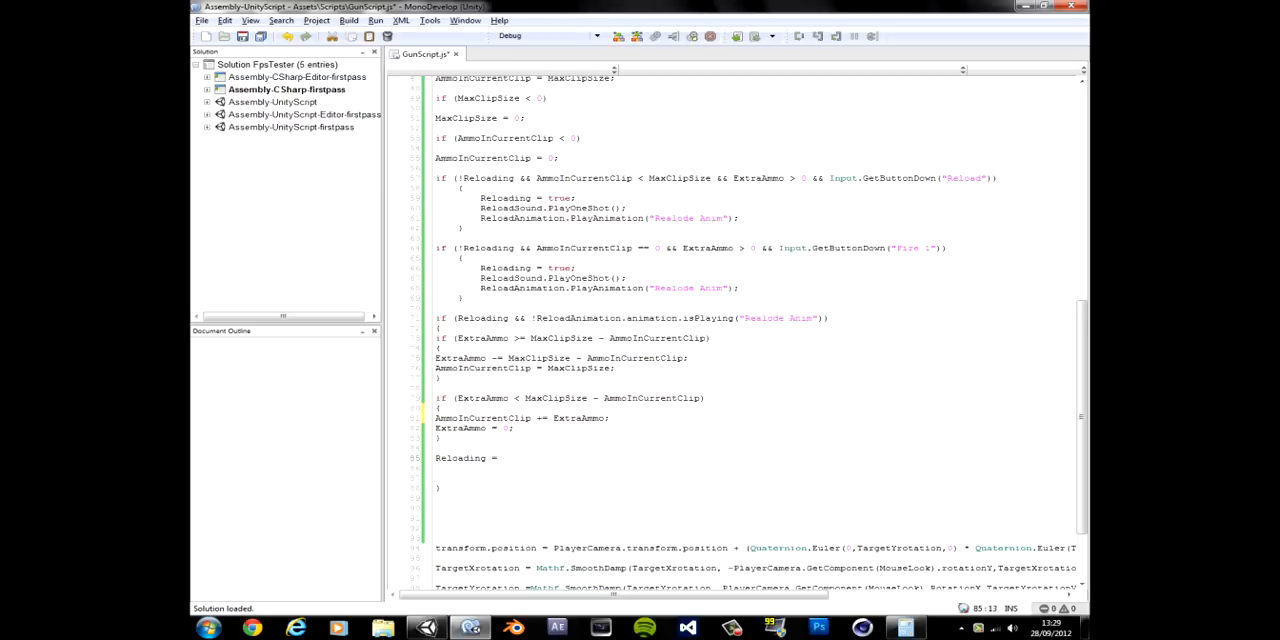
text(false;)
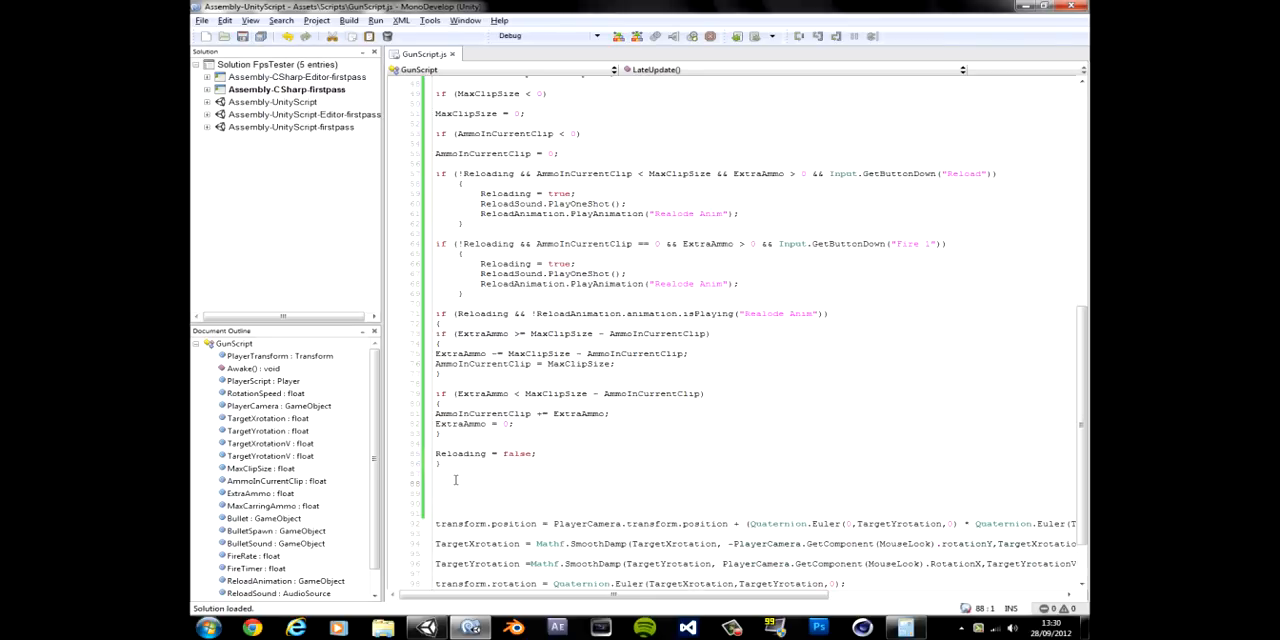
drag(436, 92, 436, 462)
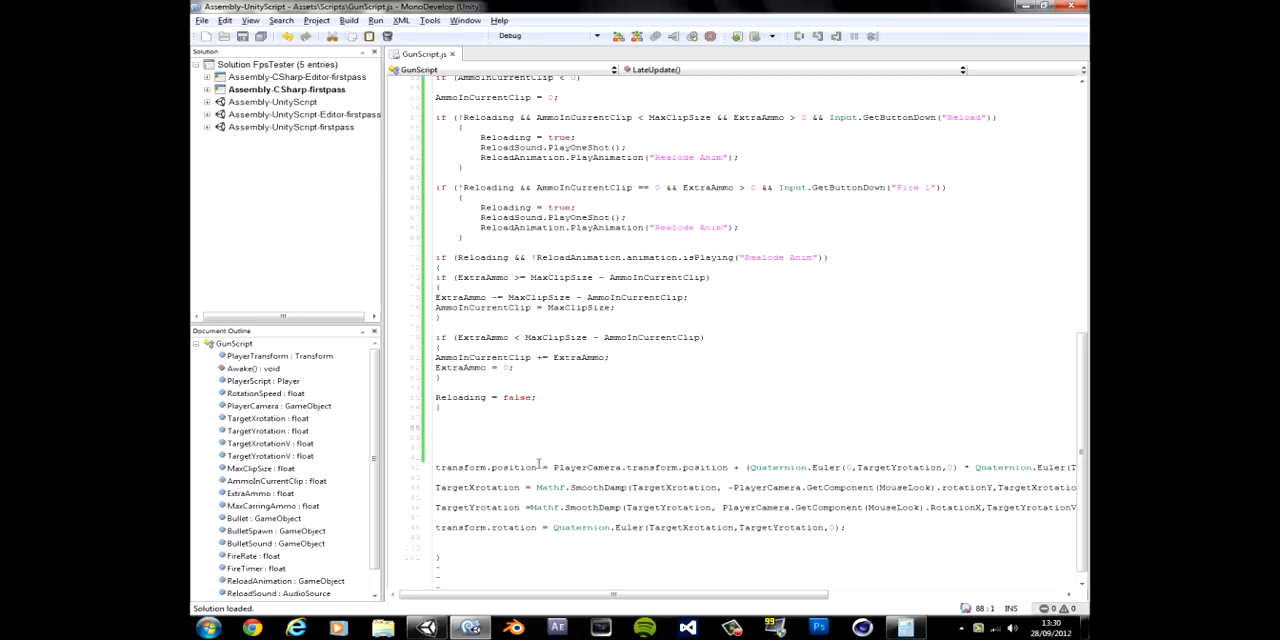
right_click(906, 628)
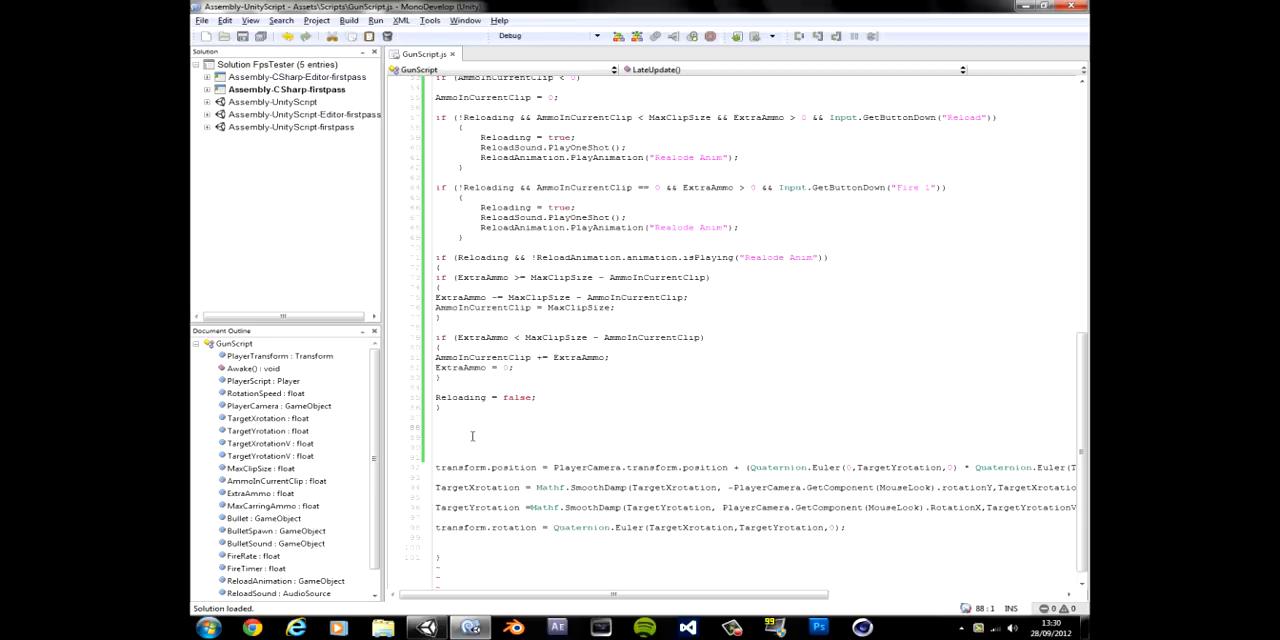
mouse_move(496, 438)
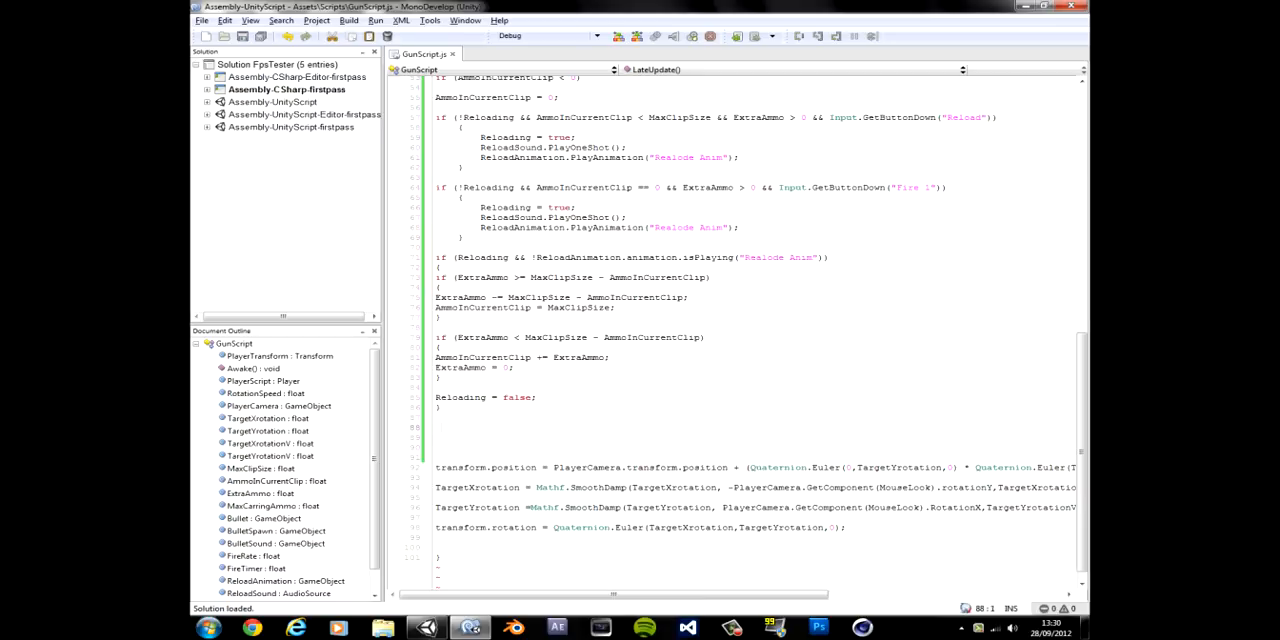
- Write 'if (Input.GetButtonDown("Fire 1"))' below Reloading = false;
text(if ()
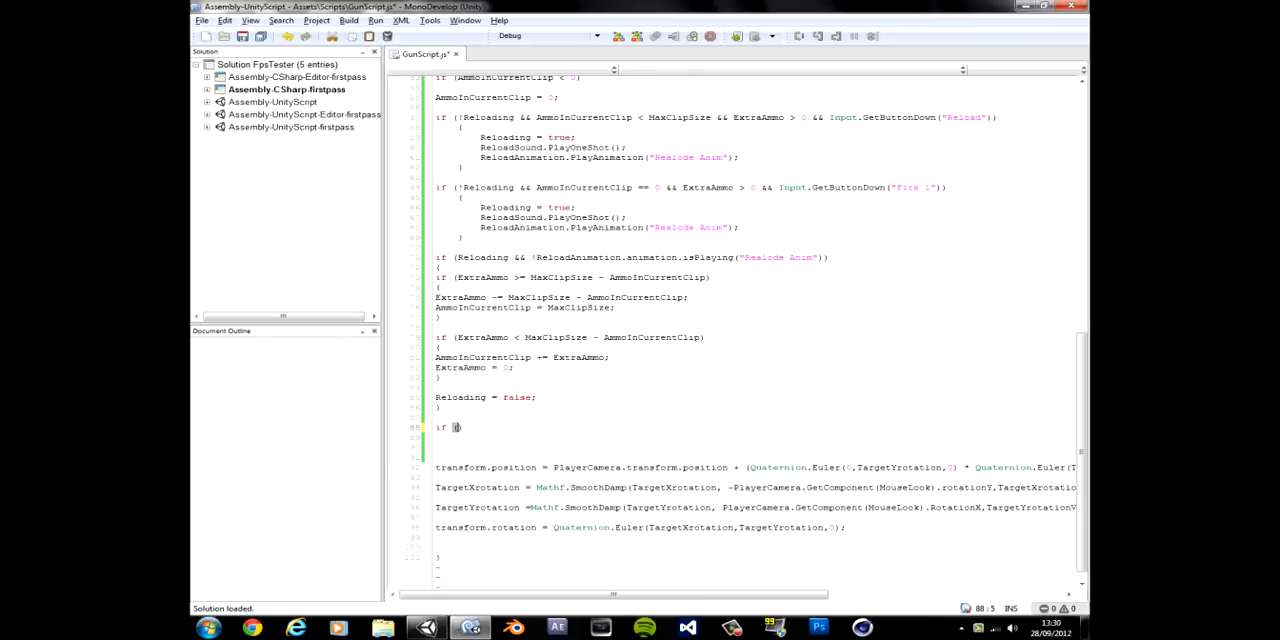
text(Input)
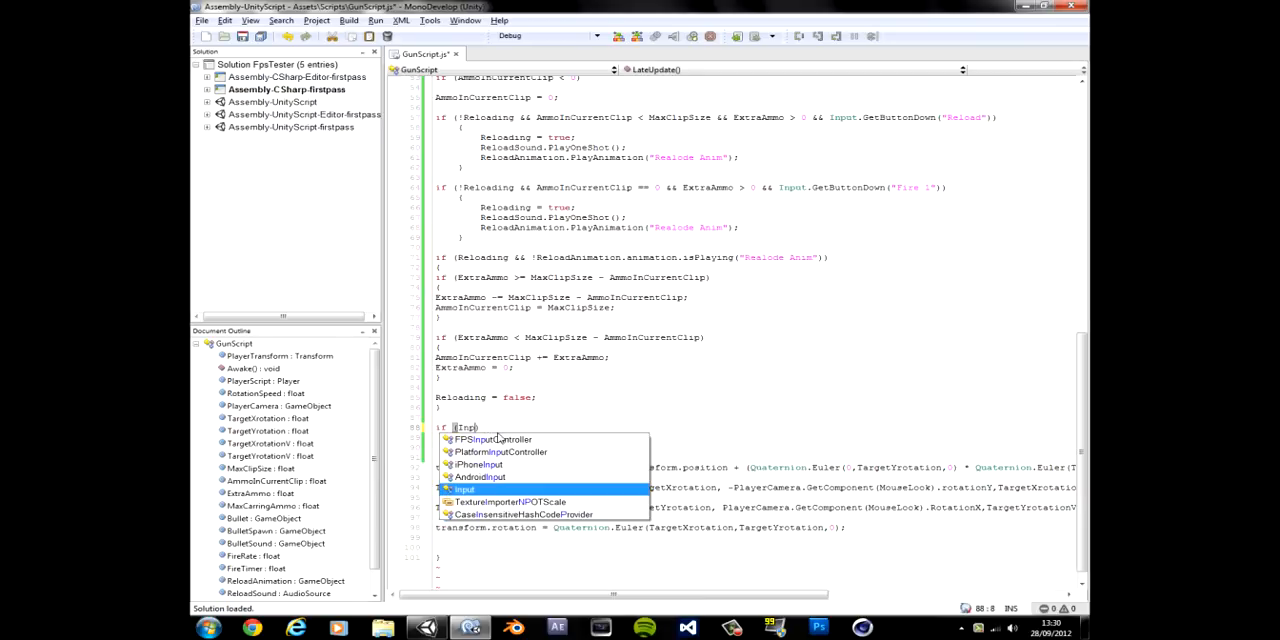
text(.GetButtonDown)
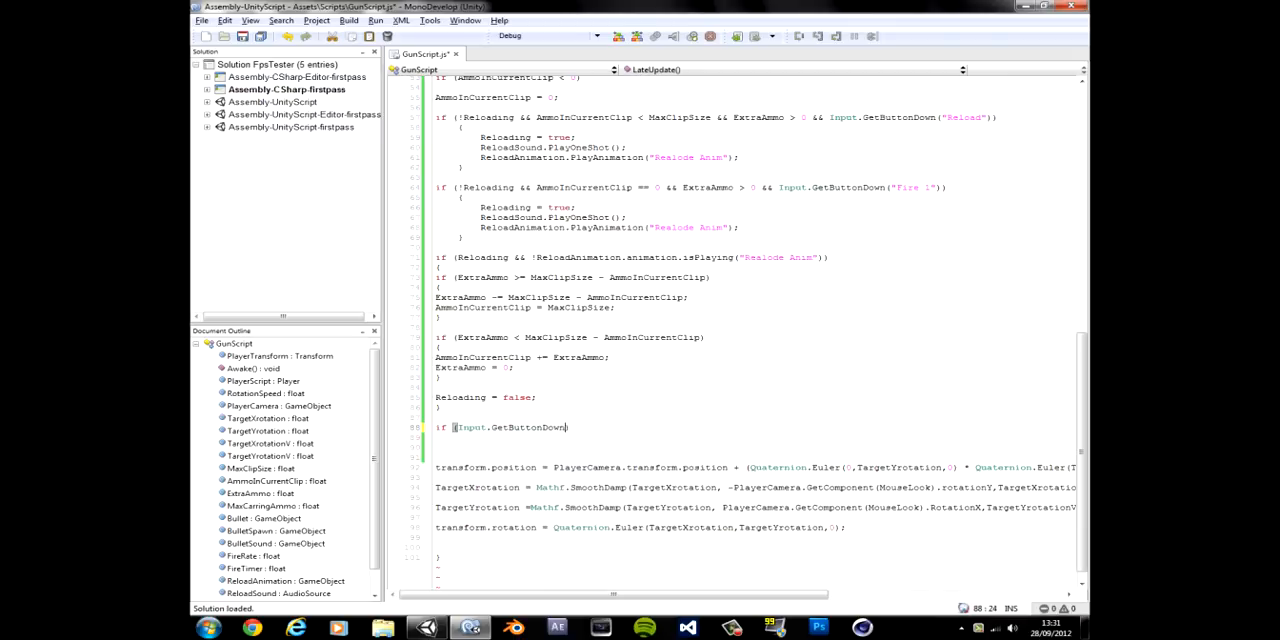
text(()
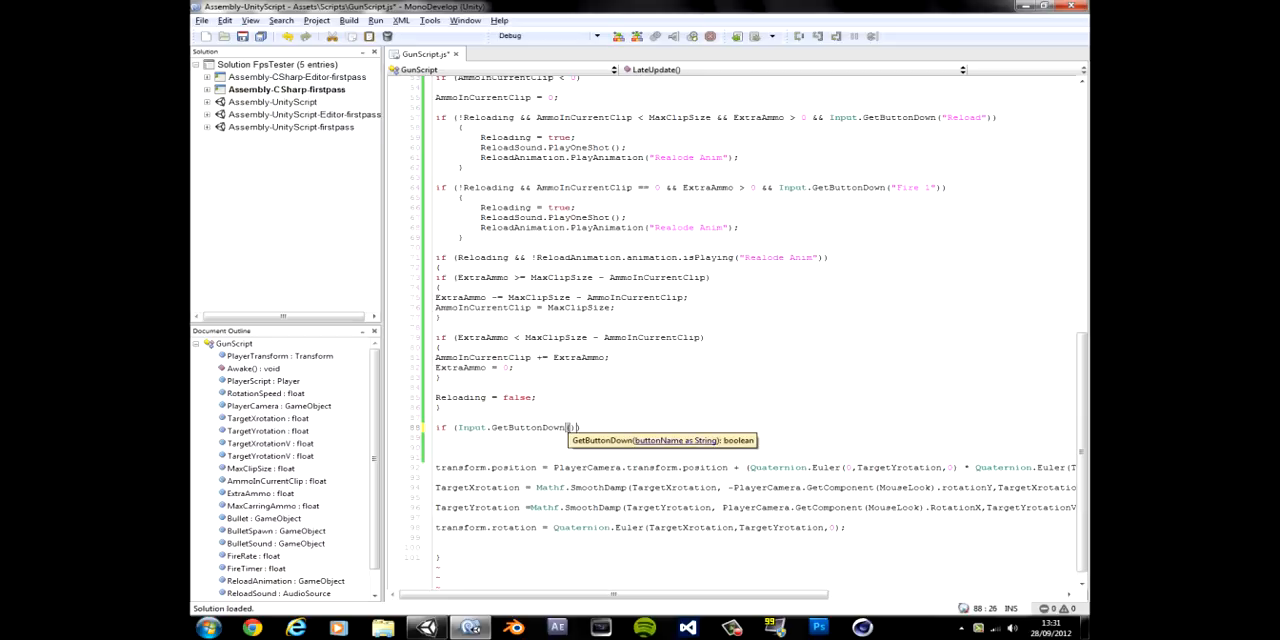
text("")
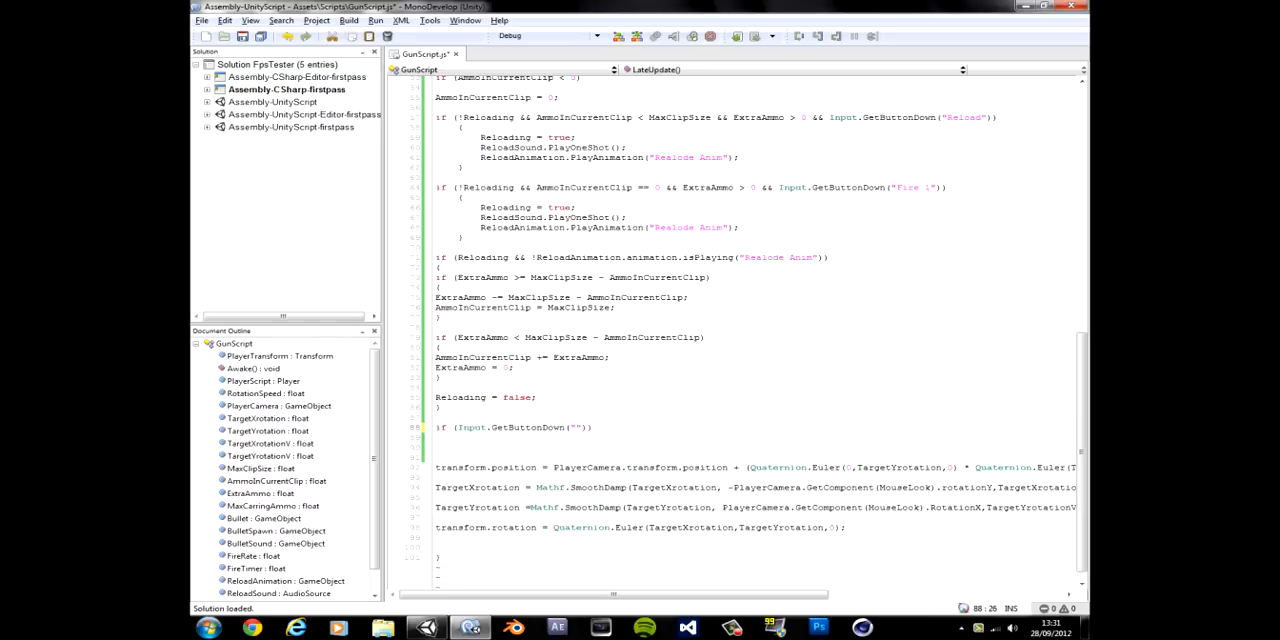
text(Fire 1)
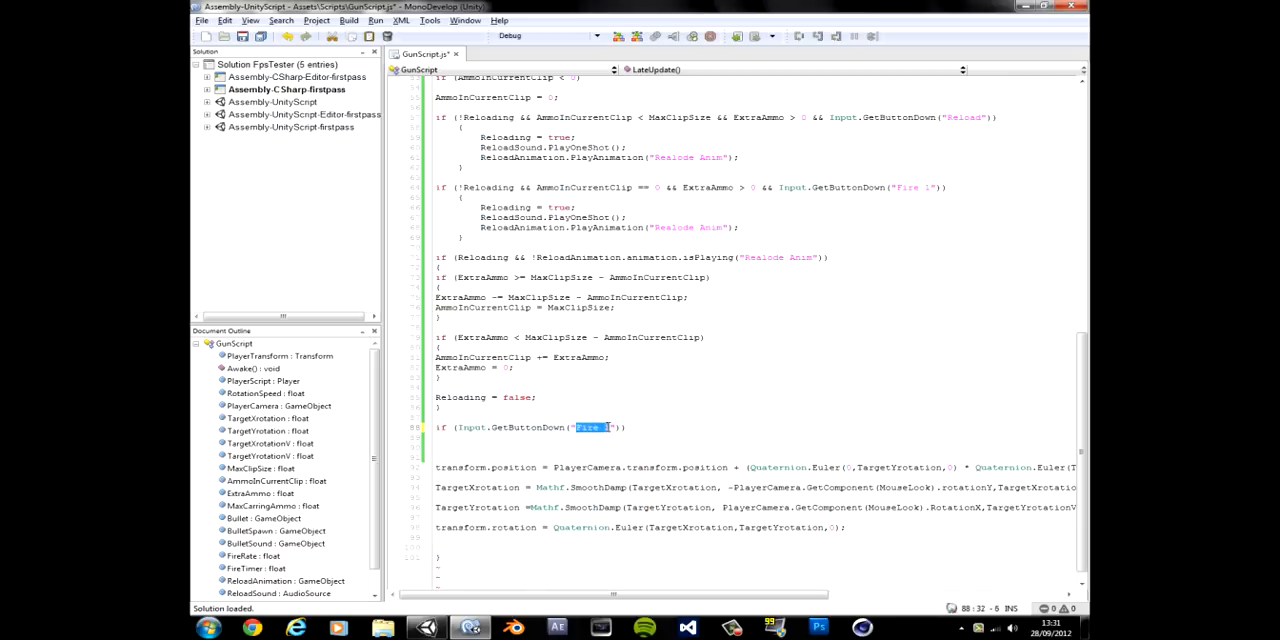
mouse_move(562, 432)
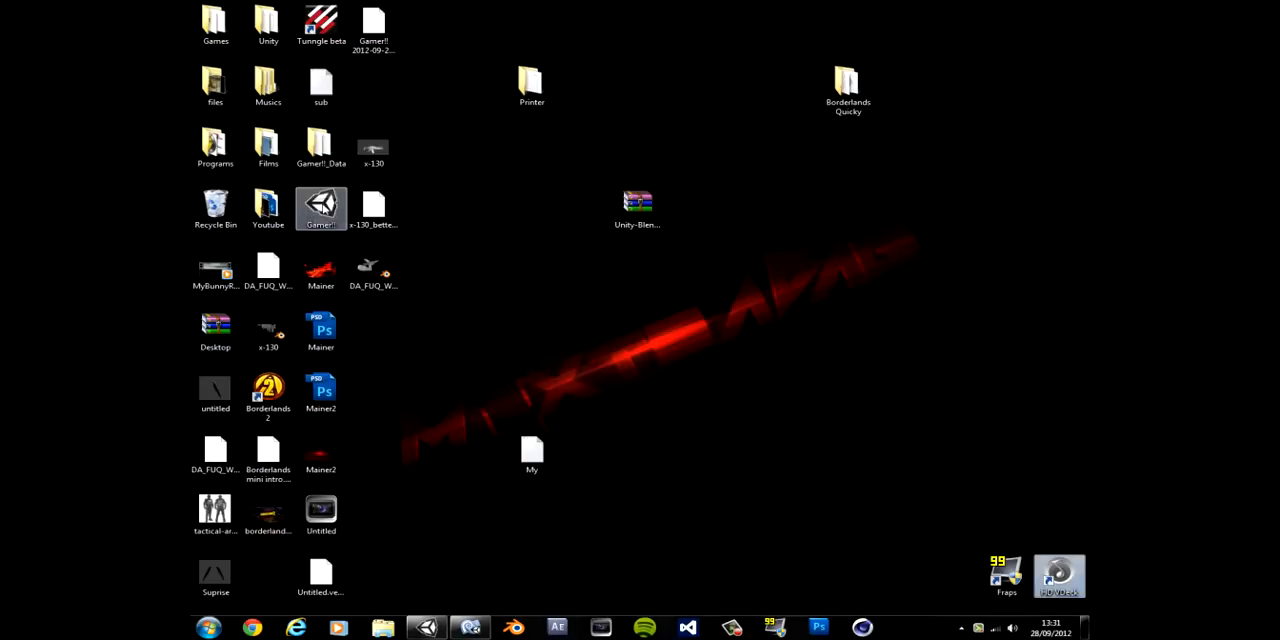
double_click(320, 204)
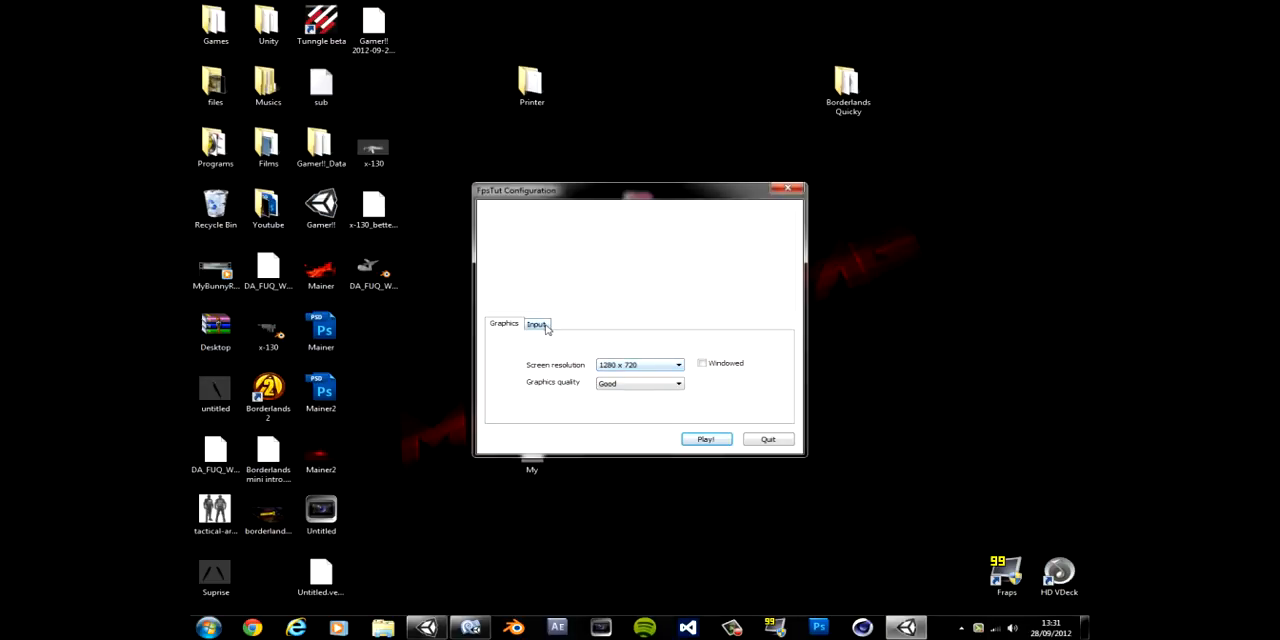
click(536, 324)
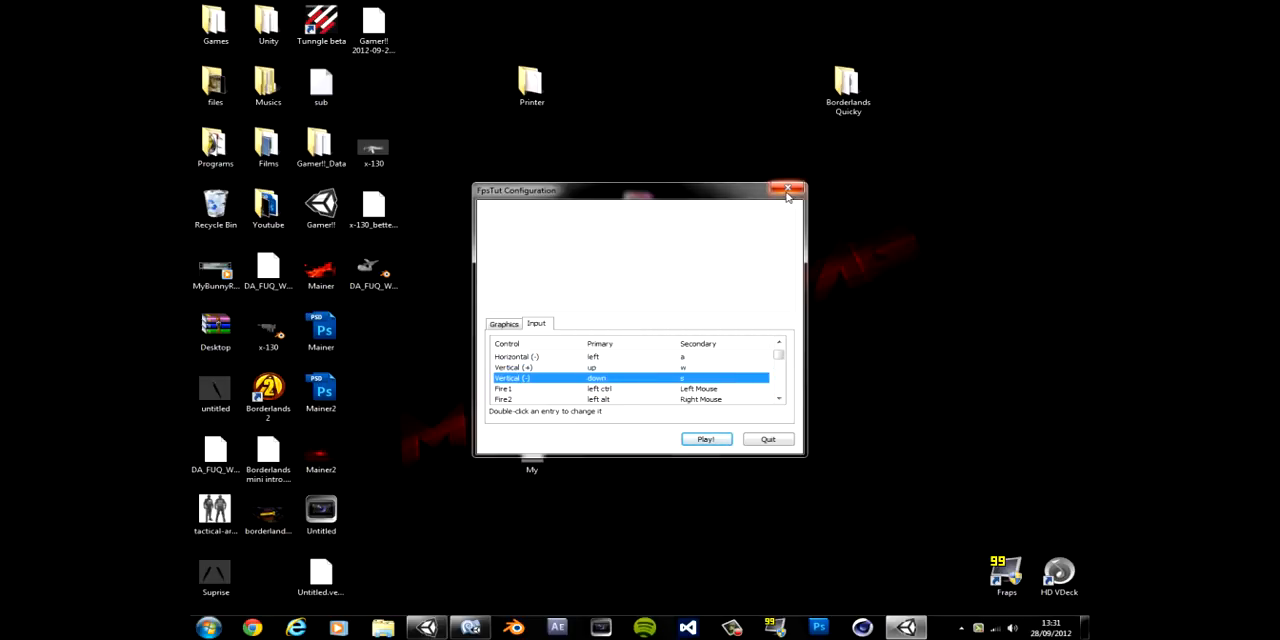
click(788, 188)
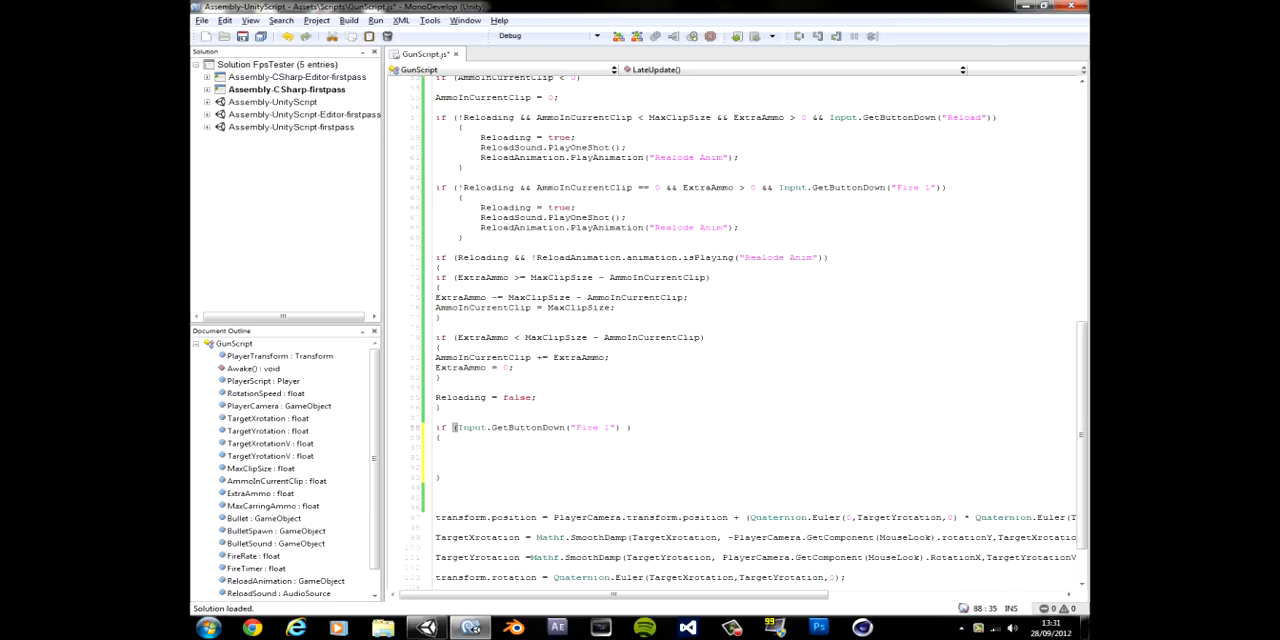
- Extend the fire condition with '&& MaxClipSize > 0 && !Reloading'
text(&&)
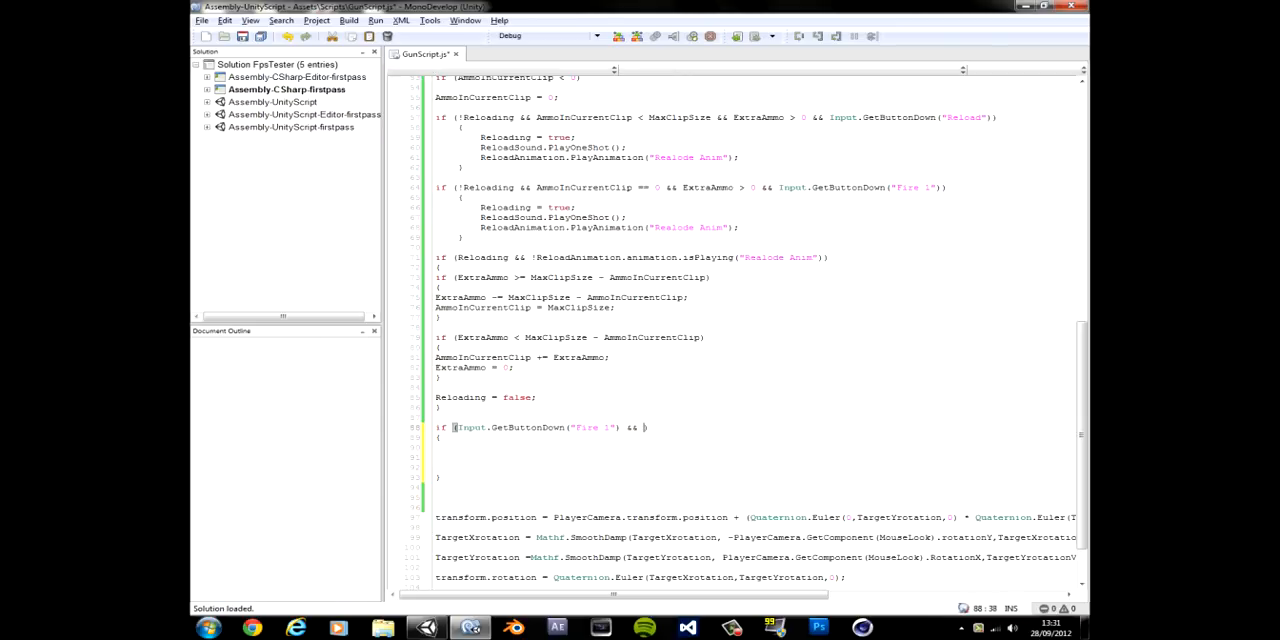
text(MaxClipSize > 0)
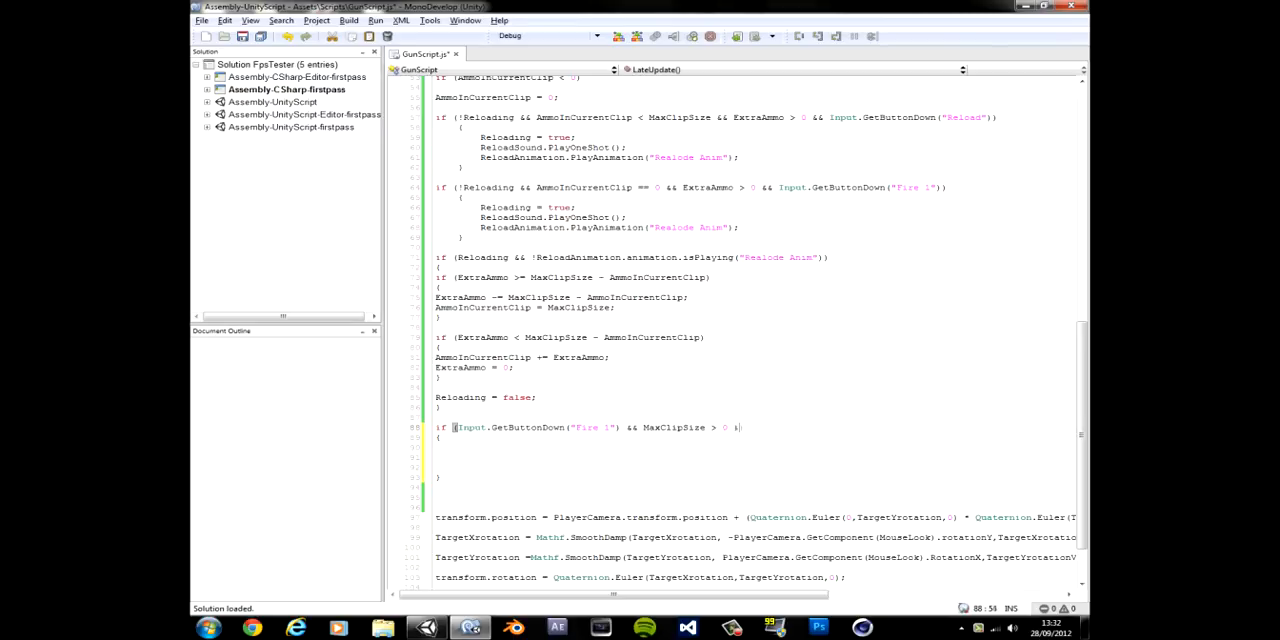
text(&& !)
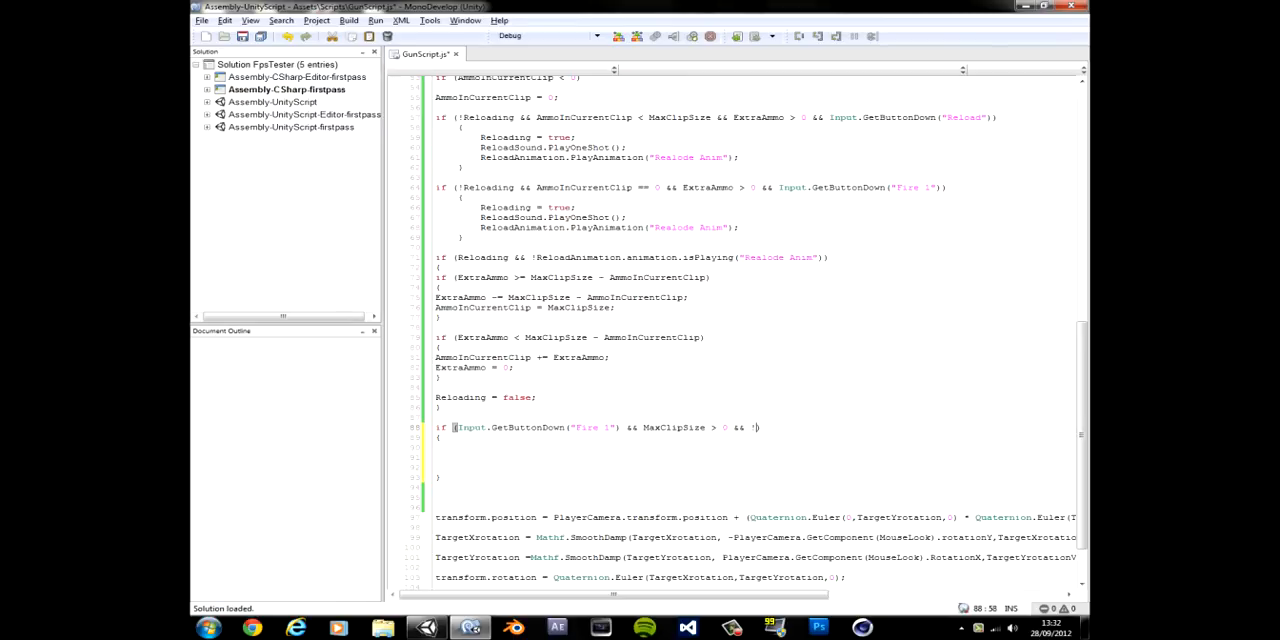
text(!)
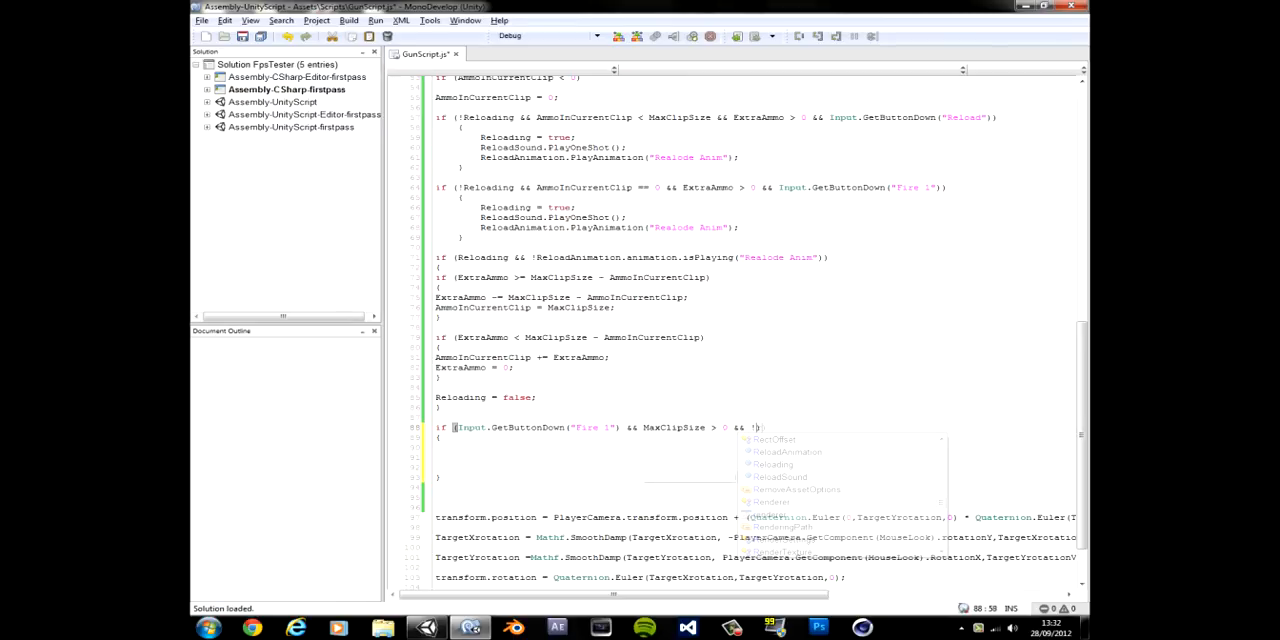
text(Realo)
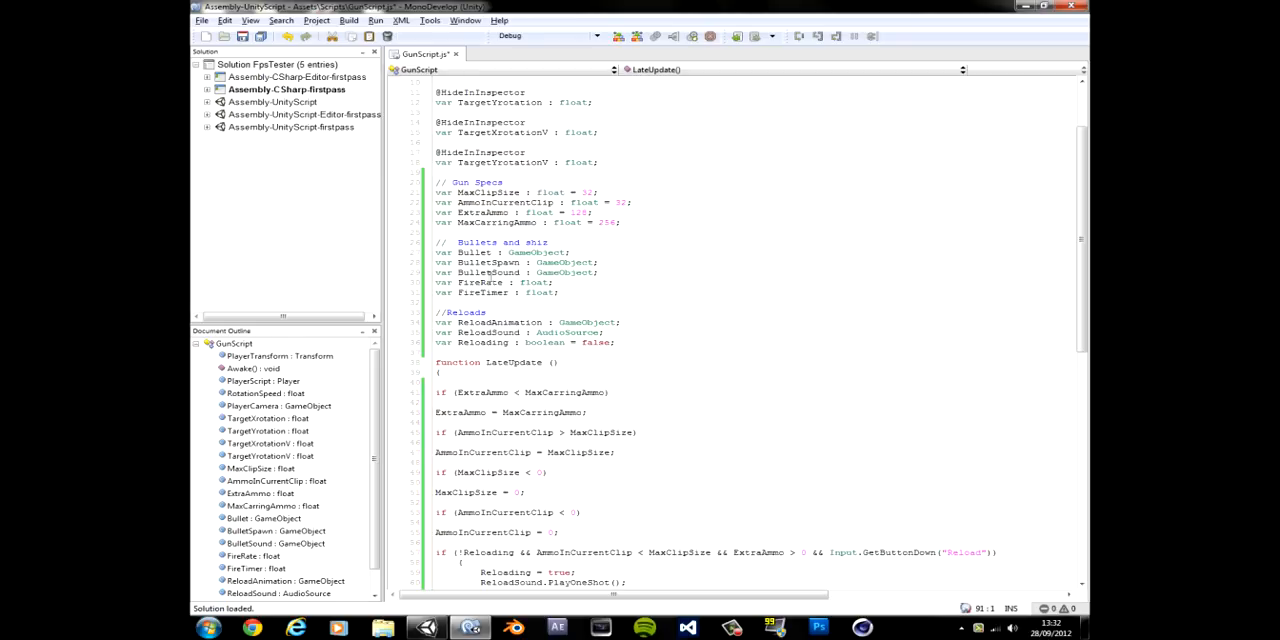
double_click(464, 282)
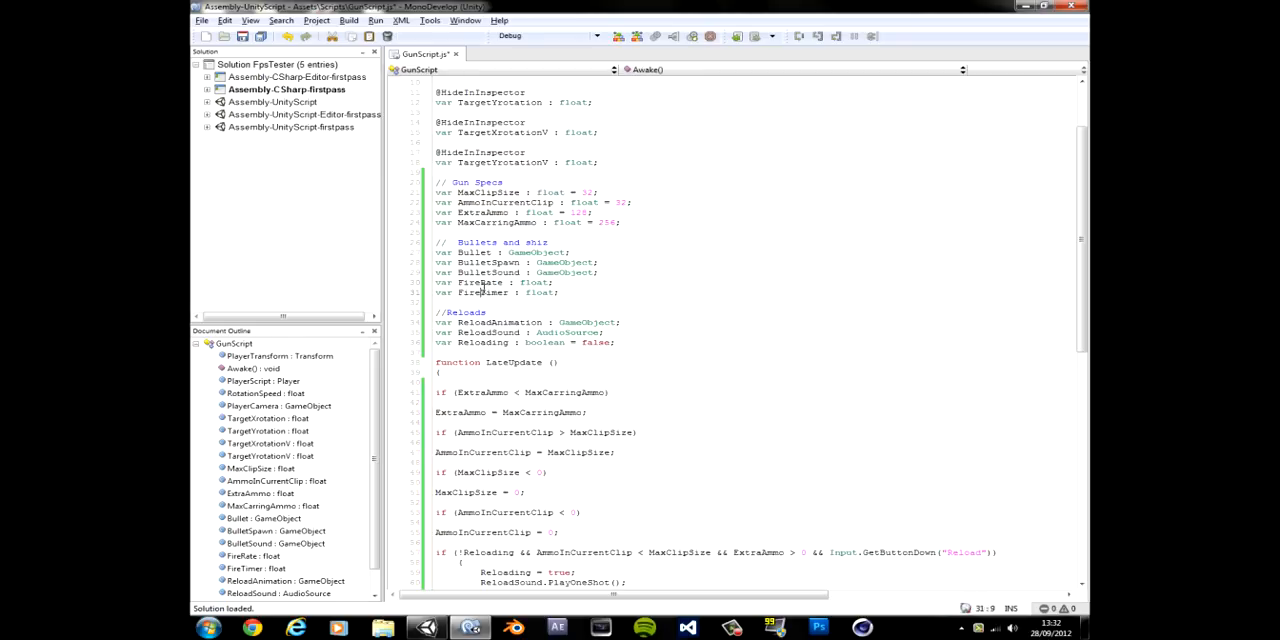
scroll(down, 3)
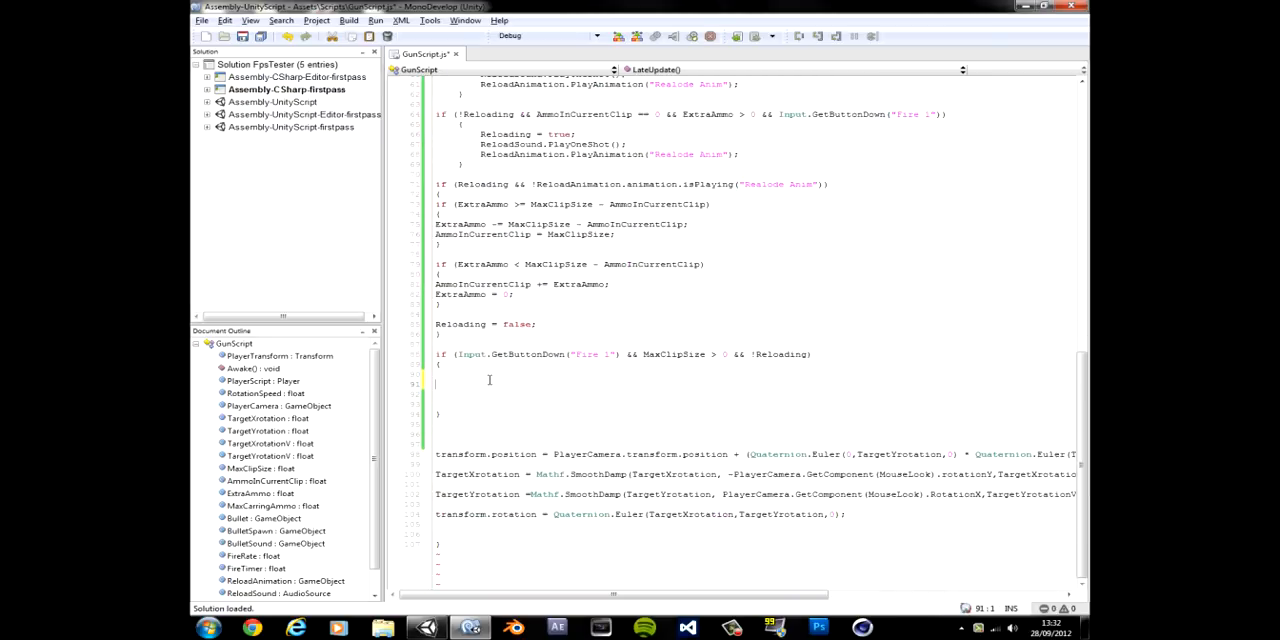
- Write 'if (FireTimer <= 0)' inside the Fire 1 block
text(if ())
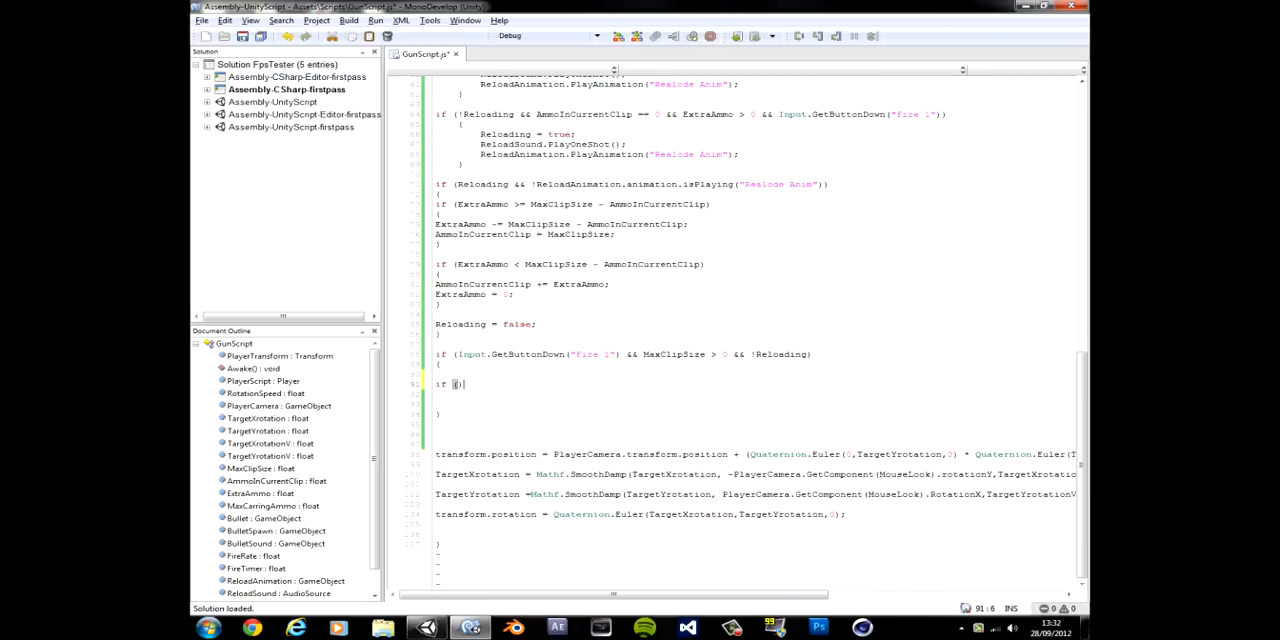
text(FireTimer)
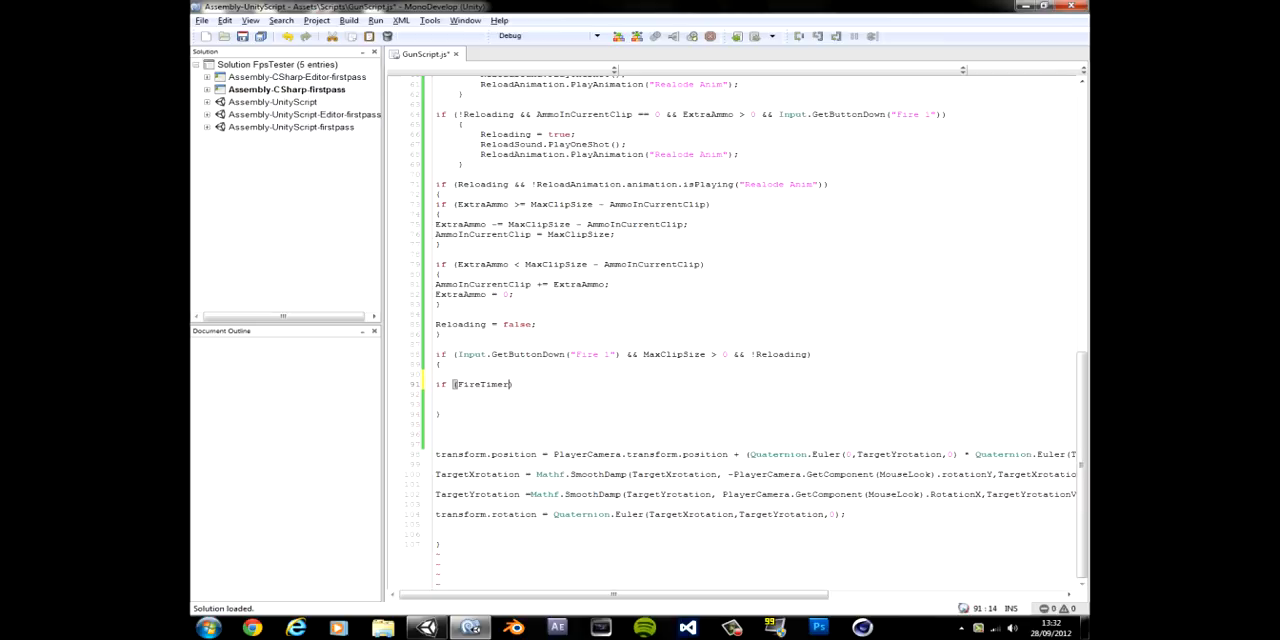
text(<)
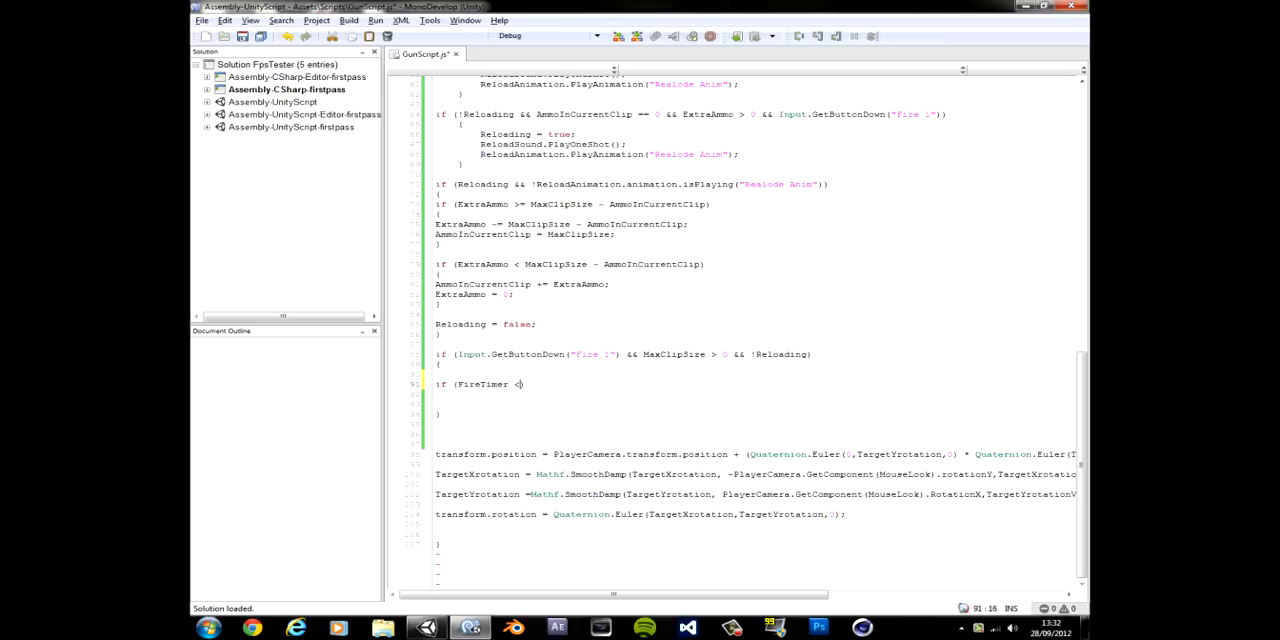
text(0)
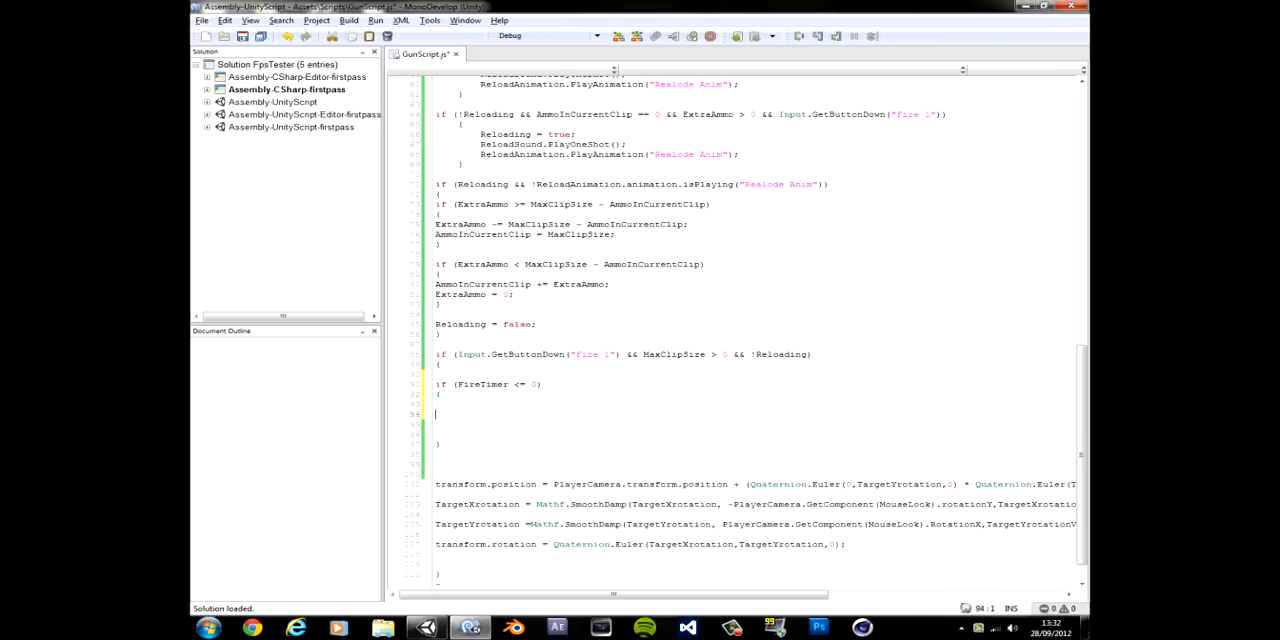
- Give the FireTimer check a body line 'MaxClipSize -= 1;', replacing a half-typed name with MaxClipSize
text(Cur)
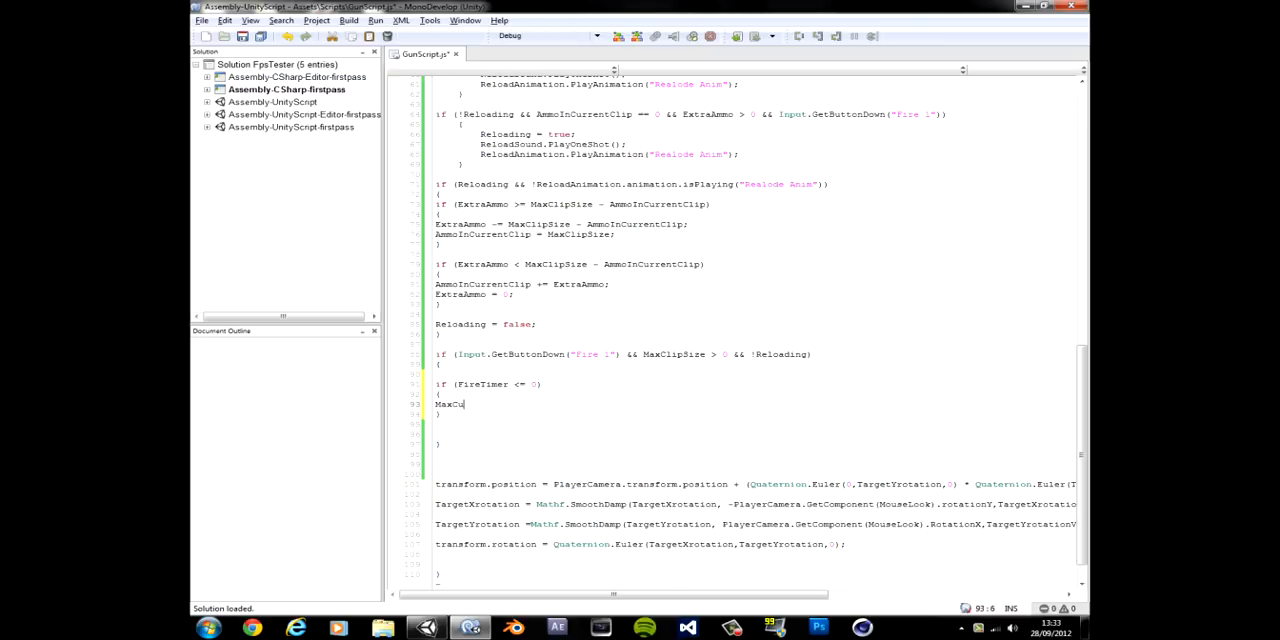
text(rre)
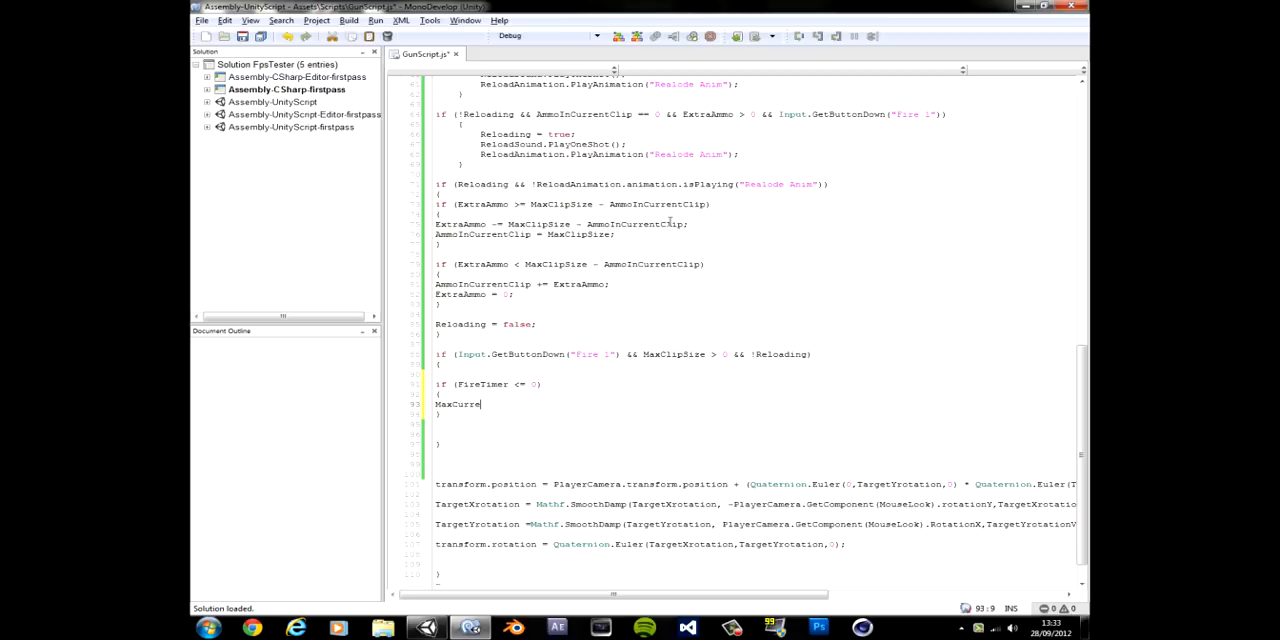
double_click(524, 224)
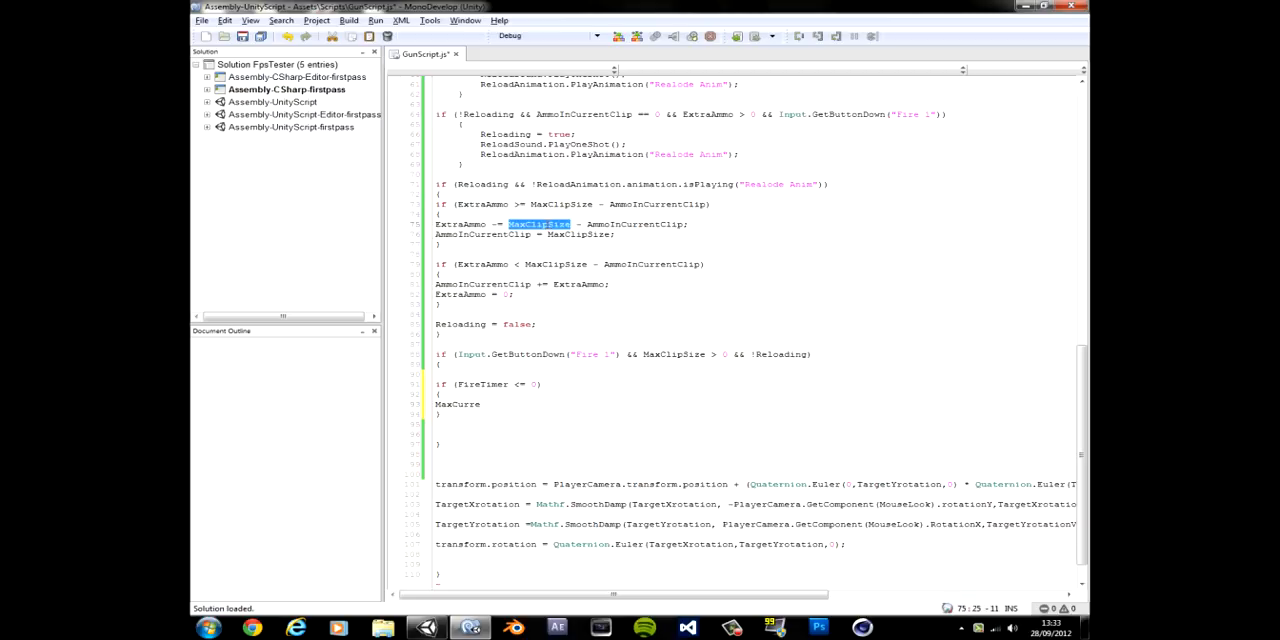
double_click(660, 354)
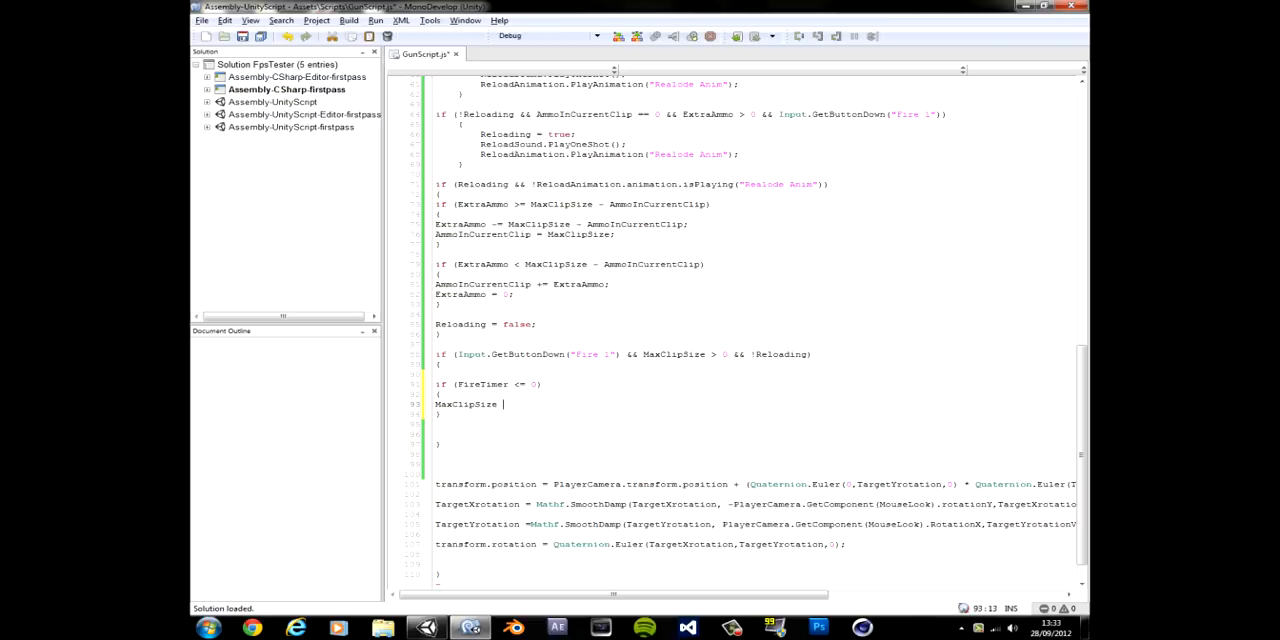
text(-= 1;)
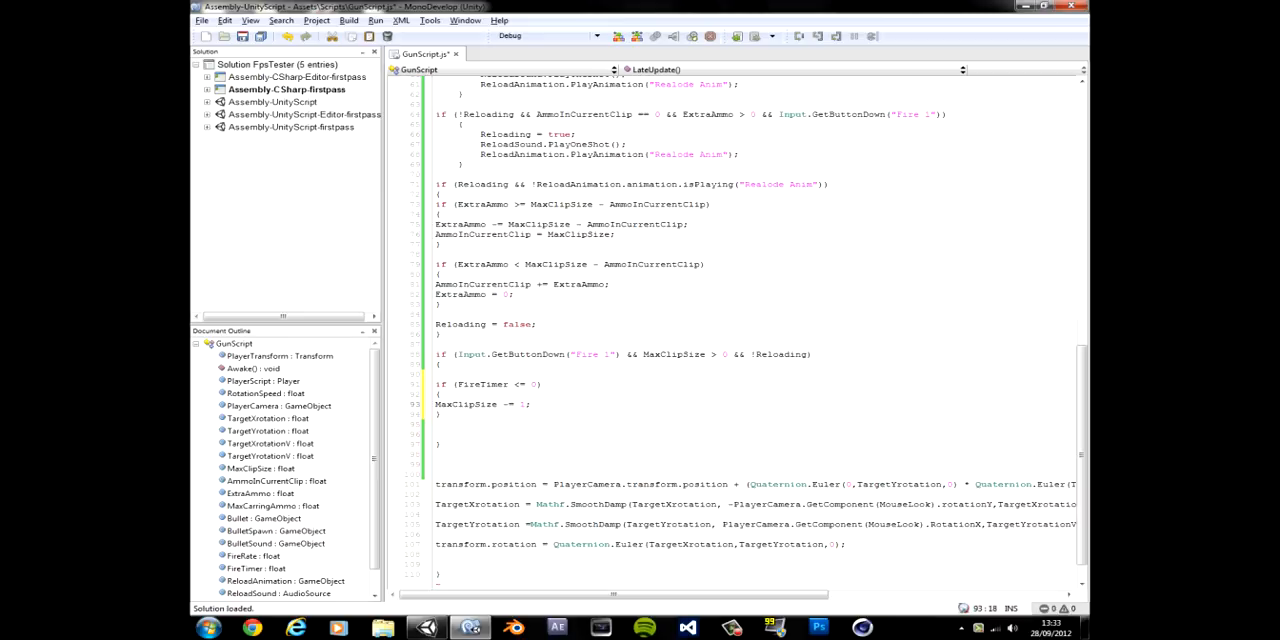
click(530, 404)
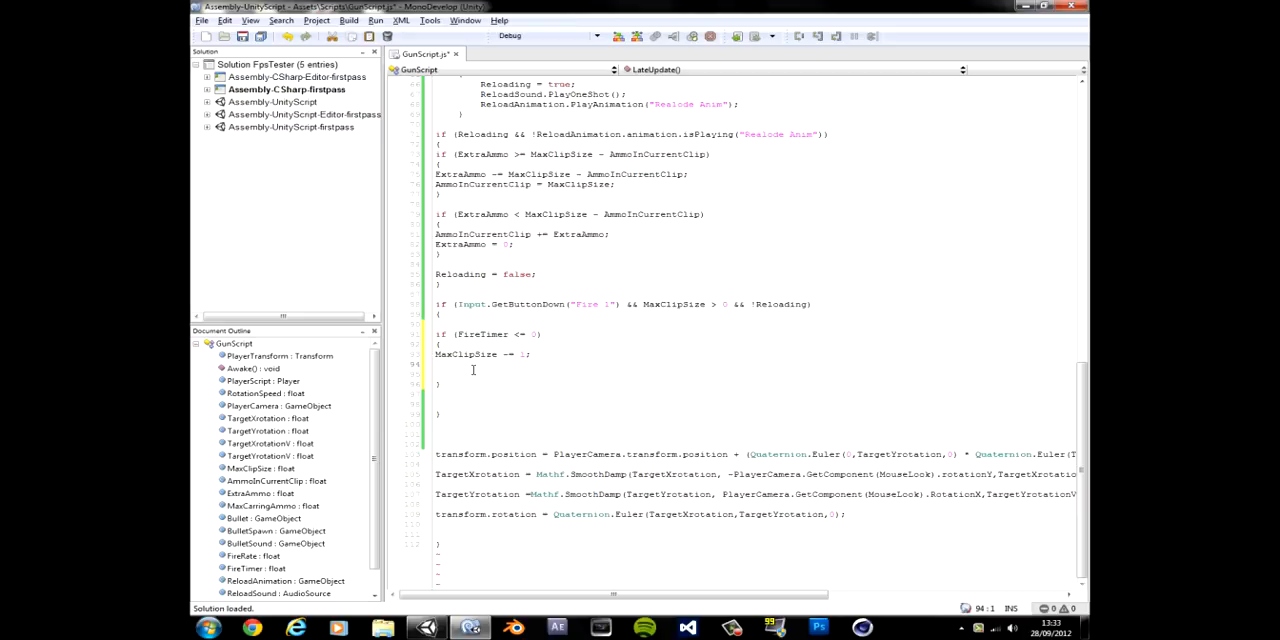
- Add 'if (Bullet)' and start 'Instantiate(Bullet,' inside it
text(Bullet)
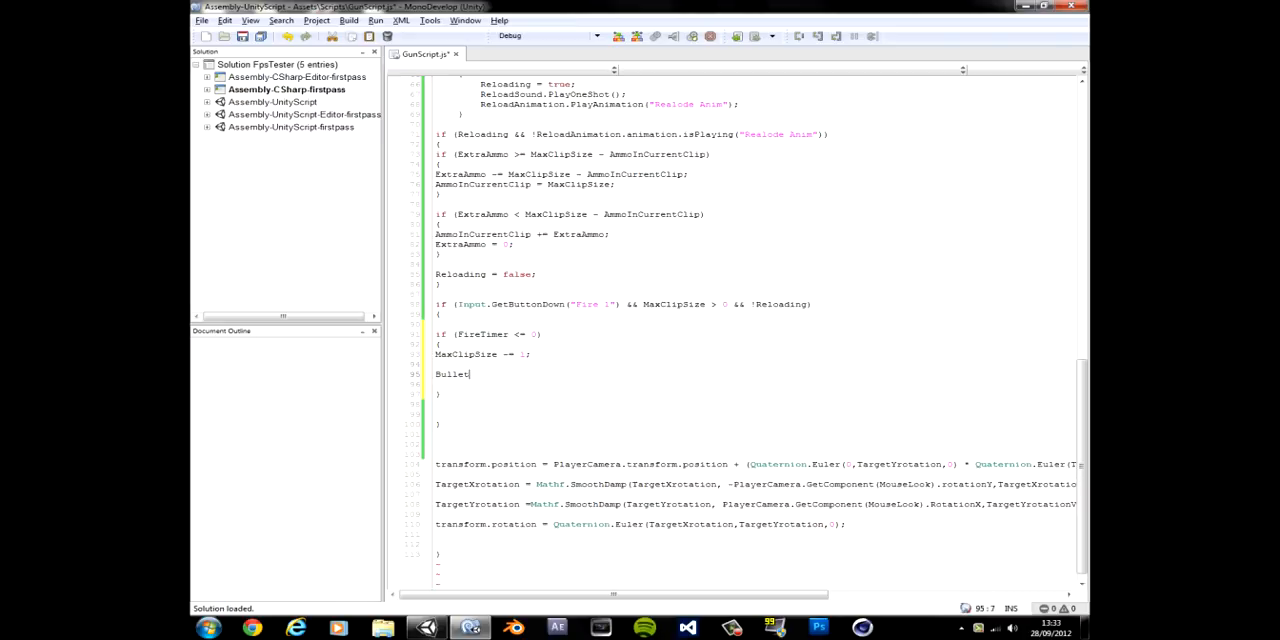
text())
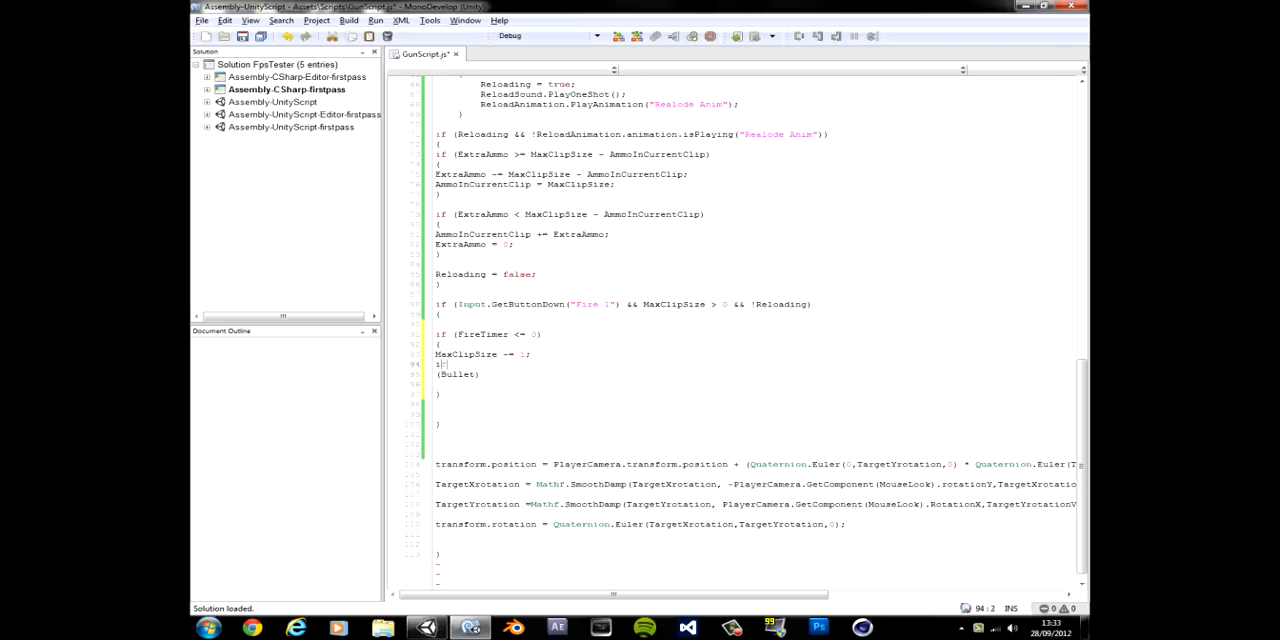
text(if ()
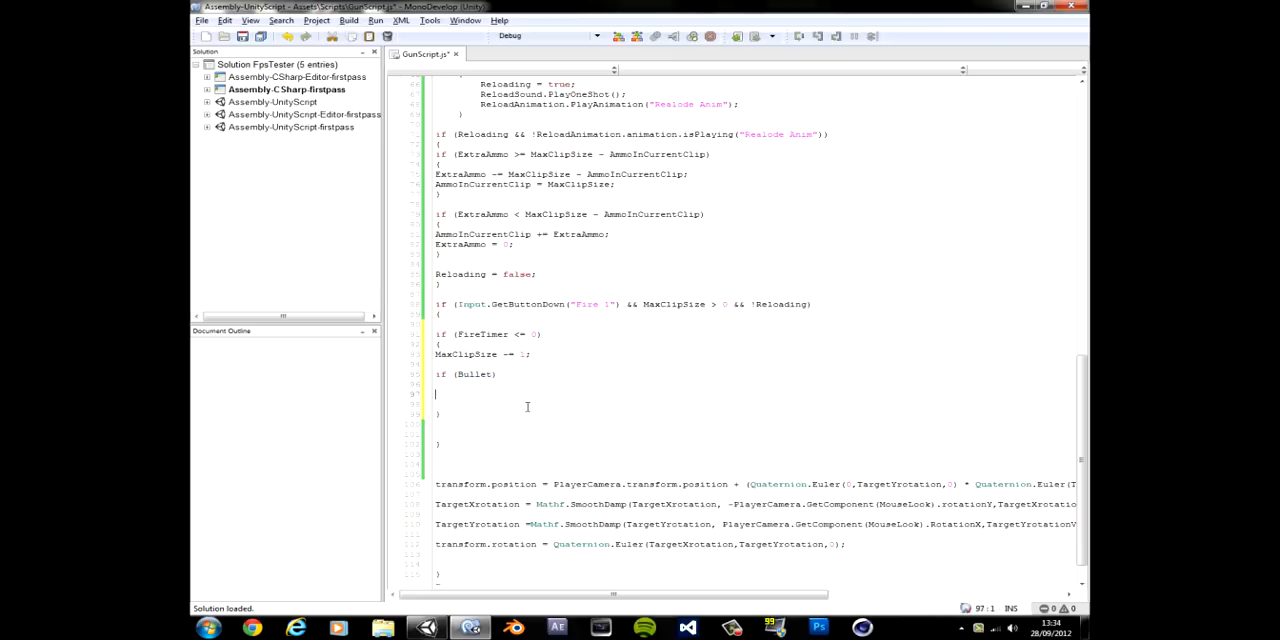
text(Inst)
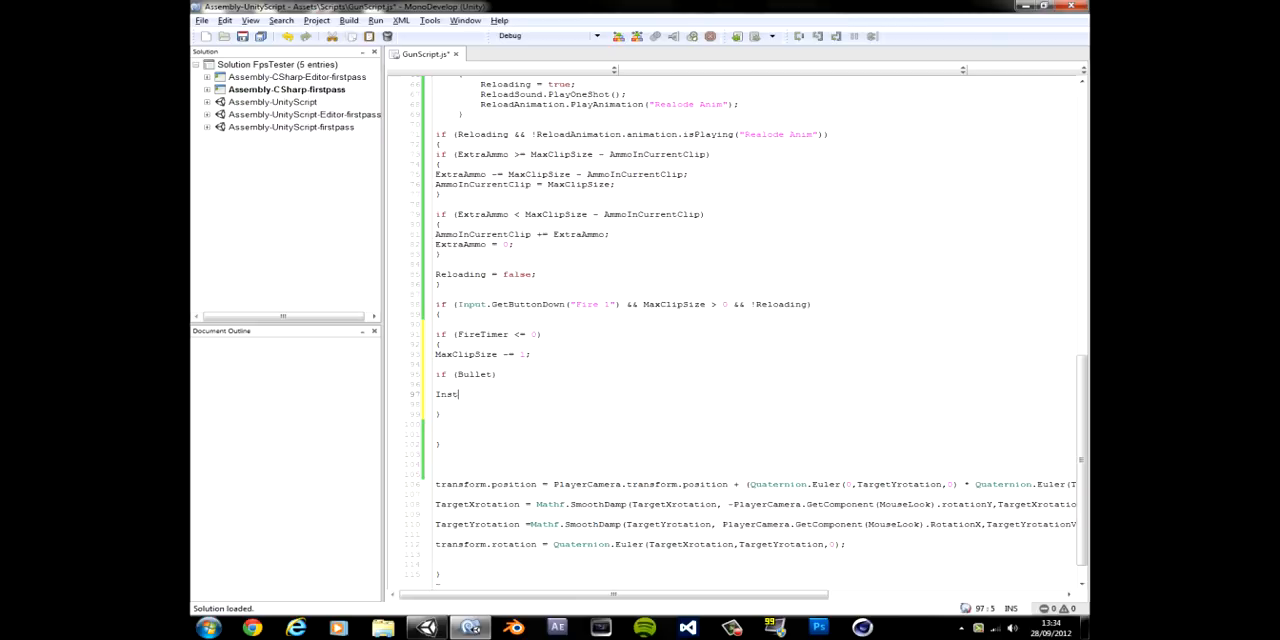
text(antia)
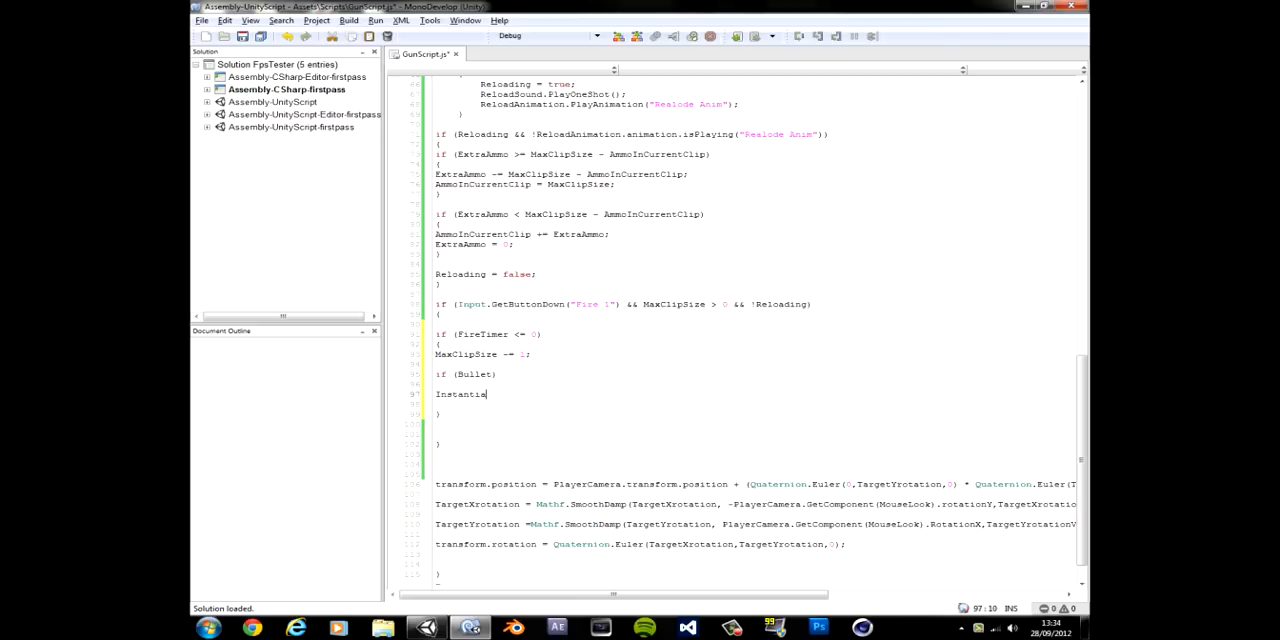
text(te)
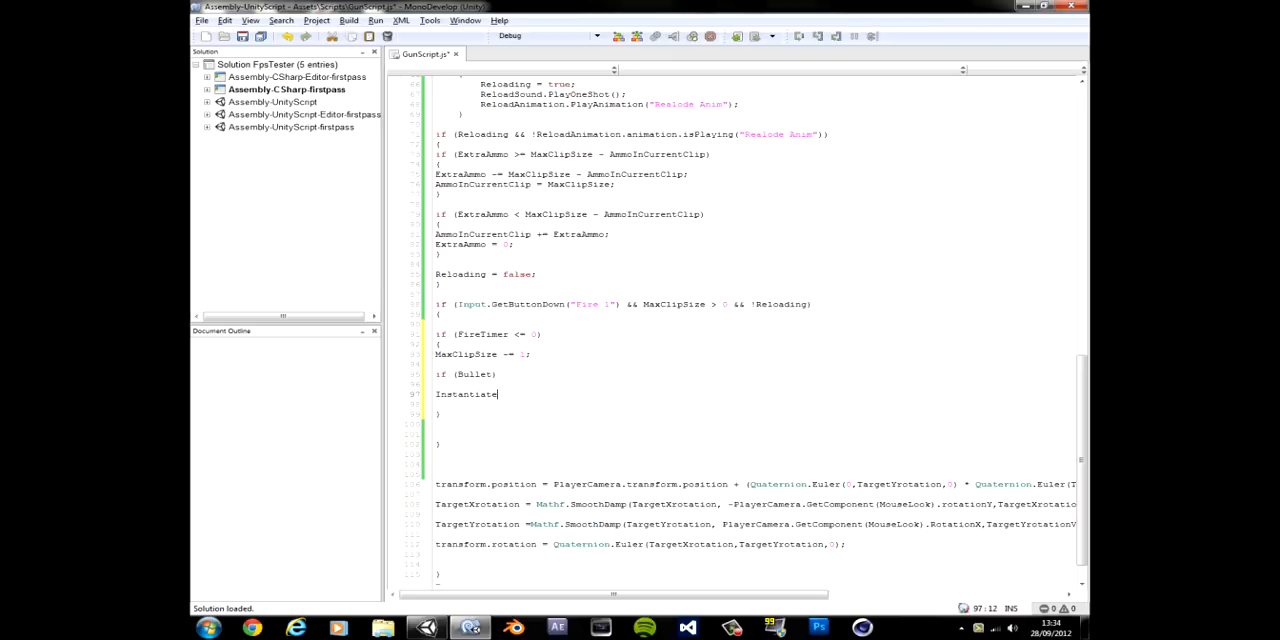
text(())
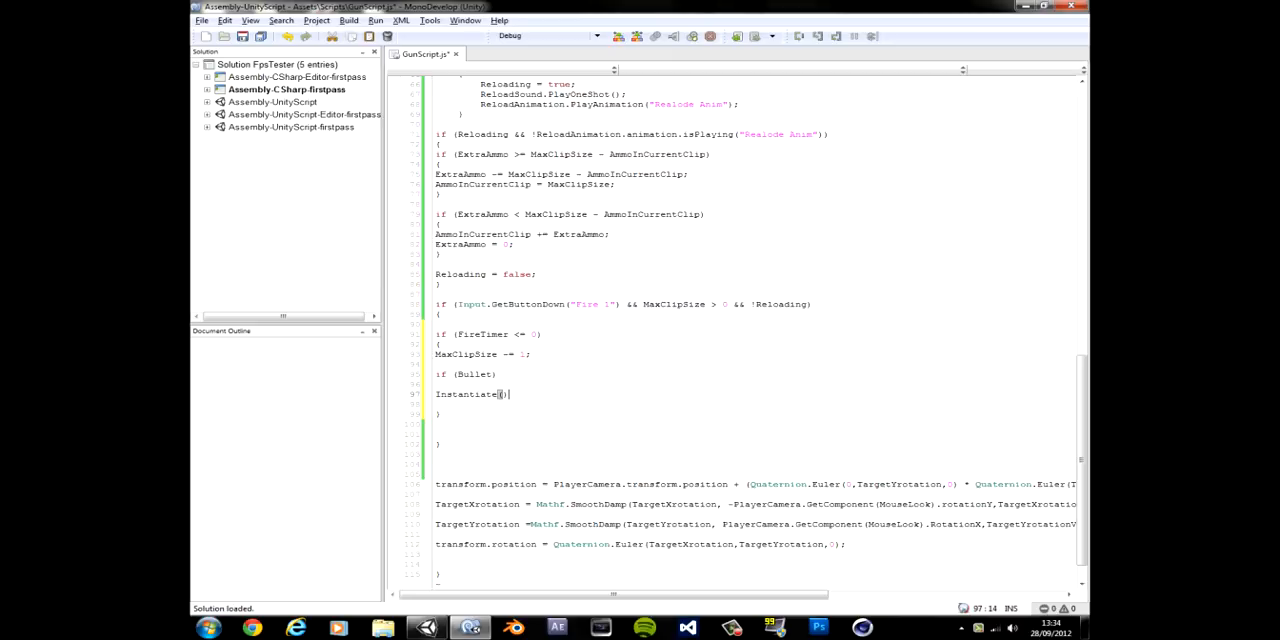
text(Bullet)
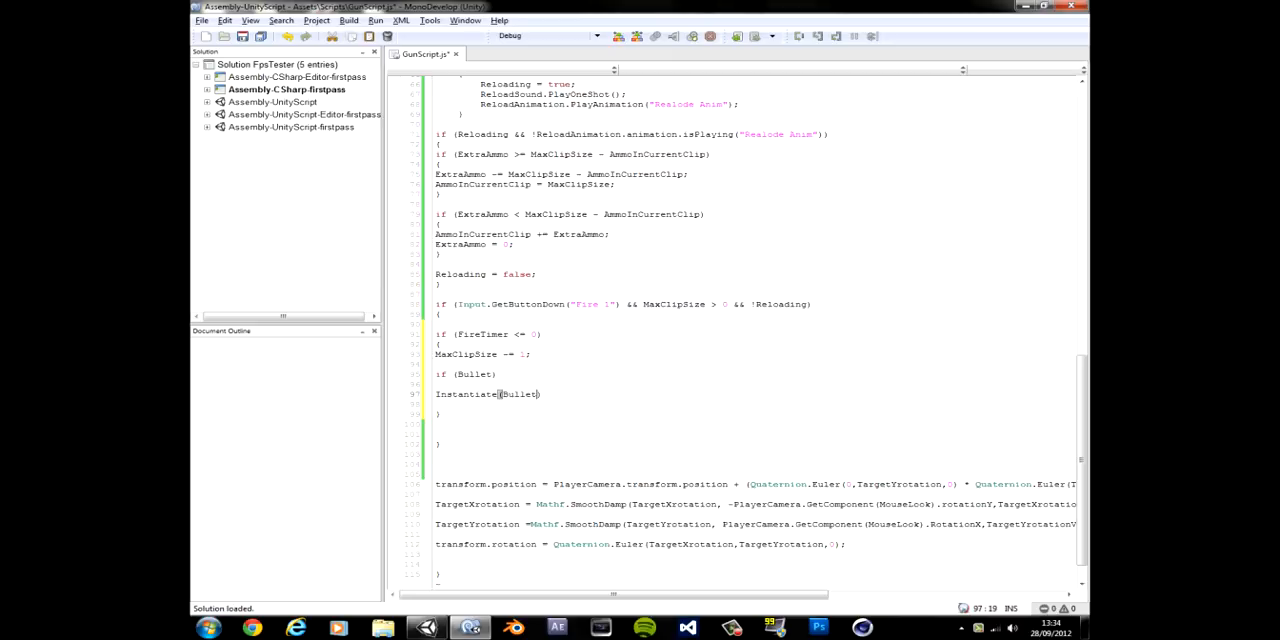
text(,)
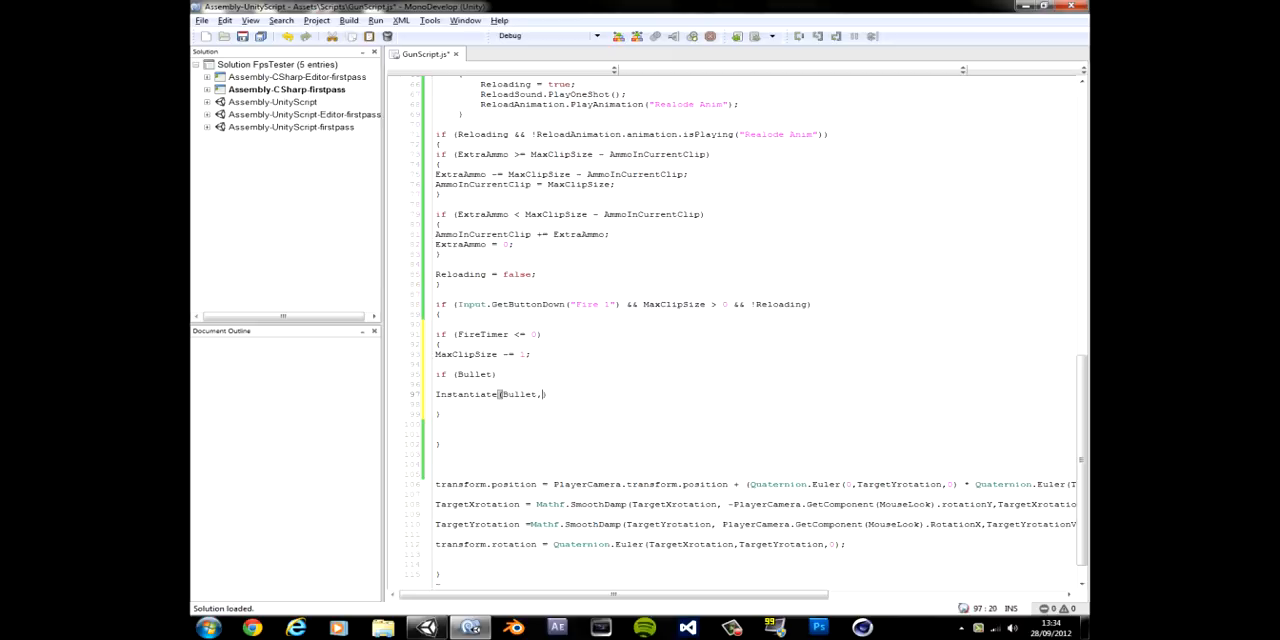
- Pass BulletSpawn.transform.position and BulletSpawn.transform.rotation as the Instantiate spawn arguments
text(Bullet)
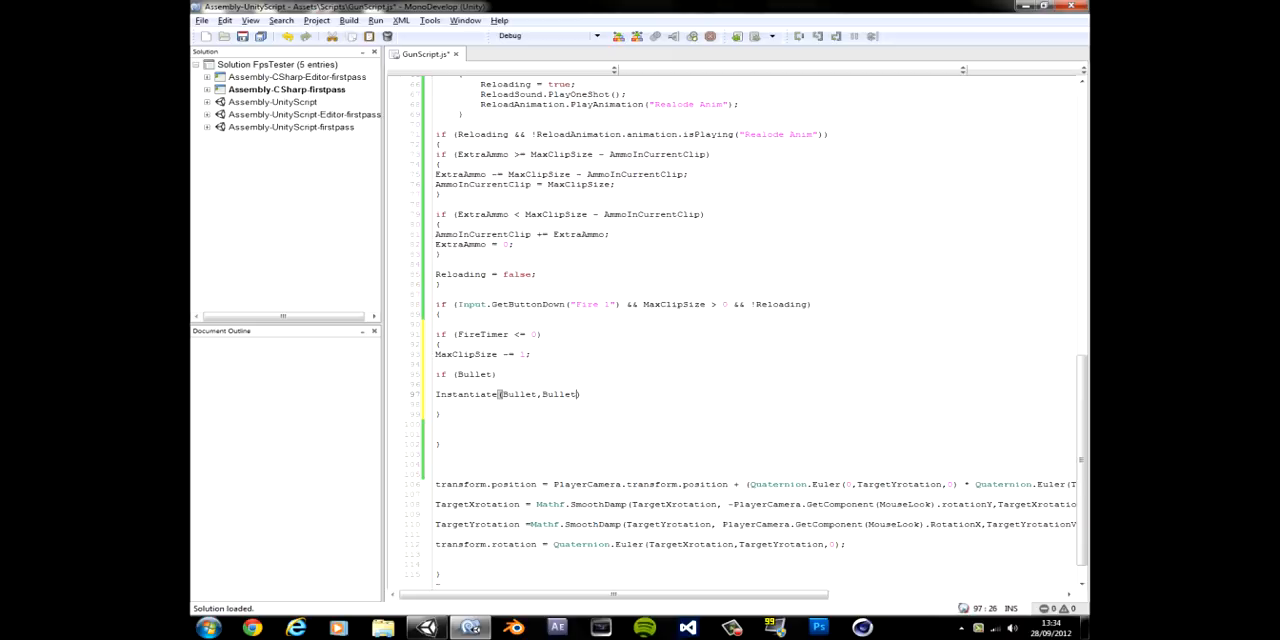
text(Spawn)
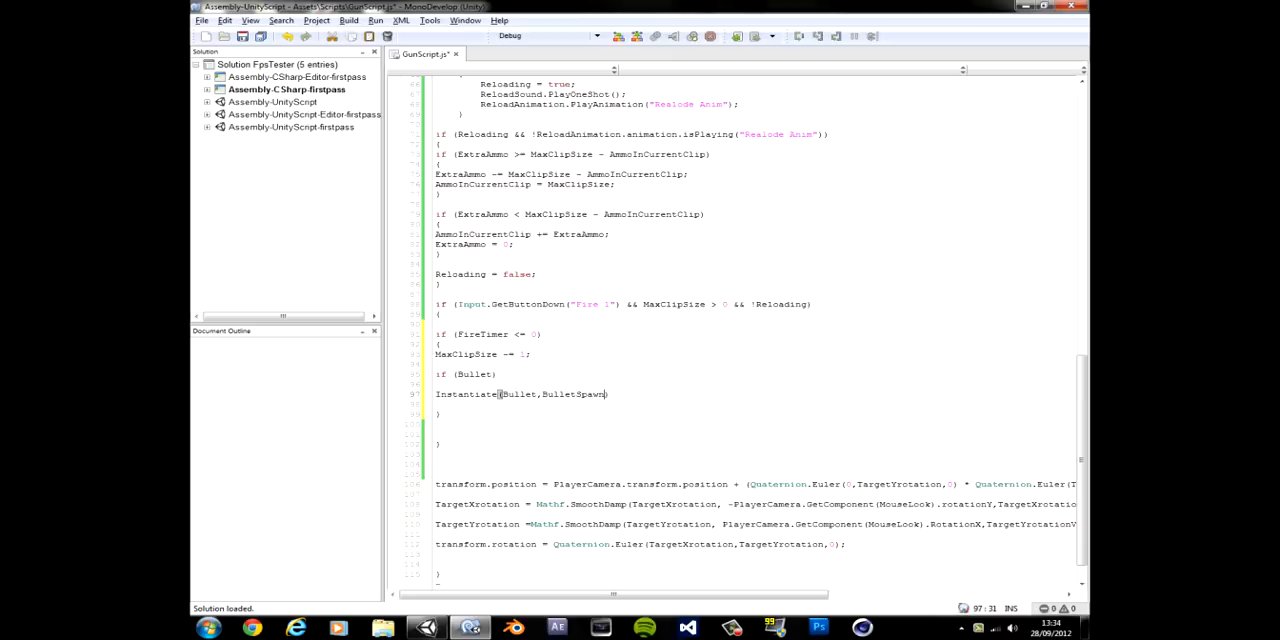
text(.transform)
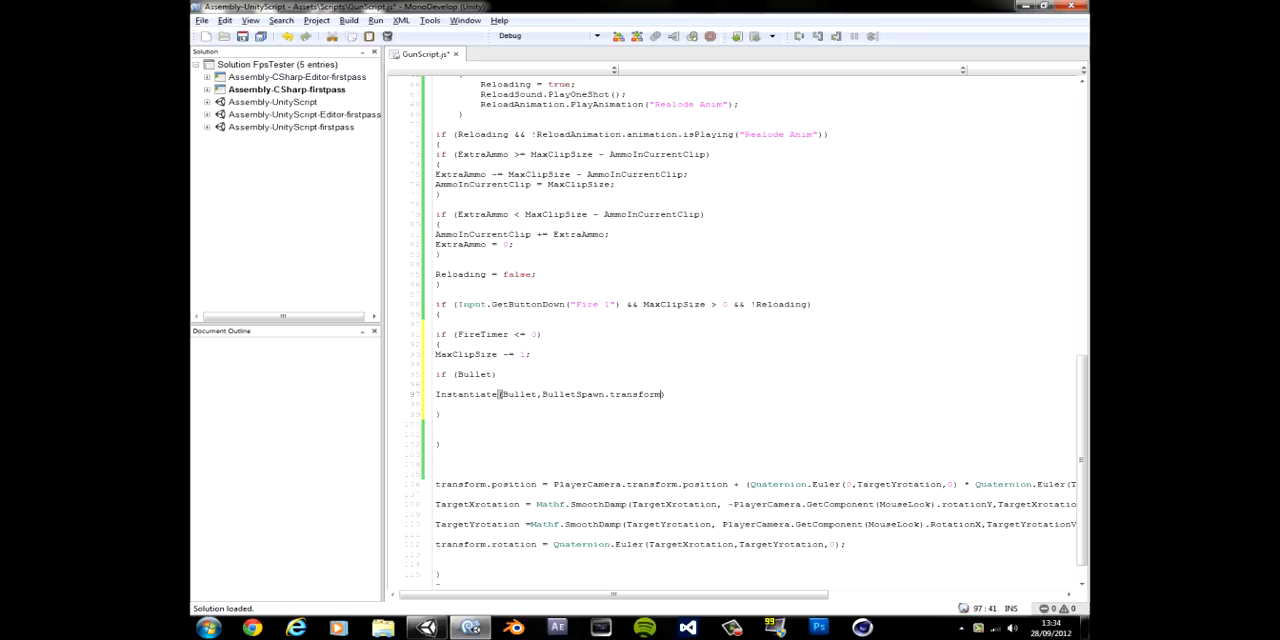
text(.position)
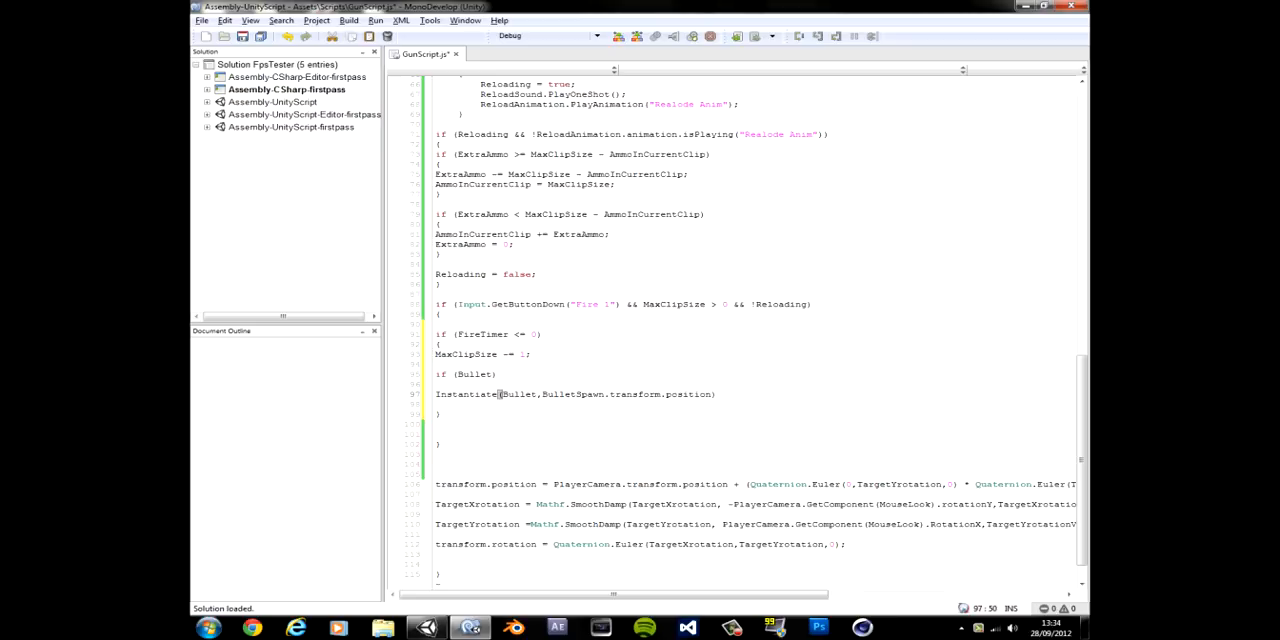
text(,)
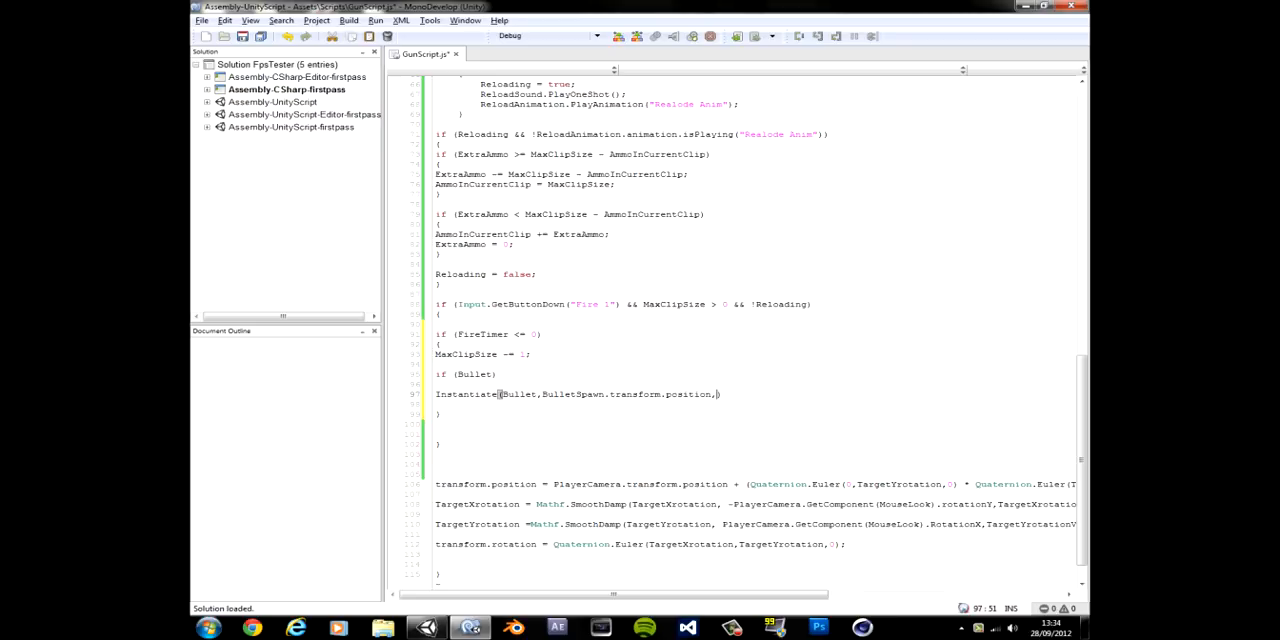
text(bull)
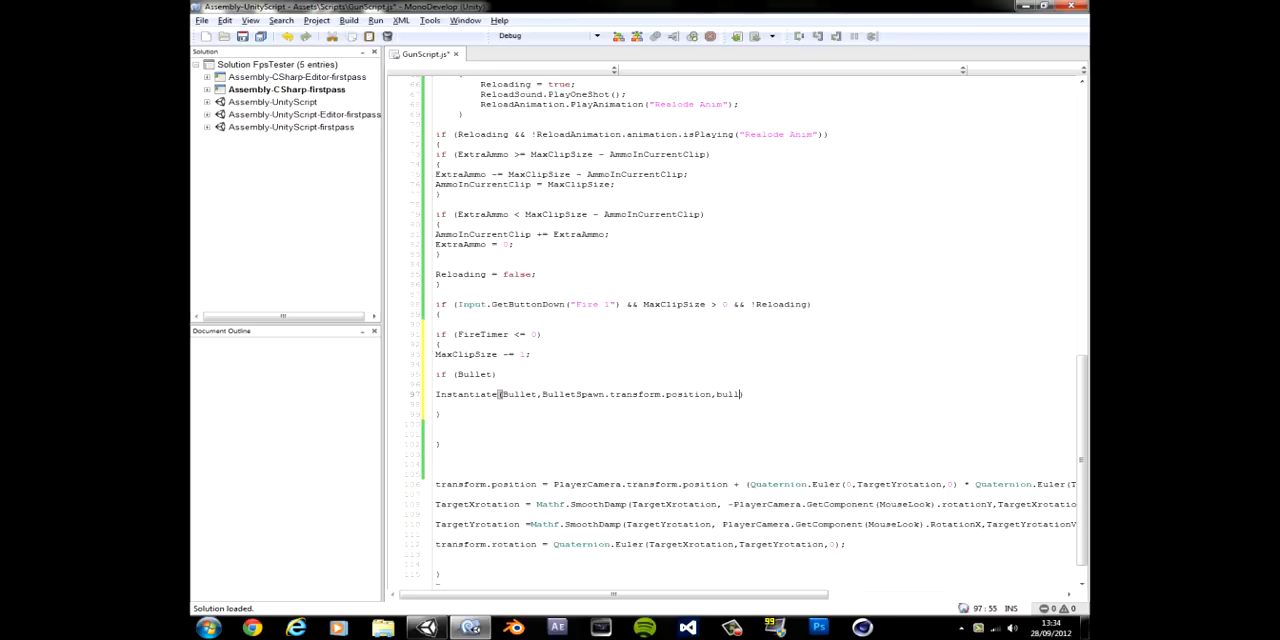
text(et)
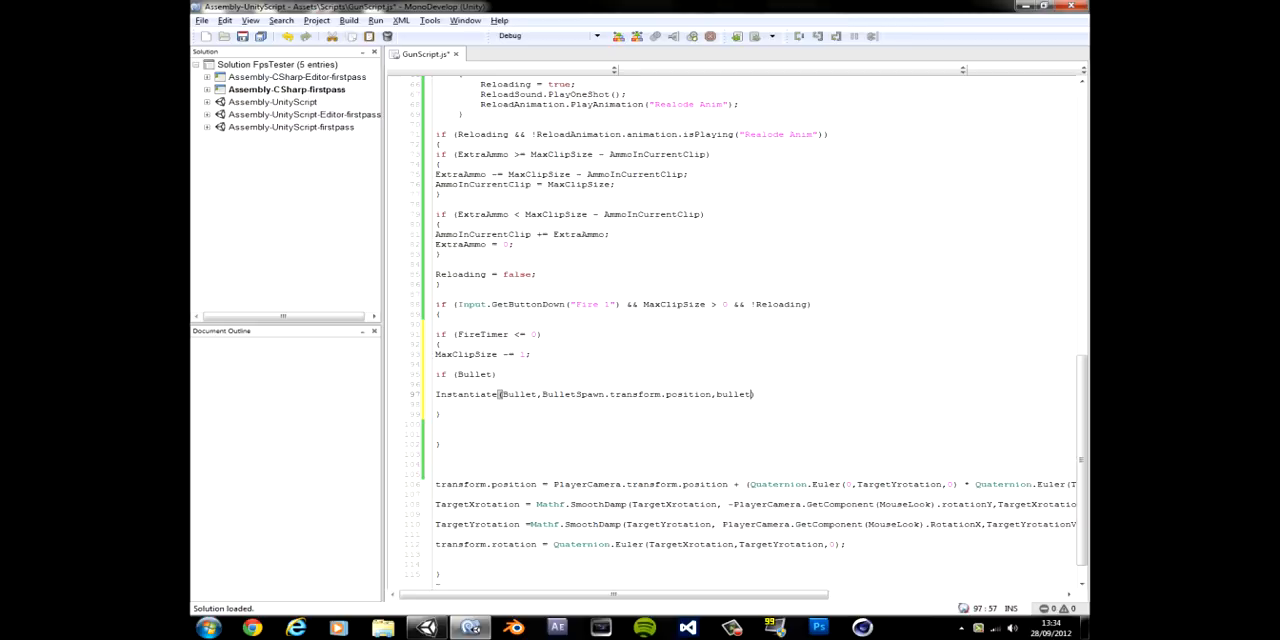
text(Spawn)
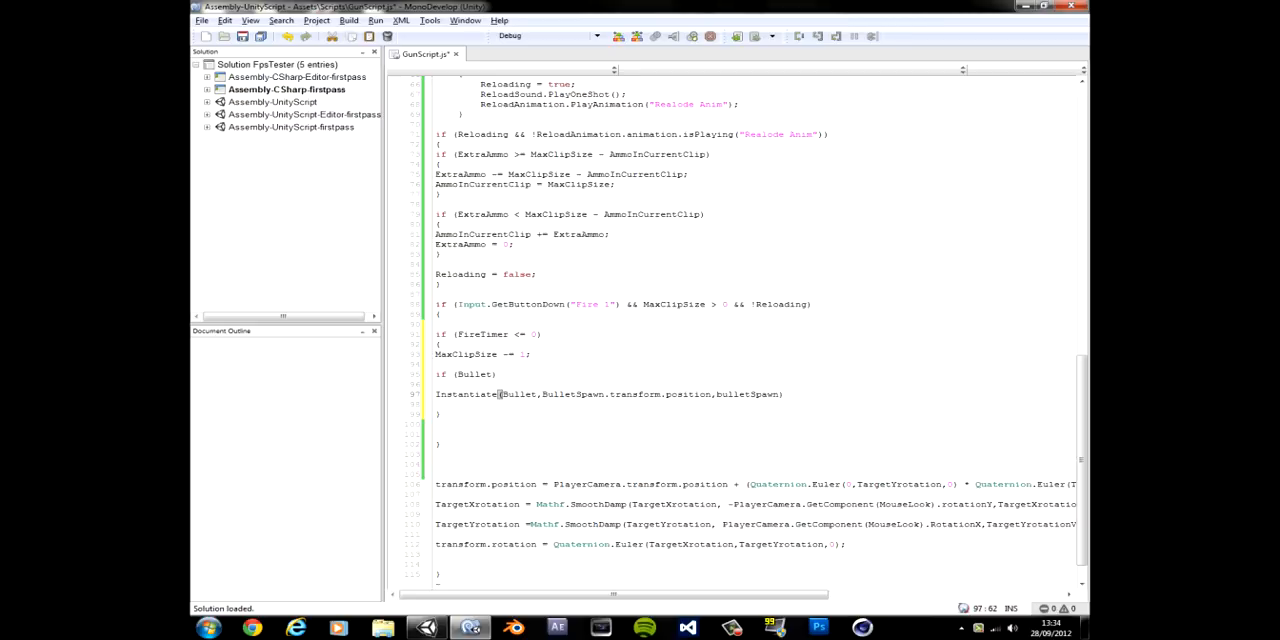
key(BackSpace)
text(B)
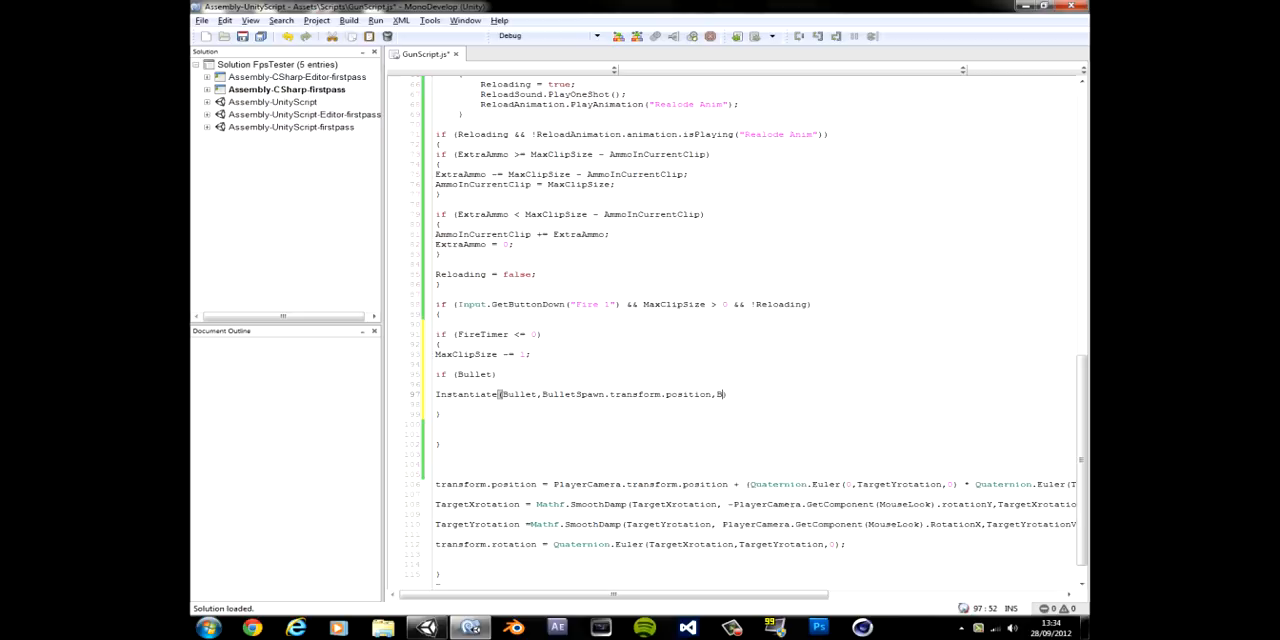
text(ulletSpa)
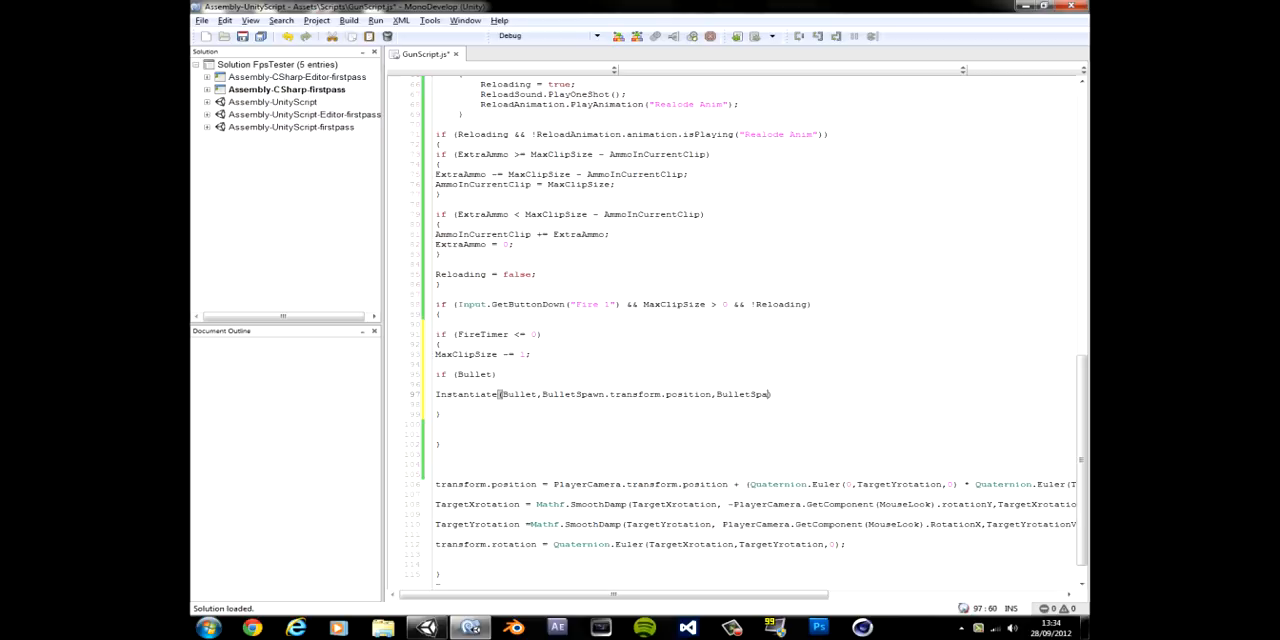
text(wn))
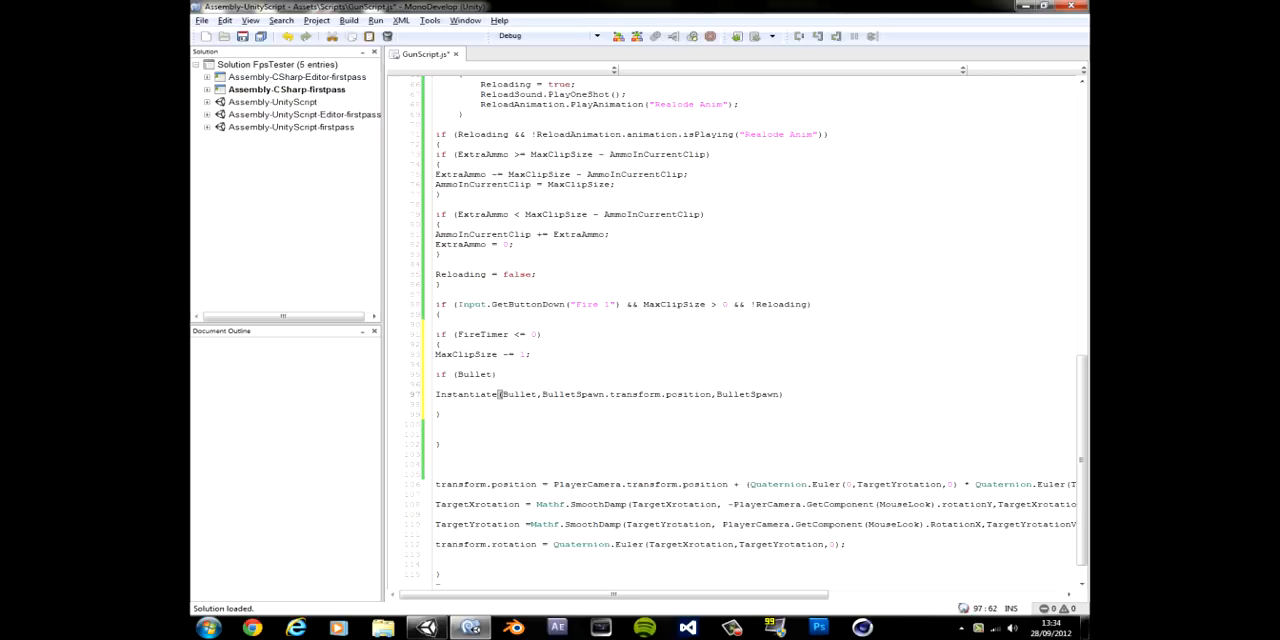
text(tr)
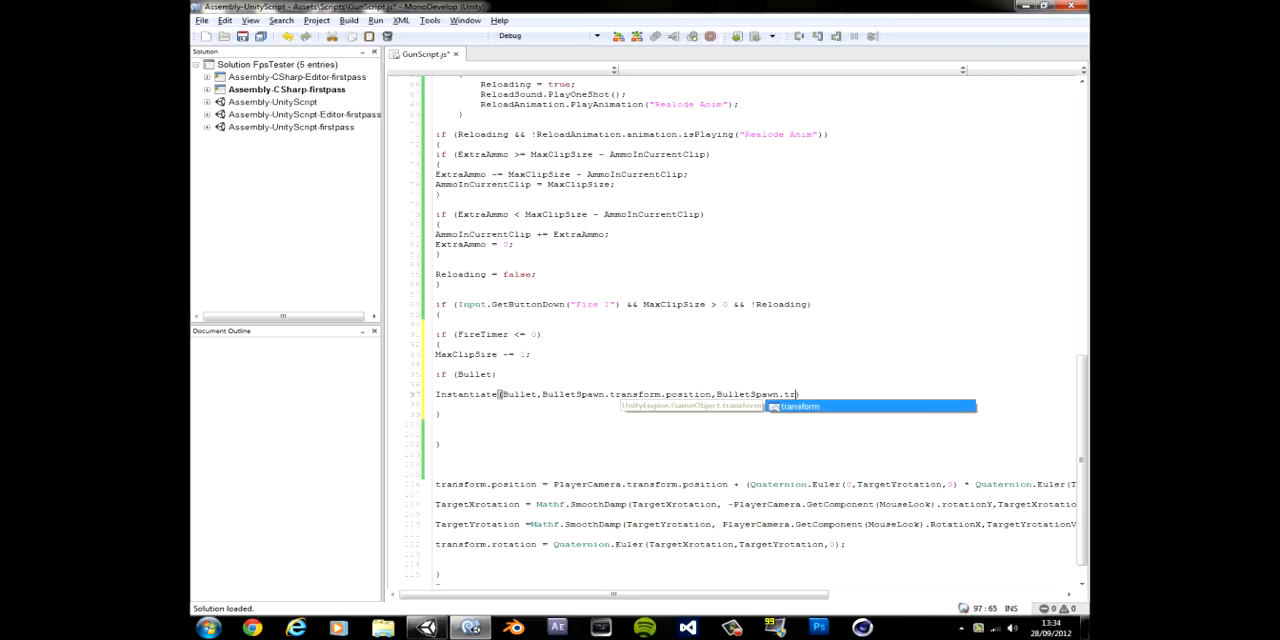
text(.)
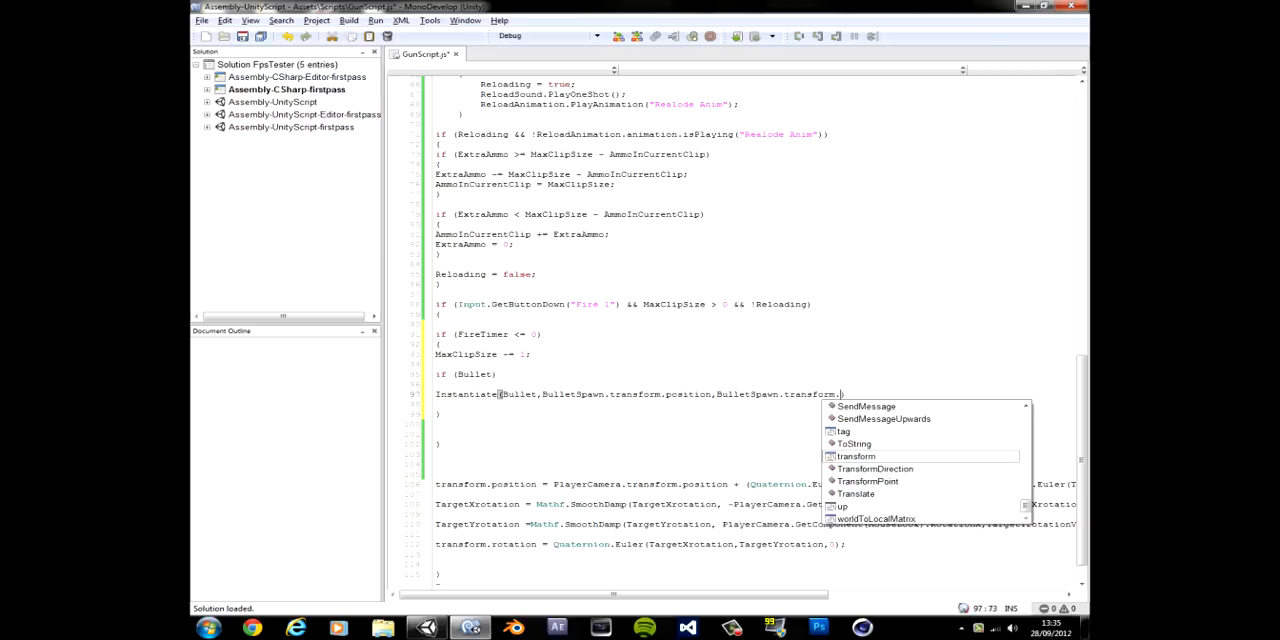
text(rotation)
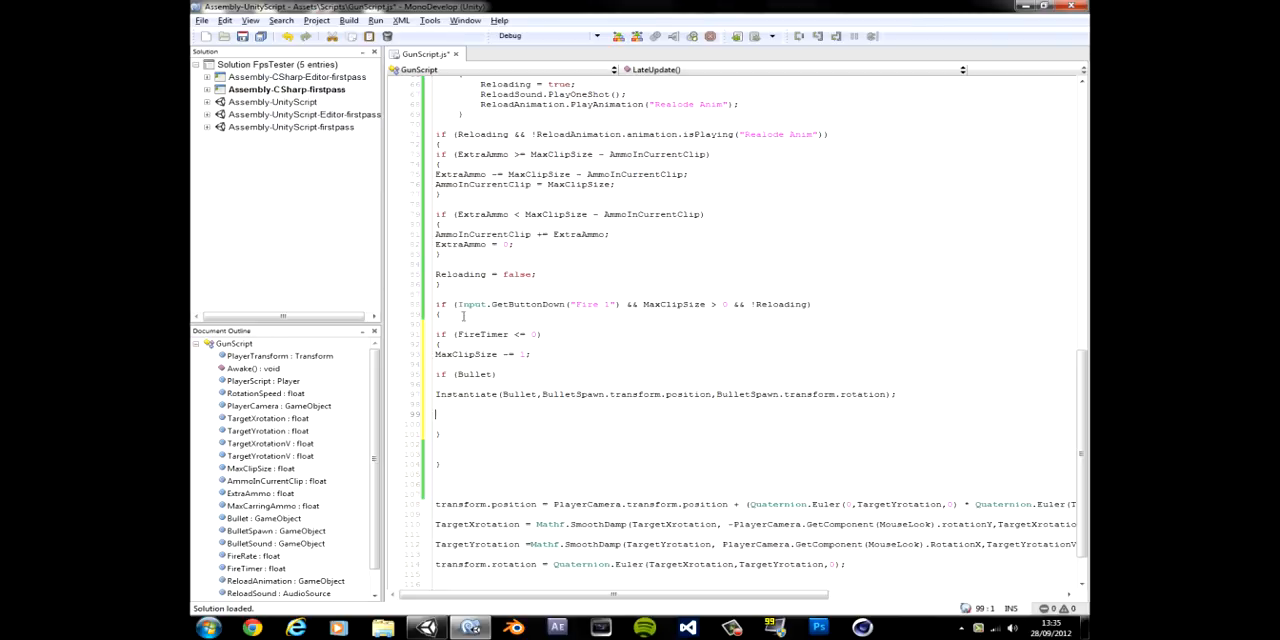
mouse_move(476, 412)
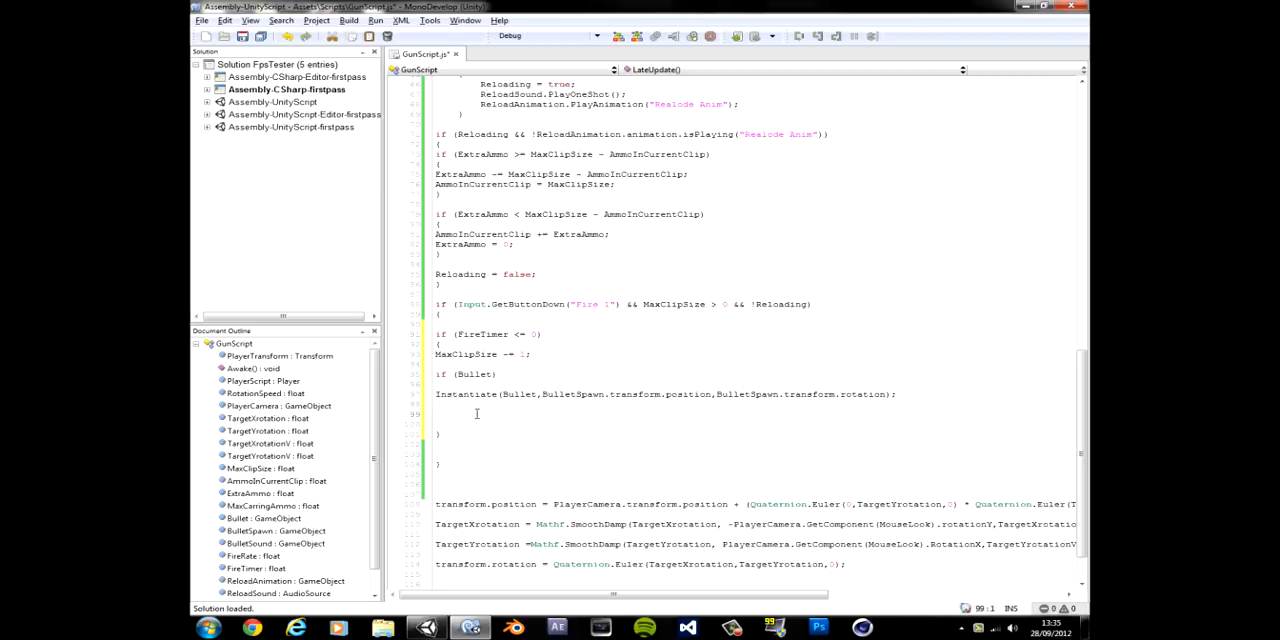
- Set 'FireTimer = 1;' after Instantiate and start a 'FireTimer -=' line below the fire block
text(FireTimer =)
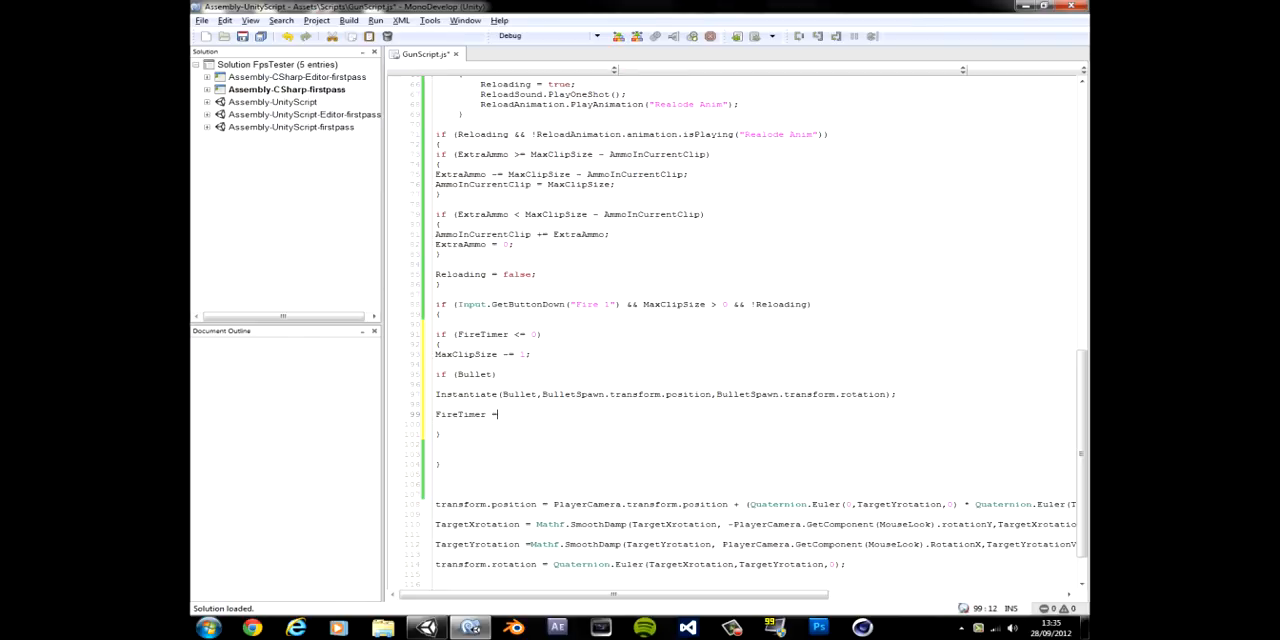
text(1;)
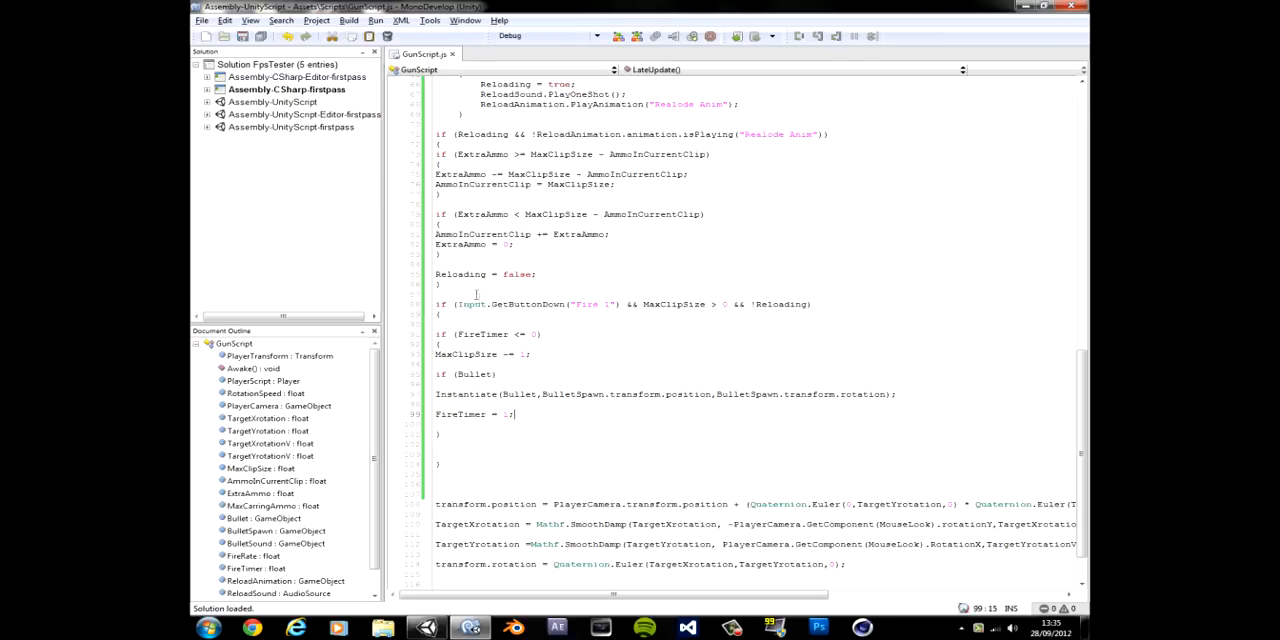
mouse_move(498, 334)
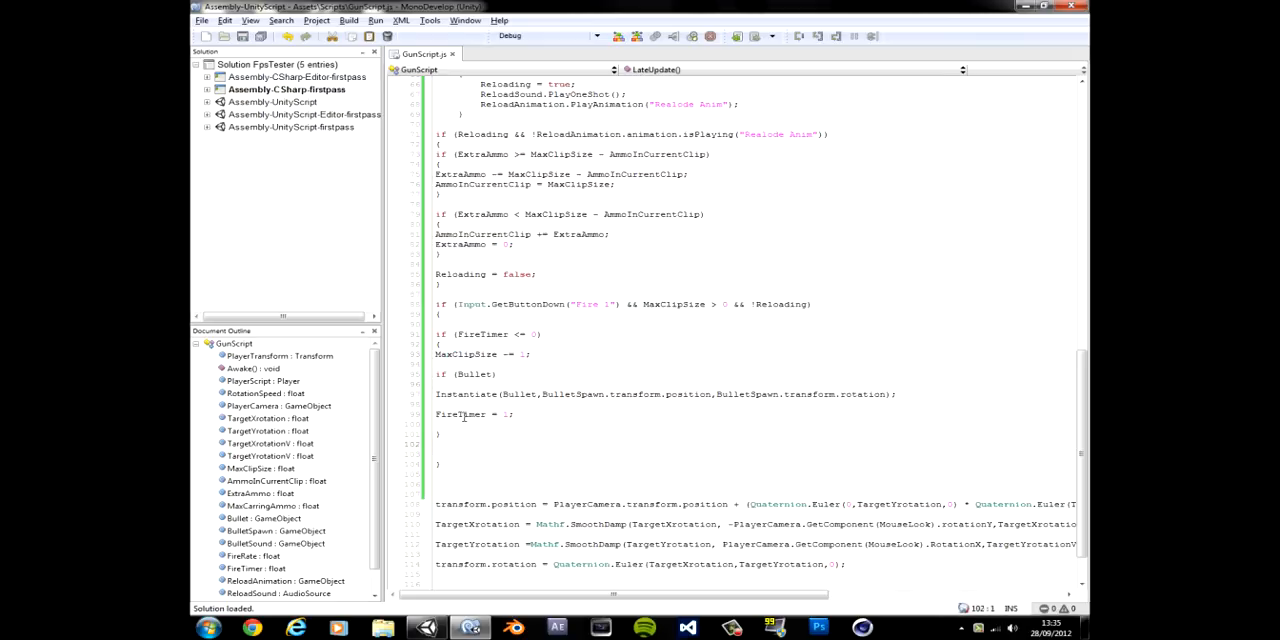
double_click(460, 414)
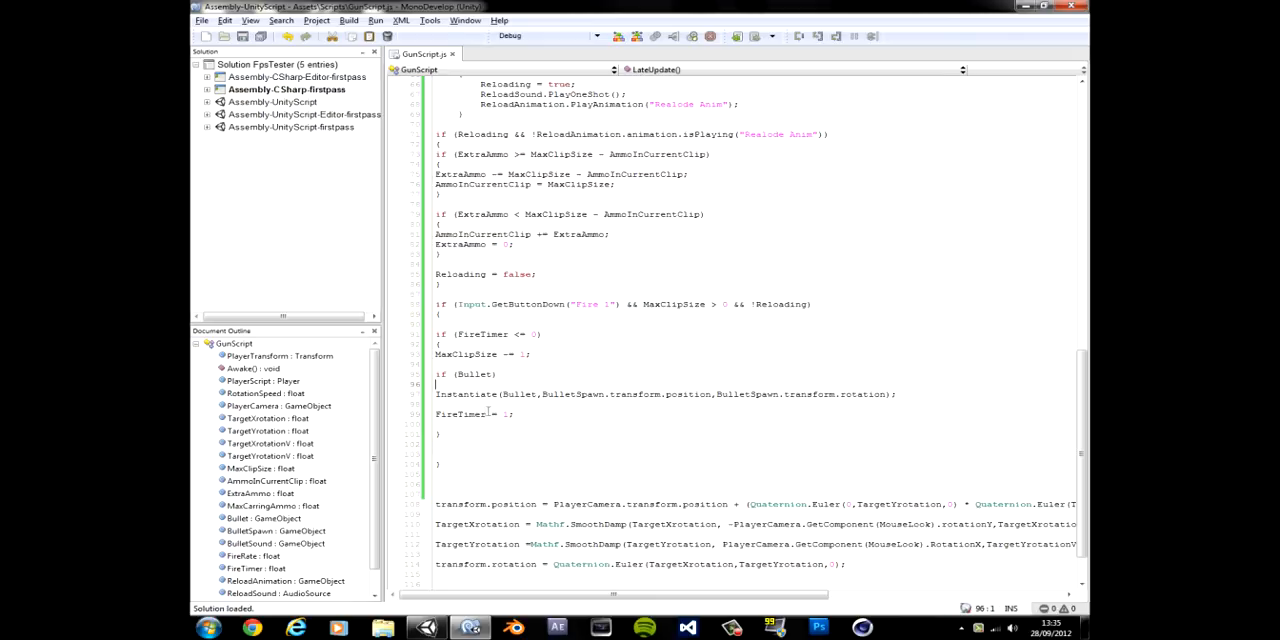
double_click(460, 414)
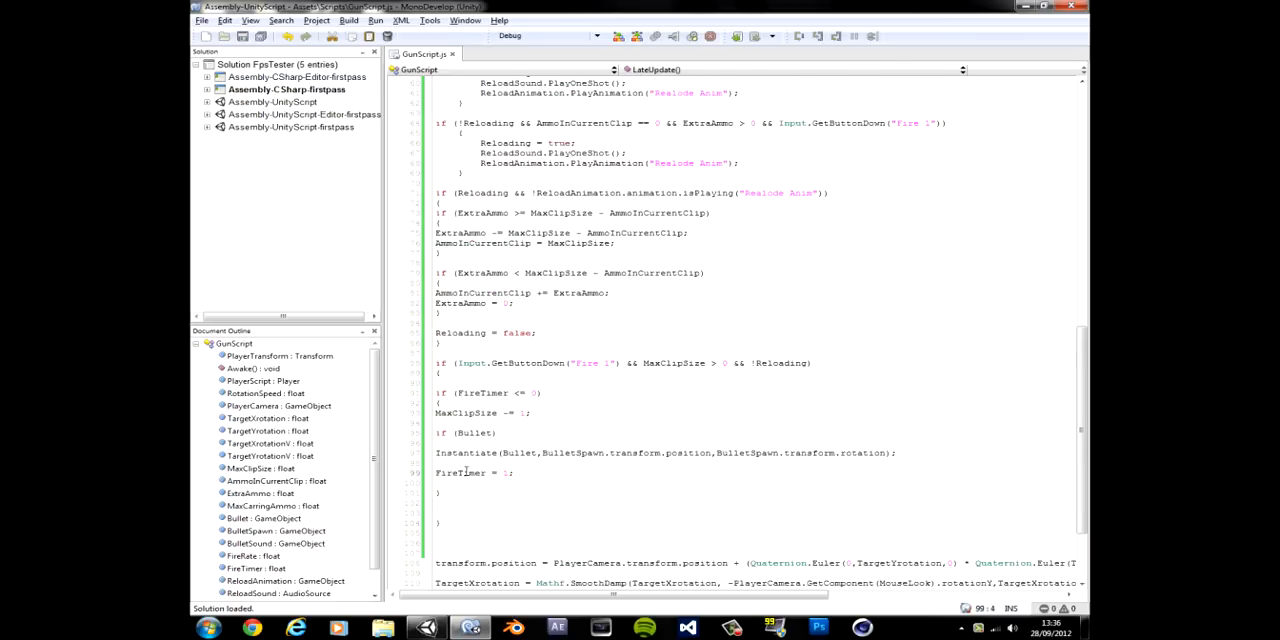
double_click(460, 472)
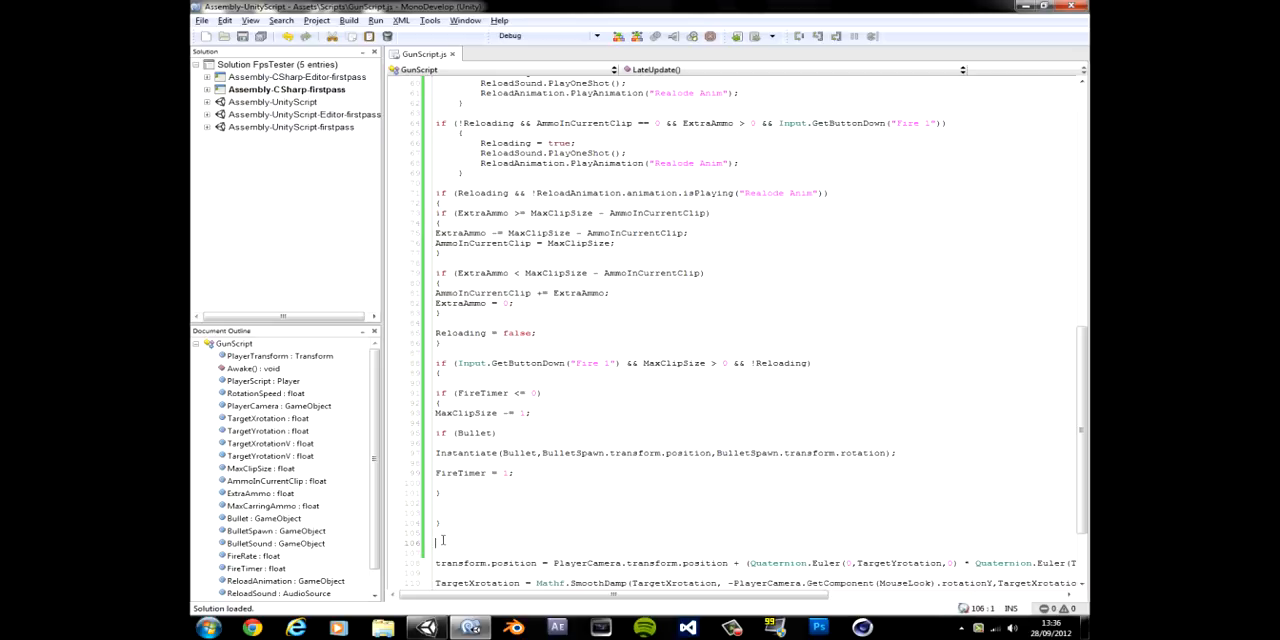
text(FireTimer -=)
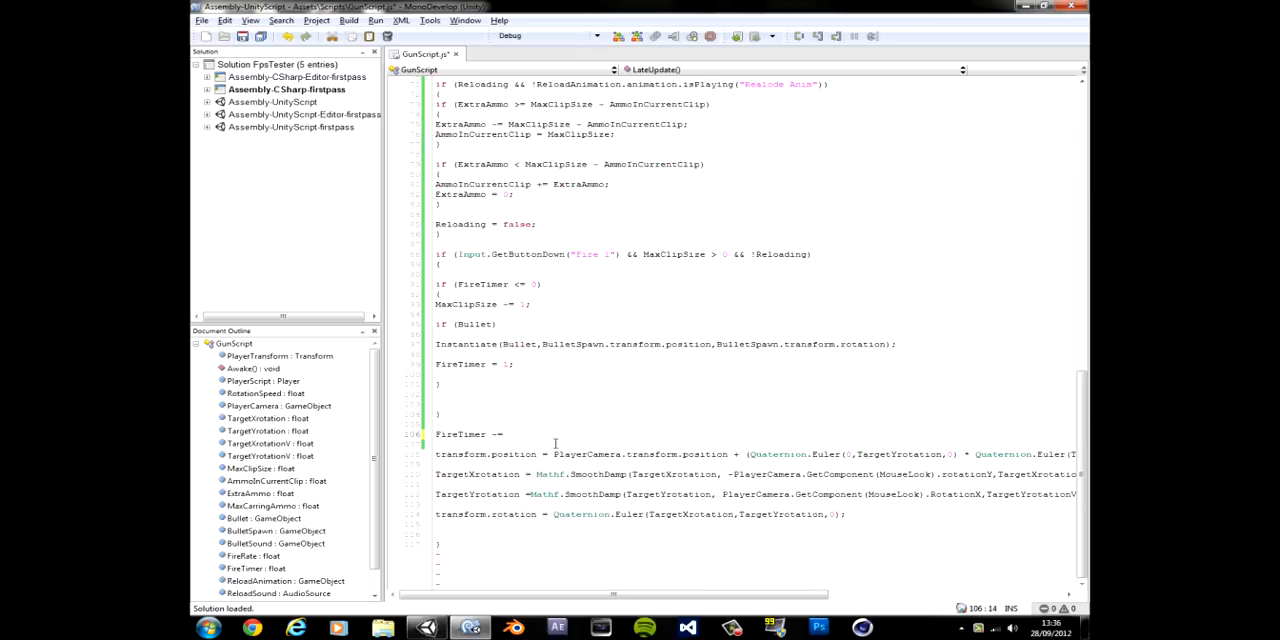
- Complete the countdown as 'FireTimer -= Time.deltaTime * FireRate;'
text(Time.De)
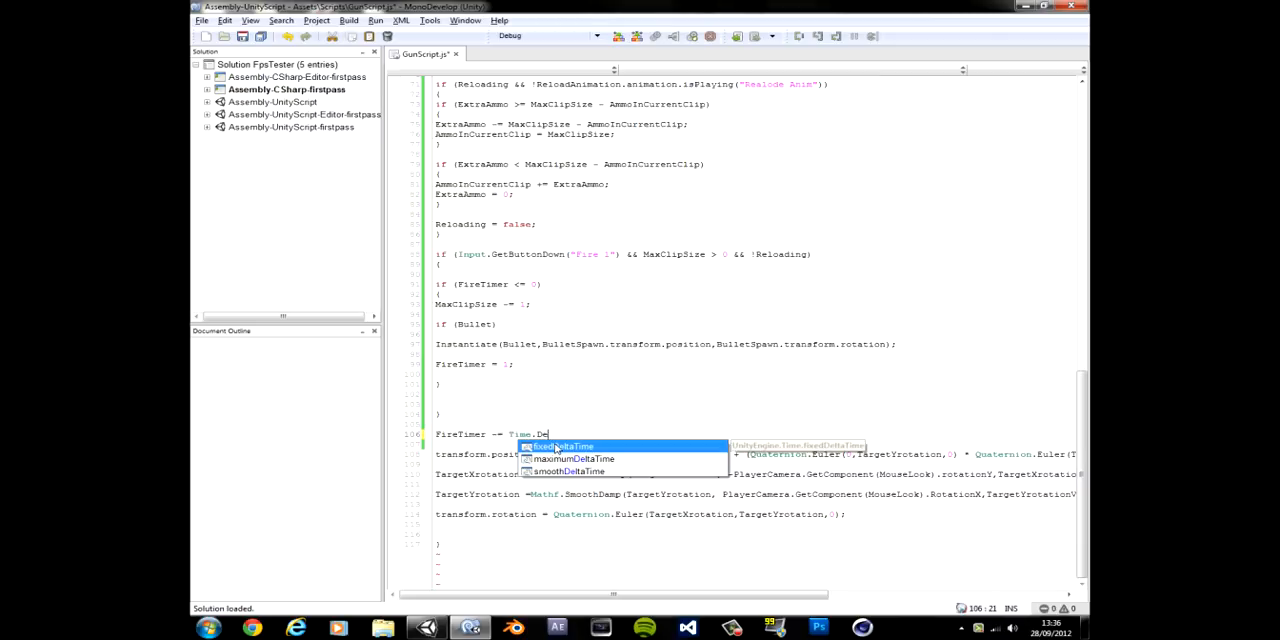
text(l)
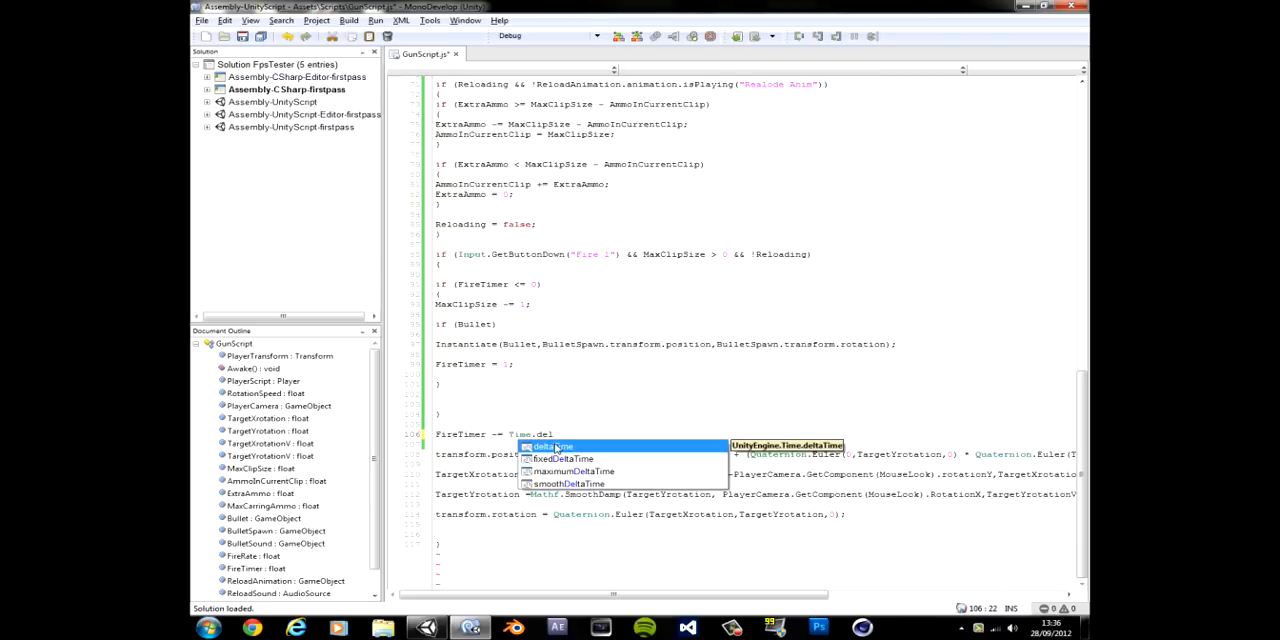
key(Tab)
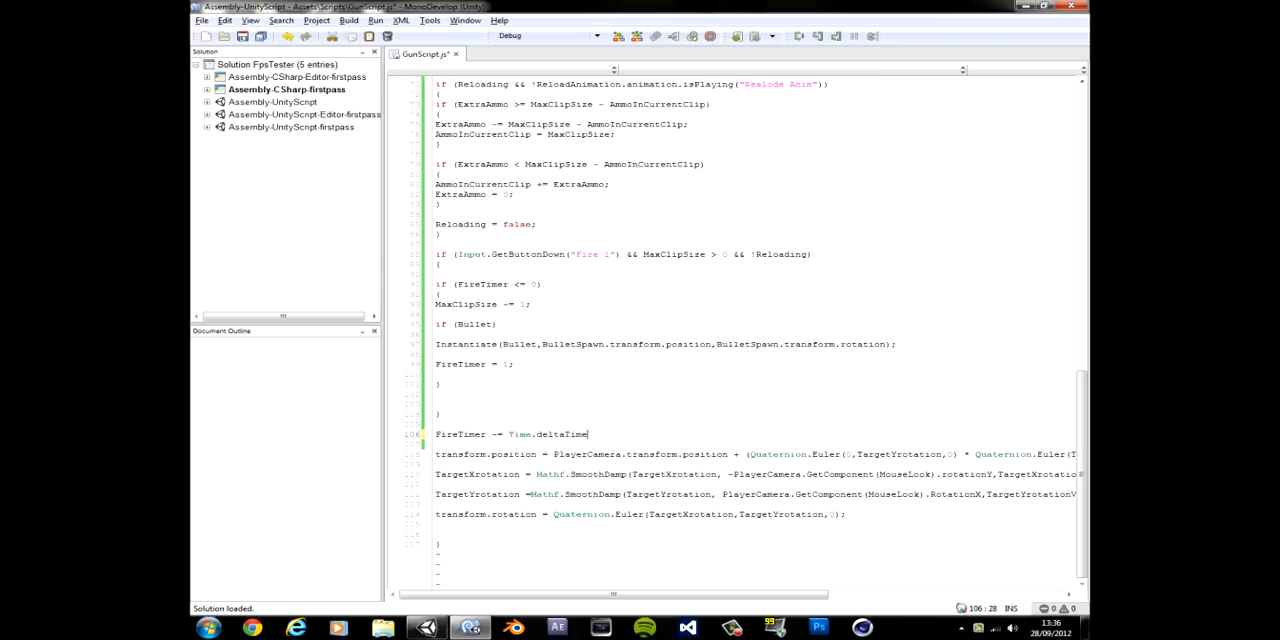
text(*)
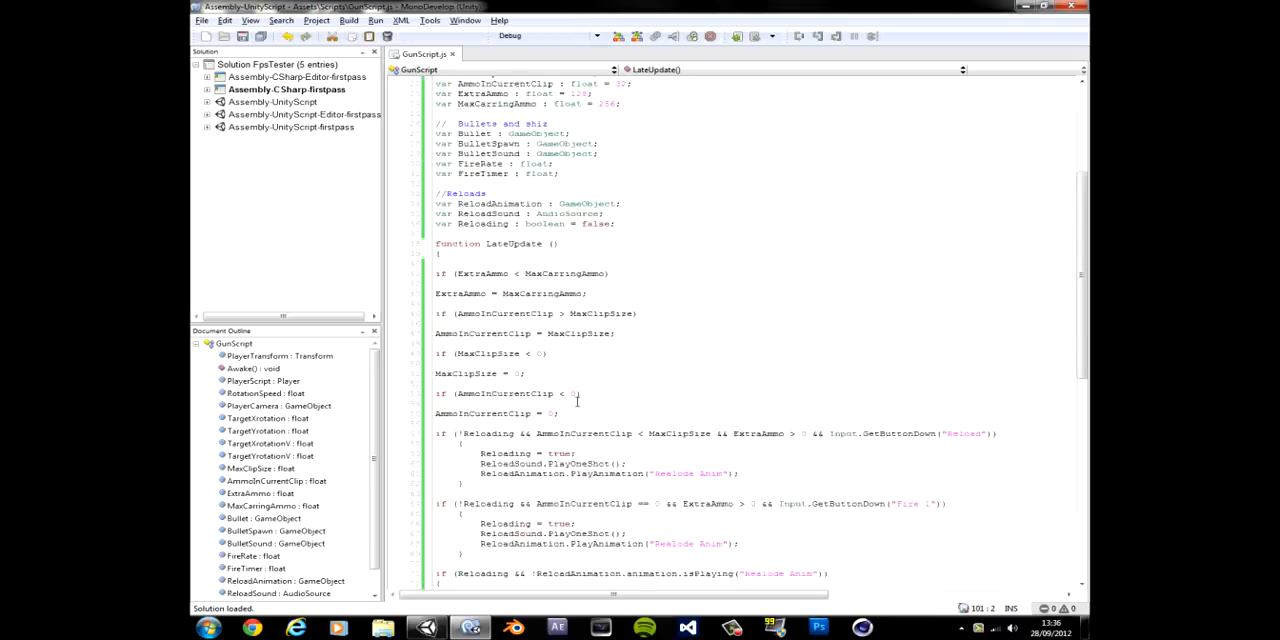
scroll(down, 3)
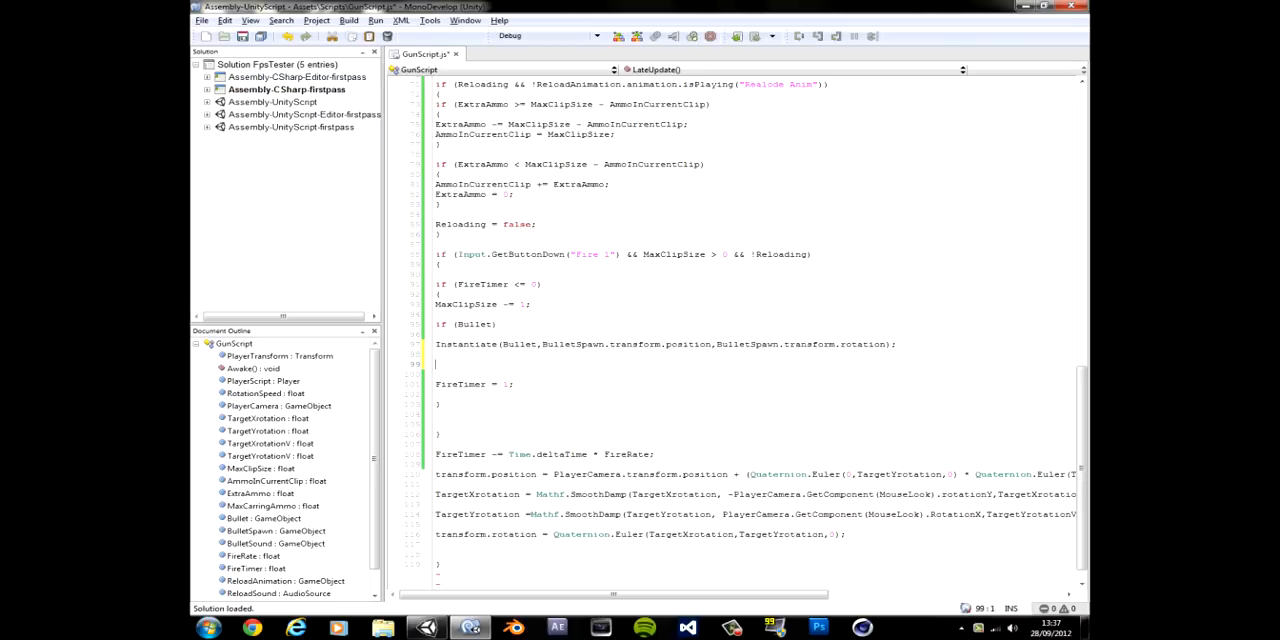
text(if)
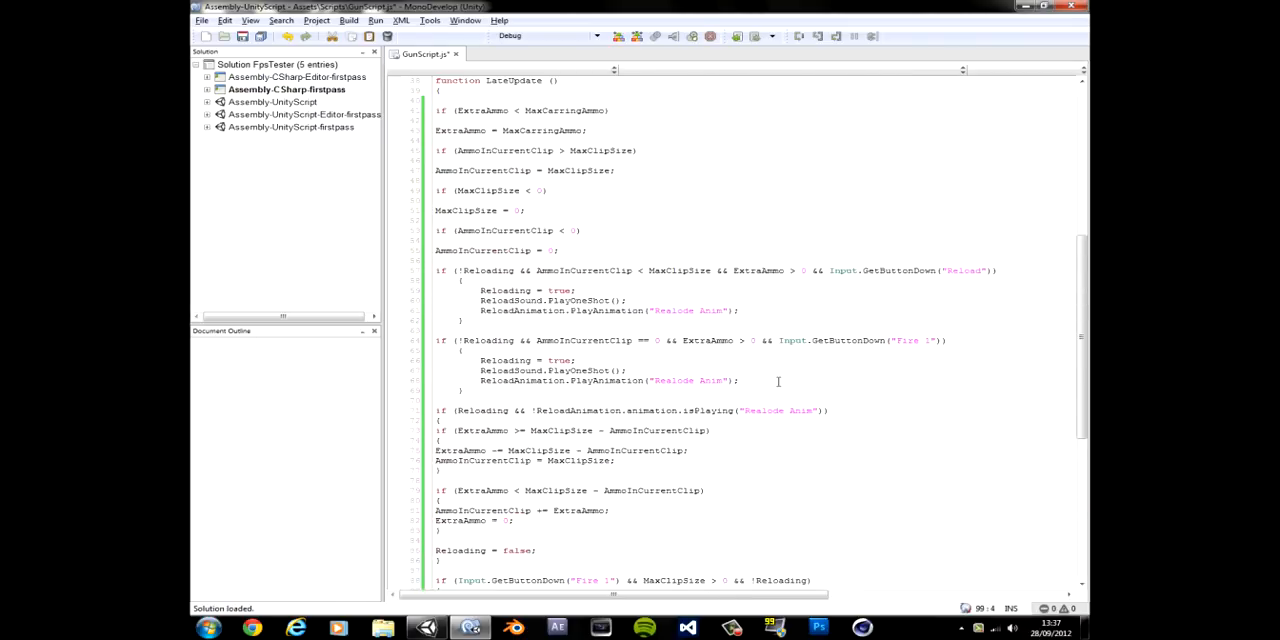
- Add 'if (BulletSound)' after the Instantiate line and begin 'MyBulletSound =' inside it
scroll(up, 3)
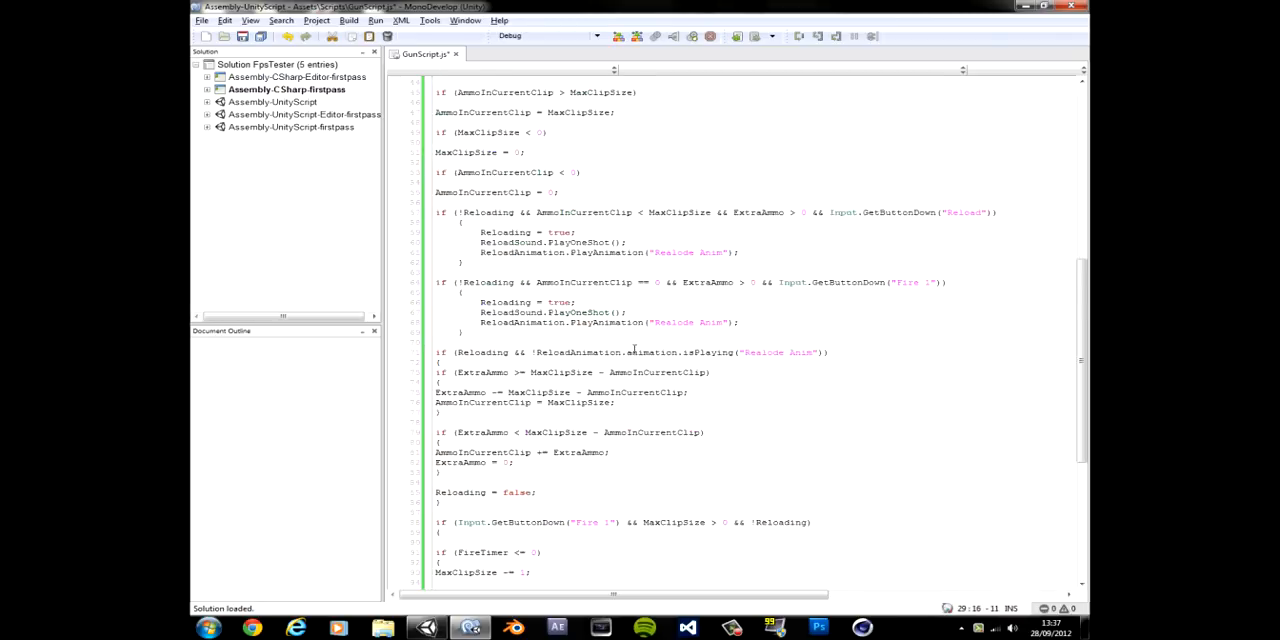
scroll(down, 3)
text(if)
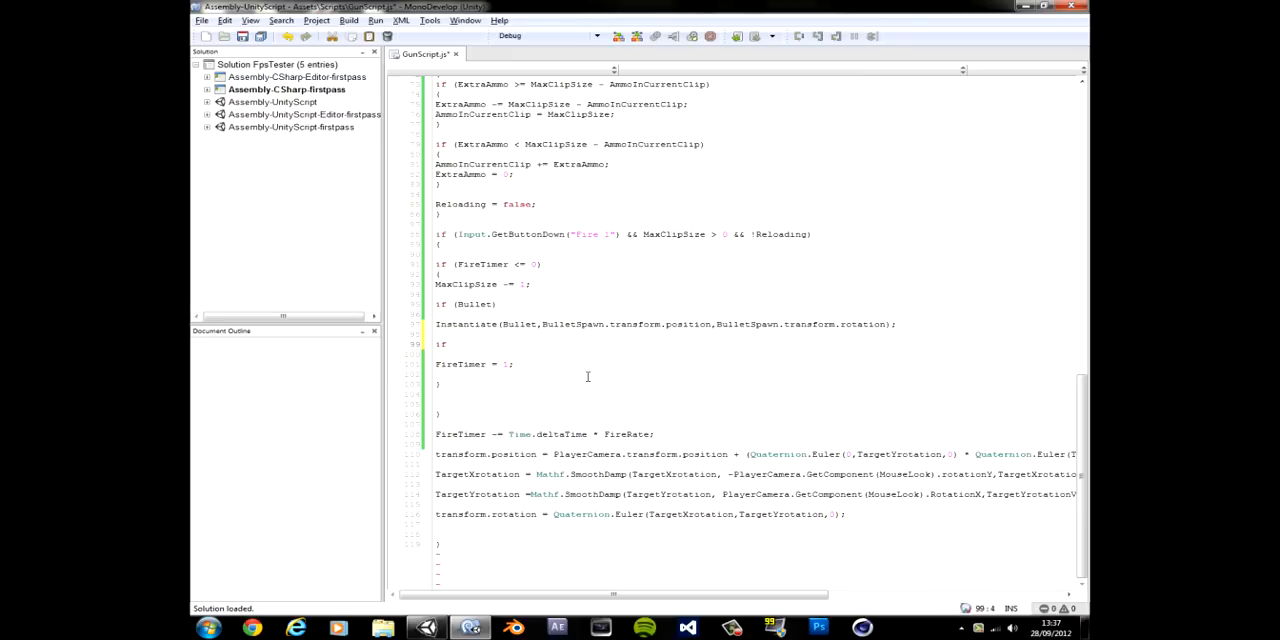
text((BulletSound))
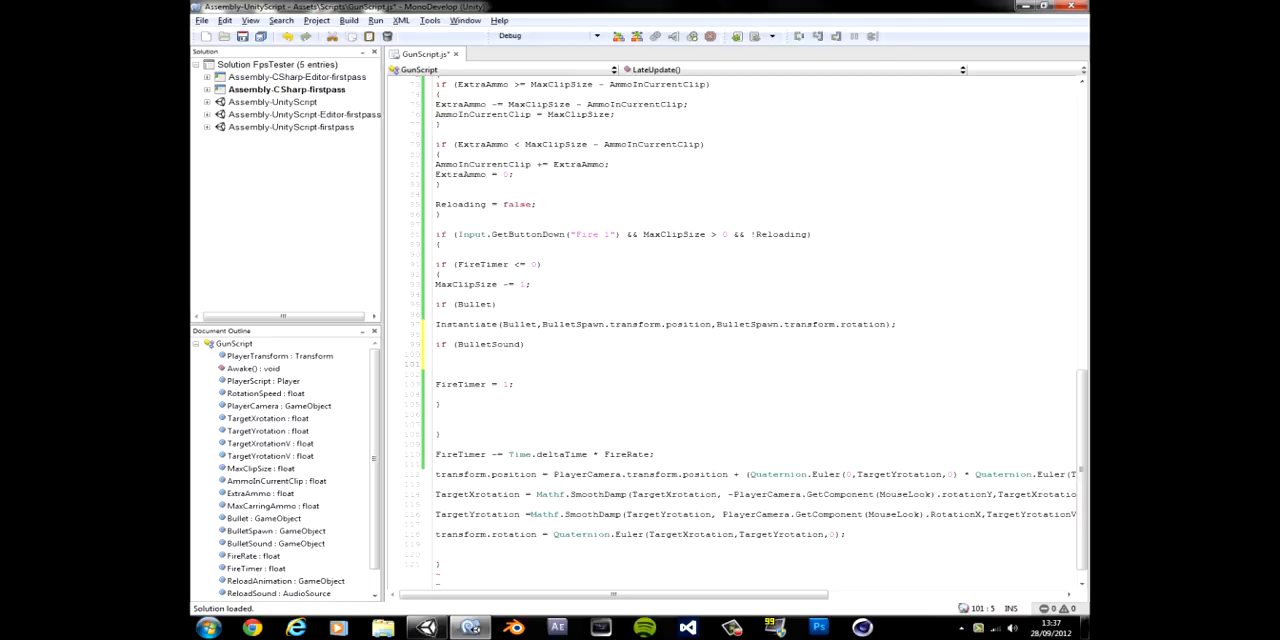
text(My)
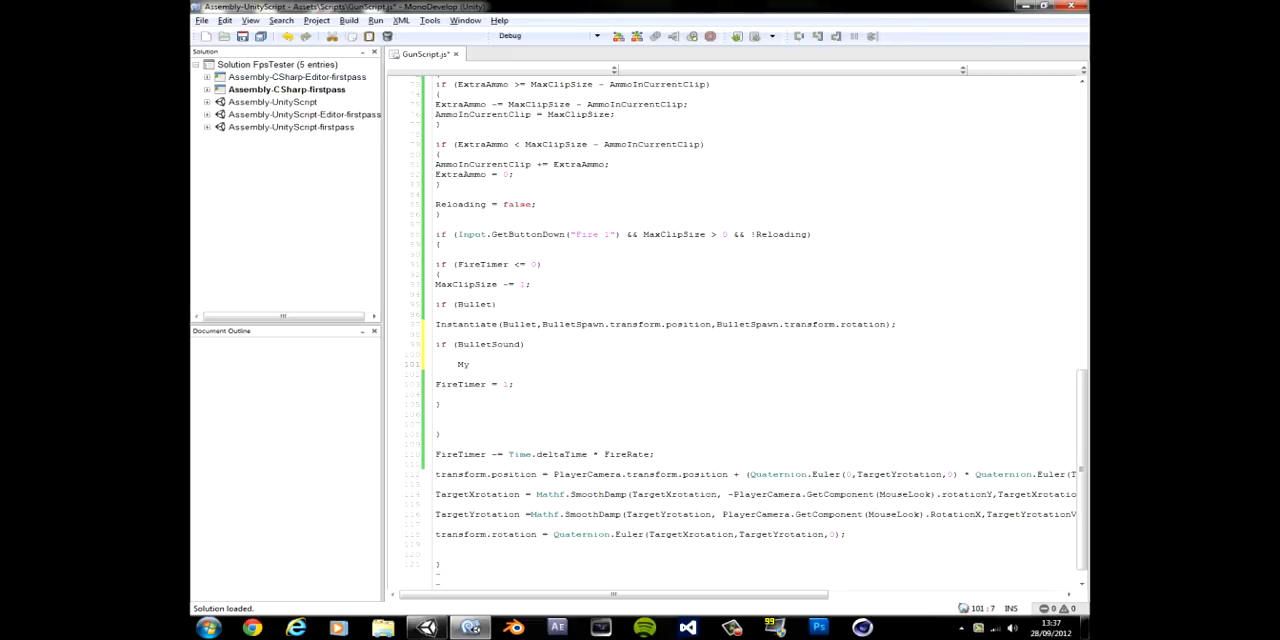
text(BulletSound =)
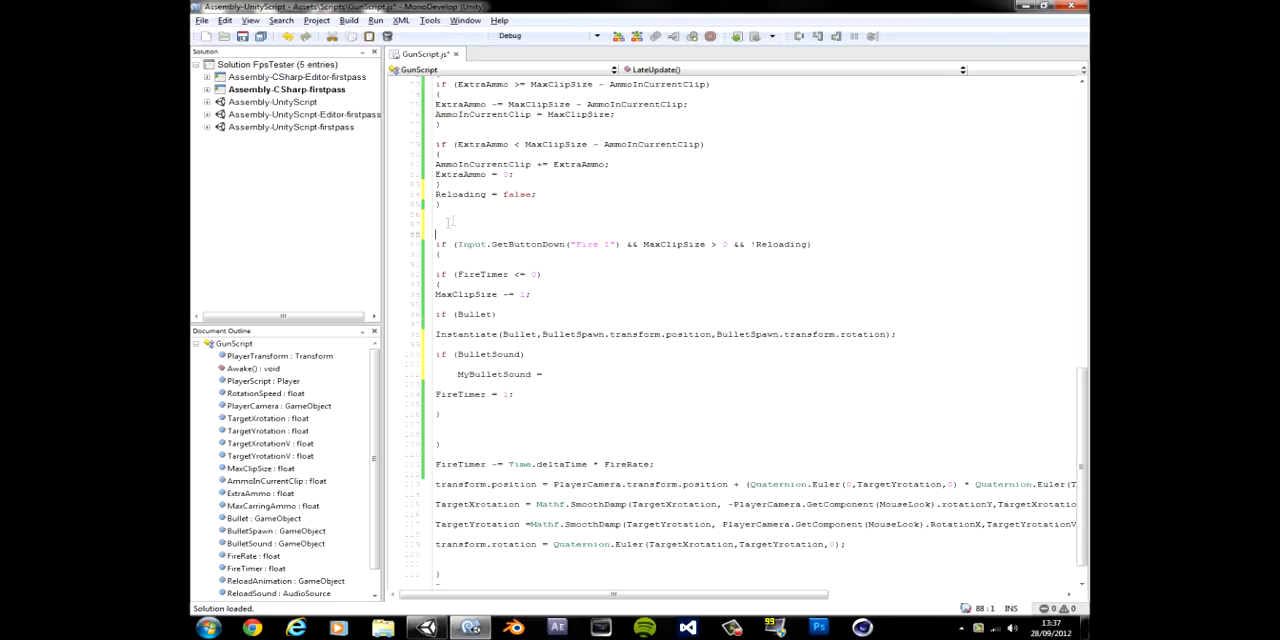
- Declare var MyBulletSound : GameObject and begin its assignment in the BulletSound check
text(var)
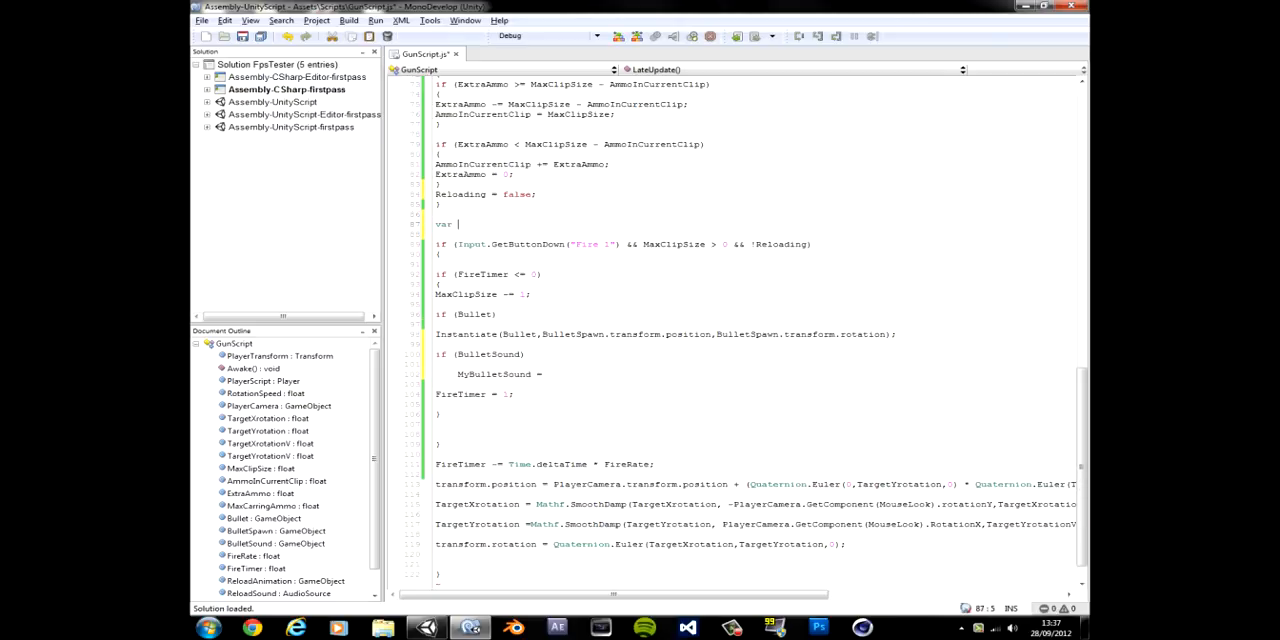
text(BulletSound)
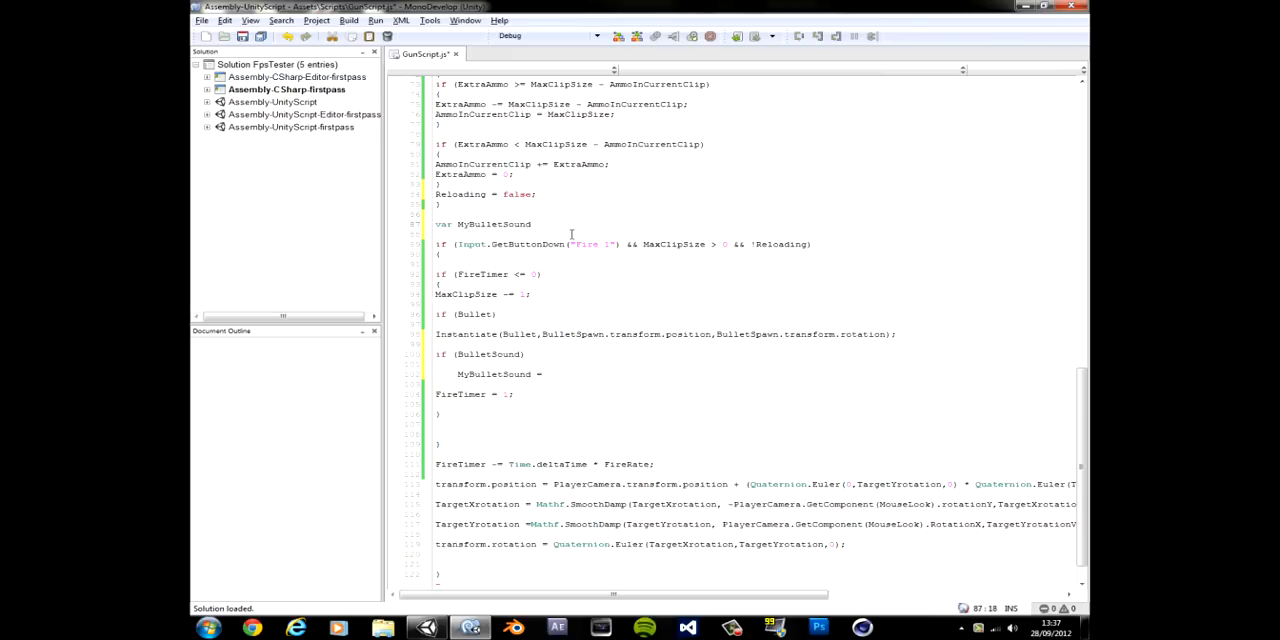
text(: GameObject;)
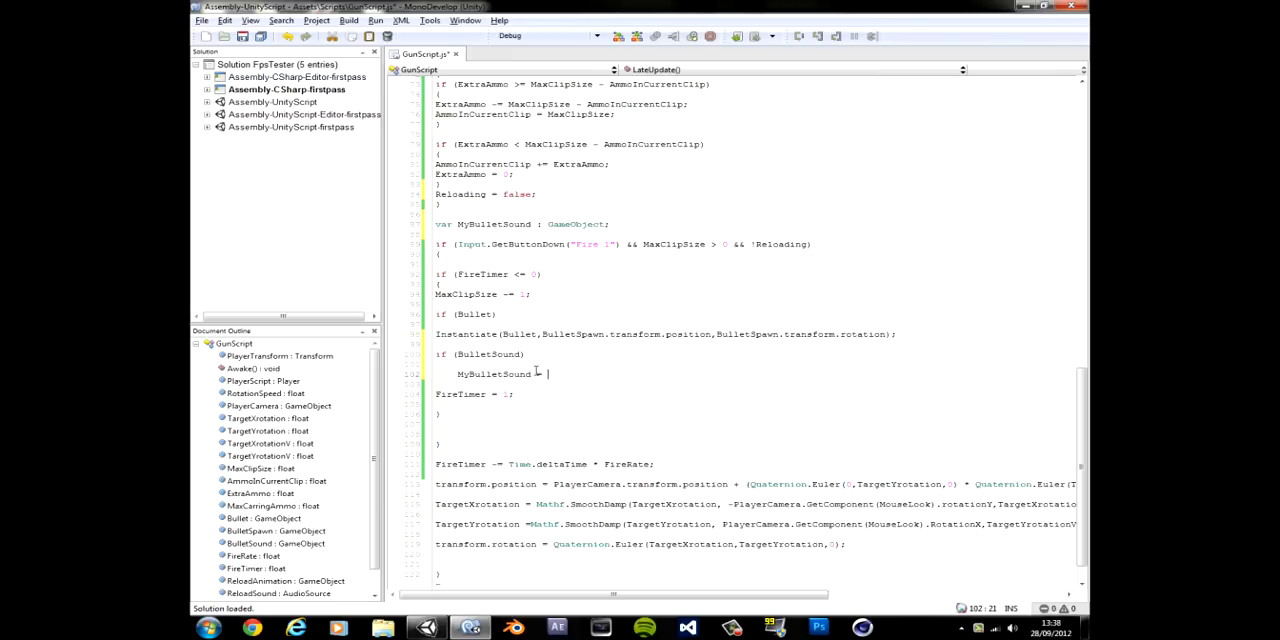
text(=)
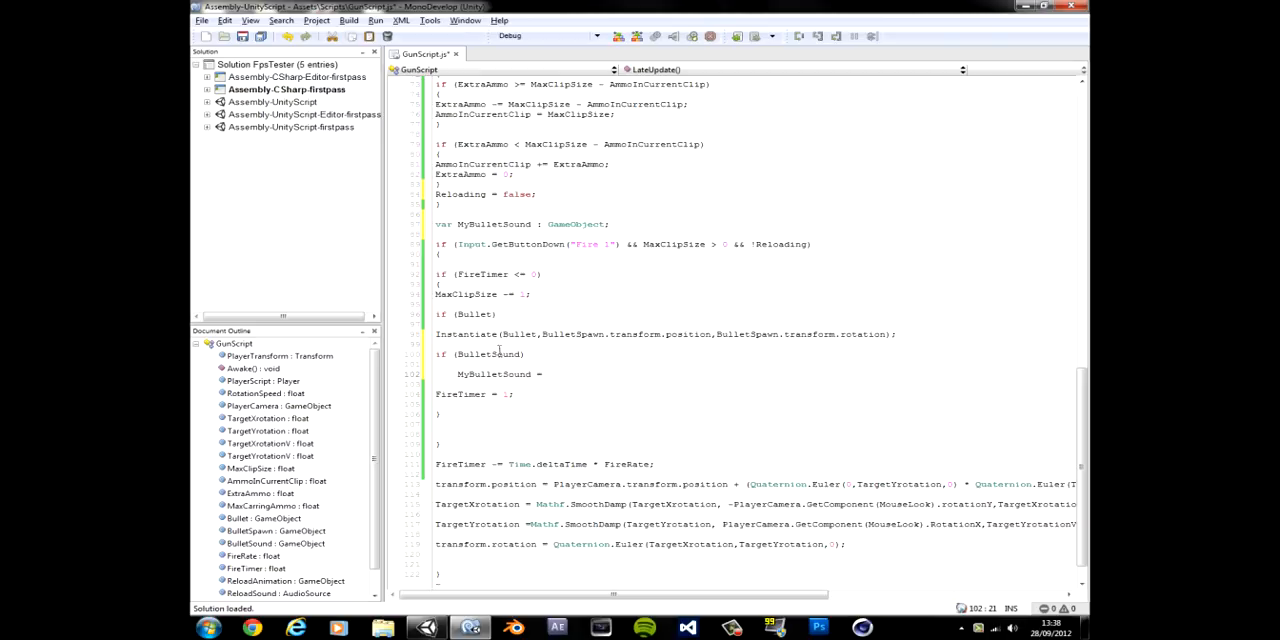
- Assign MyBulletSound a copied Instantiate(Bullet, BulletSpawn position, rotation) call
drag(480, 334, 896, 334)
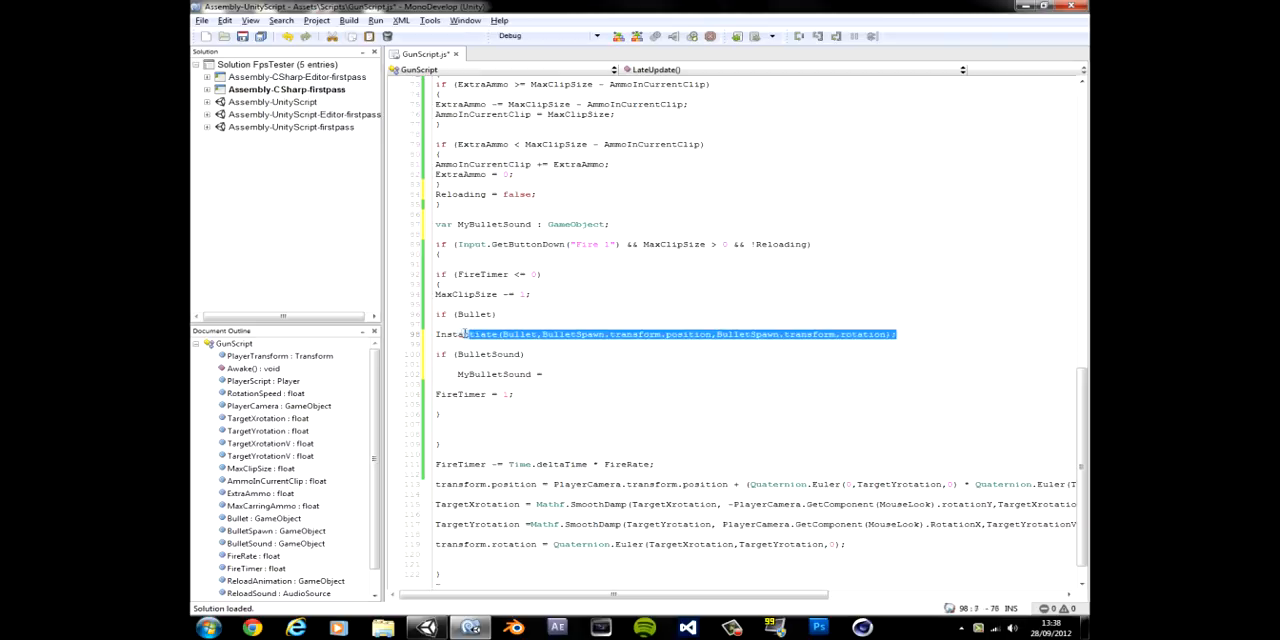
text(Instantiate(Bullet,BulletSpawn.transform.position,BulletSpawn.transform.rotation);)
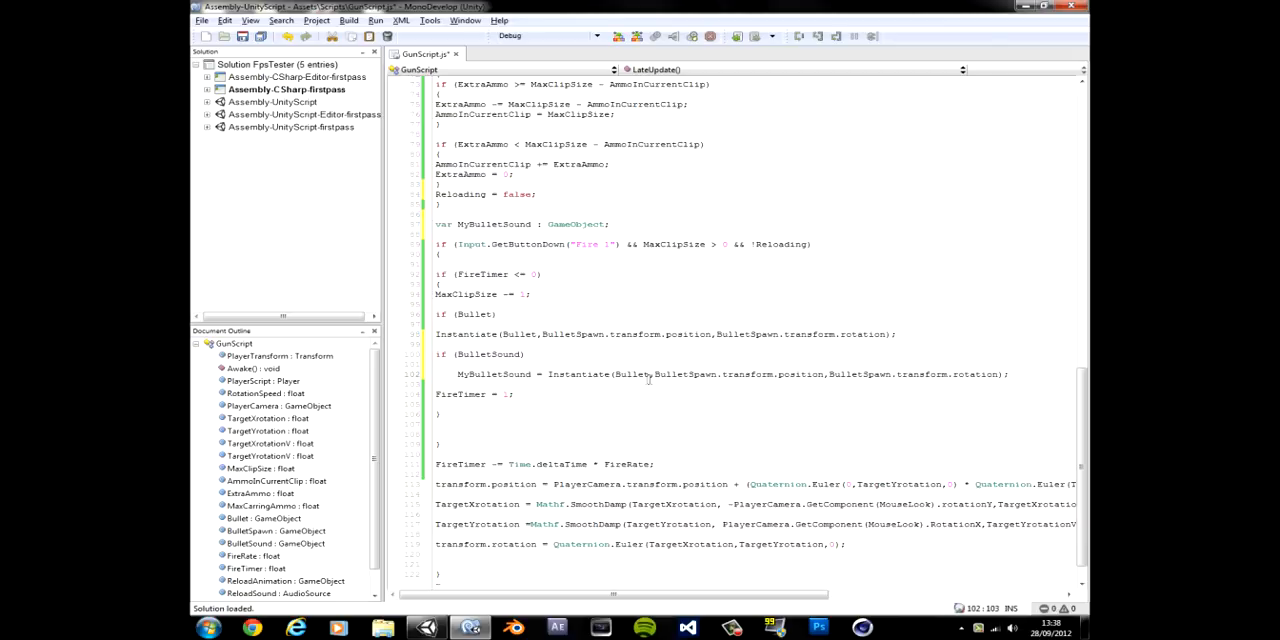
text(Instantiate()
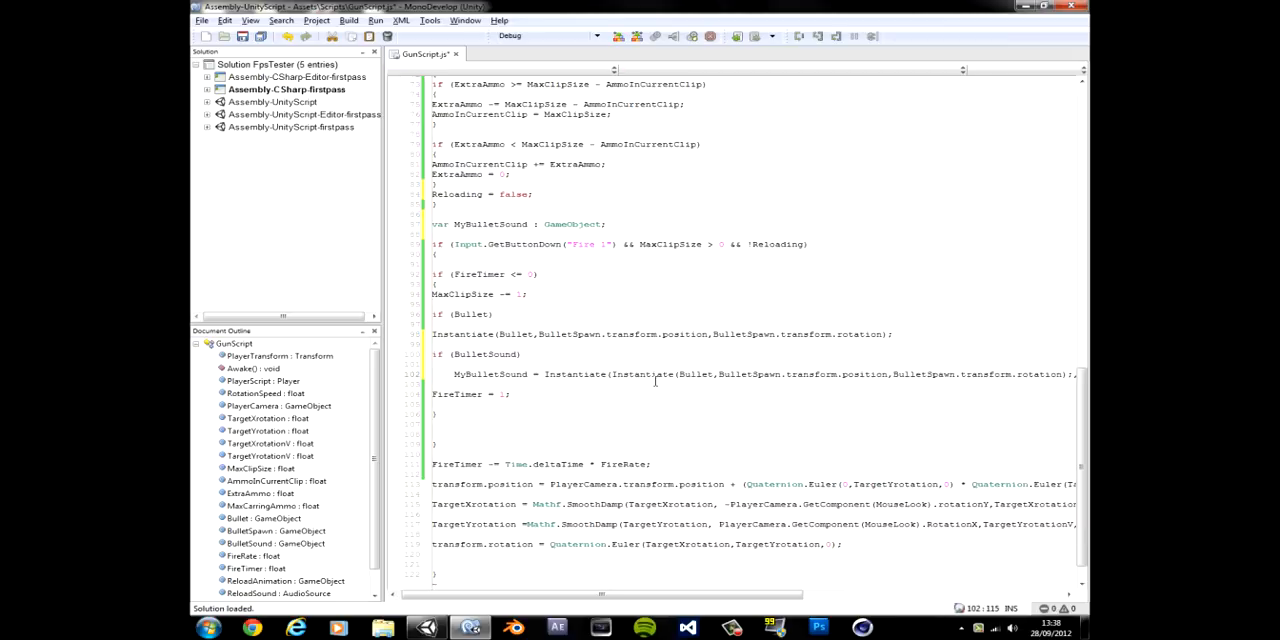
double_click(628, 374)
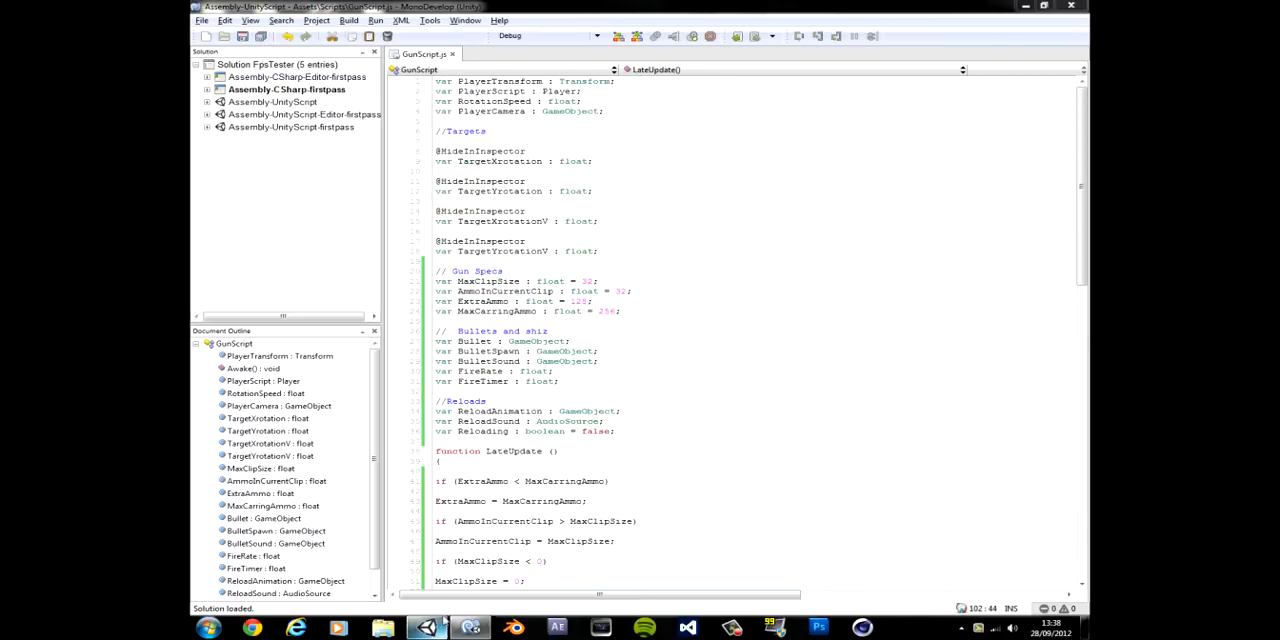
- Review Unity's console, now listing side-effect expression errors in GunScript, and return to the code
click(420, 626)
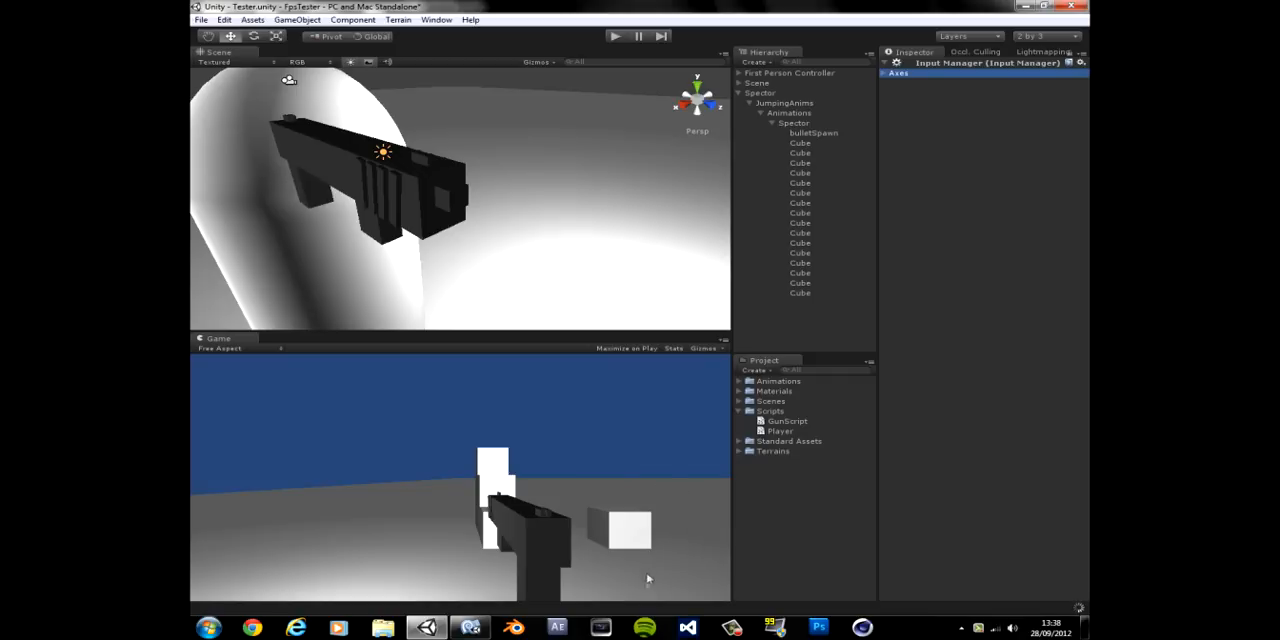
mouse_move(716, 612)
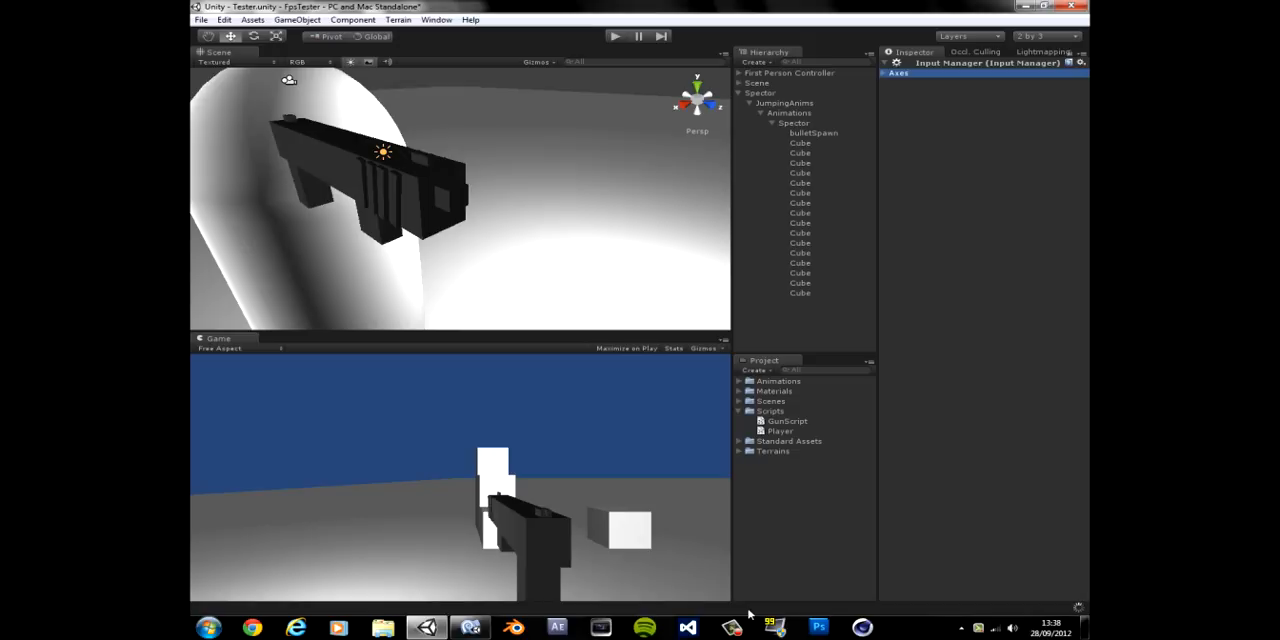
click(768, 412)
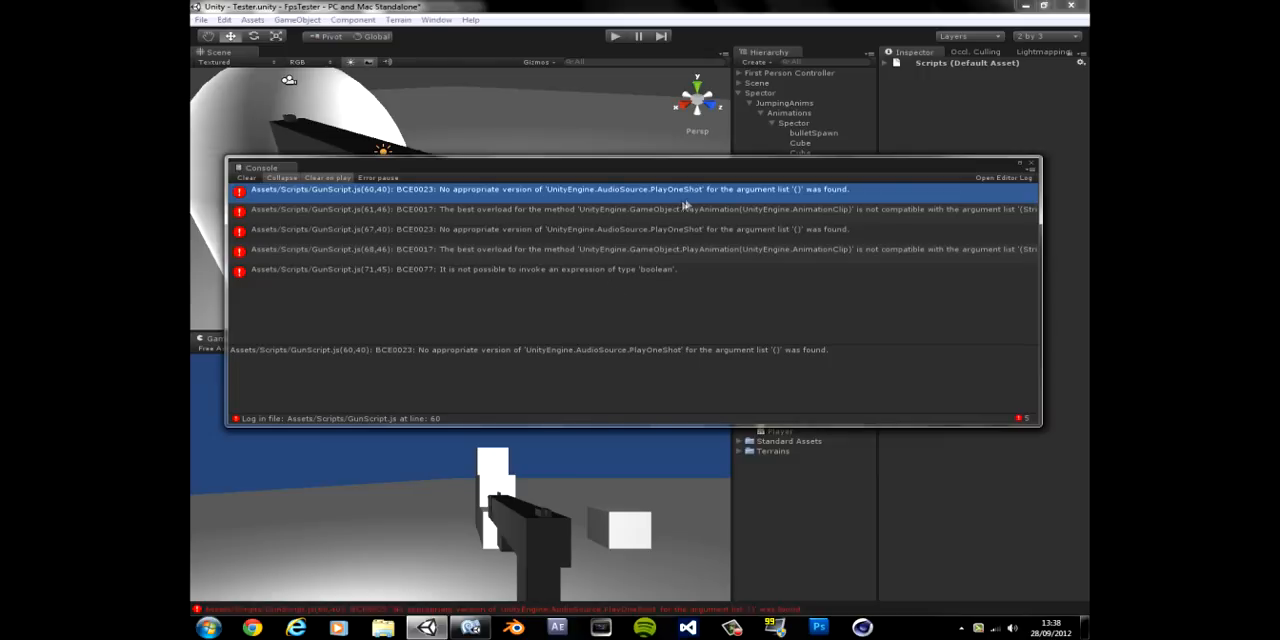
mouse_move(464, 586)
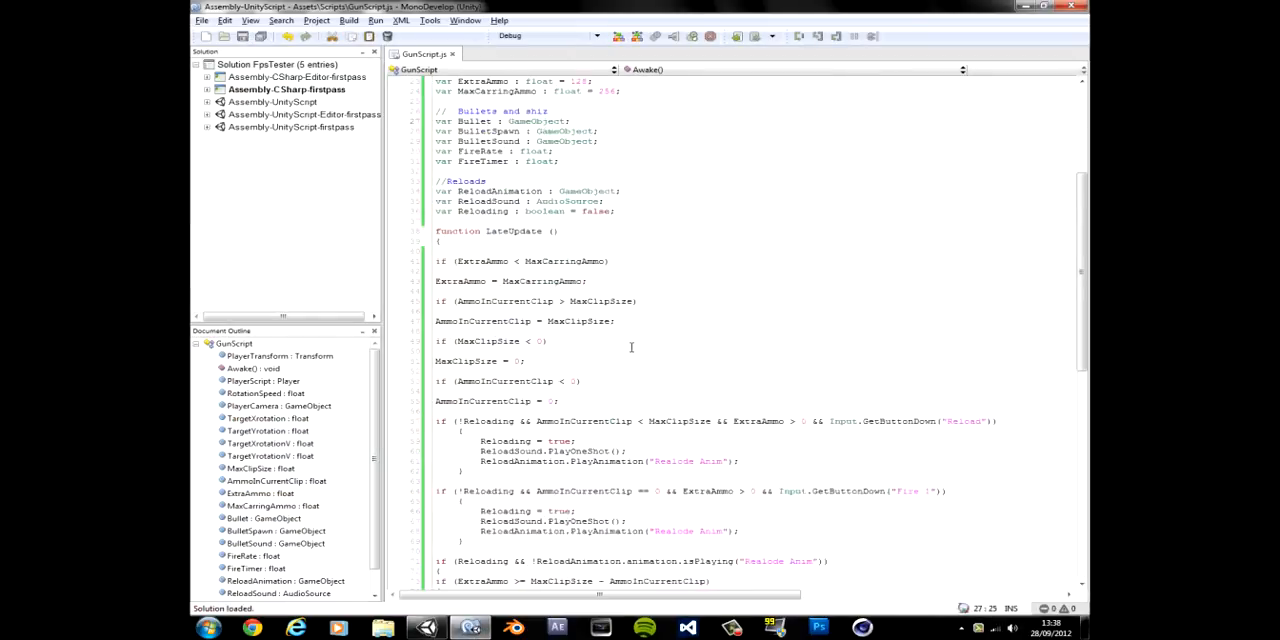
scroll(down, 3)
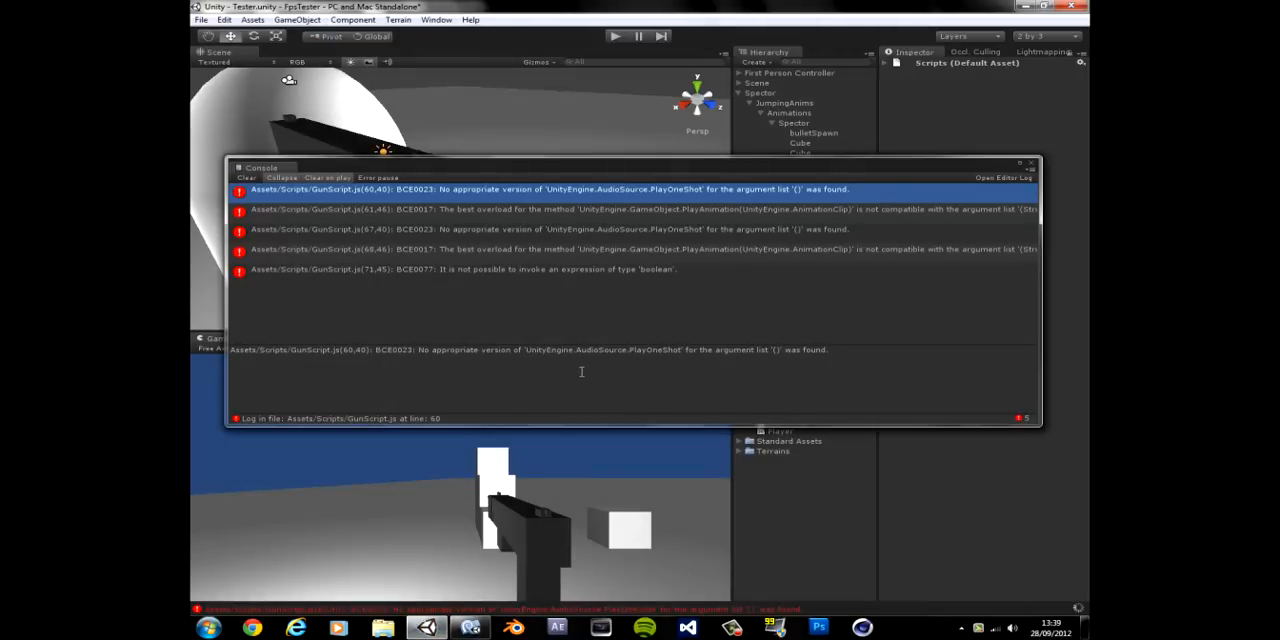
mouse_move(592, 360)
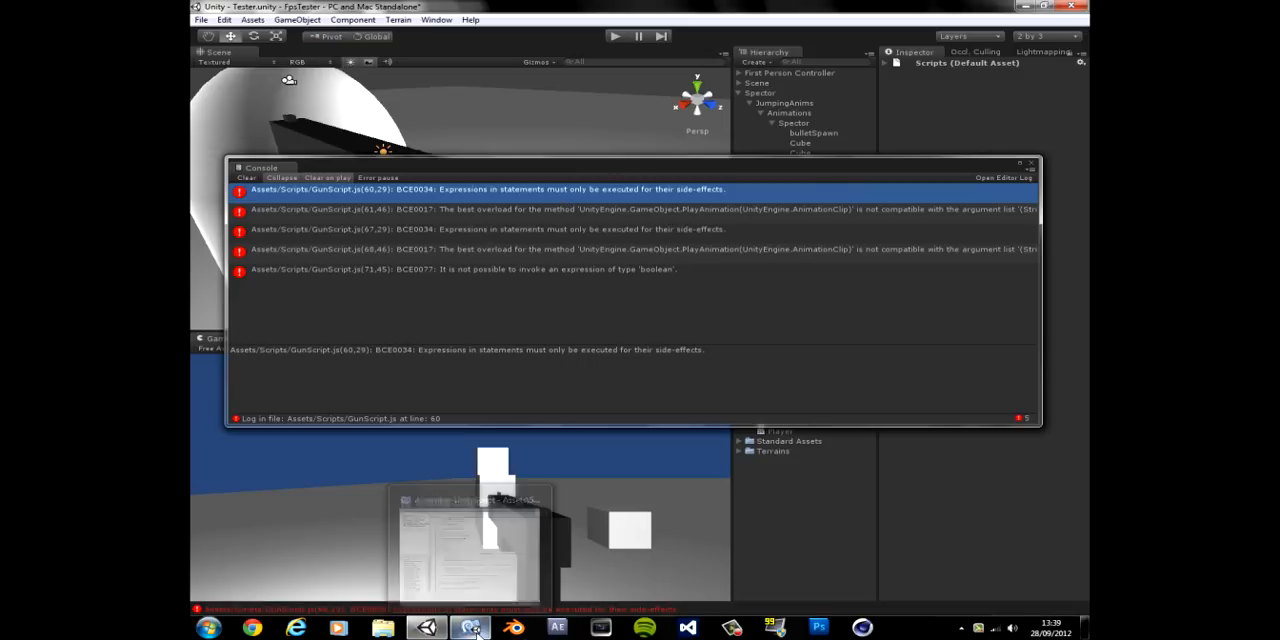
click(468, 628)
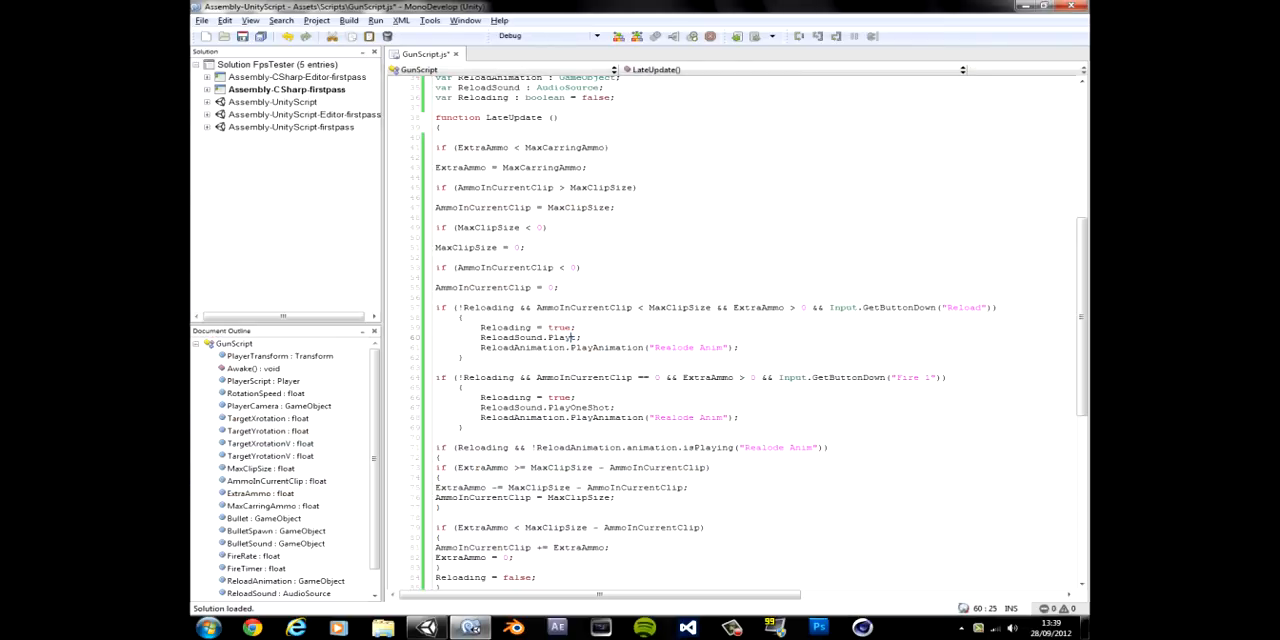
- Inspect the boolean invocation error on line 71 and reopen GunScript at the first error
double_click(588, 408)
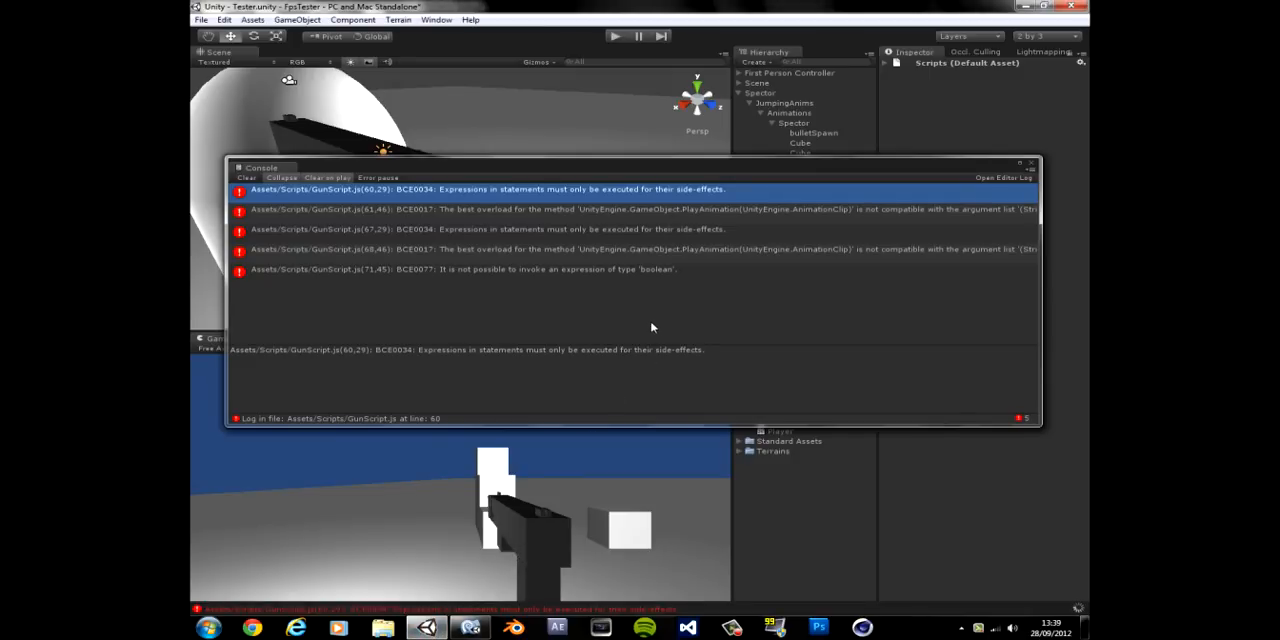
mouse_move(496, 272)
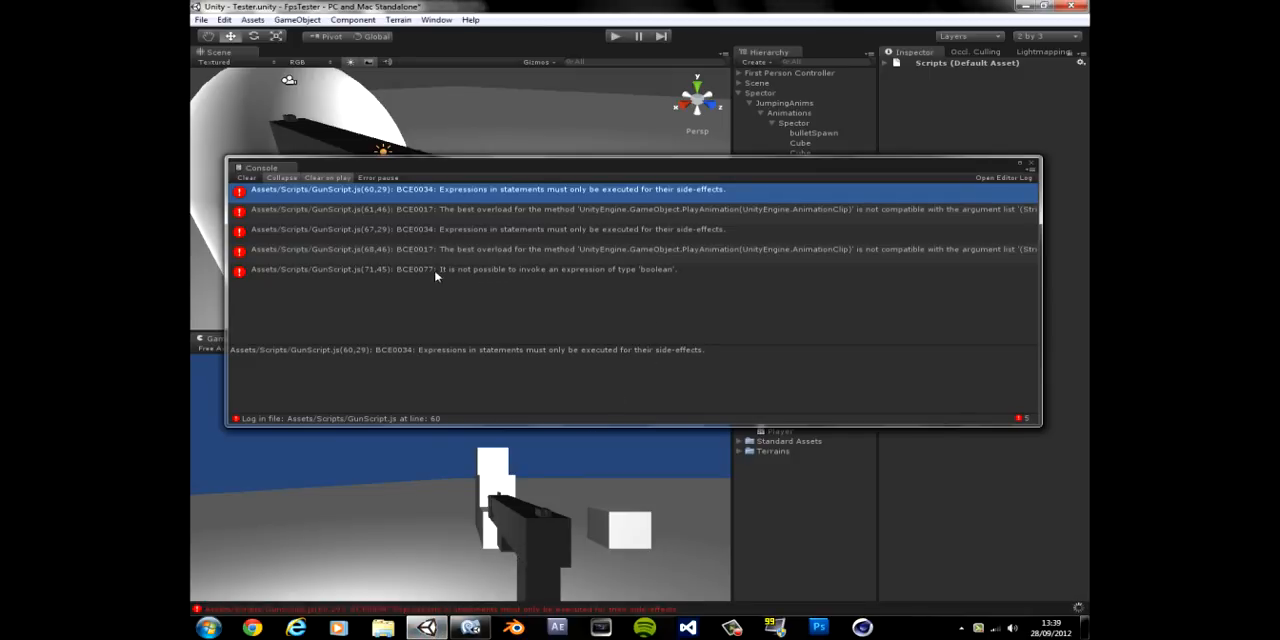
mouse_move(536, 284)
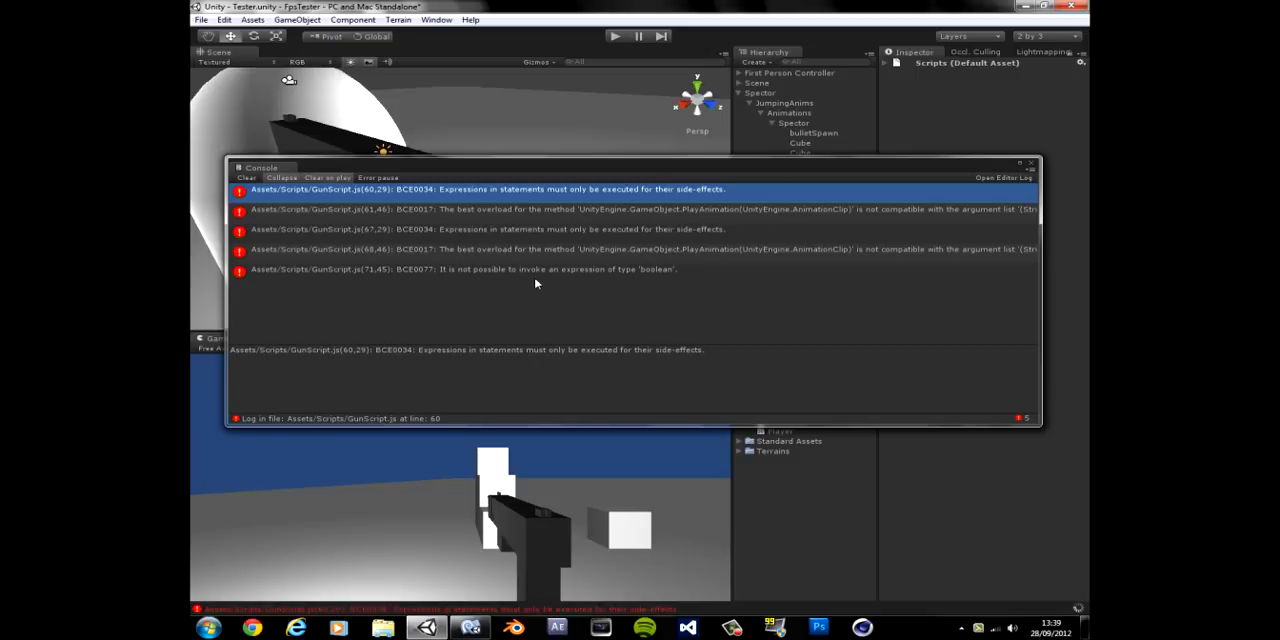
mouse_move(538, 288)
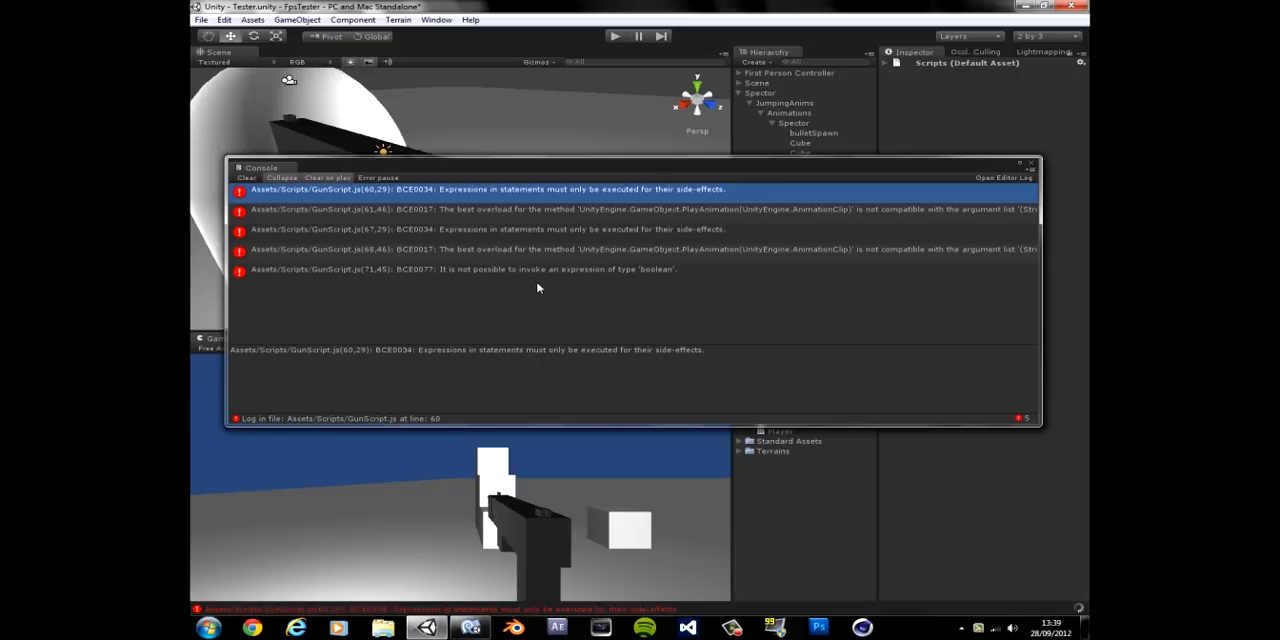
mouse_move(572, 272)
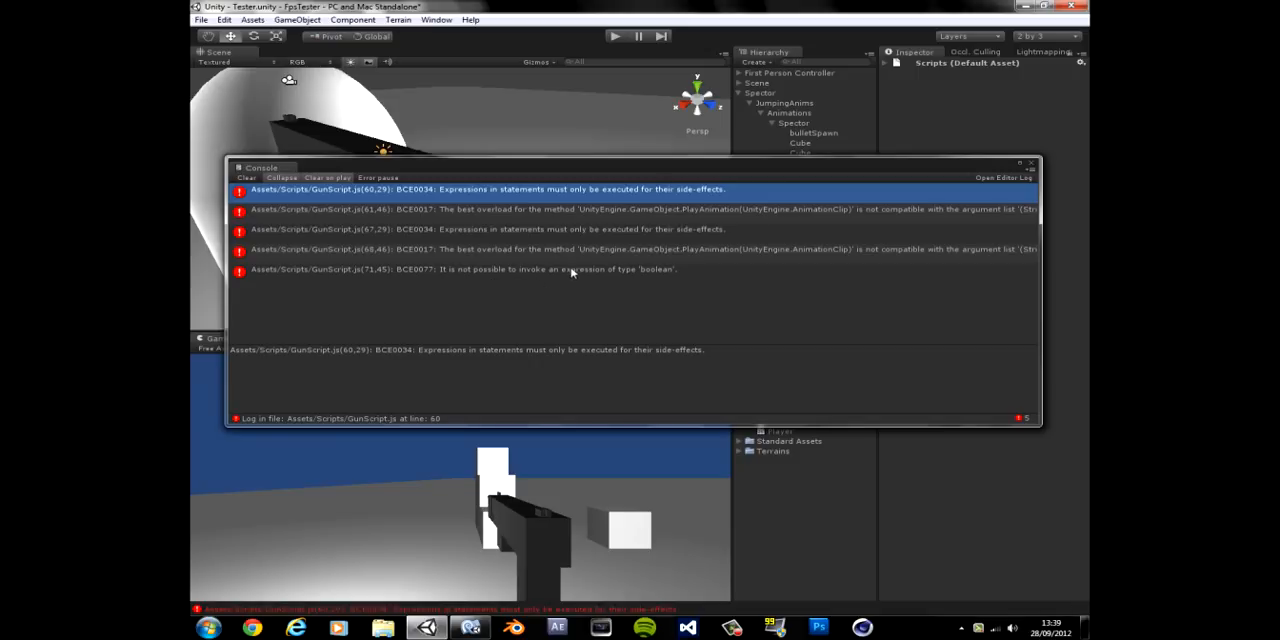
click(460, 268)
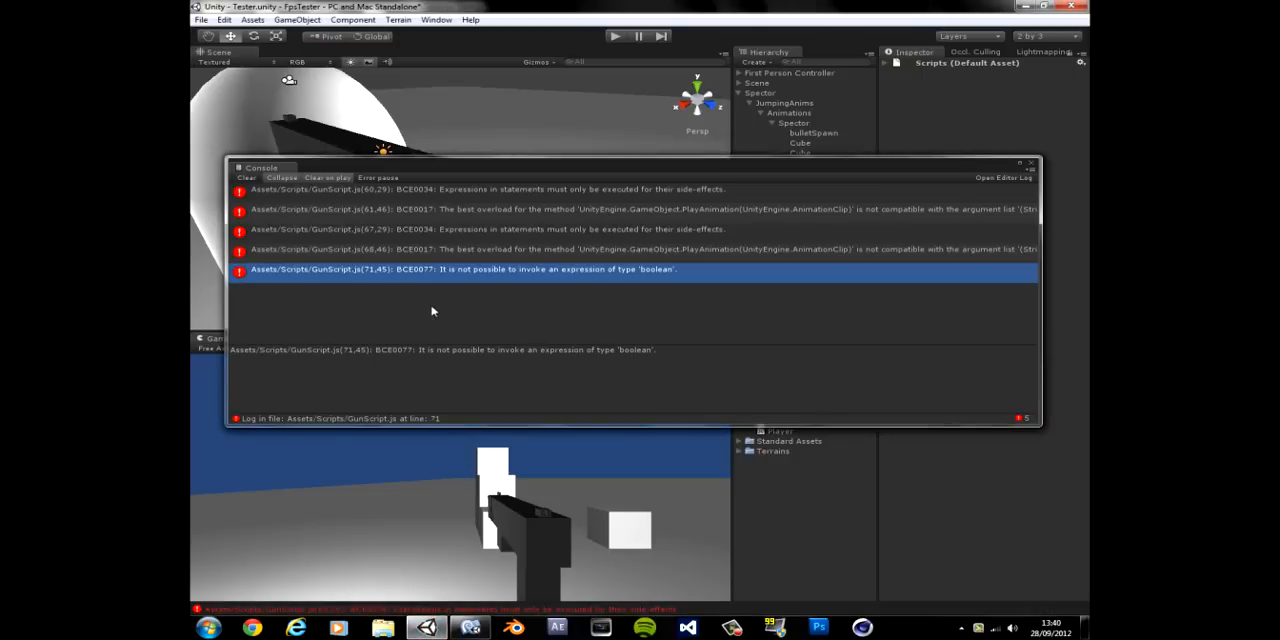
mouse_move(504, 296)
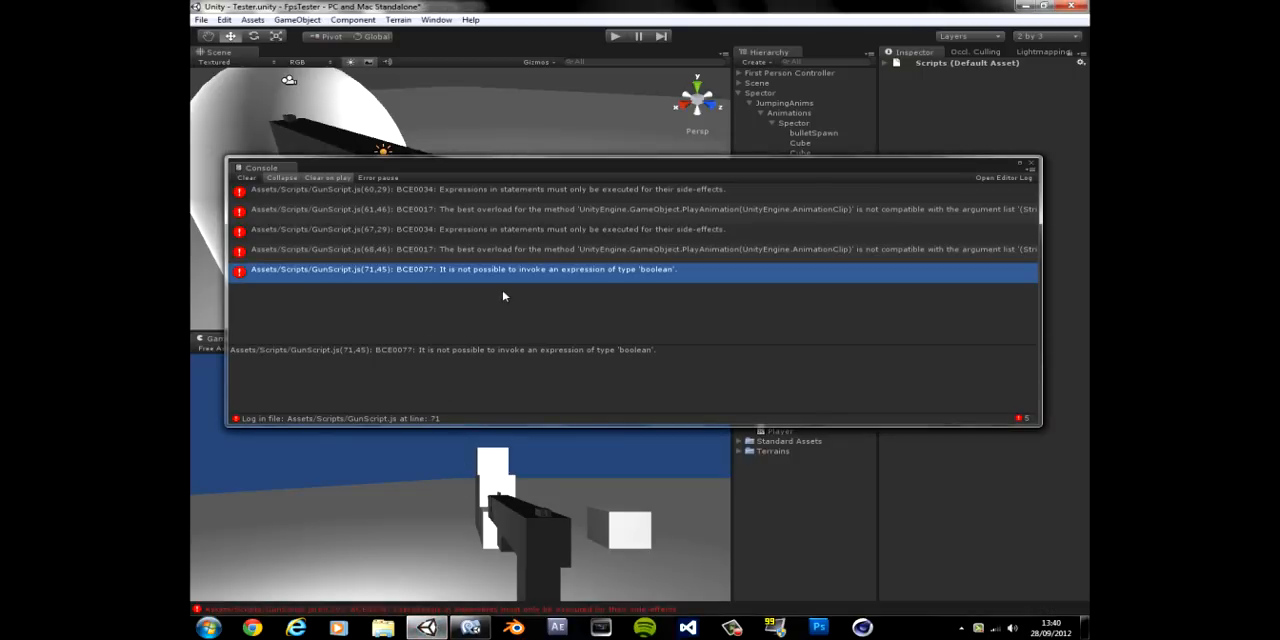
mouse_move(548, 298)
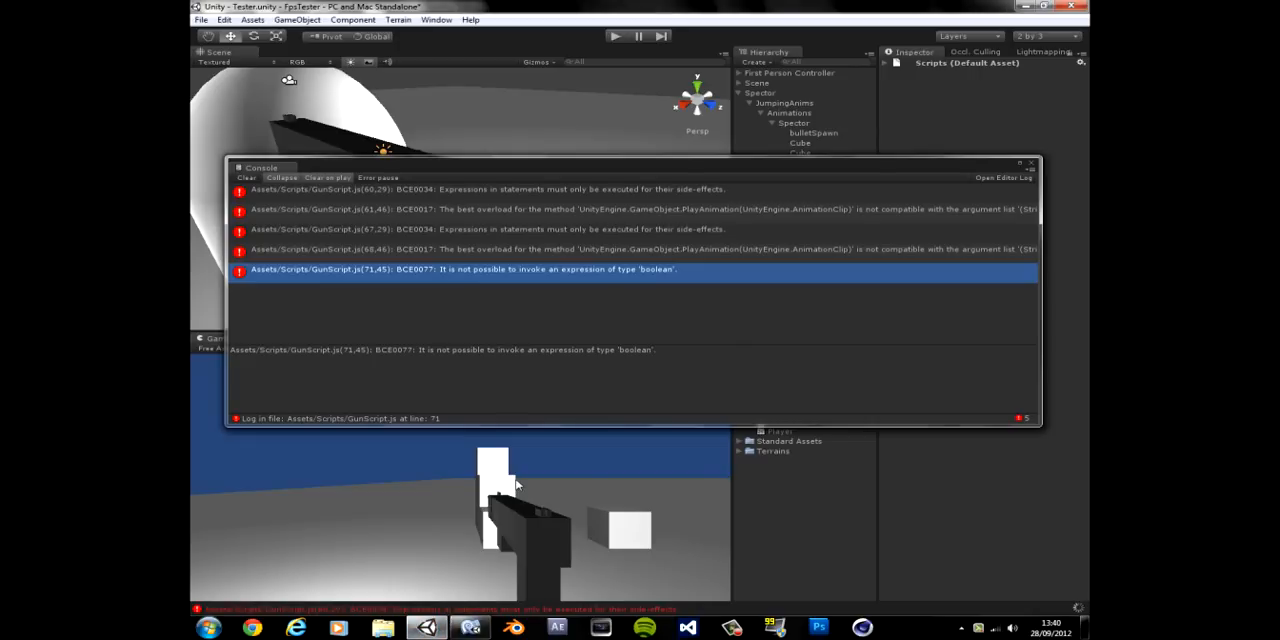
mouse_move(590, 342)
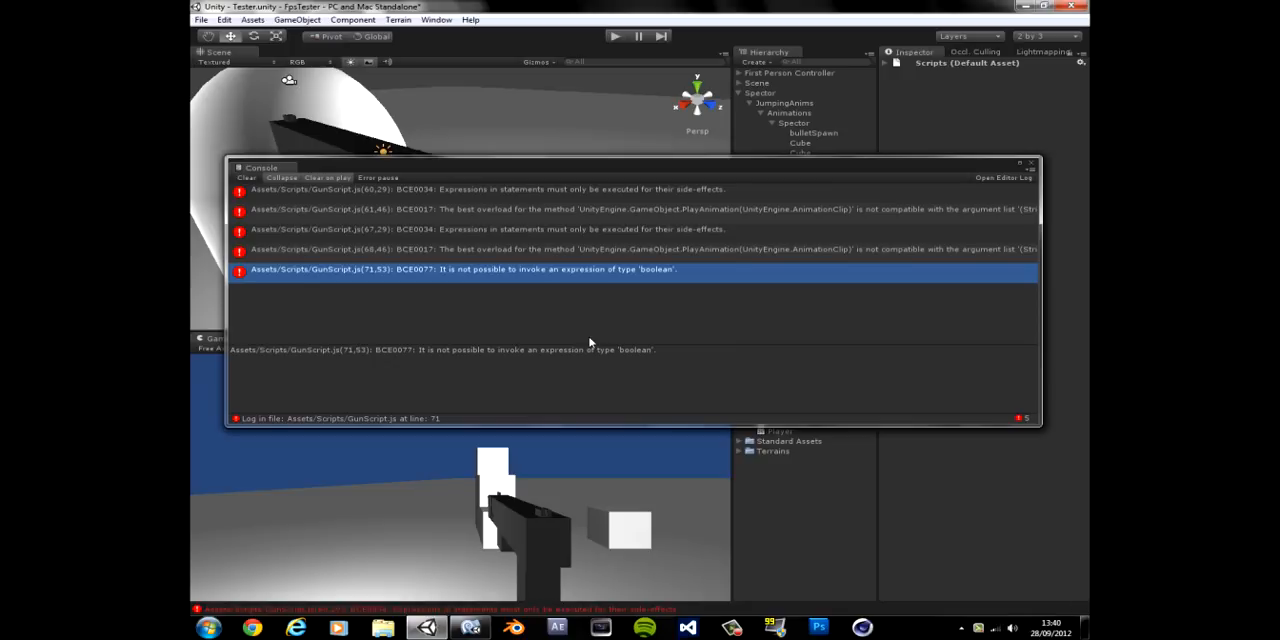
click(584, 208)
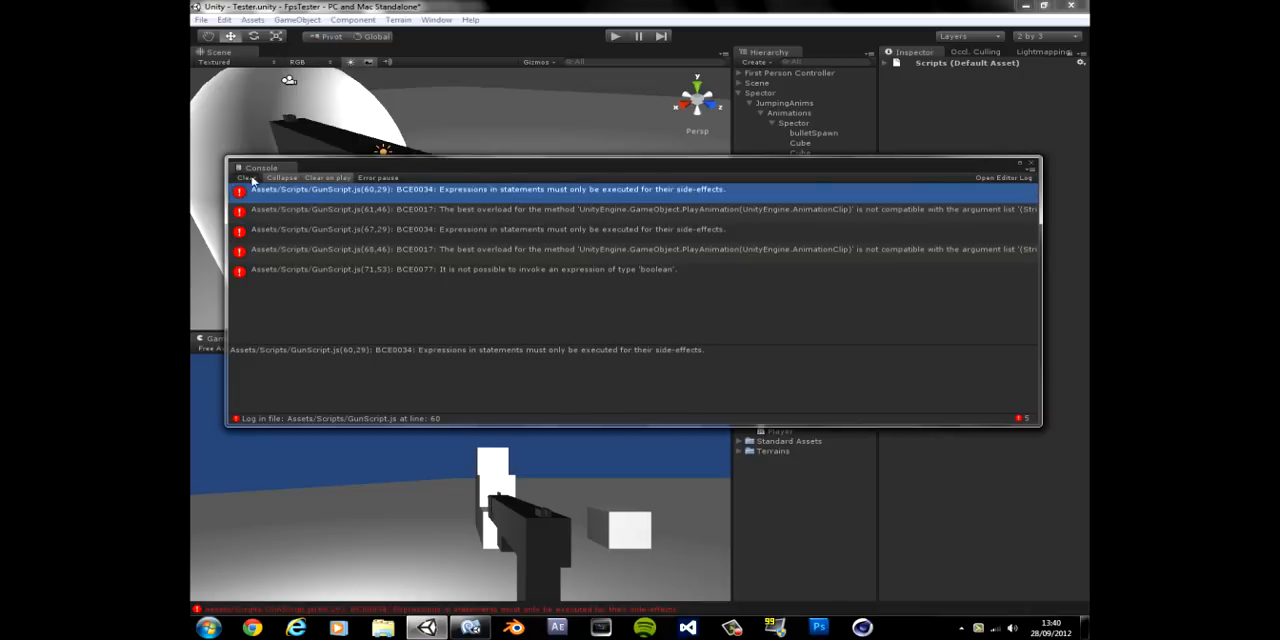
click(490, 228)
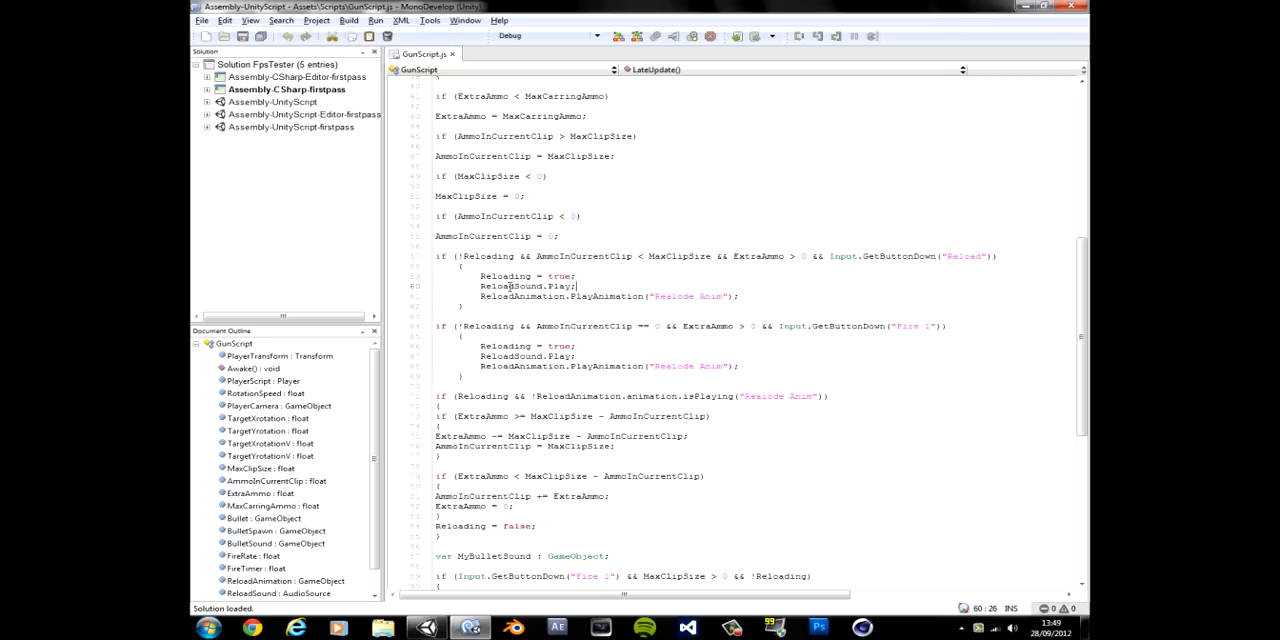
- Add the missing () to the ReloadSound.Play calls on lines 40 and 57 and examine the isPlaying line
double_click(520, 286)
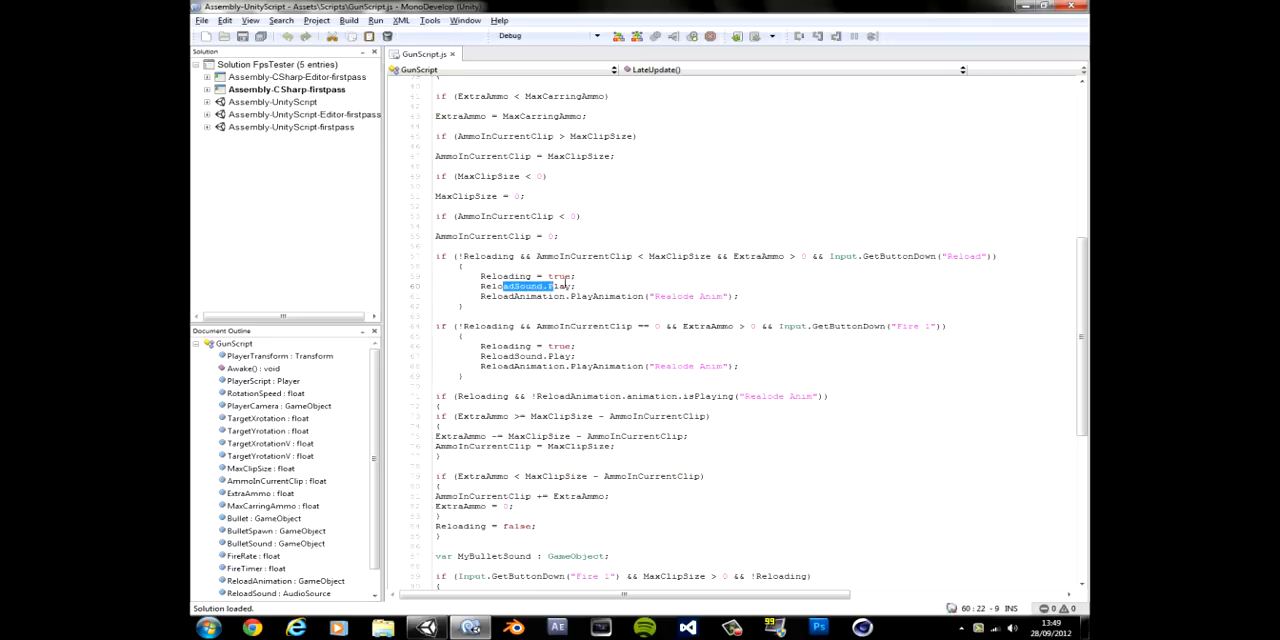
click(562, 286)
text(())
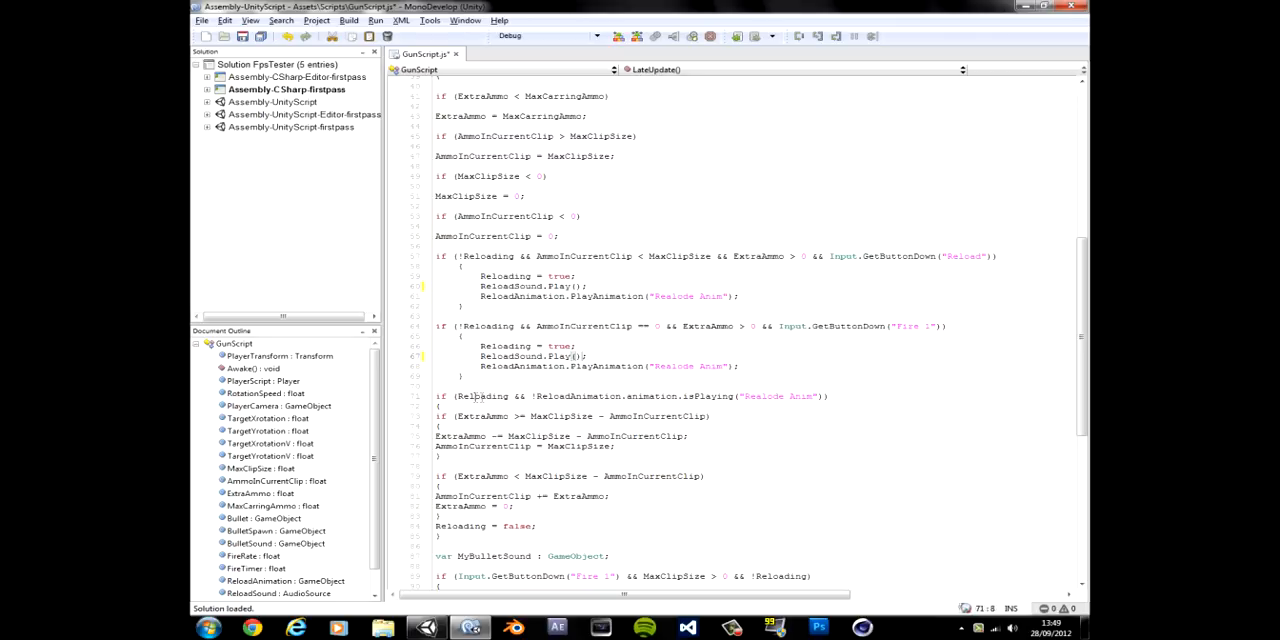
double_click(480, 396)
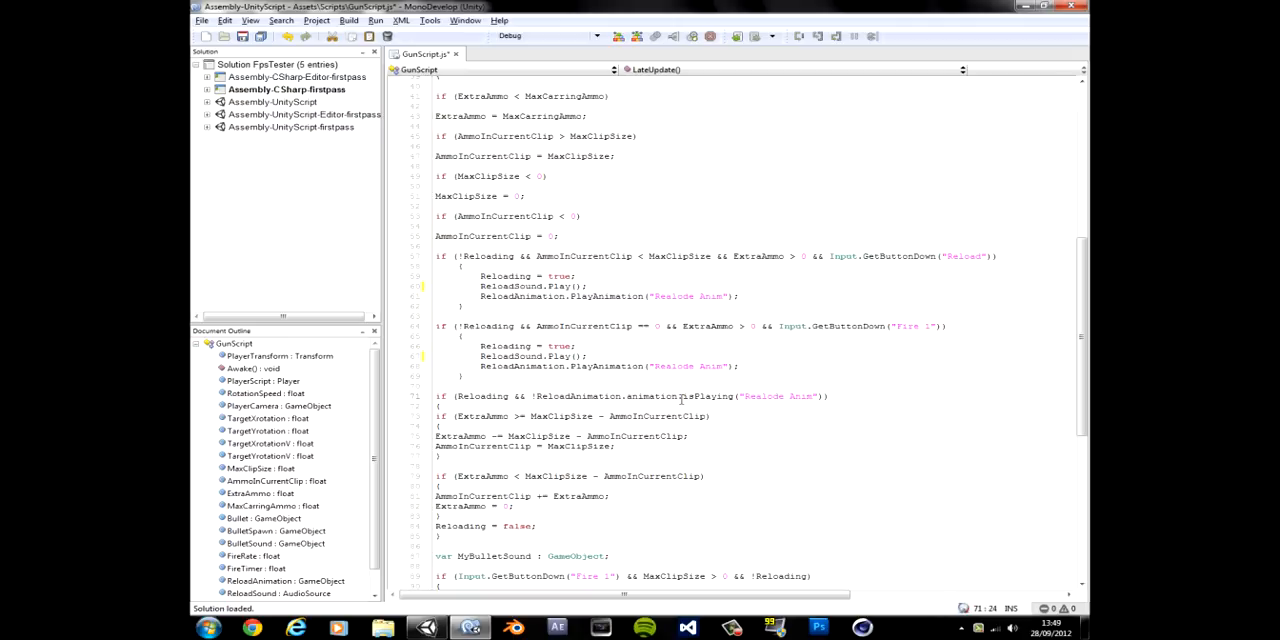
double_click(654, 396)
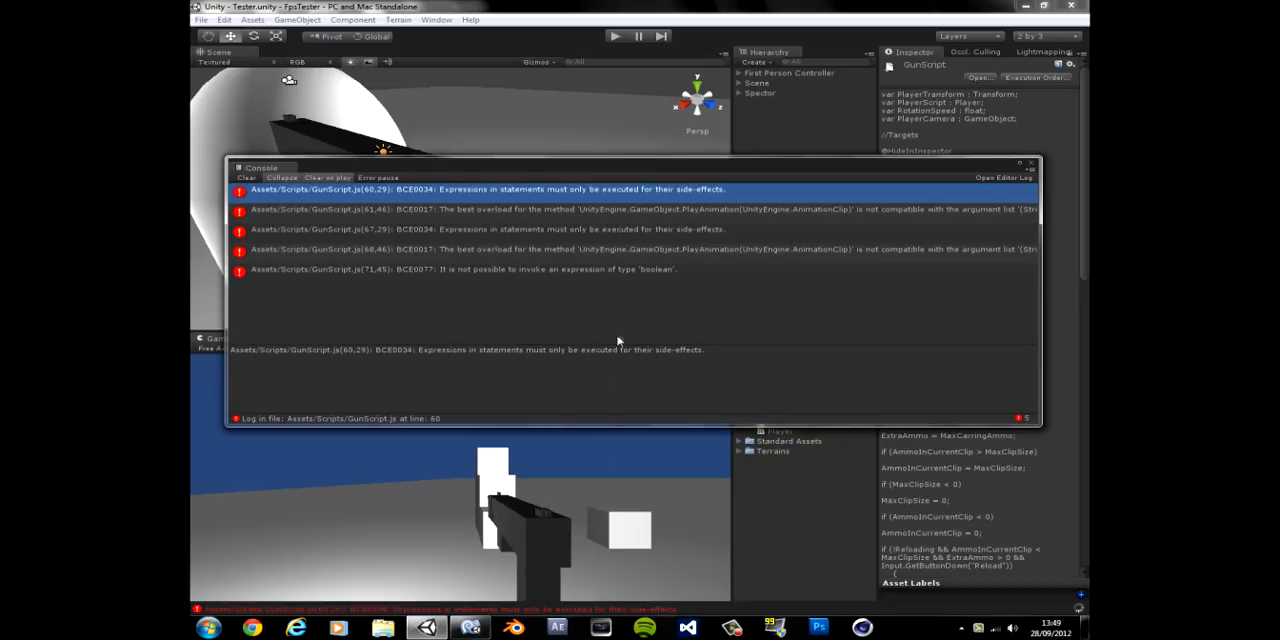
mouse_move(622, 332)
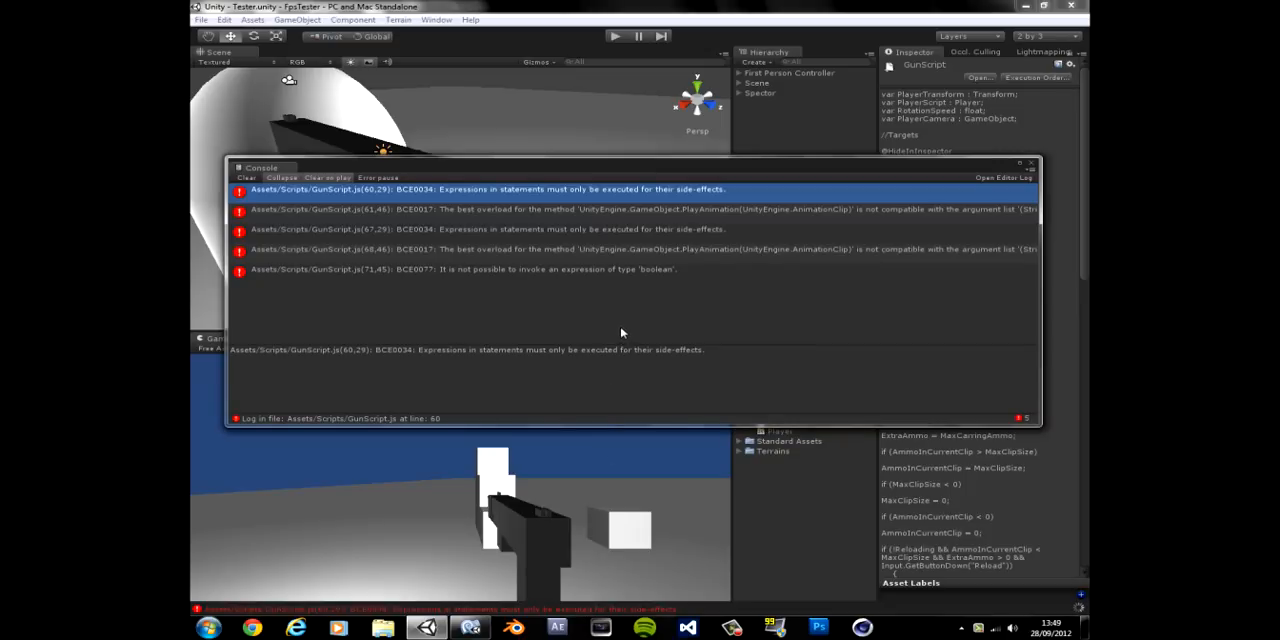
mouse_move(640, 328)
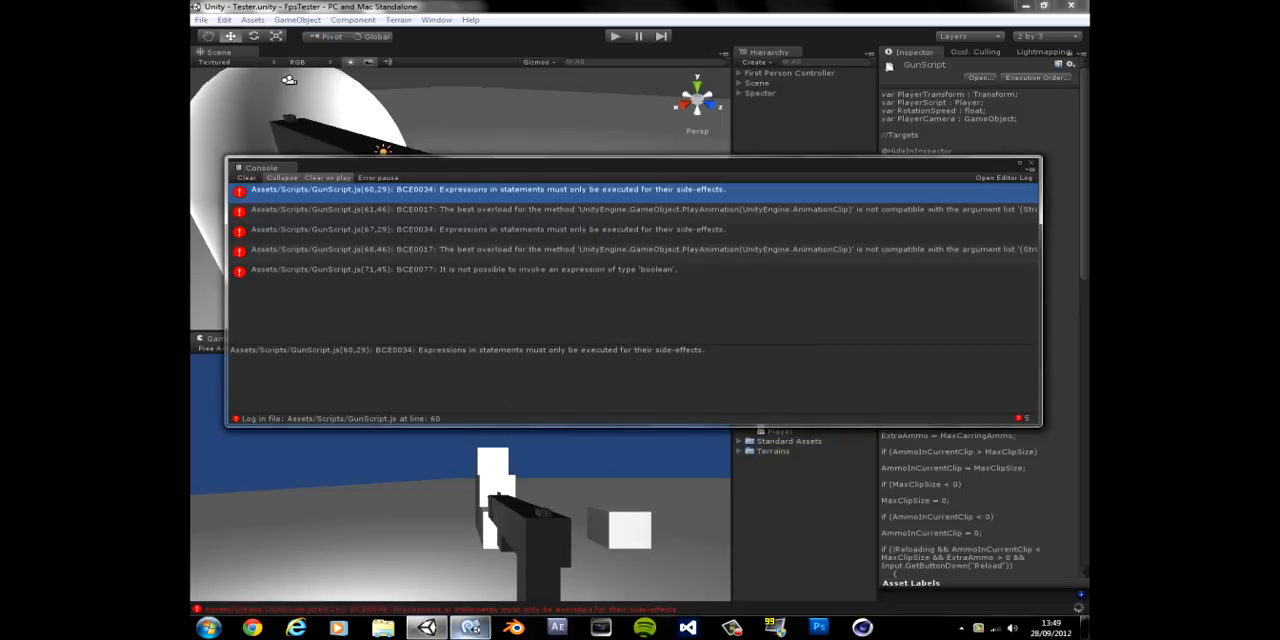
- Clear the console so only GunScript's remaining PlayAnimation String errors are listed
click(466, 628)
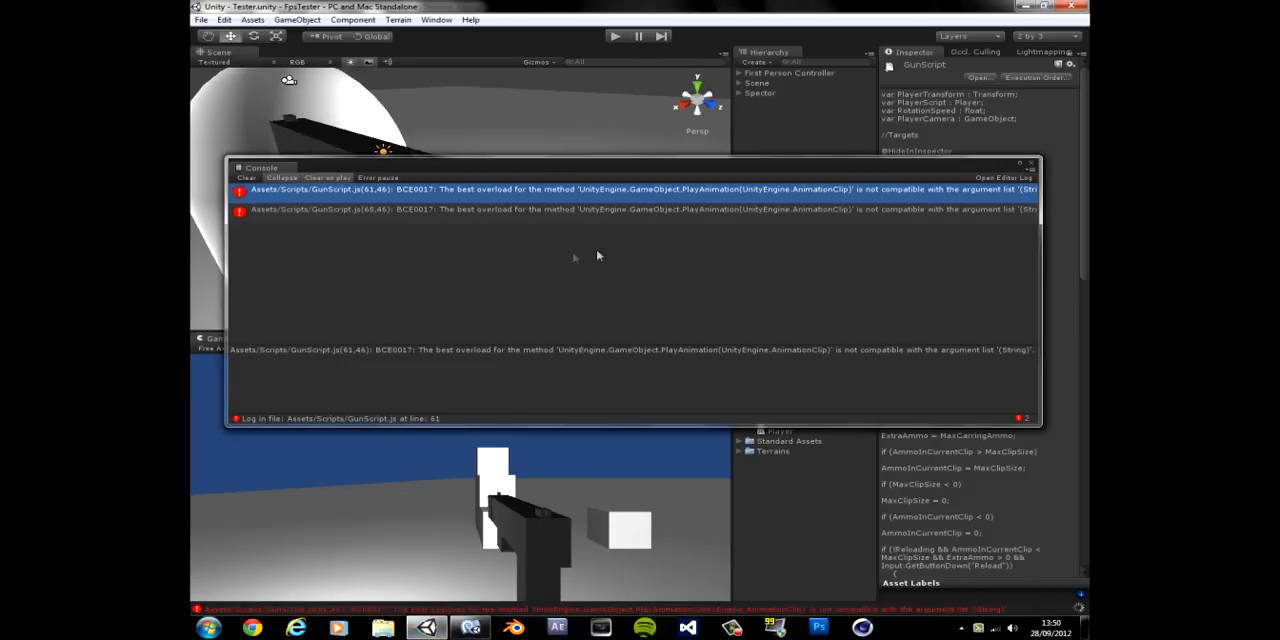
mouse_move(812, 224)
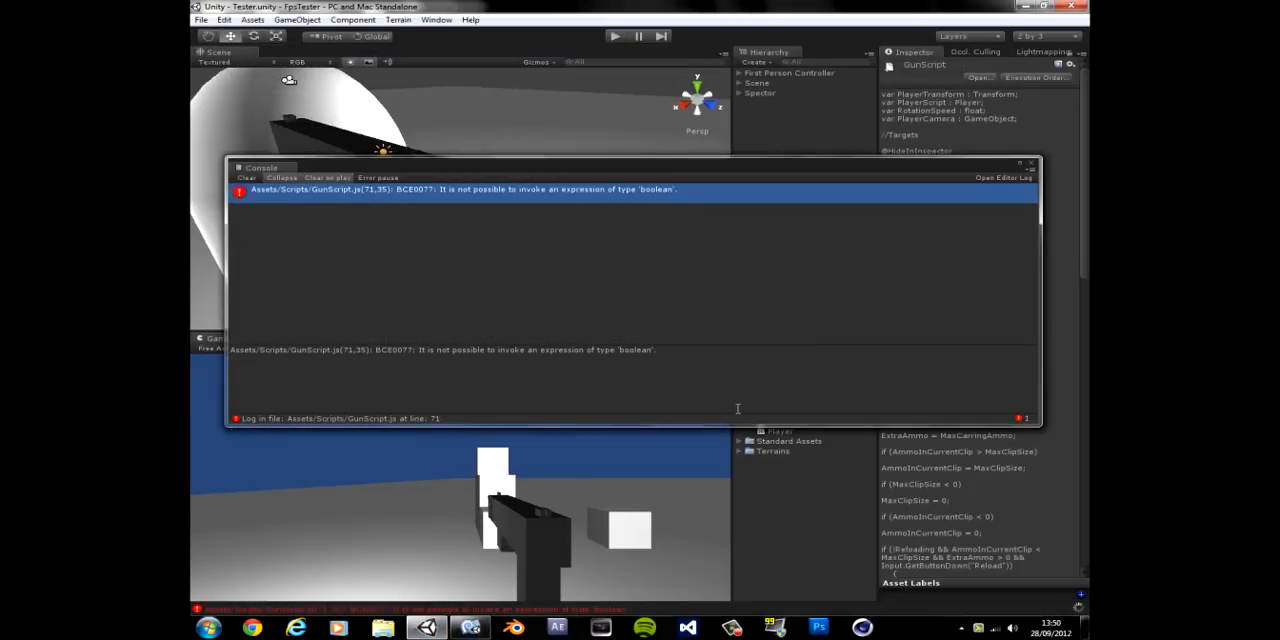
mouse_move(692, 364)
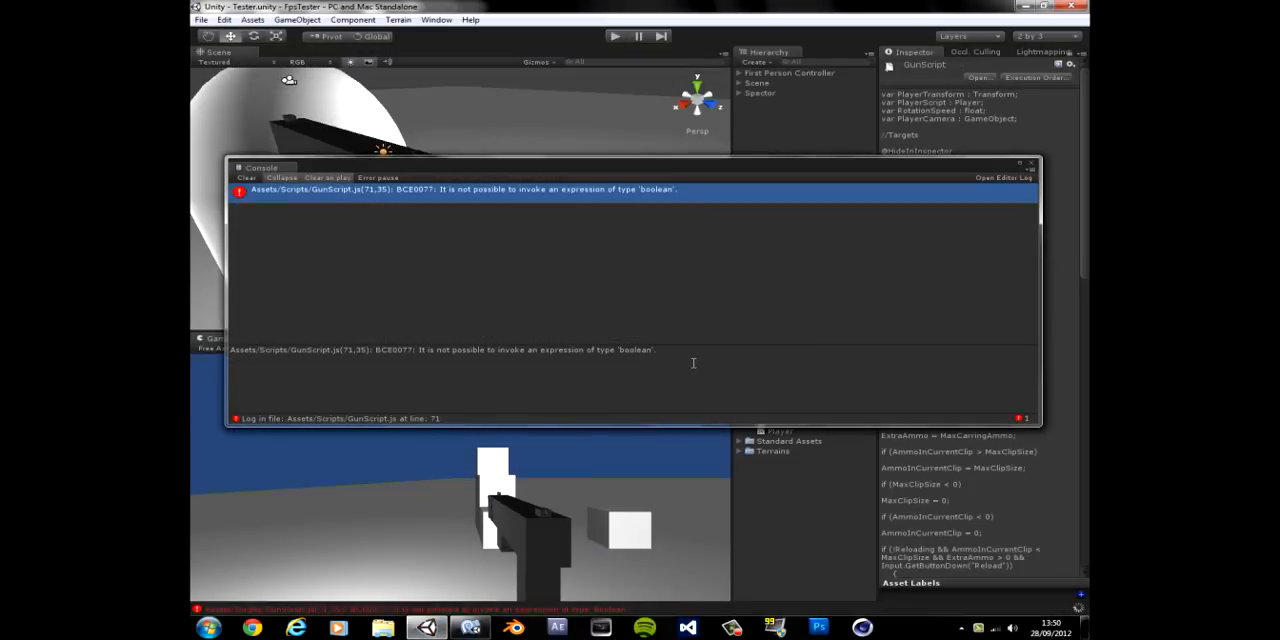
mouse_move(668, 378)
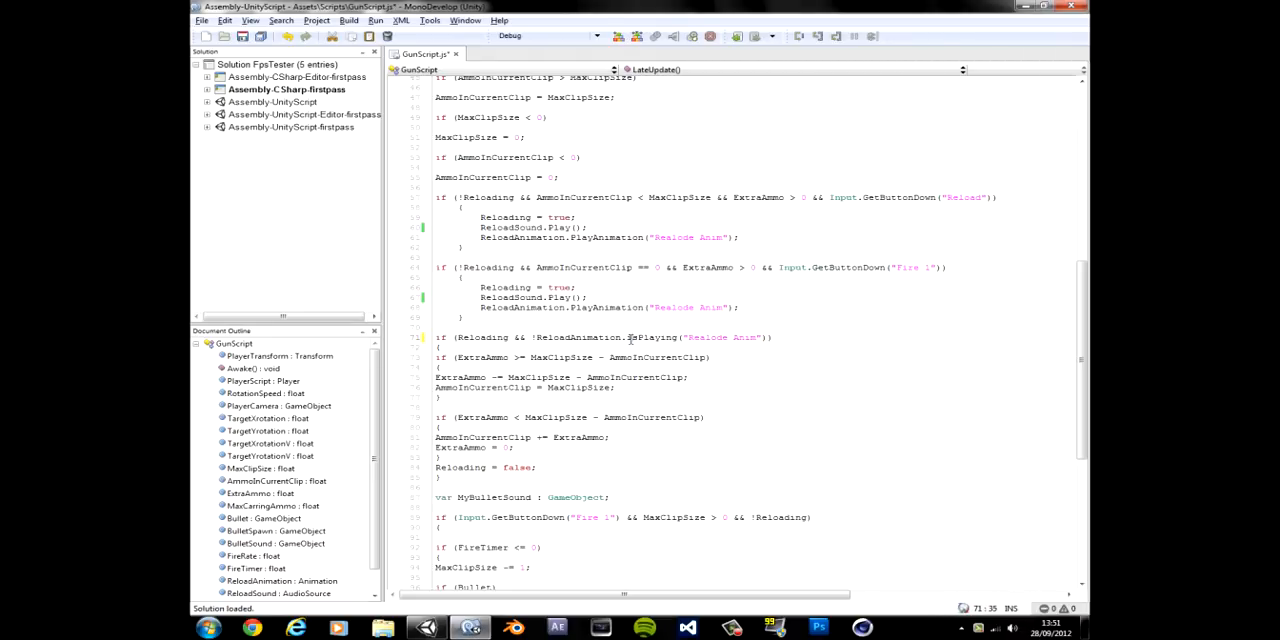
- Adjust line 71's ReloadAnimation.isPlaying condition, leaving one boolean error, and close the console
text(.)
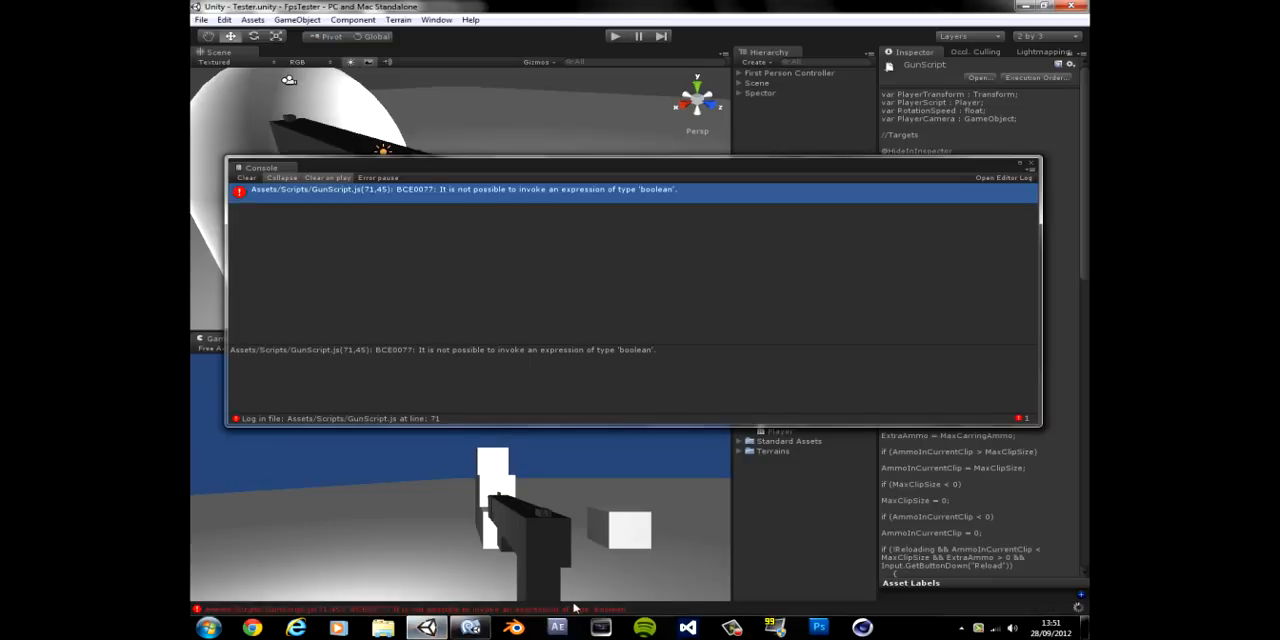
mouse_move(518, 332)
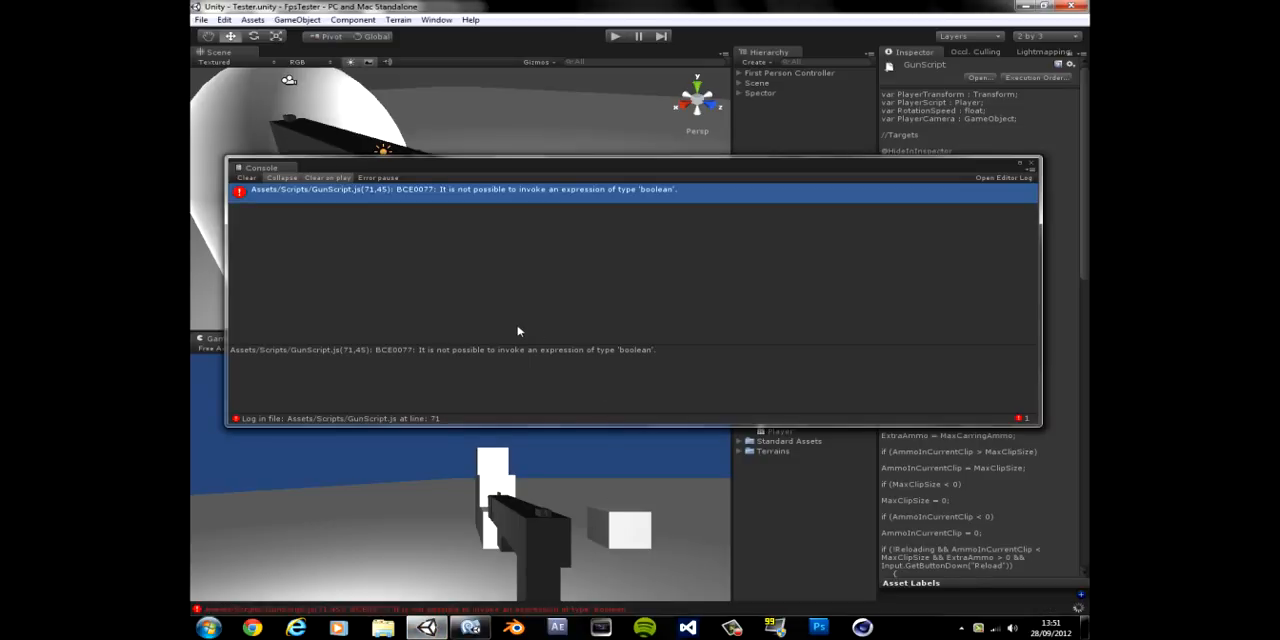
mouse_move(528, 328)
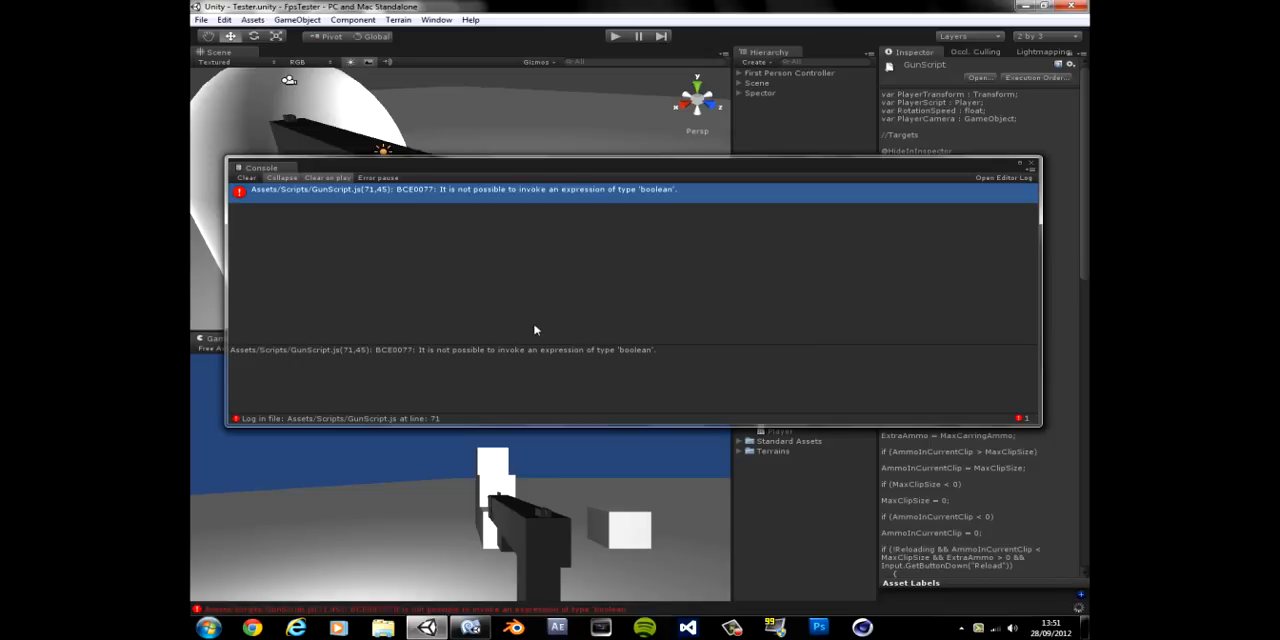
click(244, 176)
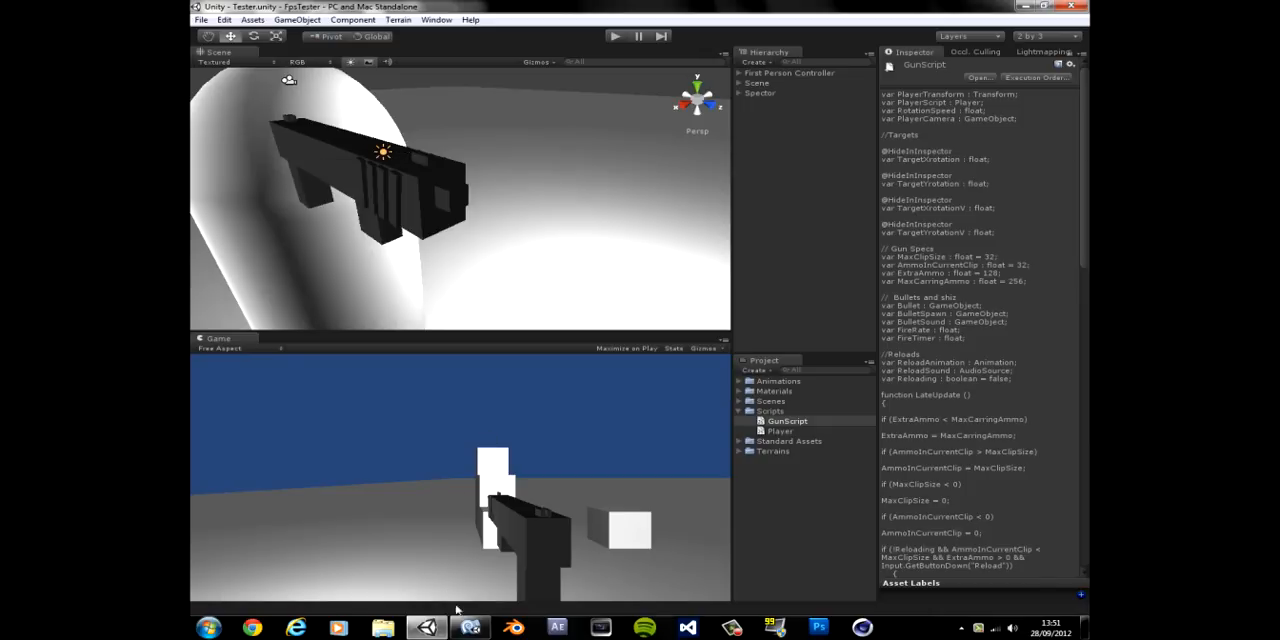
mouse_move(768, 168)
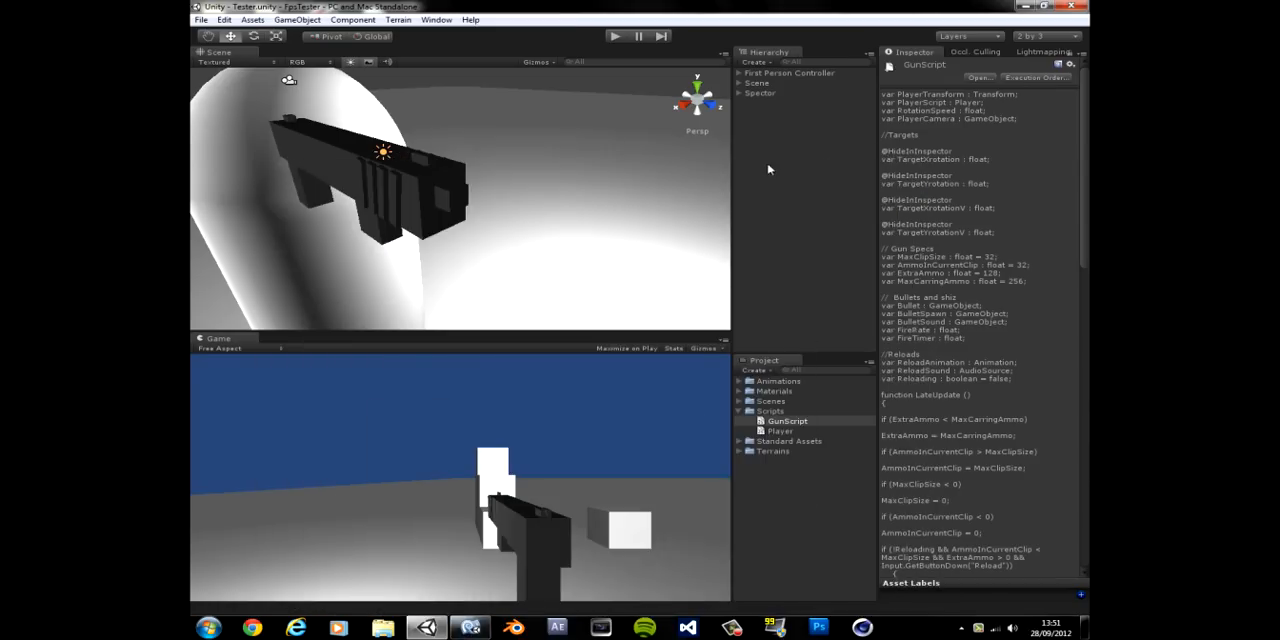
- Select the Spectre gun under First Person Controller, frame it, and show its Gun Script settings
click(788, 74)
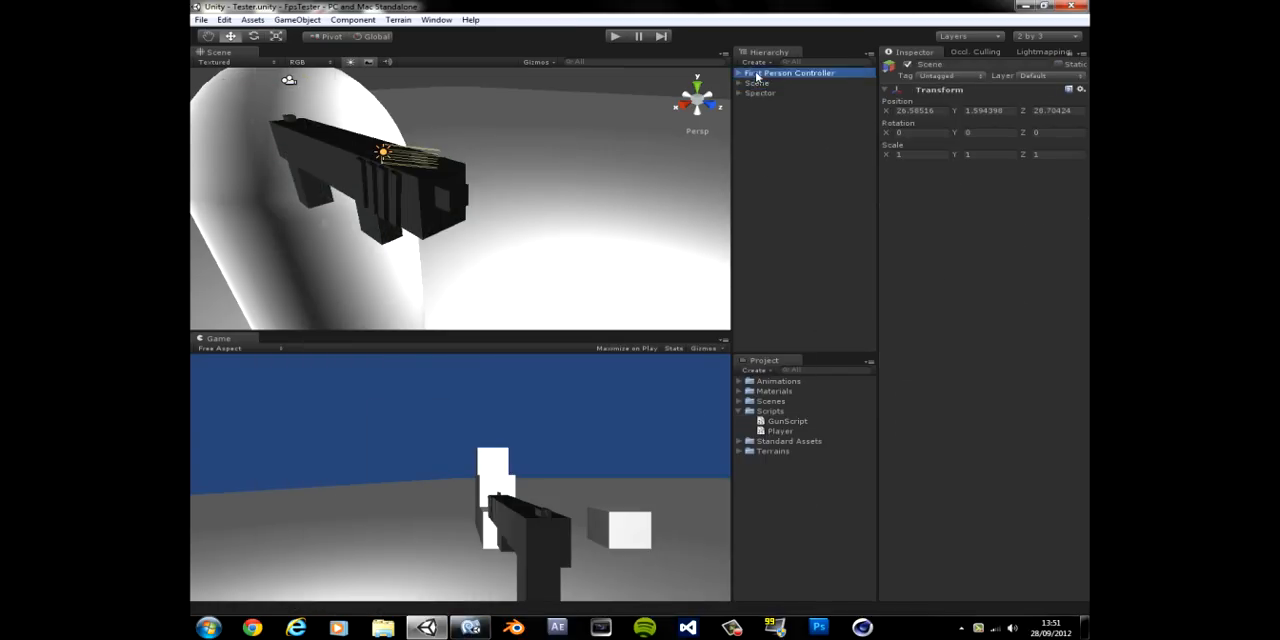
click(756, 84)
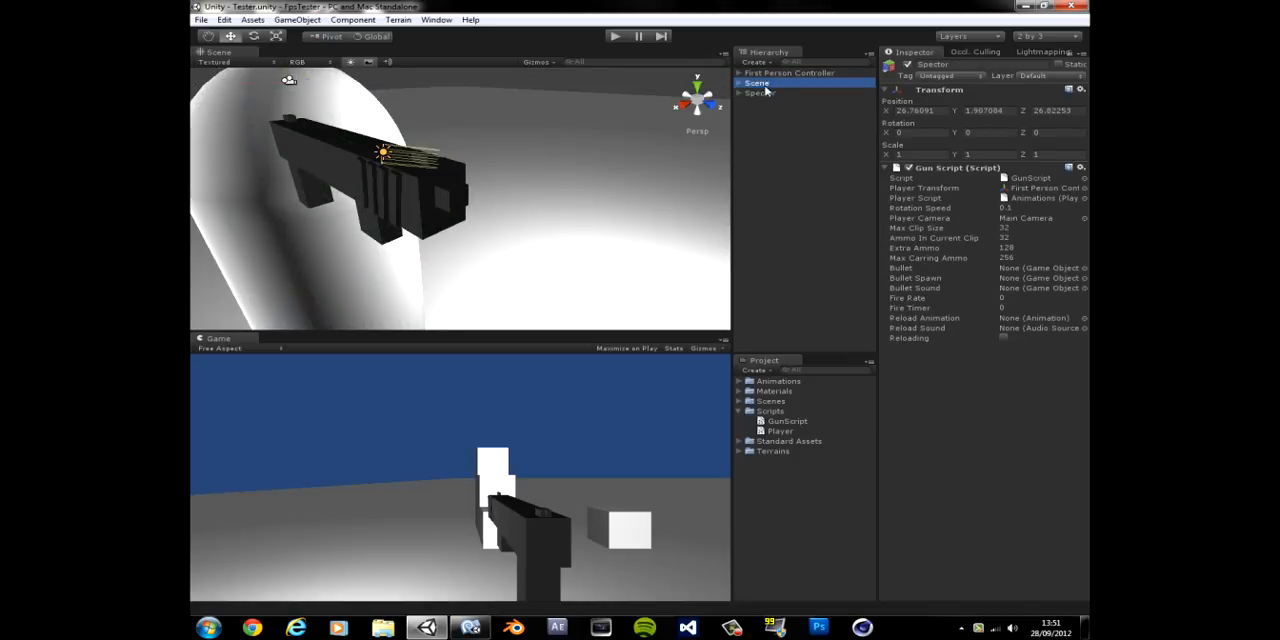
click(764, 92)
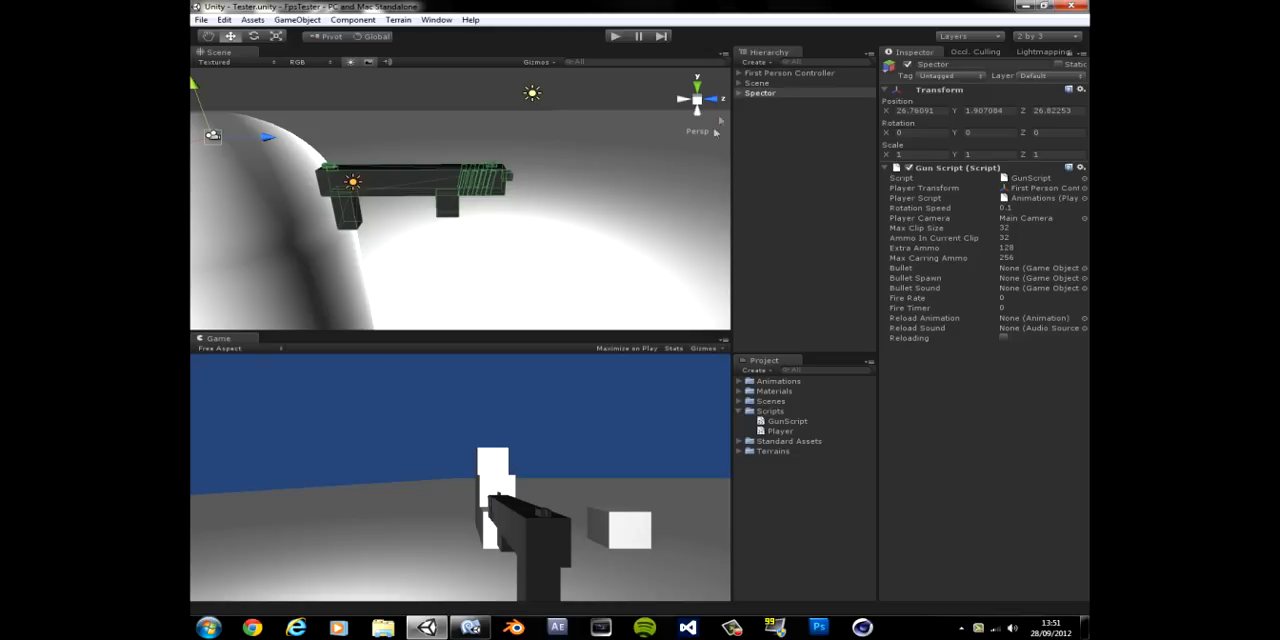
click(762, 92)
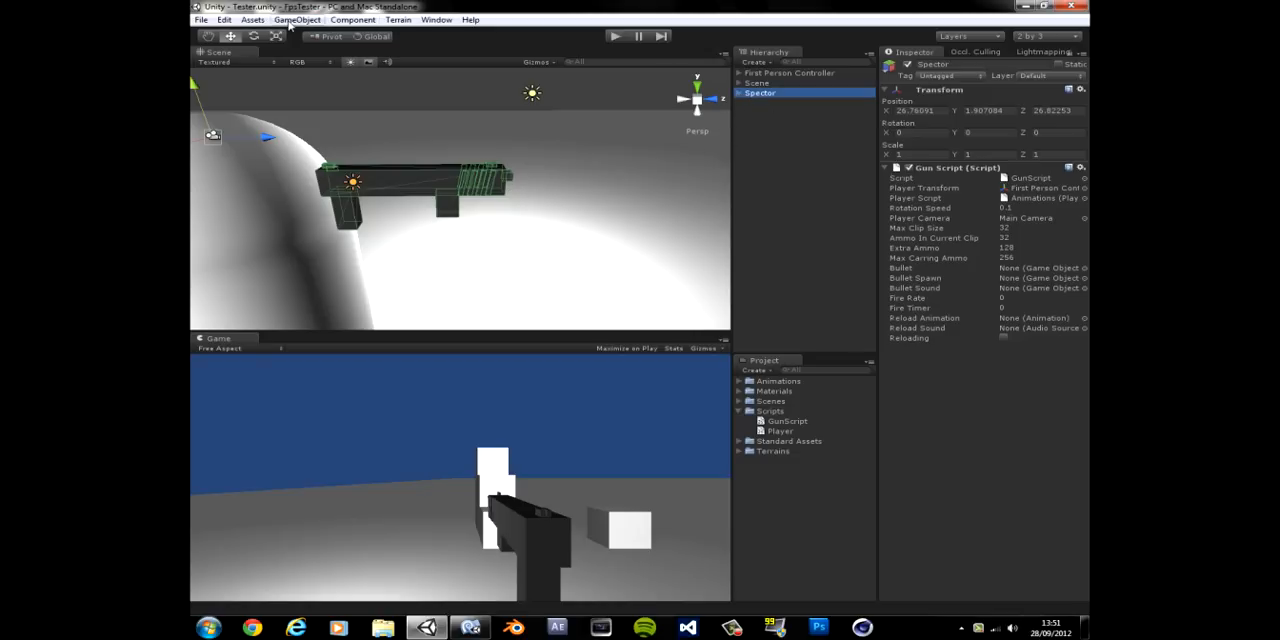
click(452, 20)
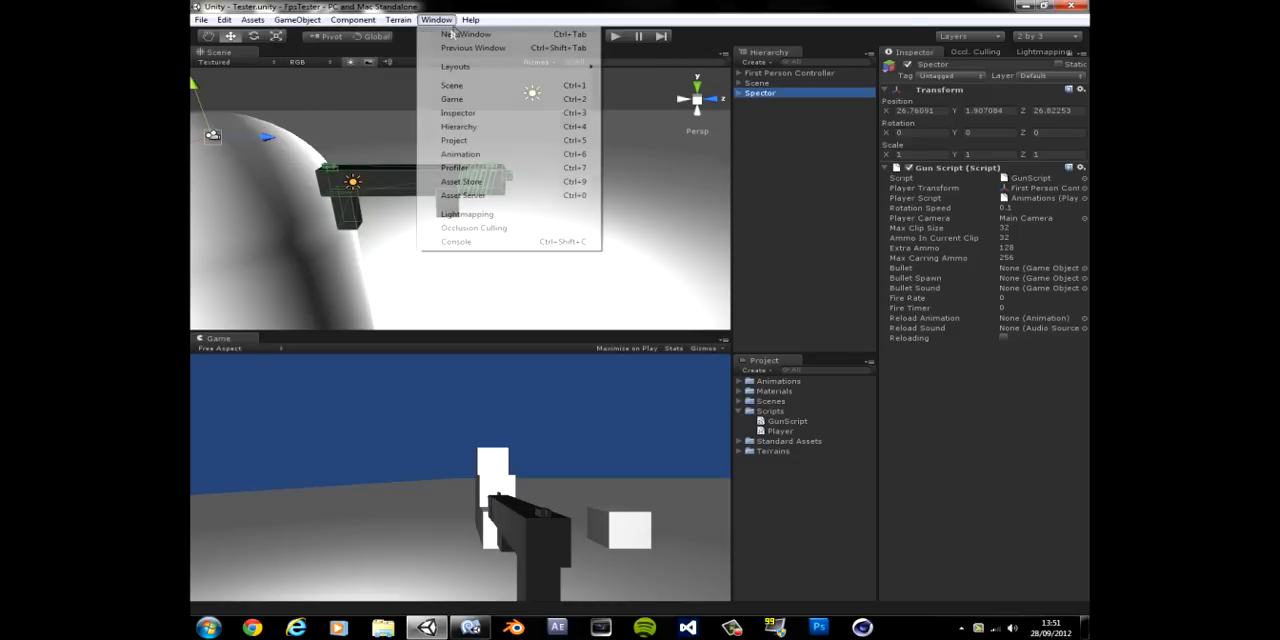
- Create and save a new animation clip named Reload Anim from the Animation window
click(460, 154)
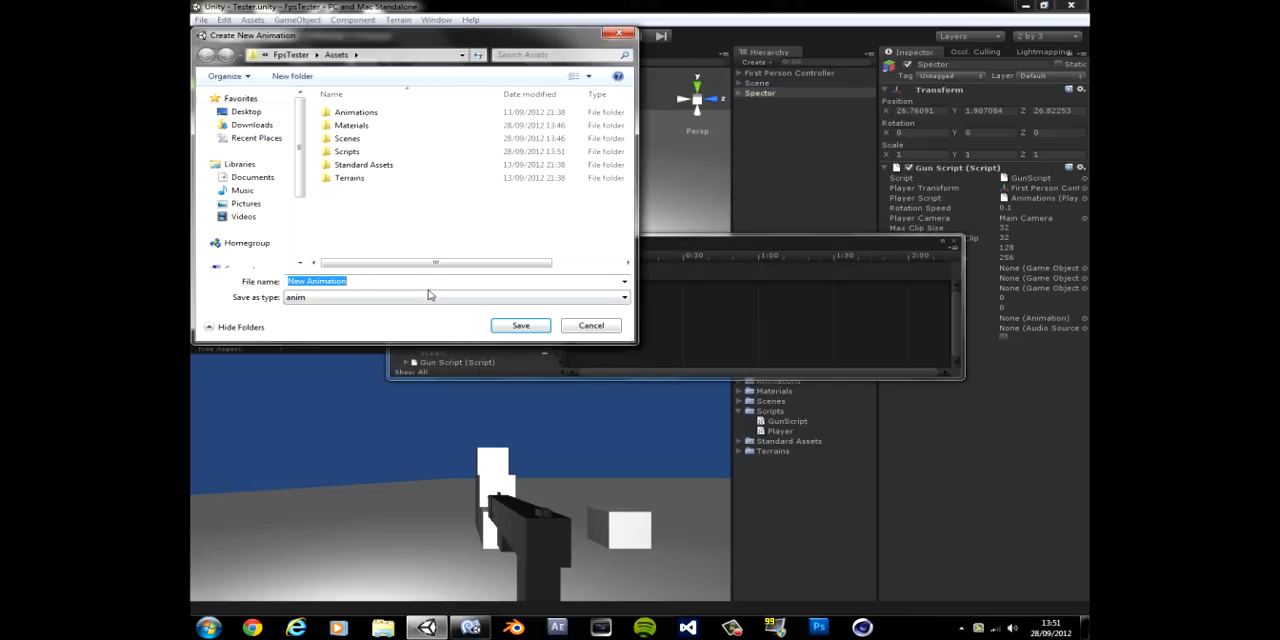
text(Reload Anim)
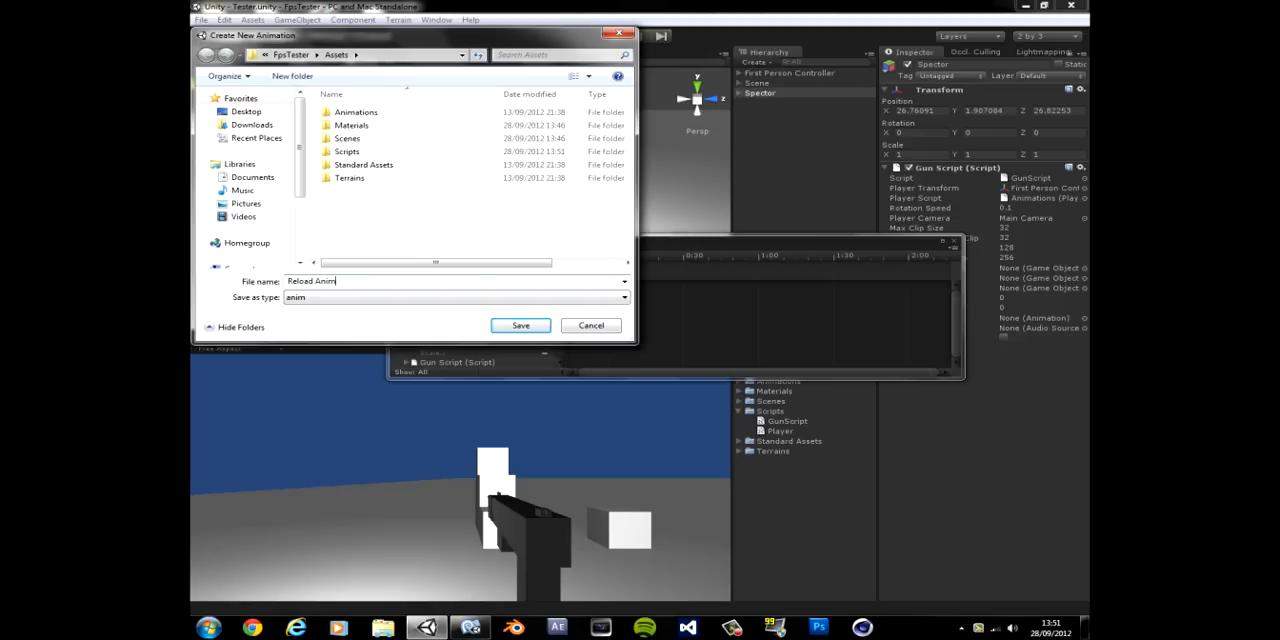
click(520, 324)
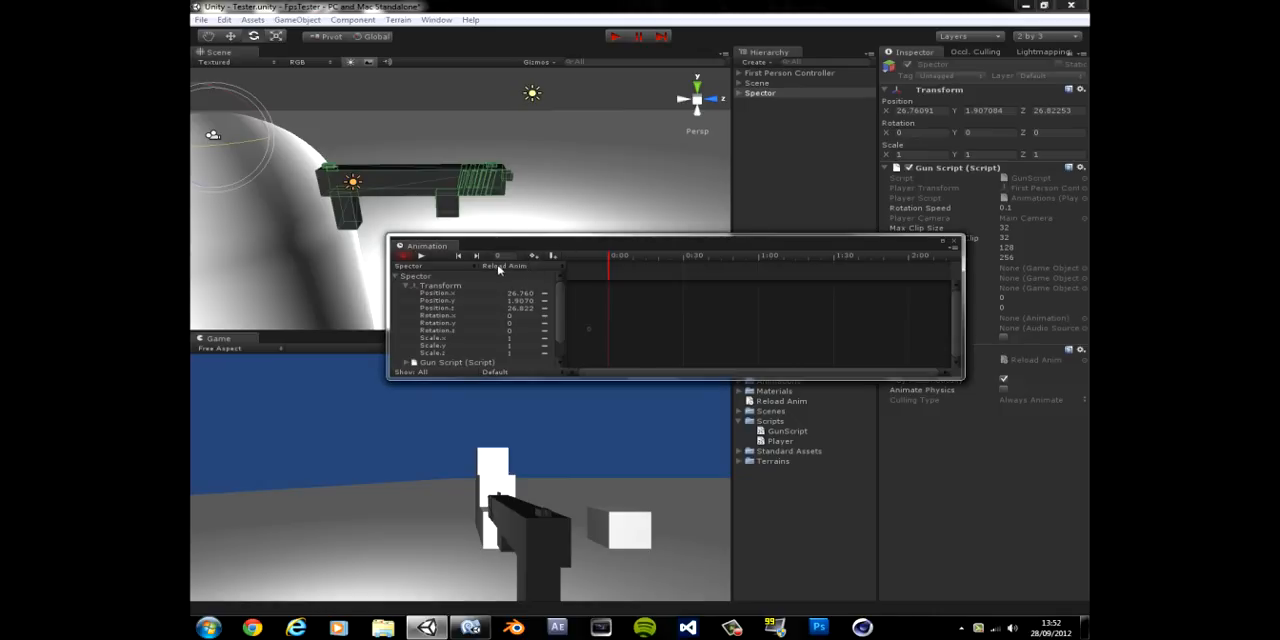
mouse_move(456, 288)
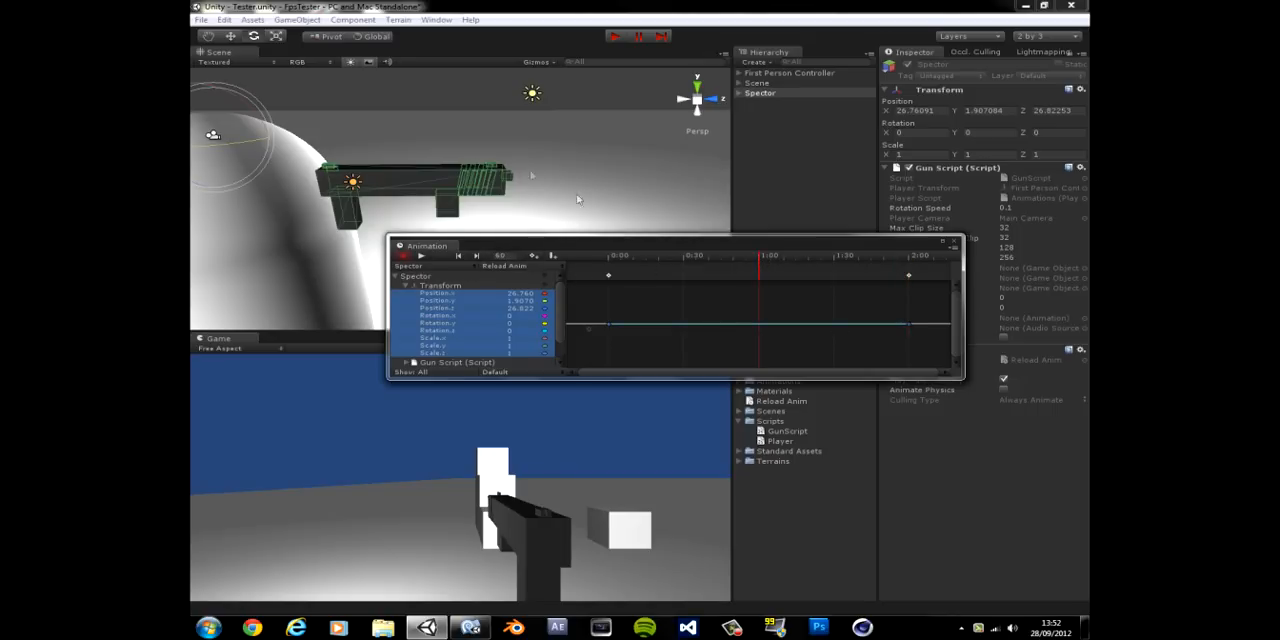
mouse_move(202, 94)
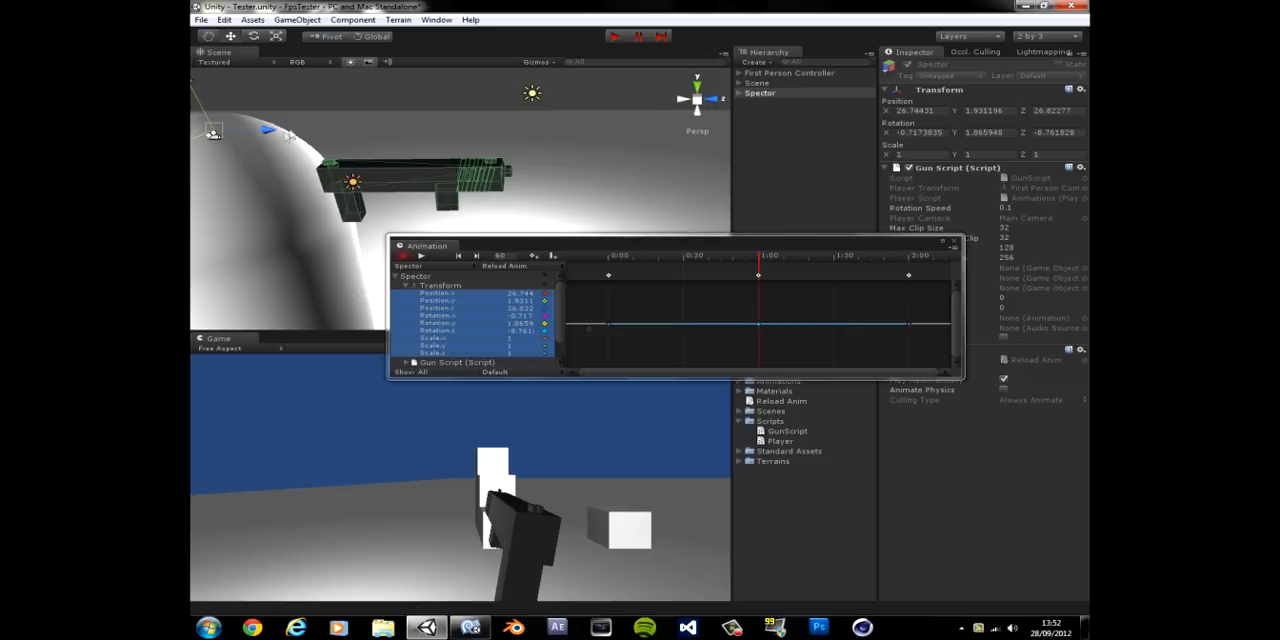
mouse_move(222, 148)
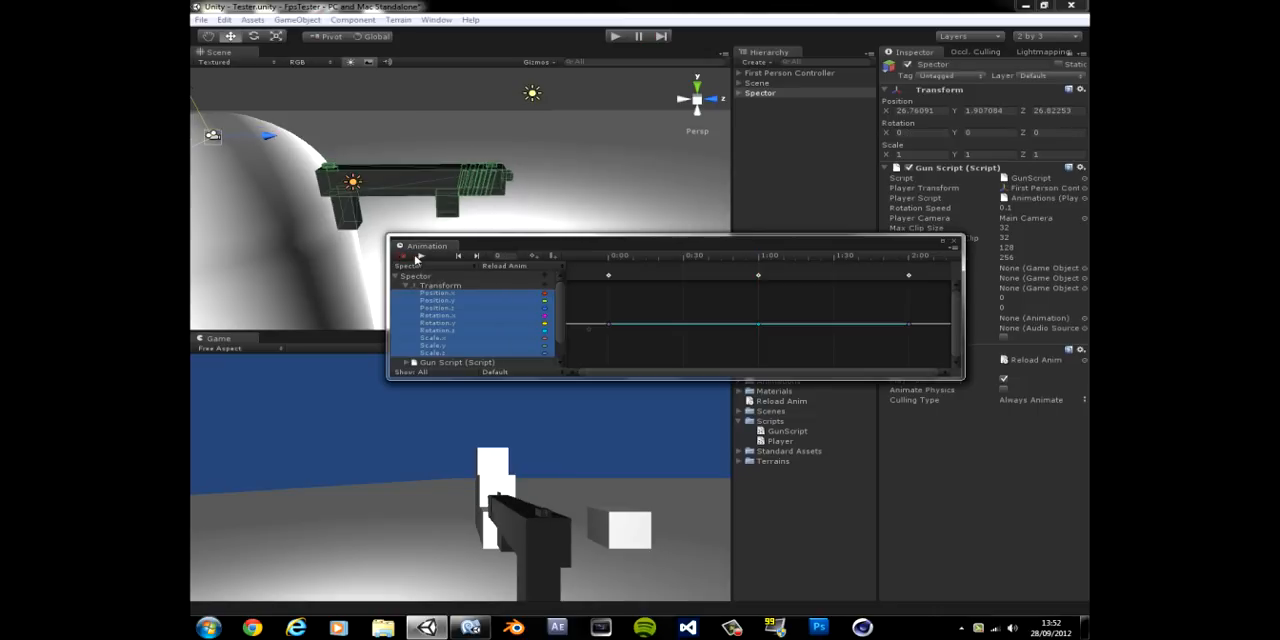
- Review Reload Anim's Transform position and rotation keyframe curves tilting the gun
click(404, 256)
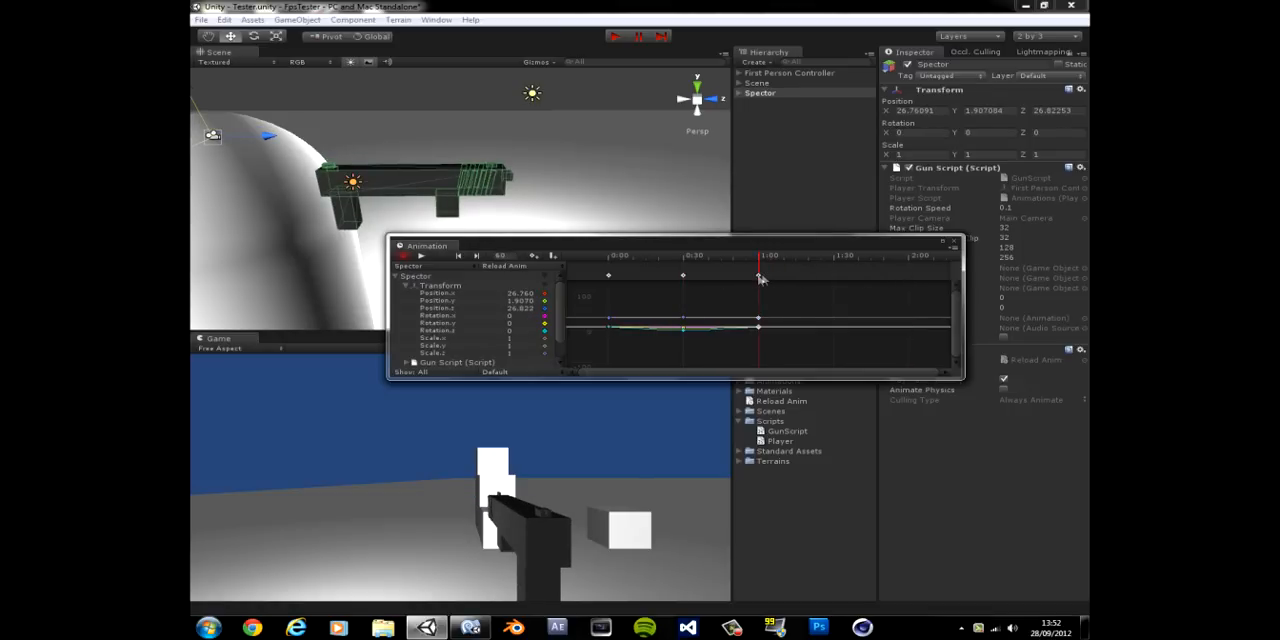
click(420, 256)
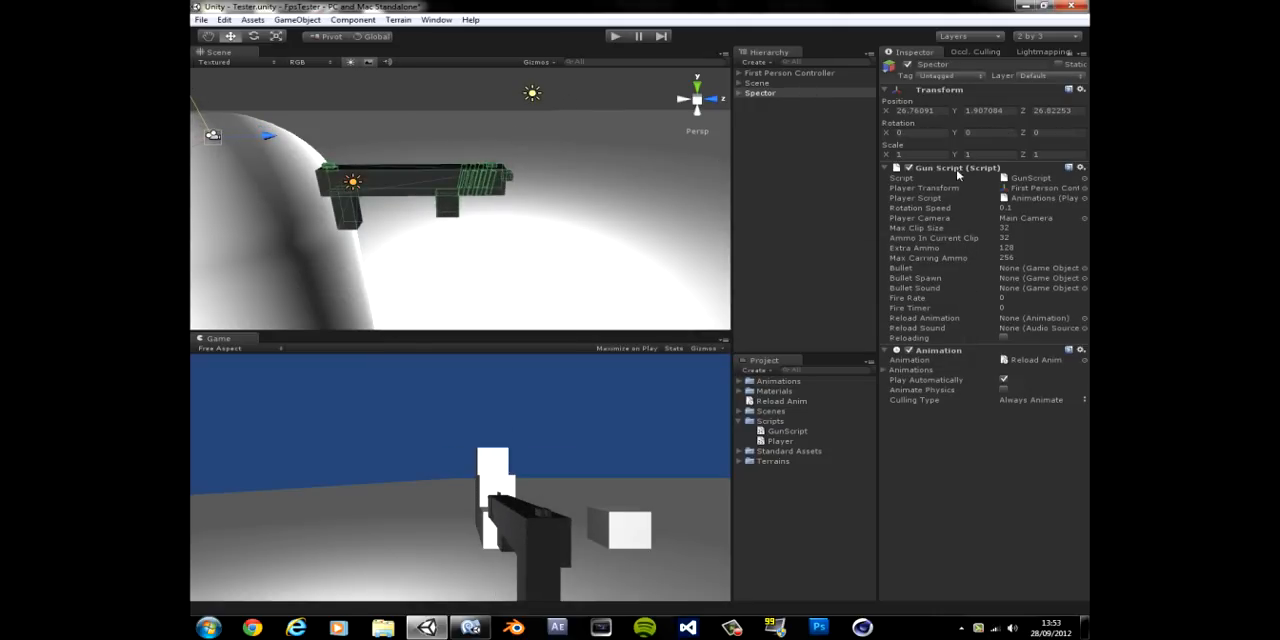
- Locate the Reload Anim clip and expand Spectre's children, then reselect the top-level Spectre
click(886, 168)
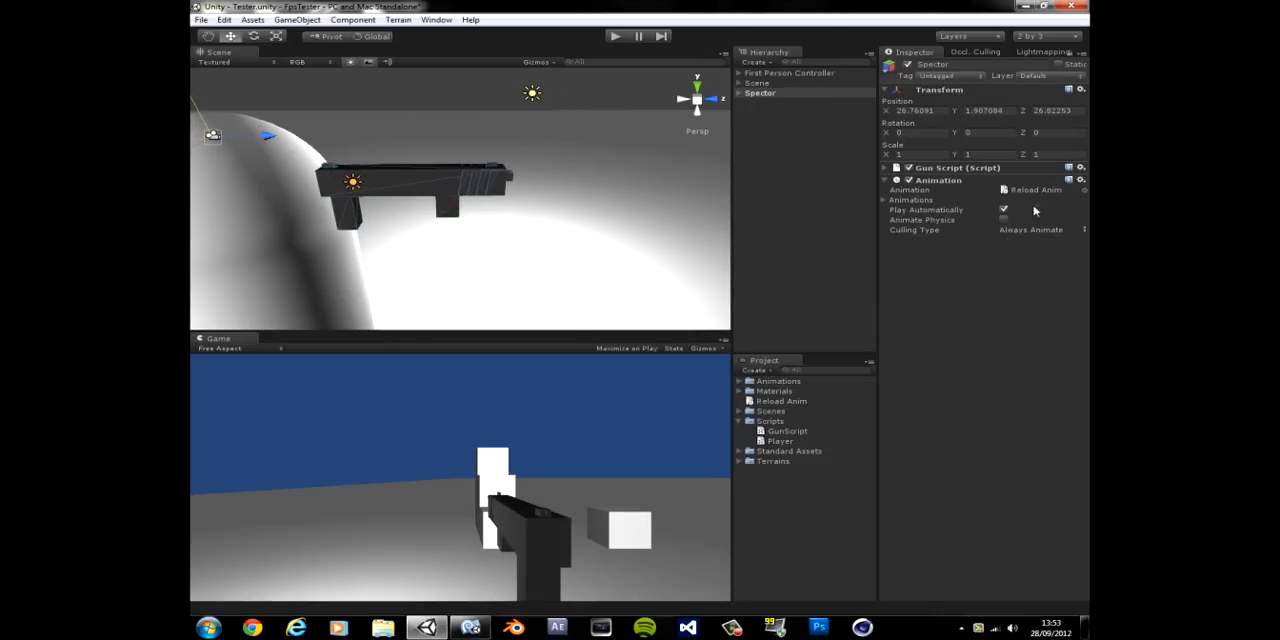
click(782, 400)
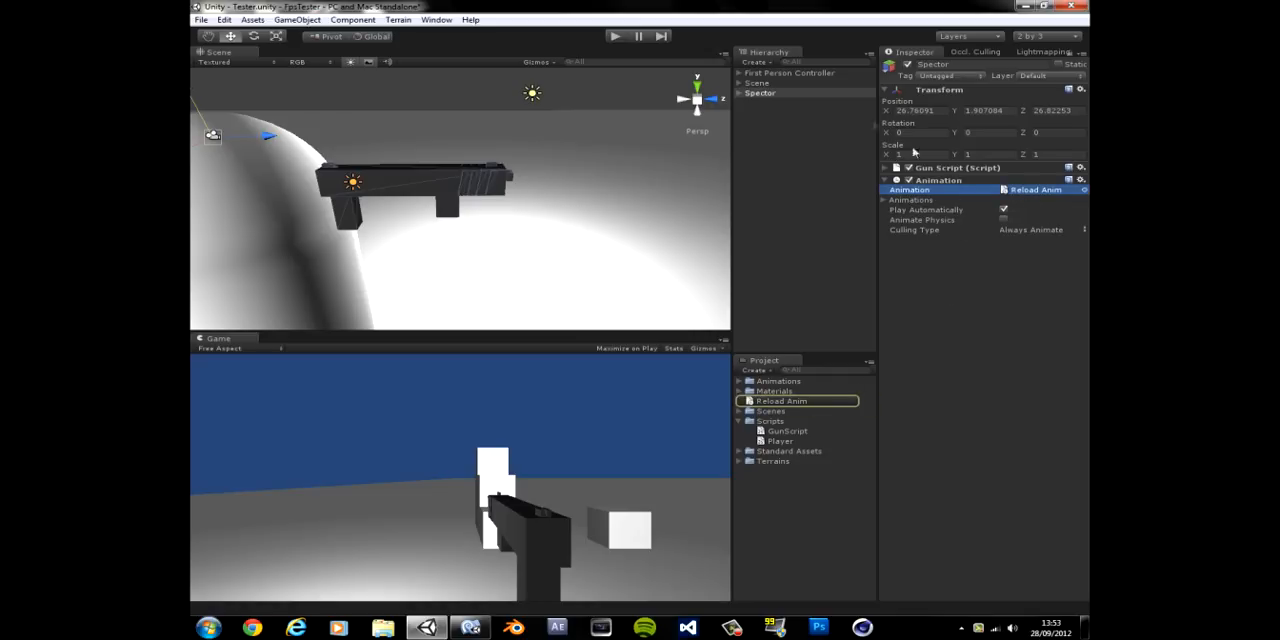
click(740, 92)
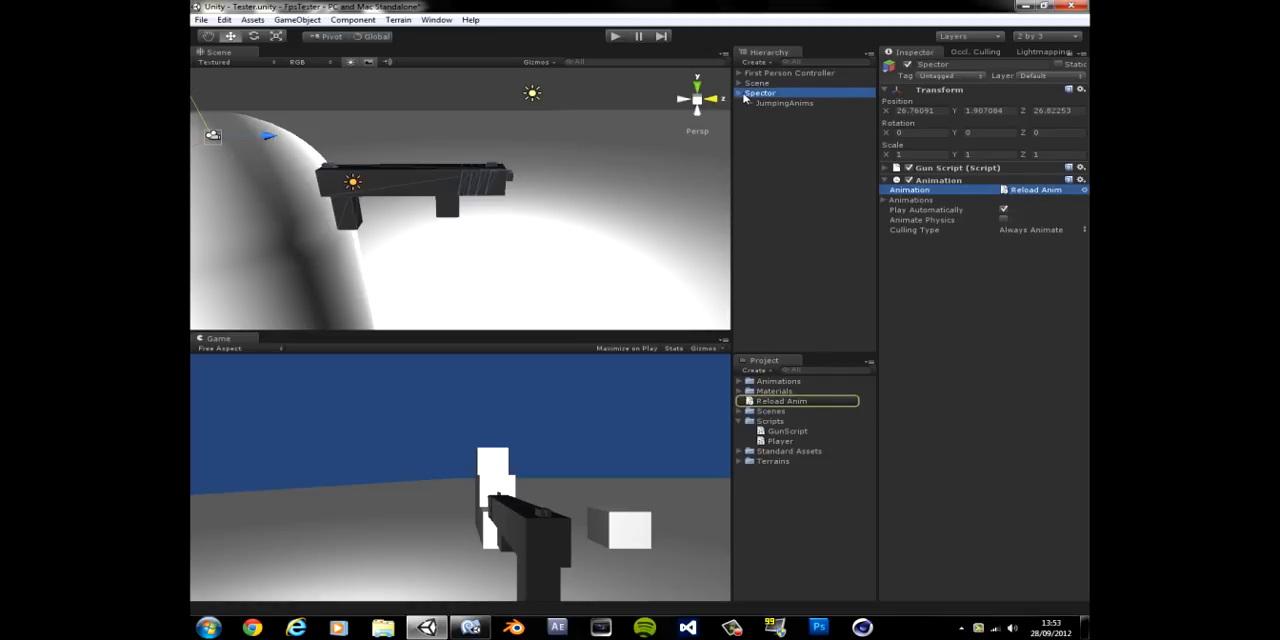
click(744, 104)
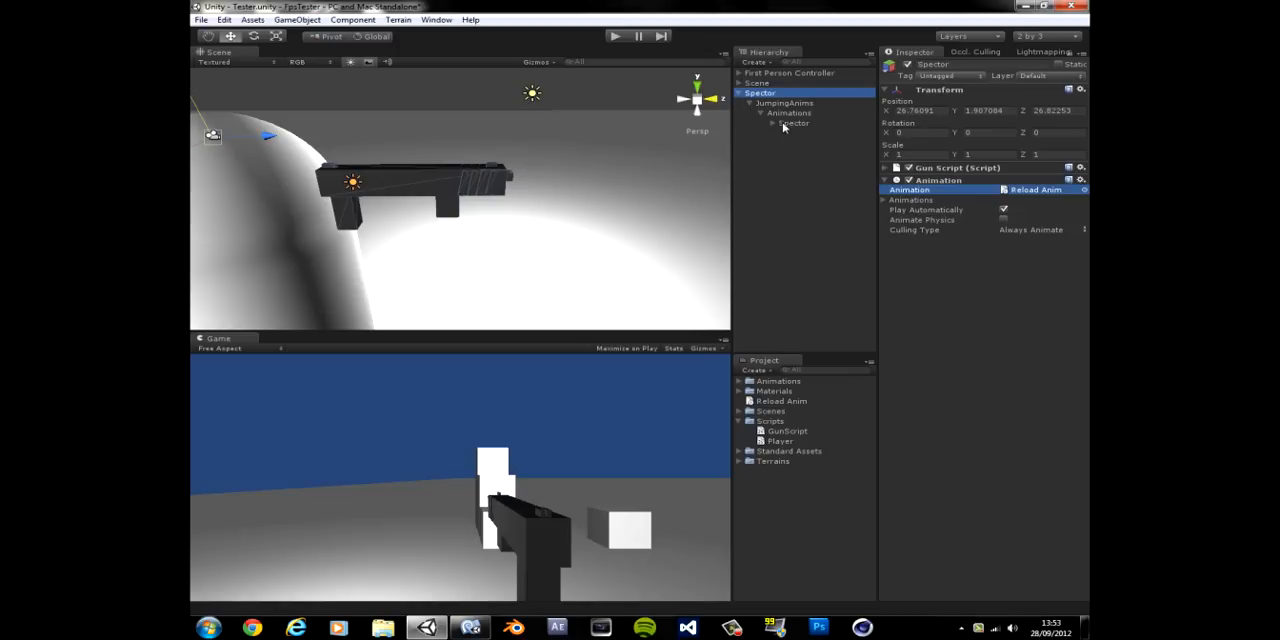
click(792, 124)
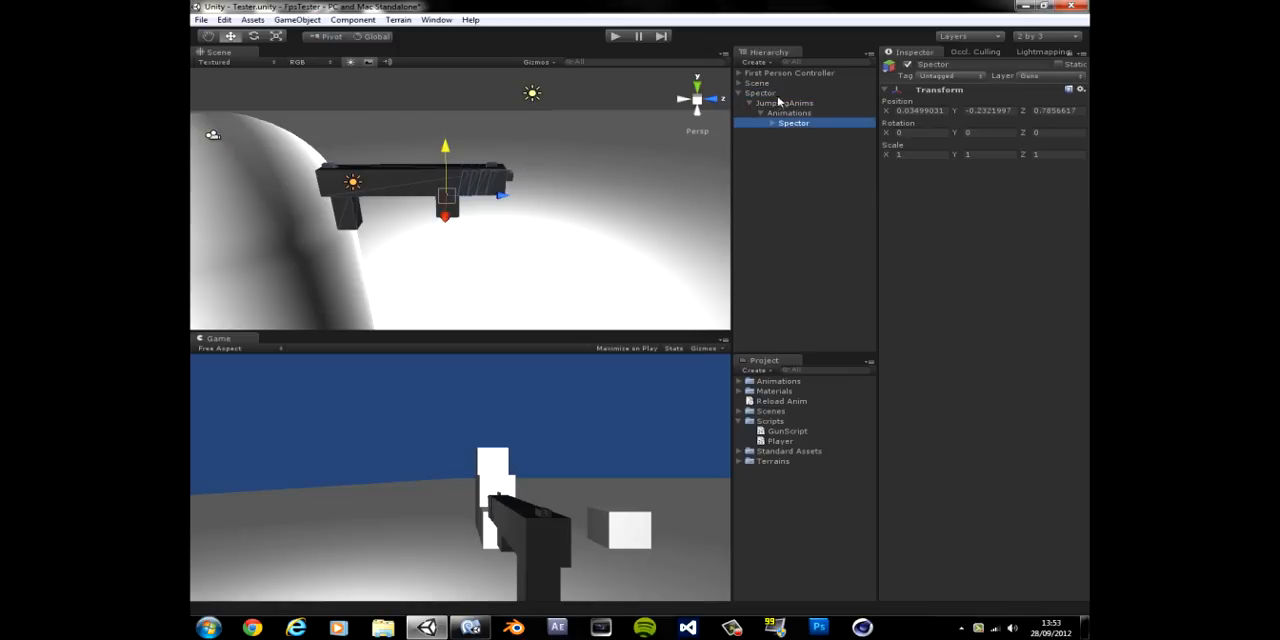
click(756, 92)
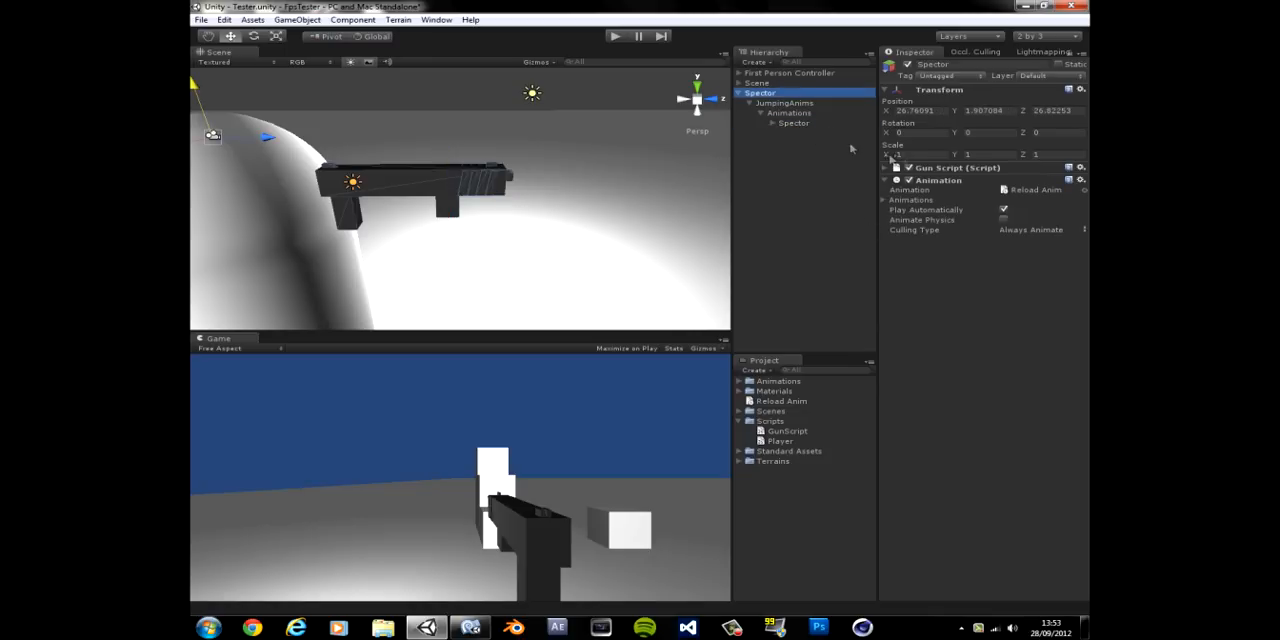
- Set Gun Script's Reload Animation field to the Spectre Animation component
click(892, 168)
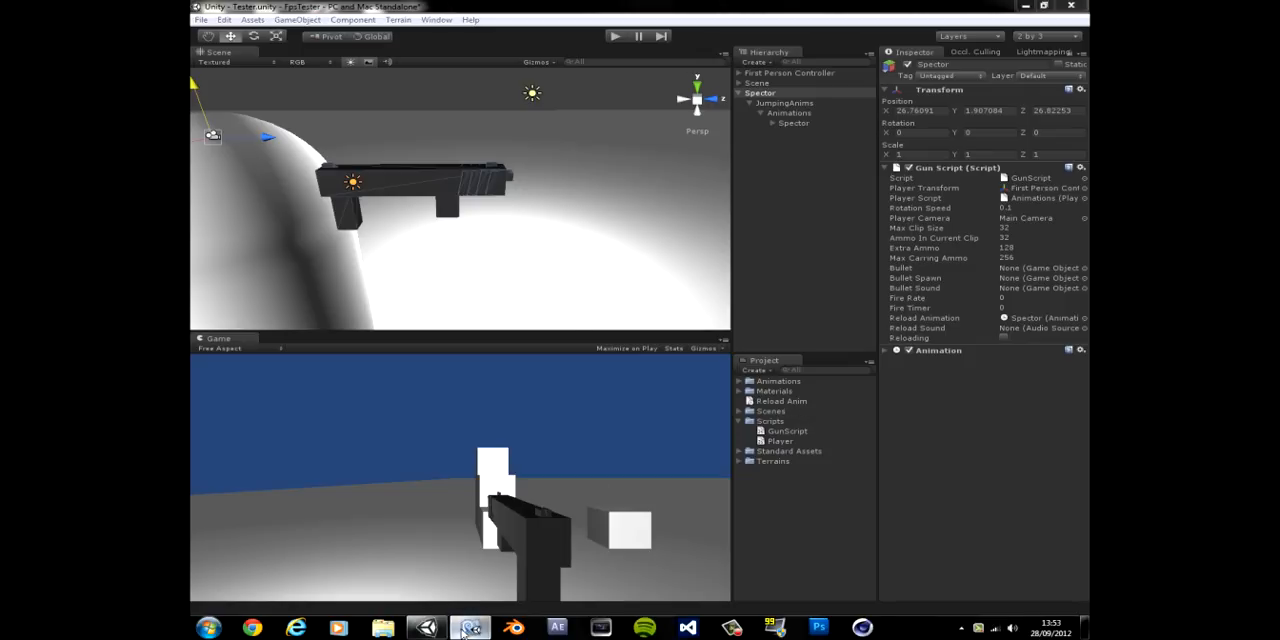
click(468, 624)
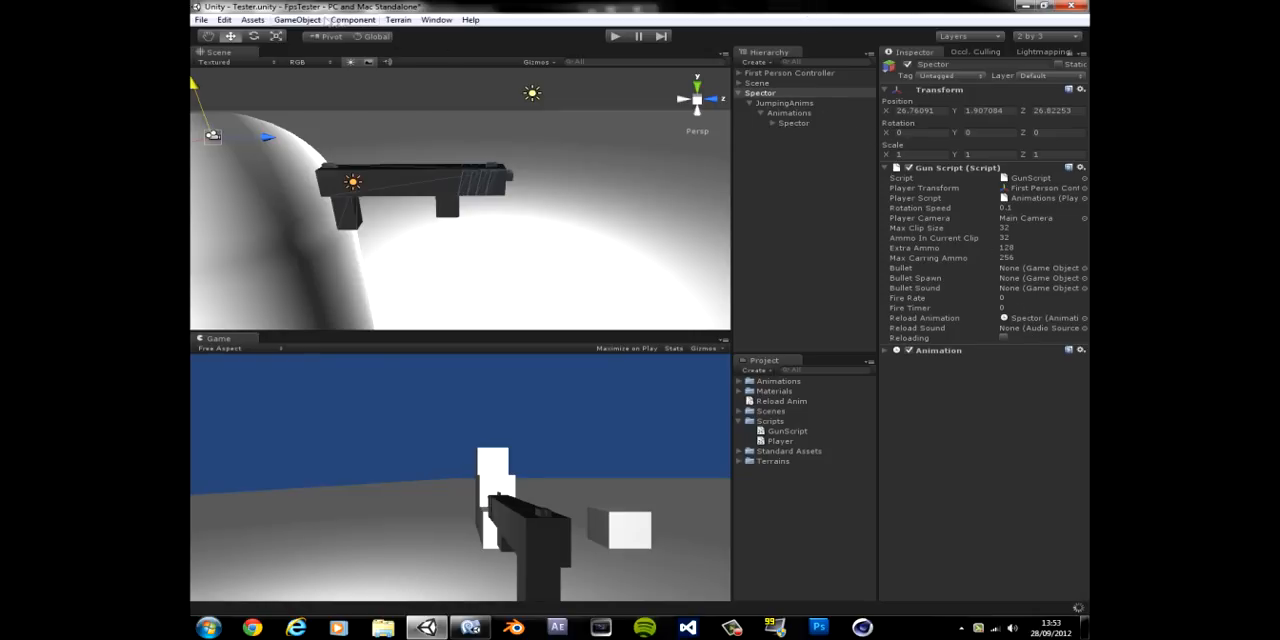
click(352, 20)
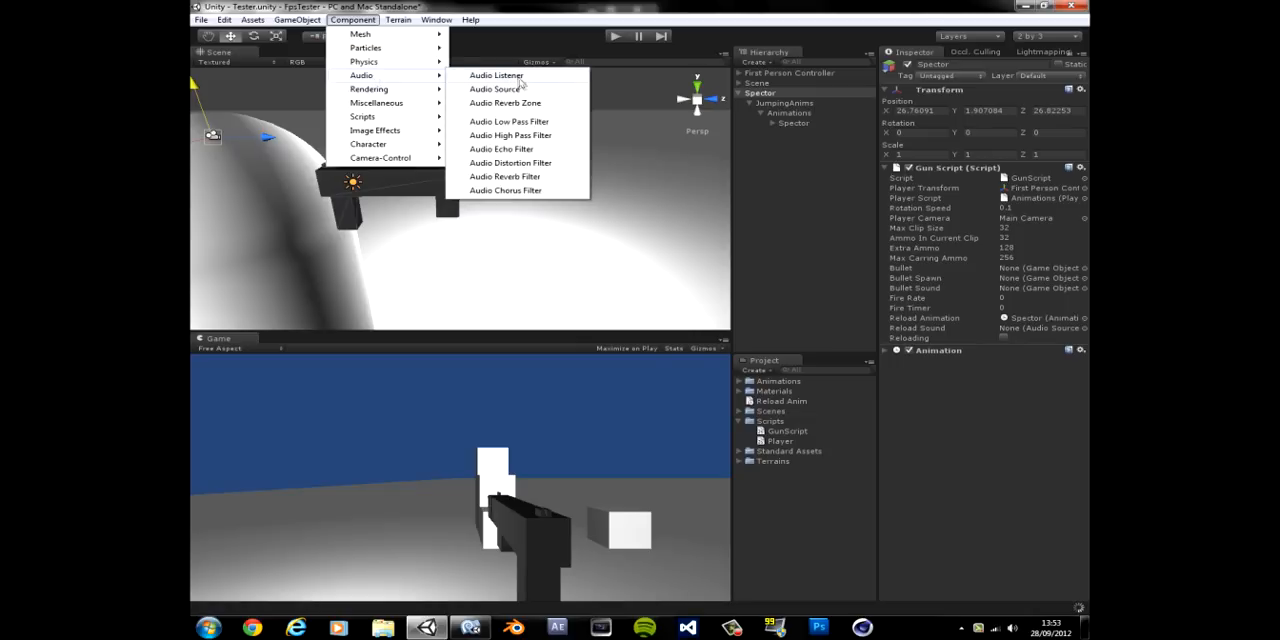
- Attach an Audio Source to the Spectre gun, collapse it and reselect the top-level Spectre object
click(496, 88)
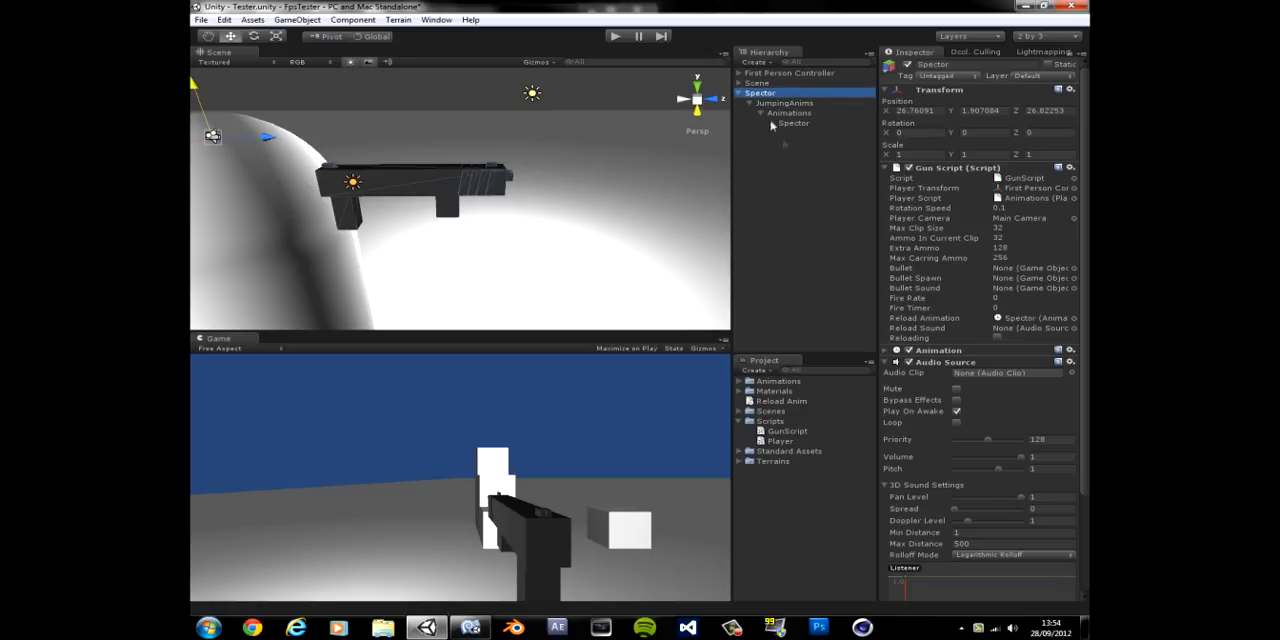
click(894, 362)
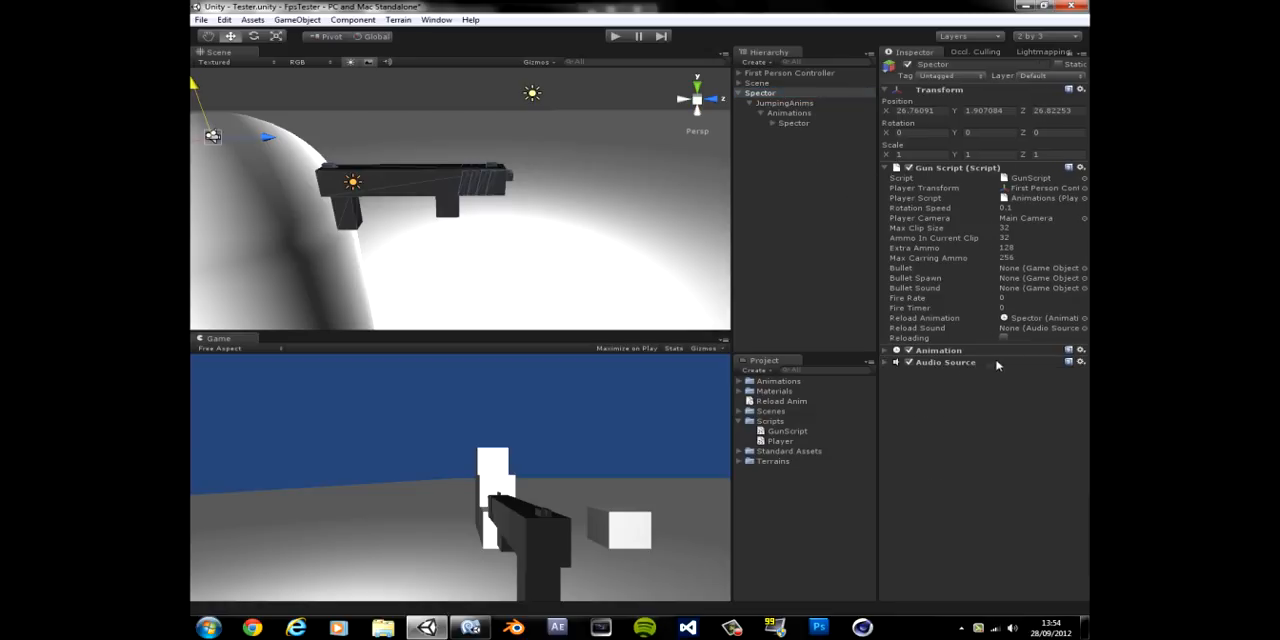
click(792, 124)
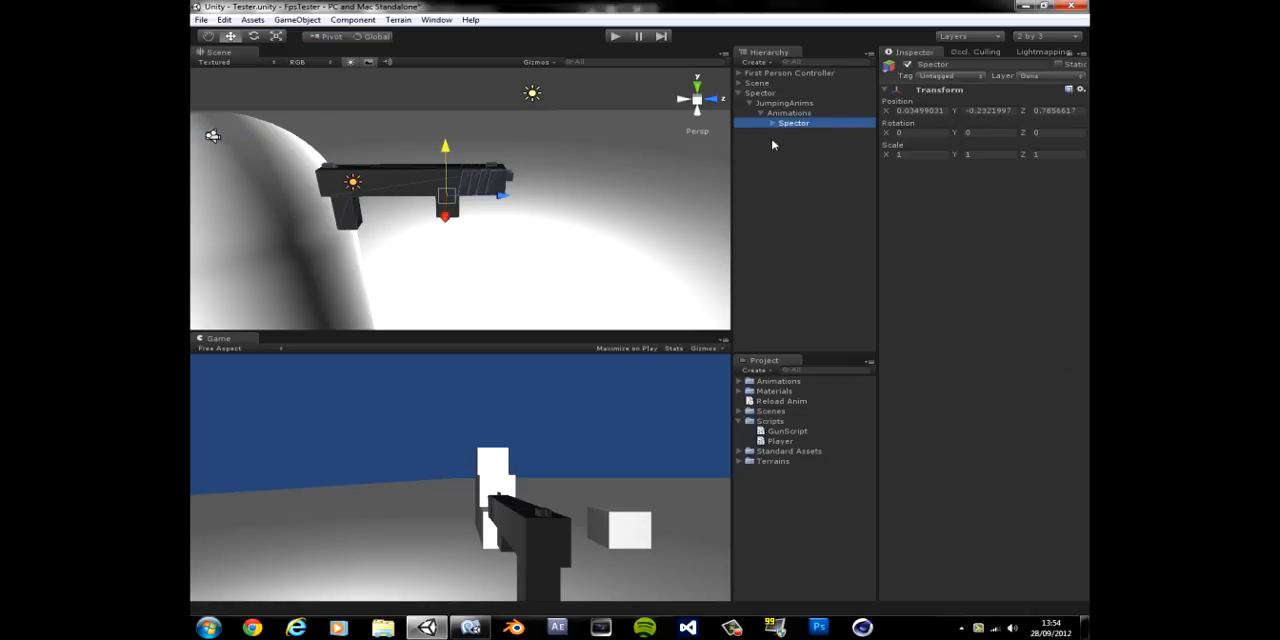
mouse_move(594, 166)
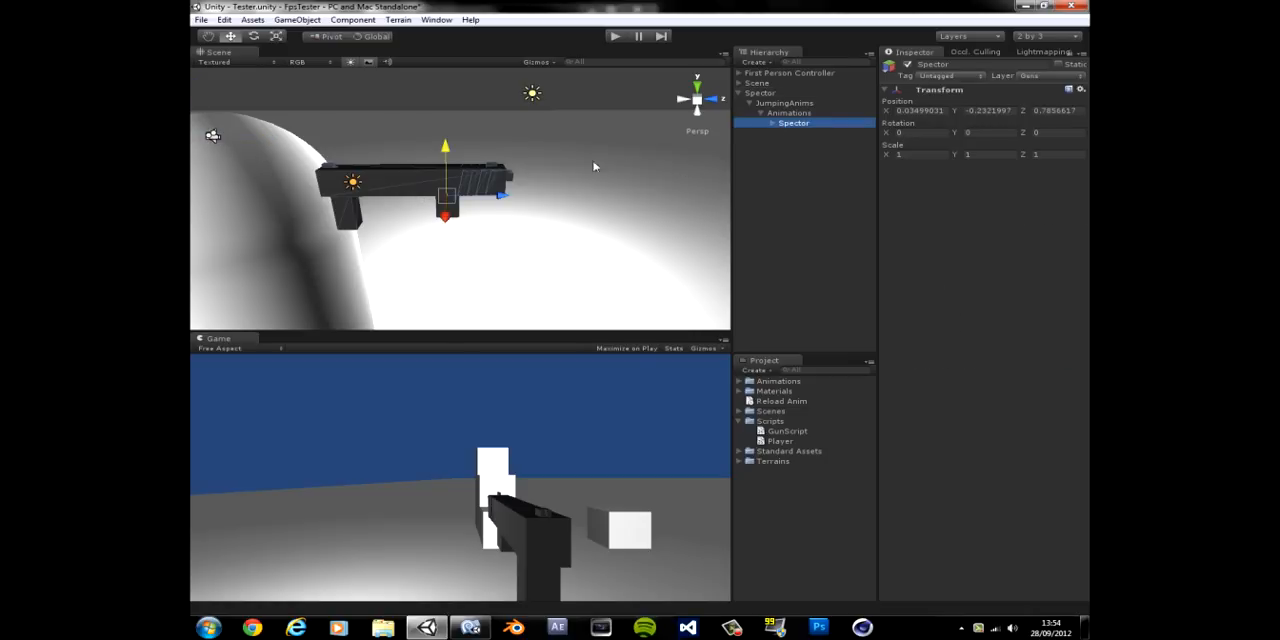
mouse_move(492, 184)
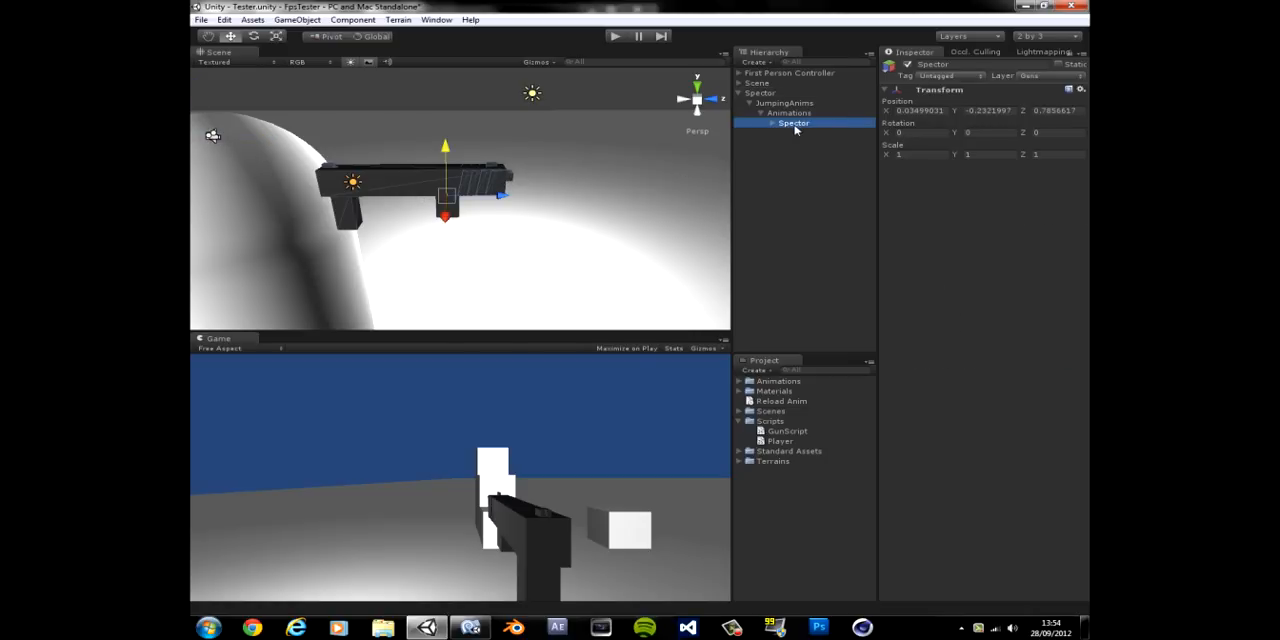
click(772, 92)
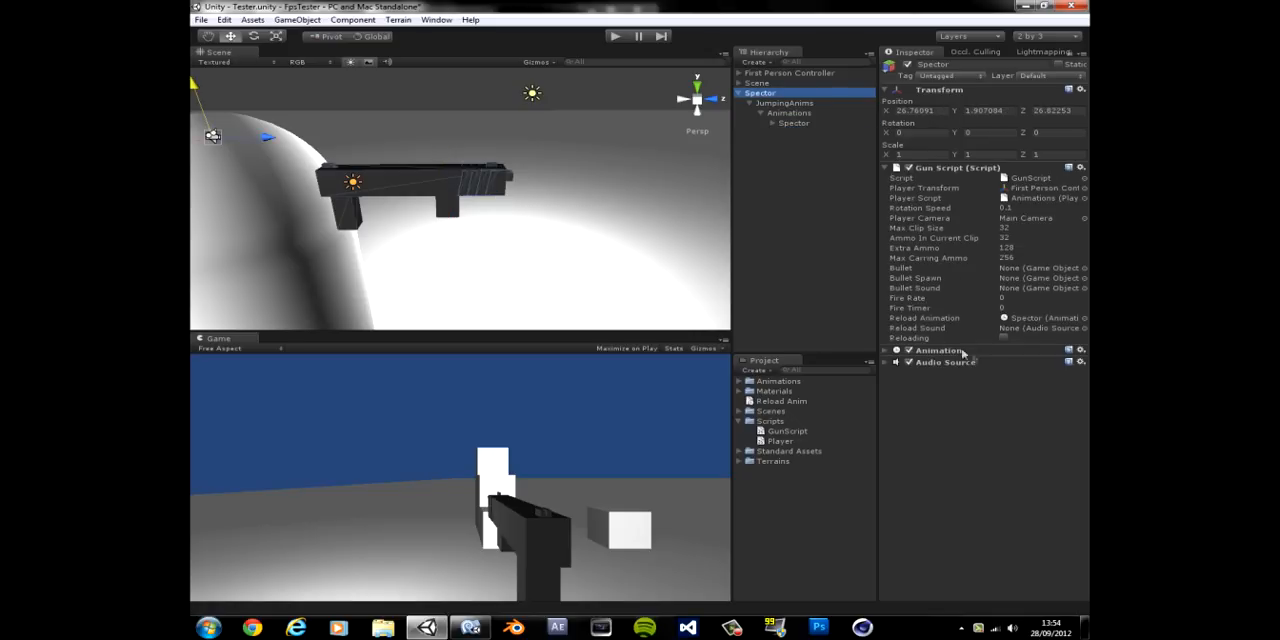
mouse_move(984, 264)
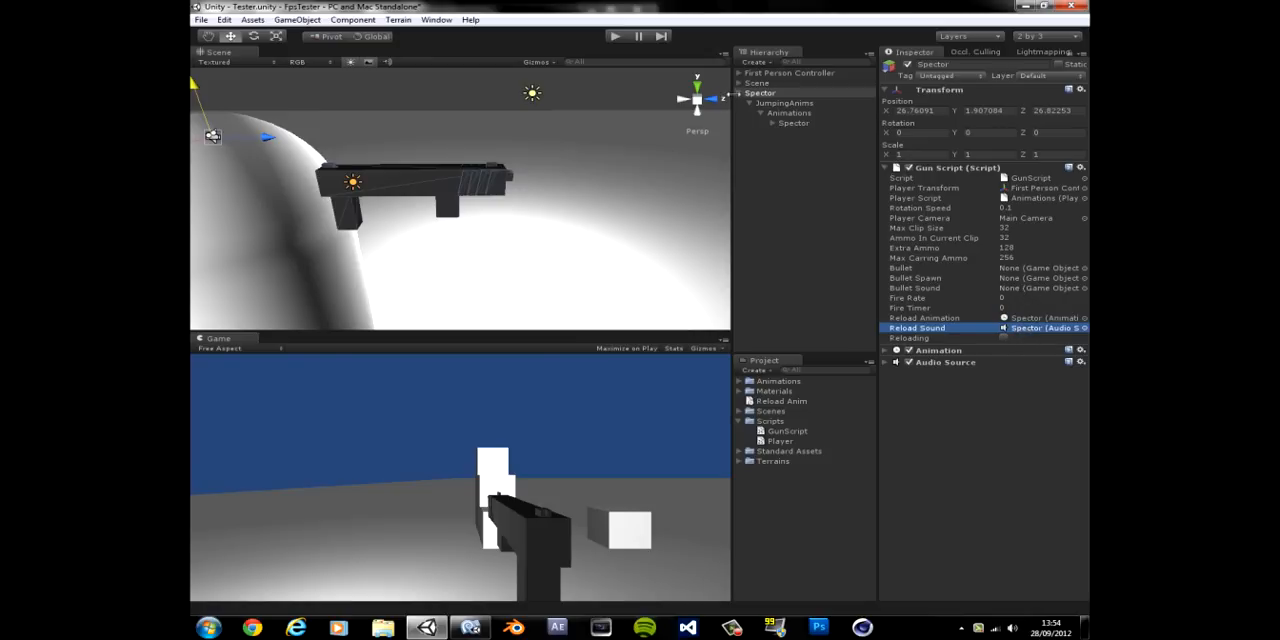
- Expand the Spectre gun to reveal its BulletSpawn and cube children
click(772, 124)
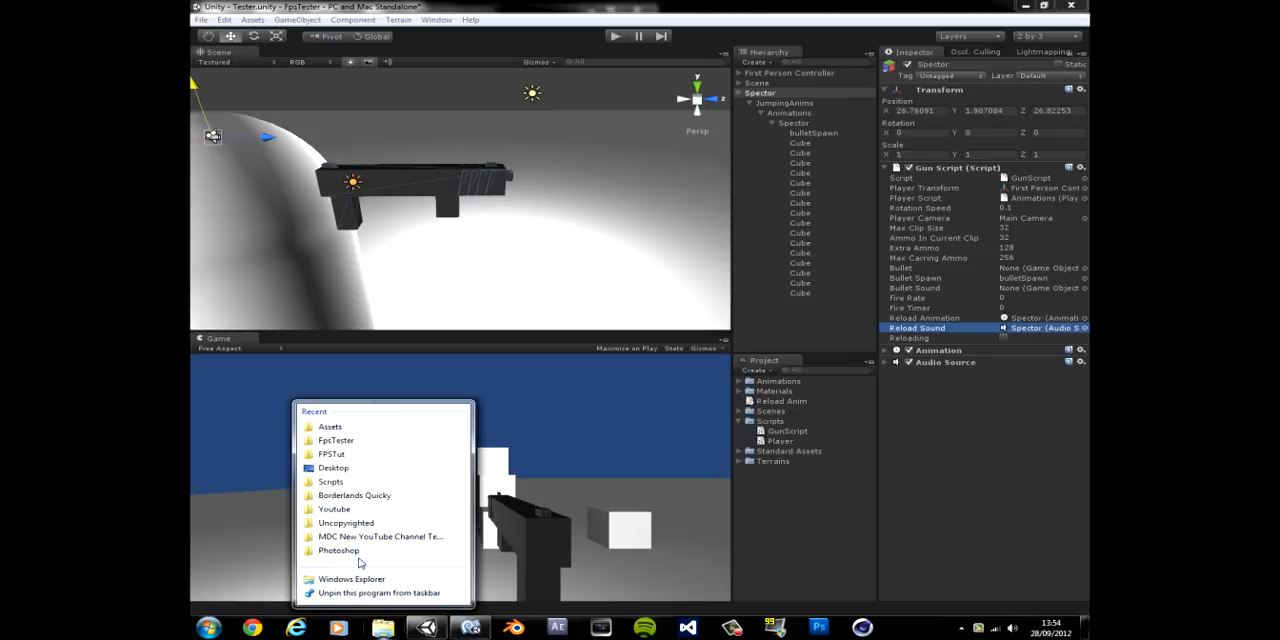
mouse_move(332, 508)
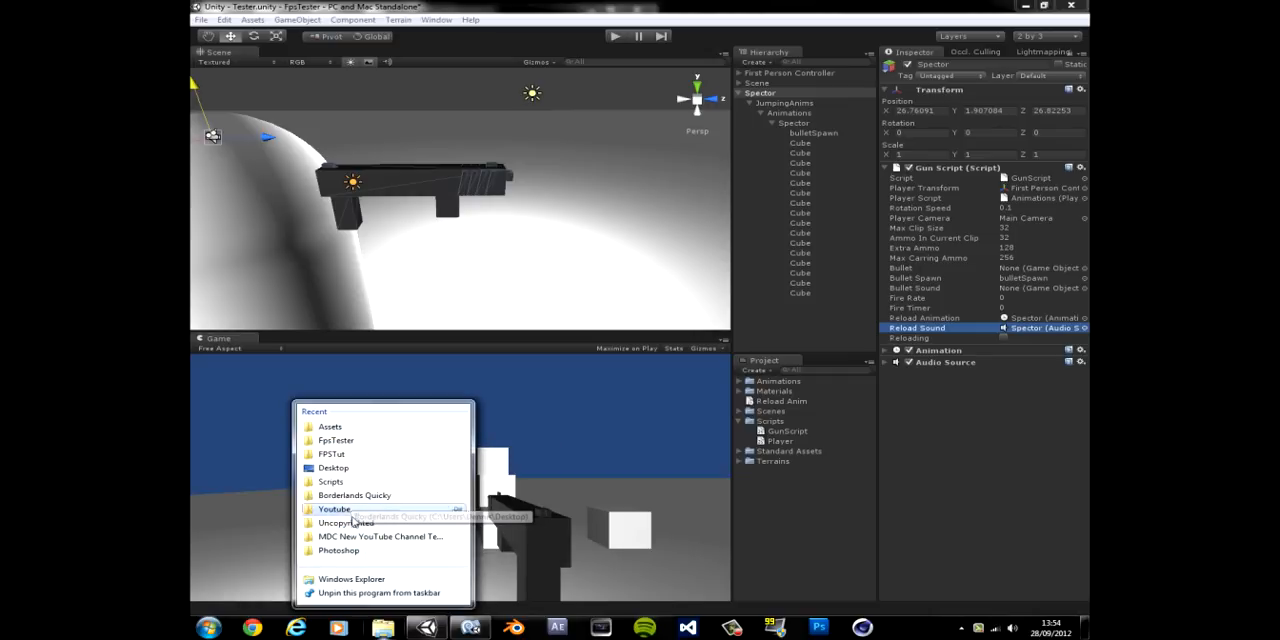
mouse_move(356, 468)
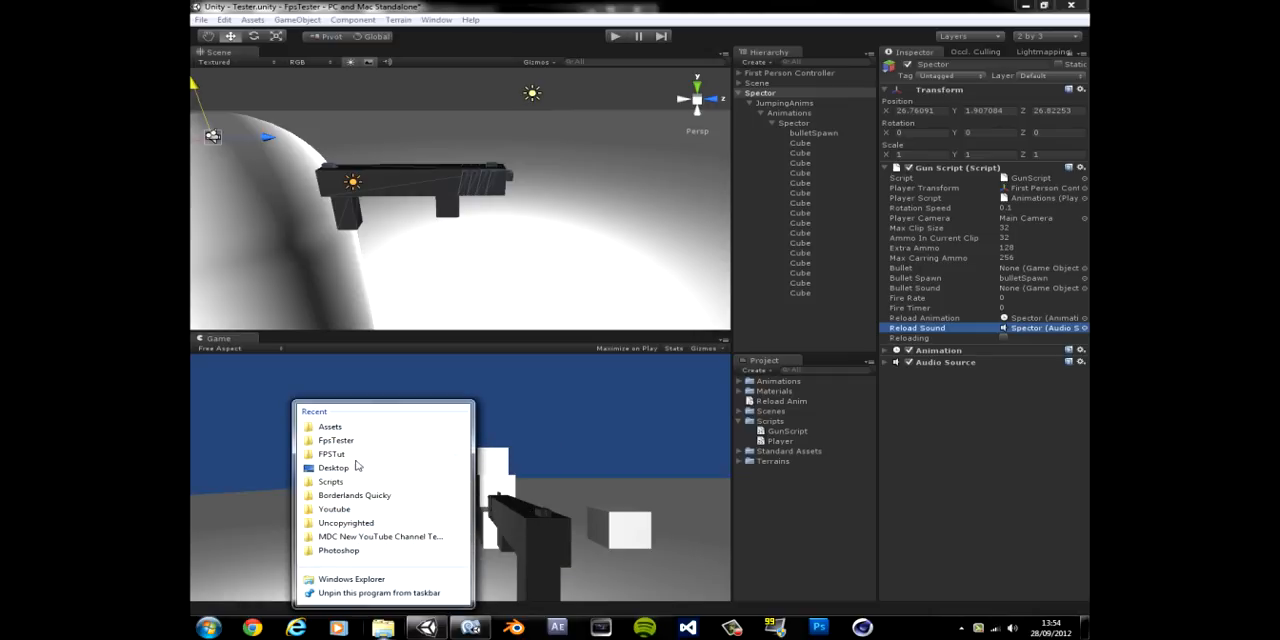
mouse_move(334, 508)
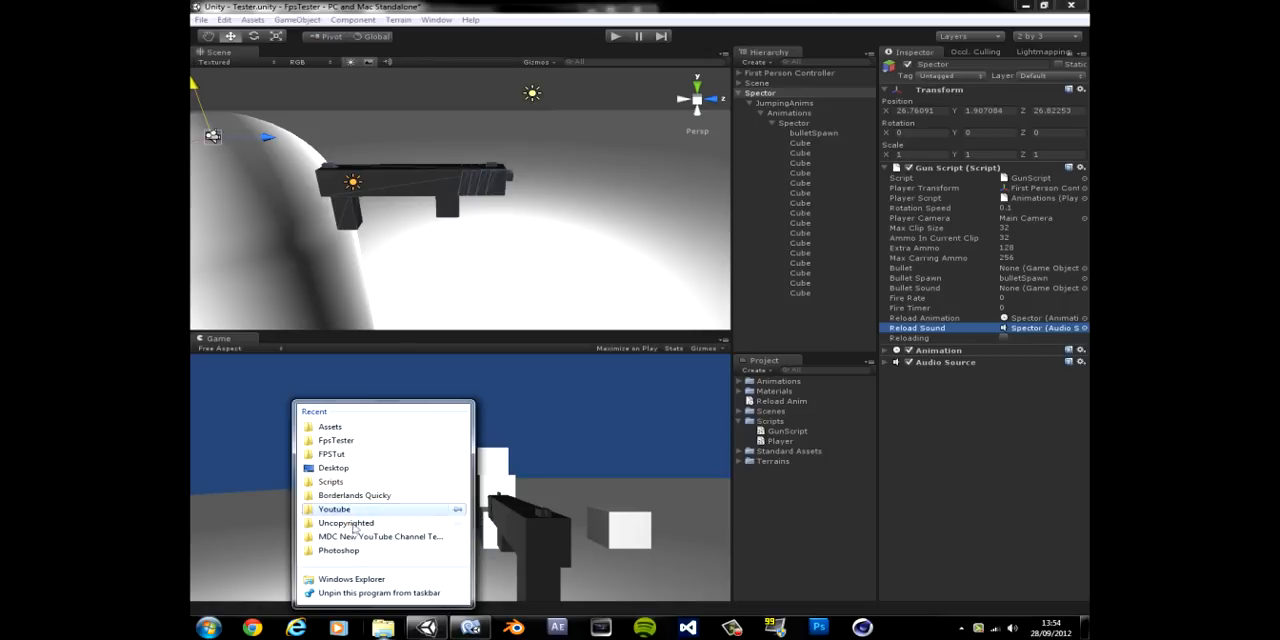
mouse_move(344, 524)
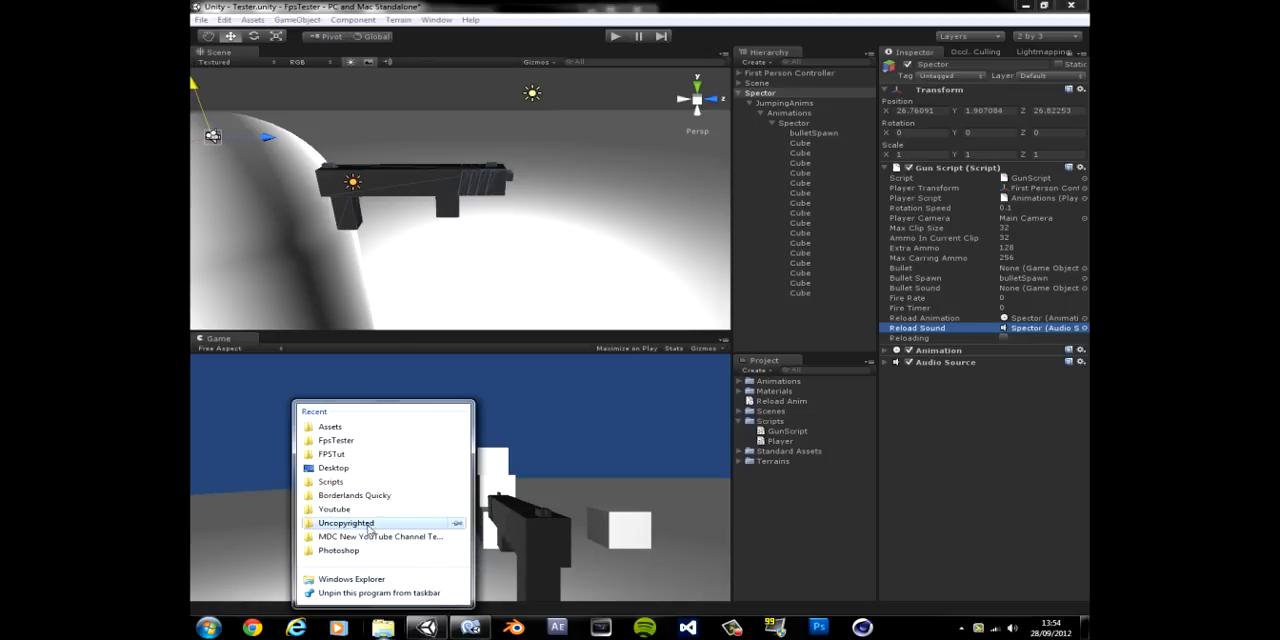
mouse_move(380, 536)
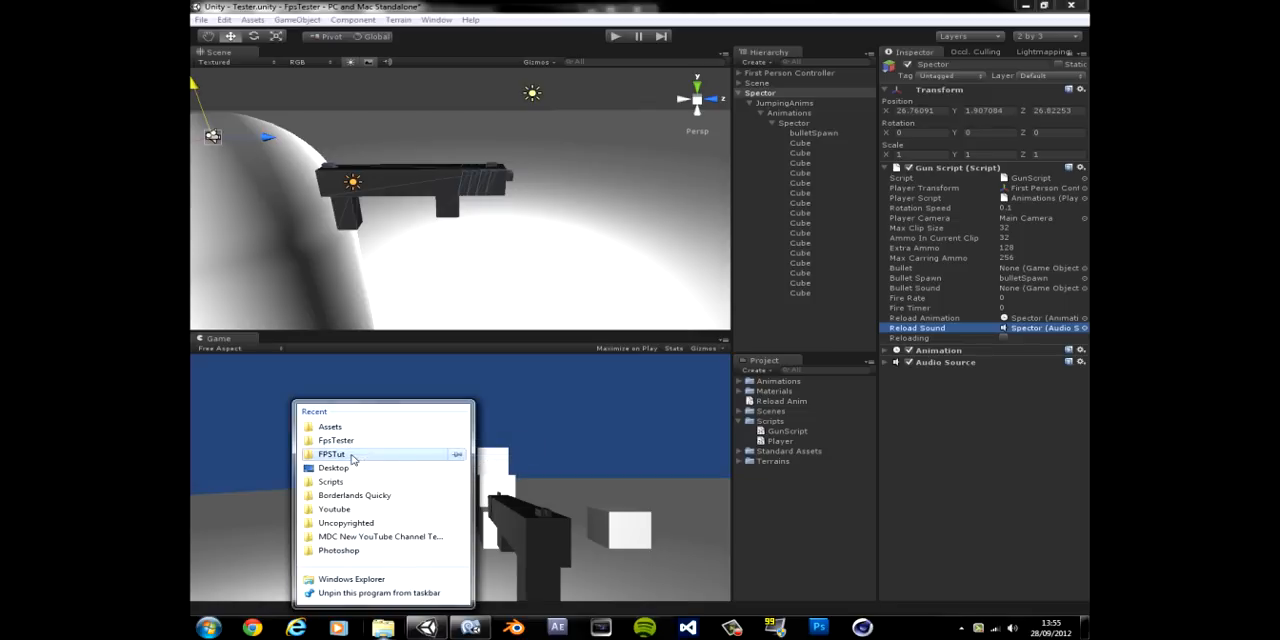
- Browse from Documents into FpsTut > Assets > Guns > Models > Rifles > v-130 in Explorer
click(332, 454)
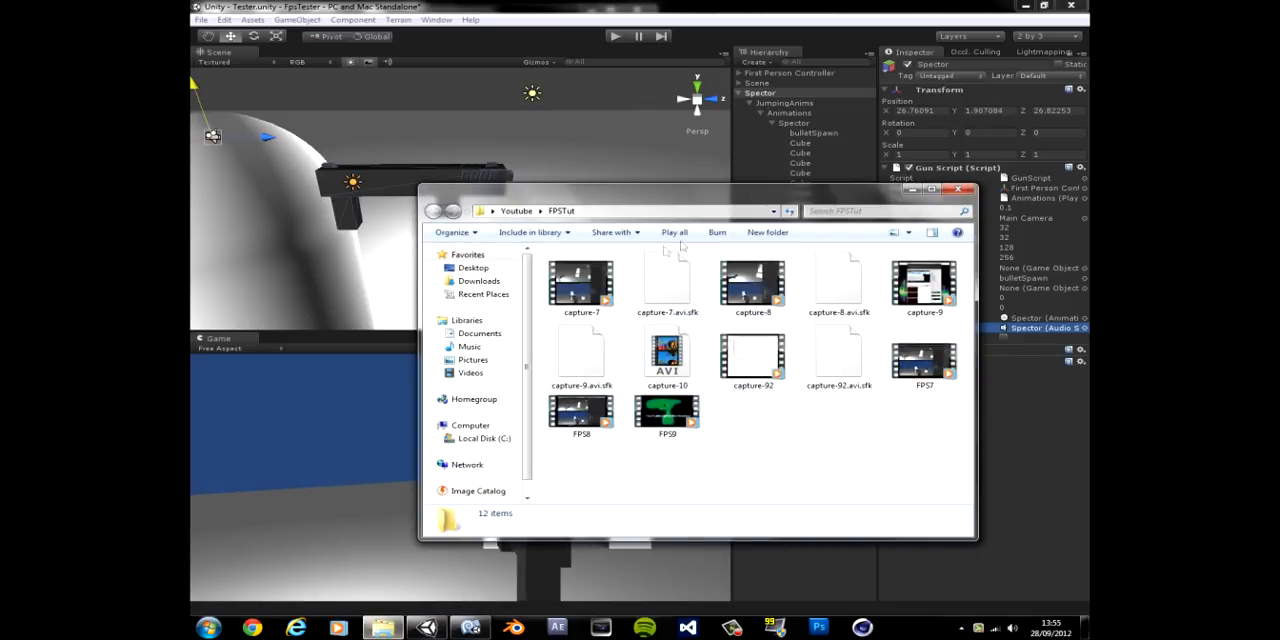
click(210, 624)
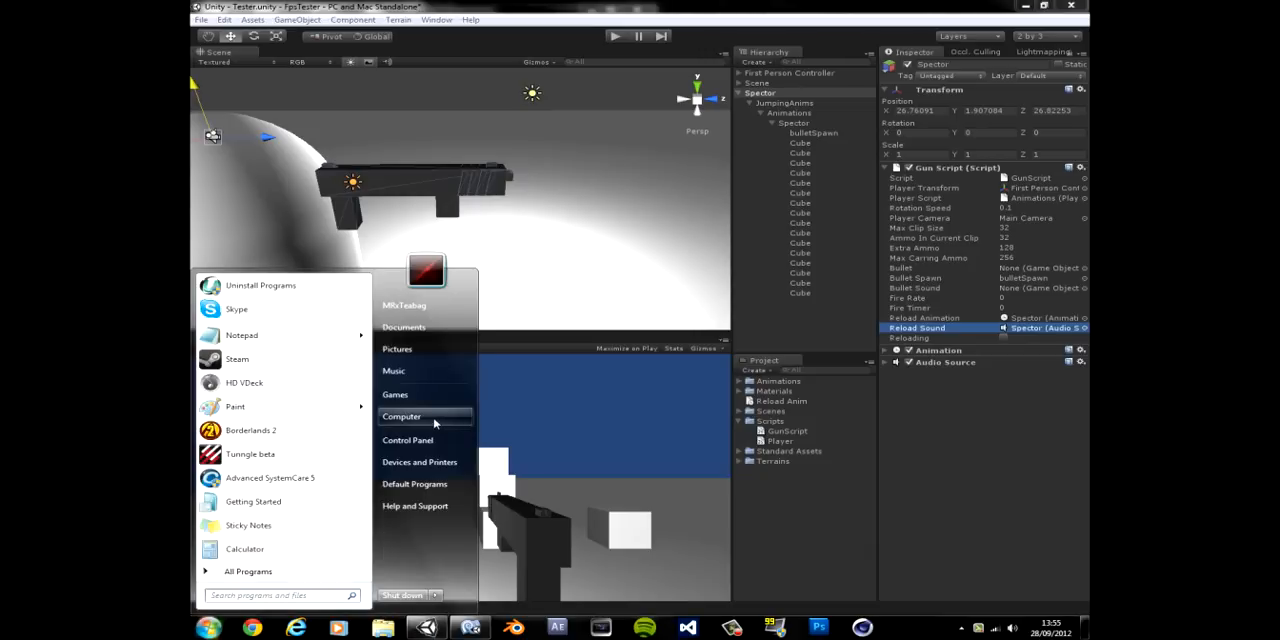
click(404, 328)
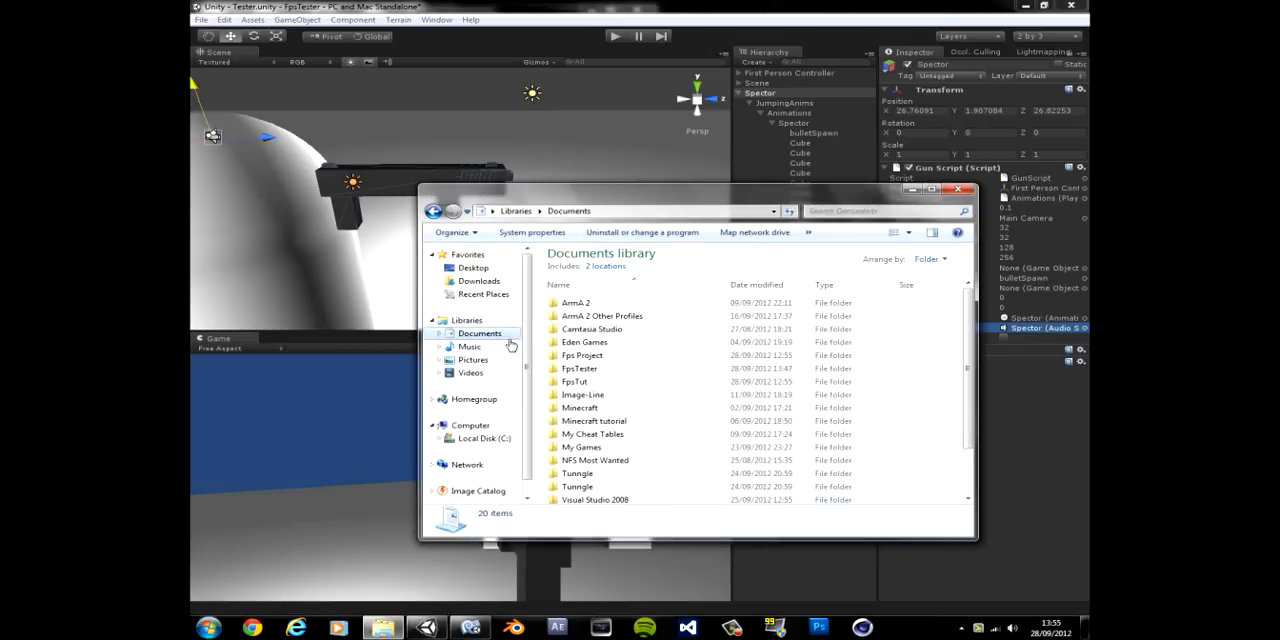
double_click(576, 380)
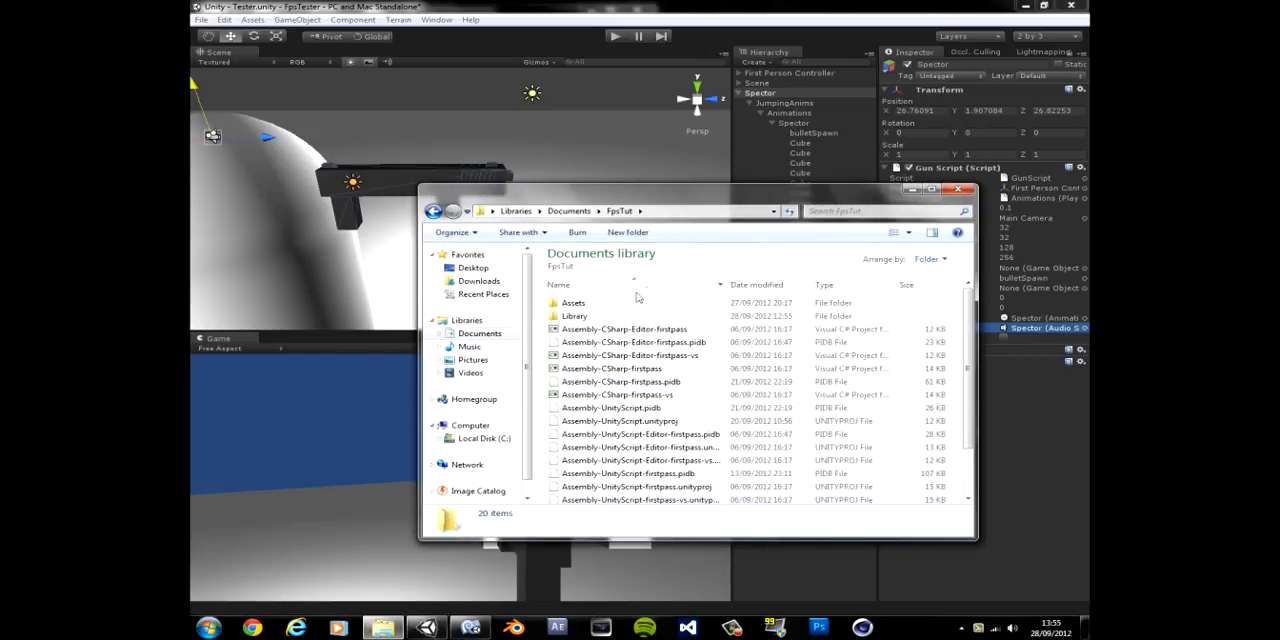
double_click(574, 302)
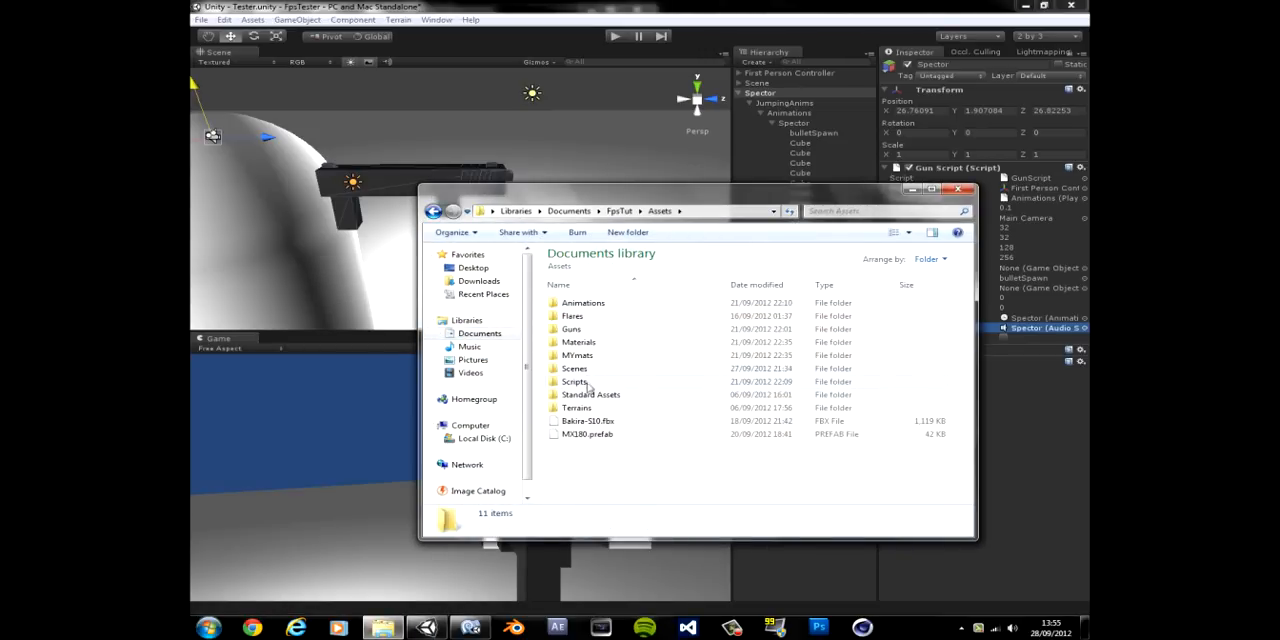
double_click(572, 328)
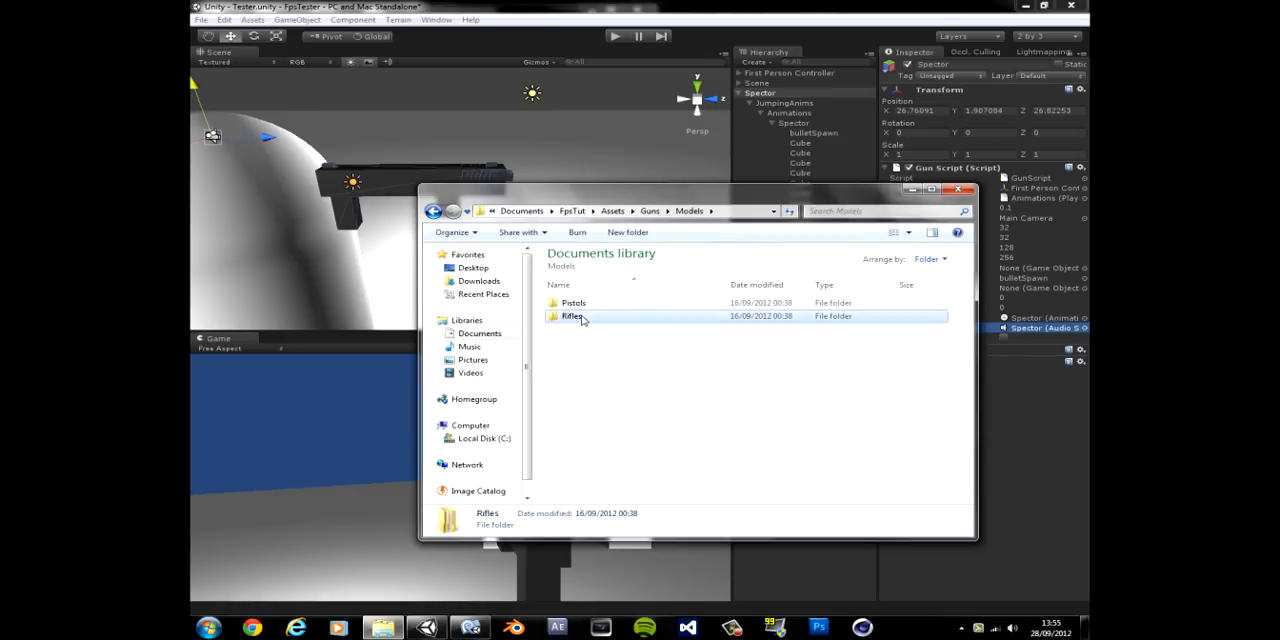
double_click(572, 316)
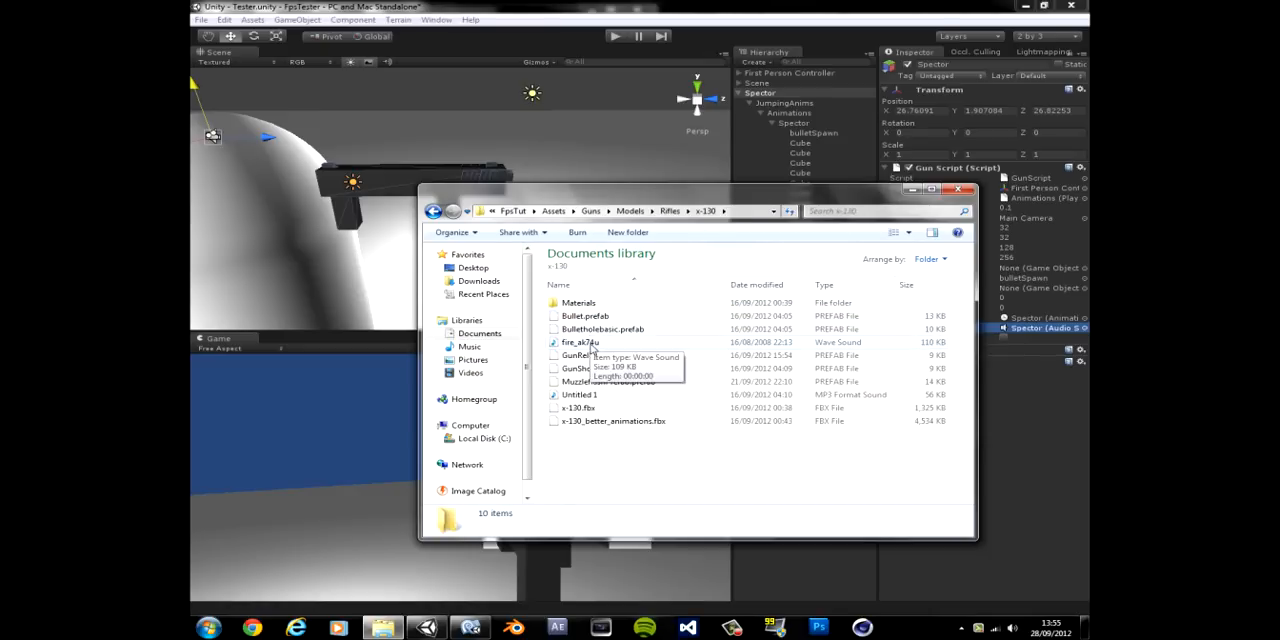
- Pick the fire_ak74u.wav gunshot sound and return to the Unity editor
click(582, 342)
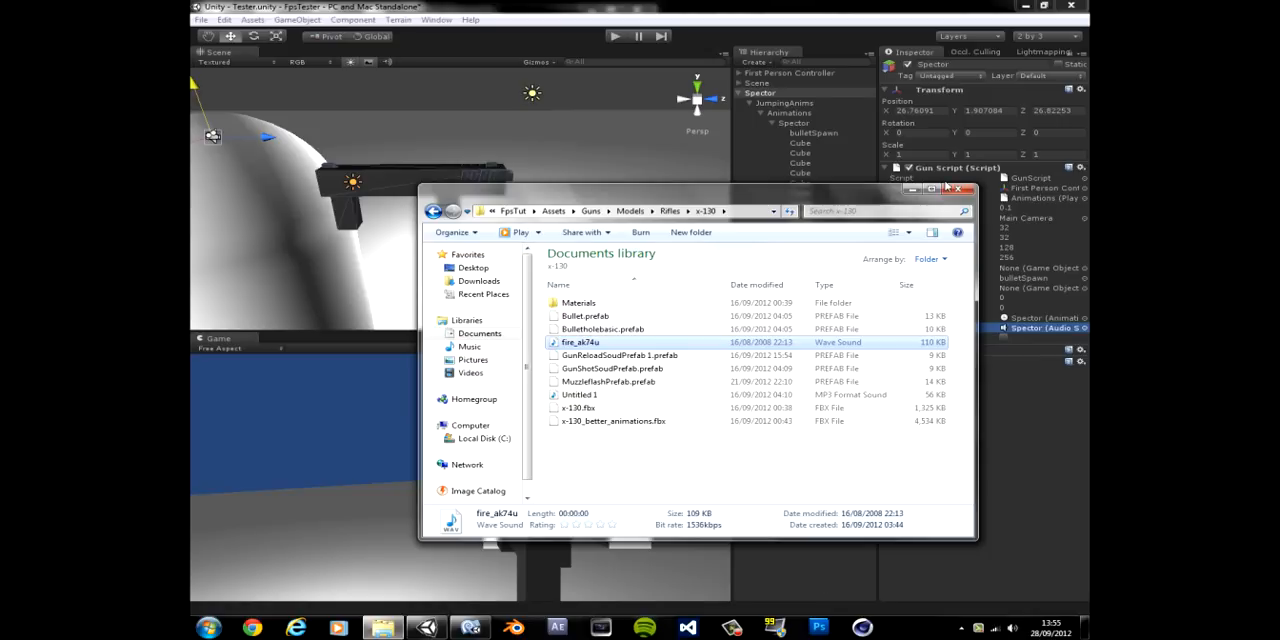
click(956, 188)
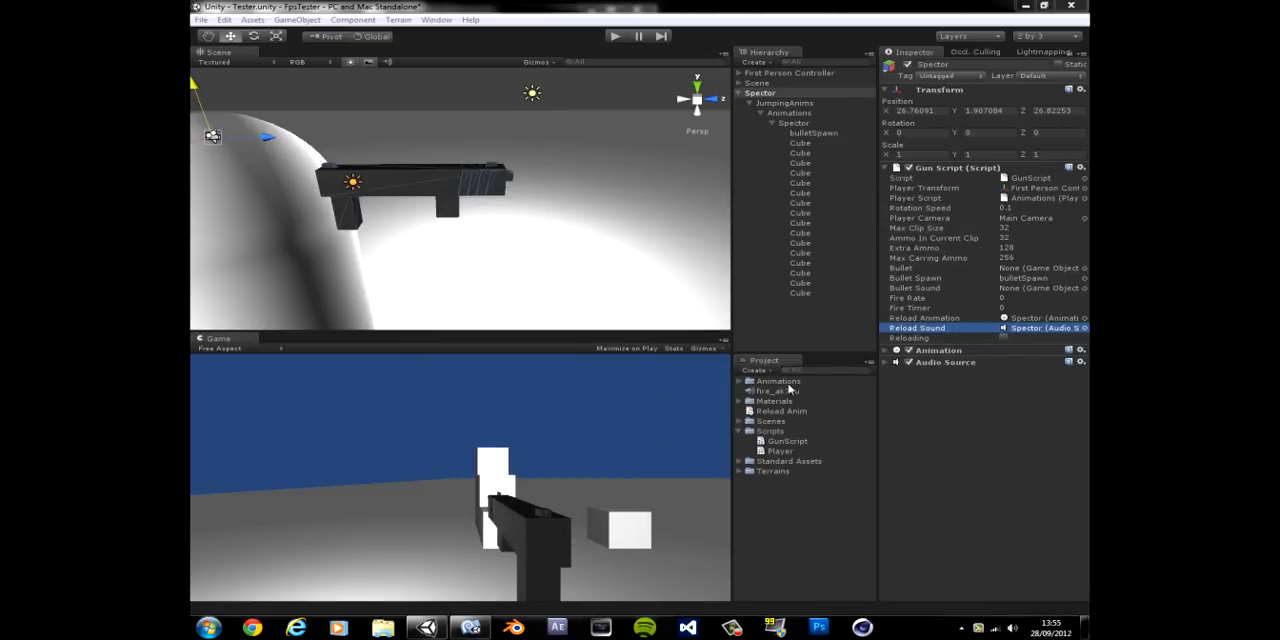
mouse_move(784, 400)
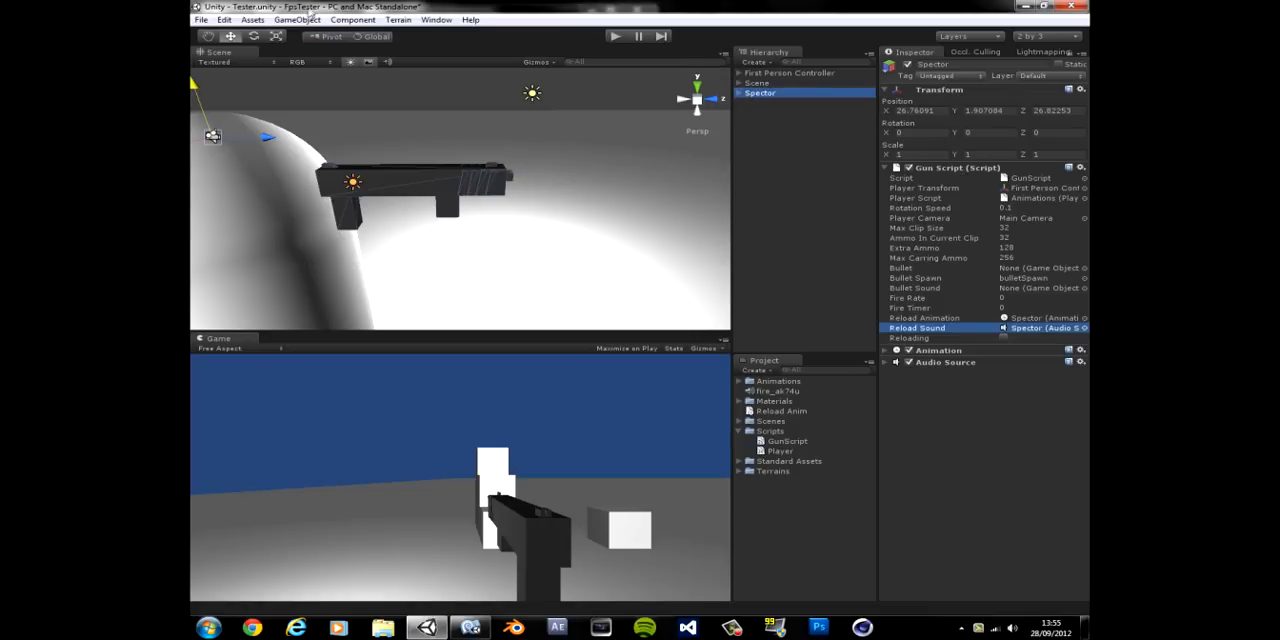
- Create a cube, name it Bullet and save it as a Bullet prefab in the Project panel
click(308, 20)
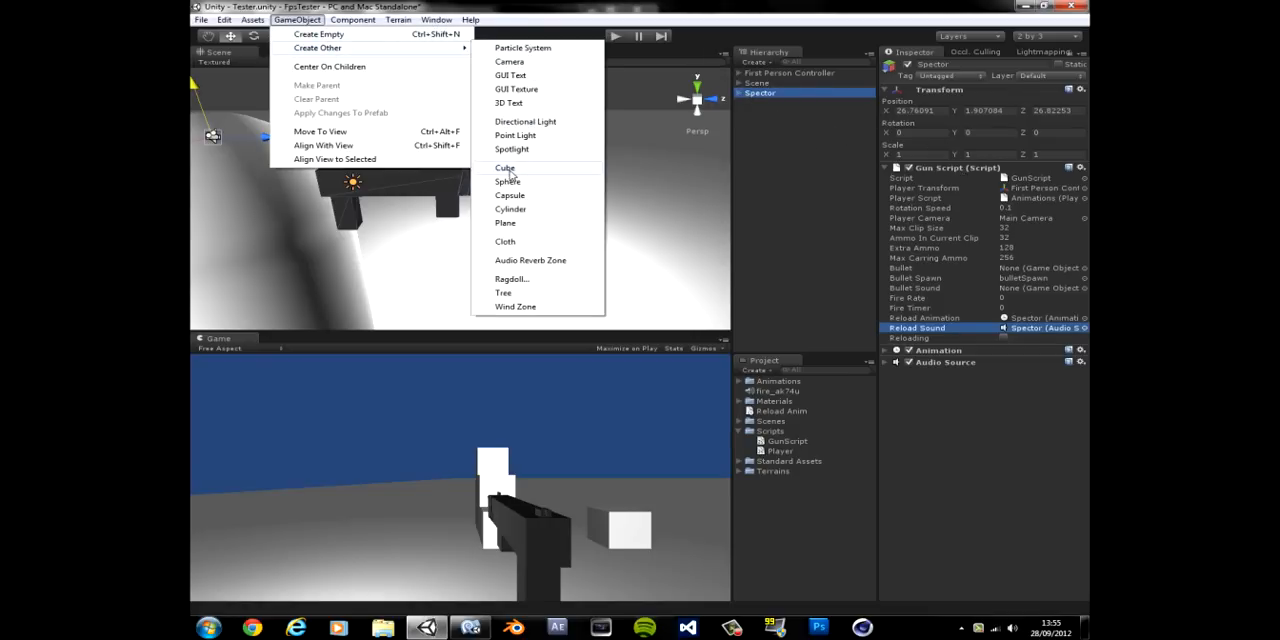
click(504, 168)
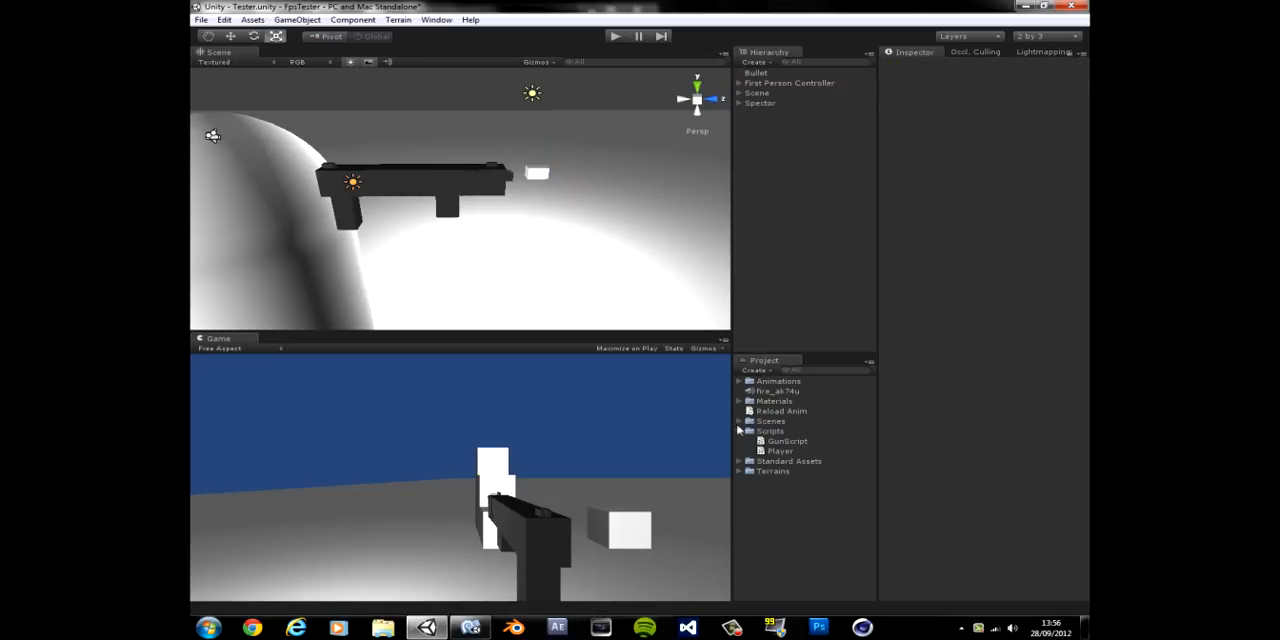
click(752, 370)
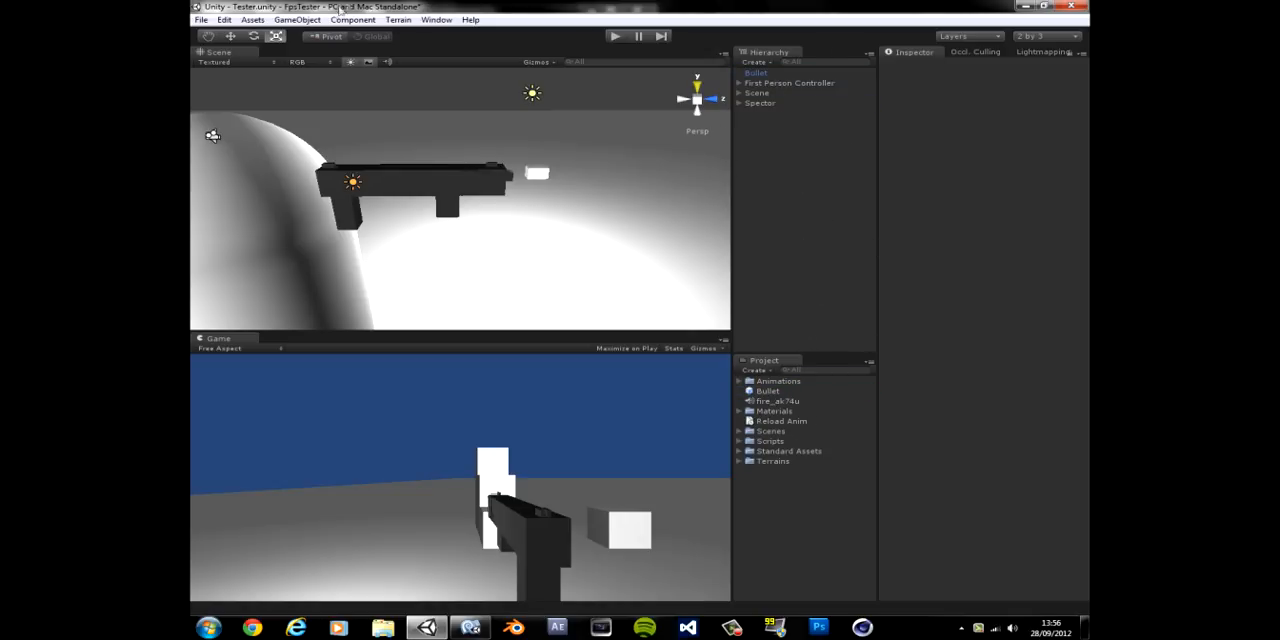
- Create a new cube carrying an Audio Source, folding away its collider settings and checking the Spectre script
click(316, 20)
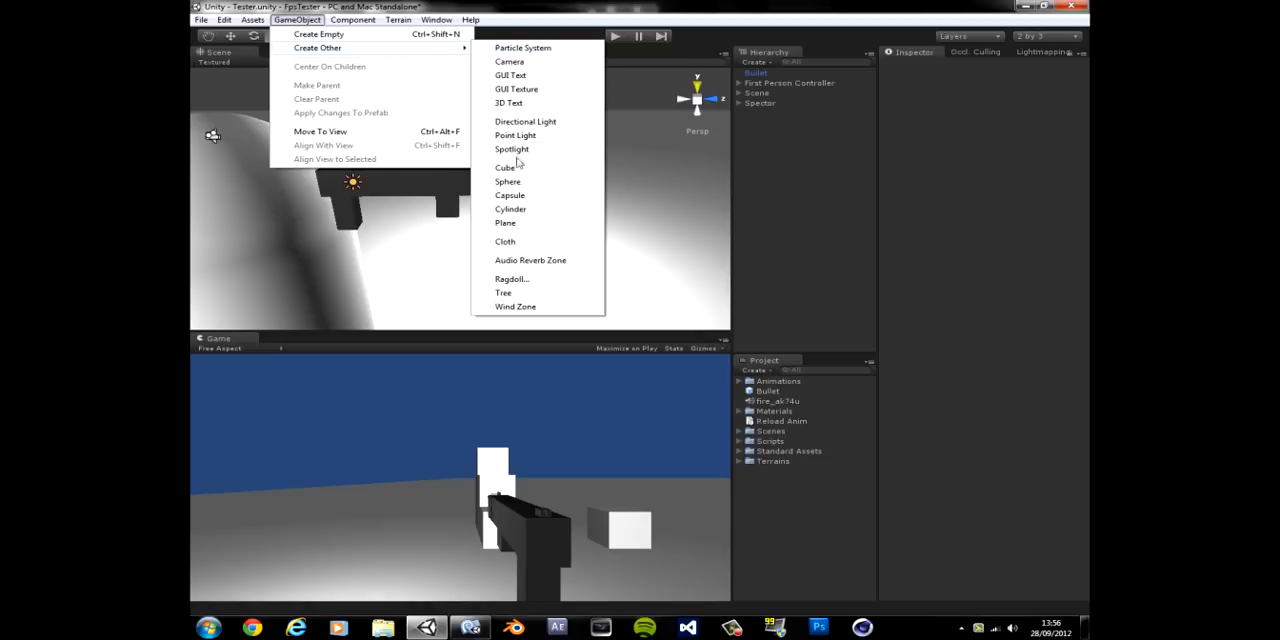
click(502, 168)
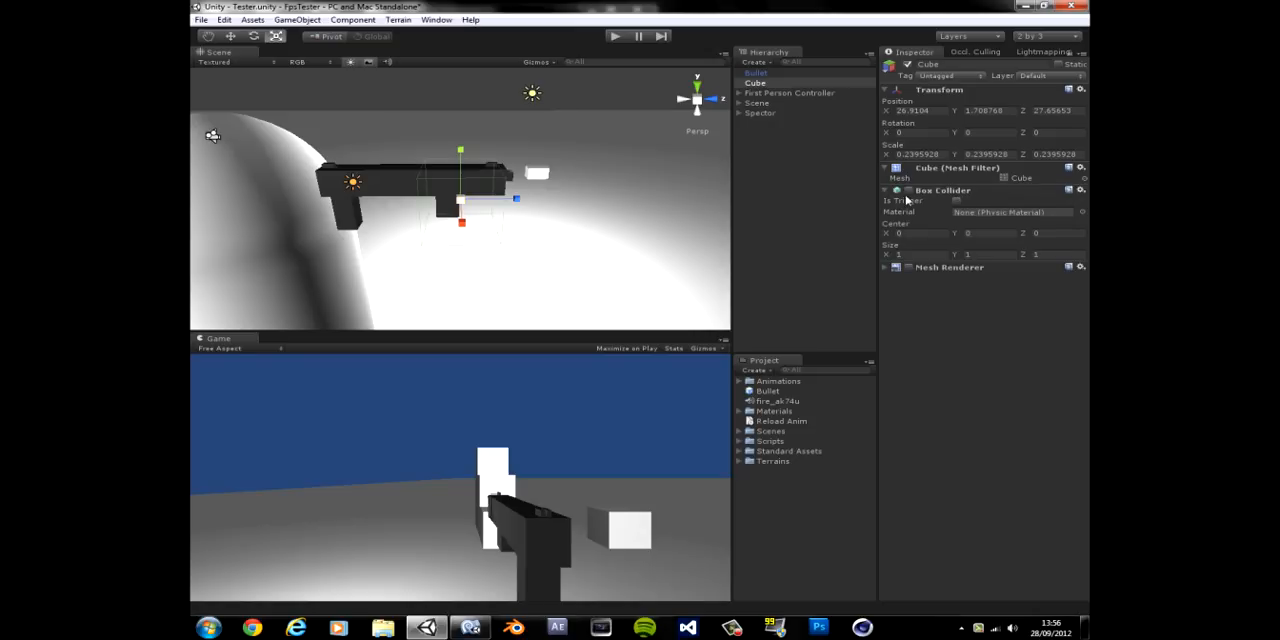
click(884, 190)
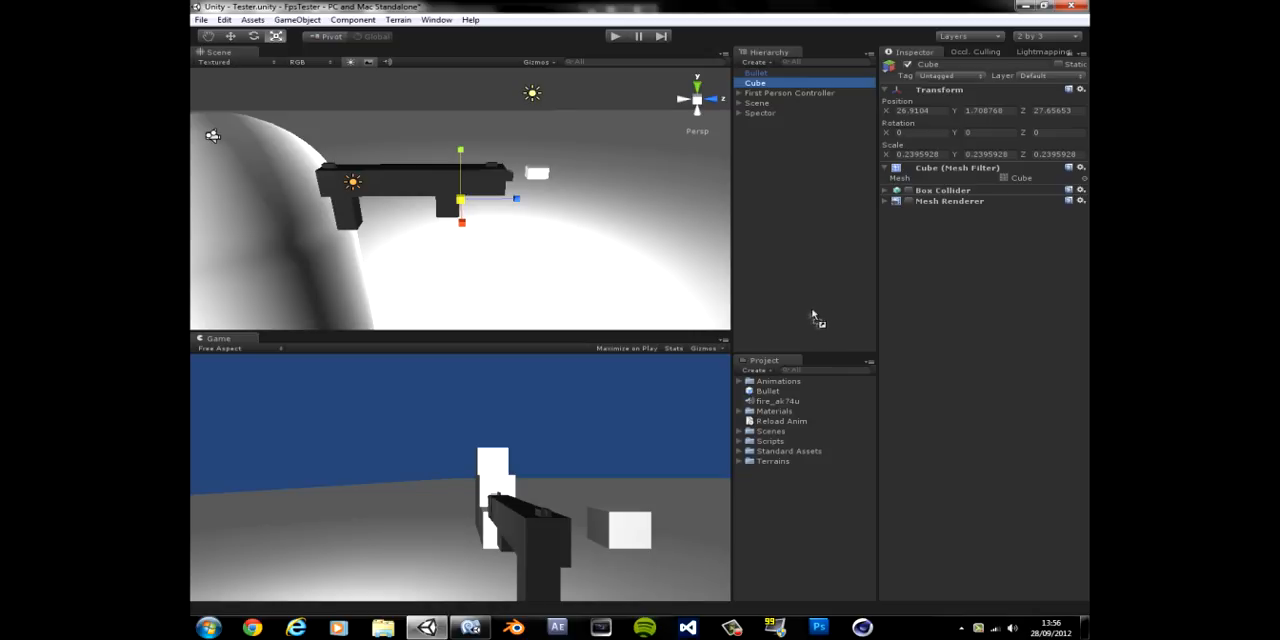
click(774, 412)
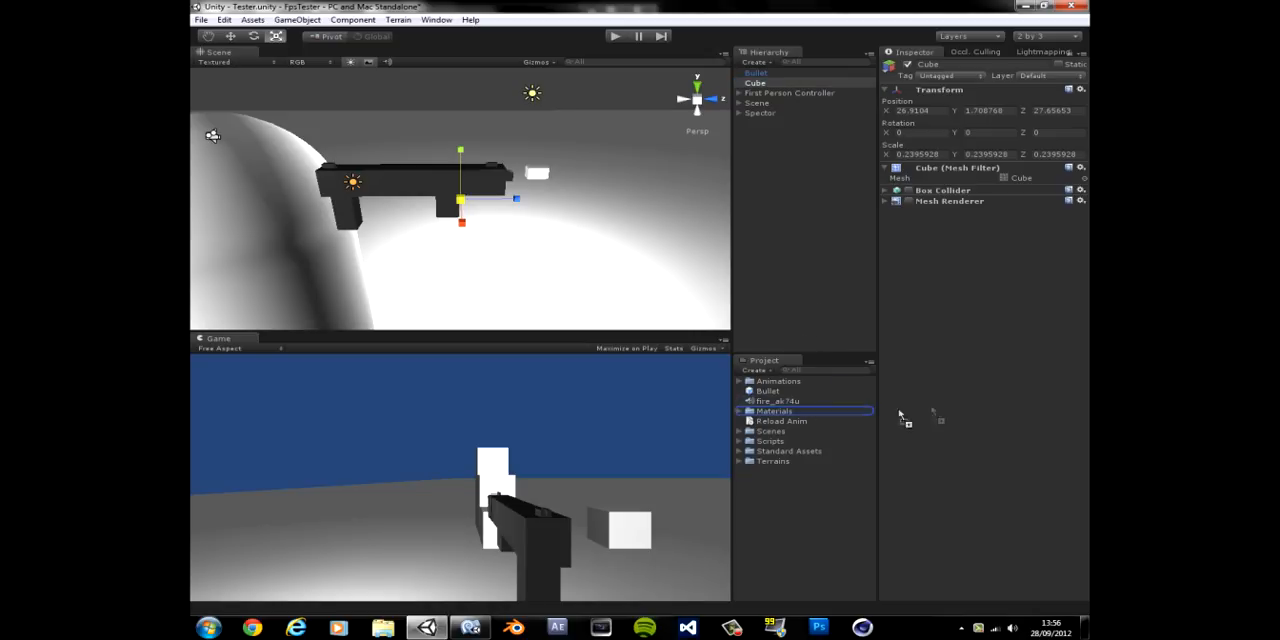
click(764, 104)
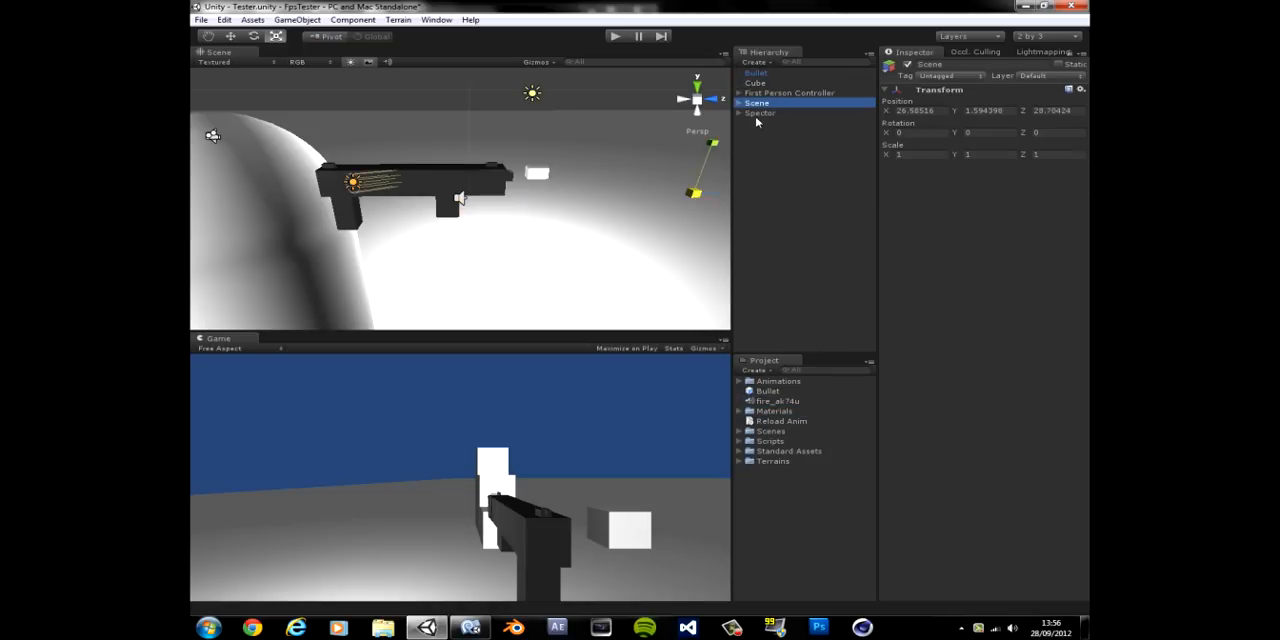
click(760, 112)
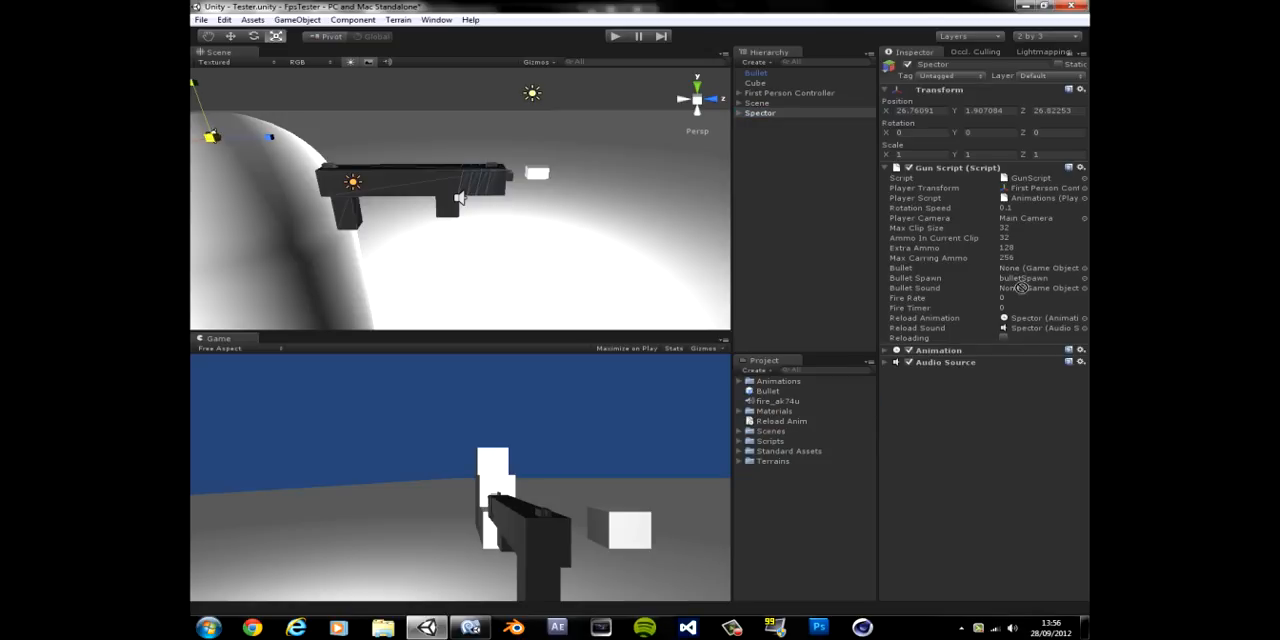
click(764, 82)
text(Ak sound)
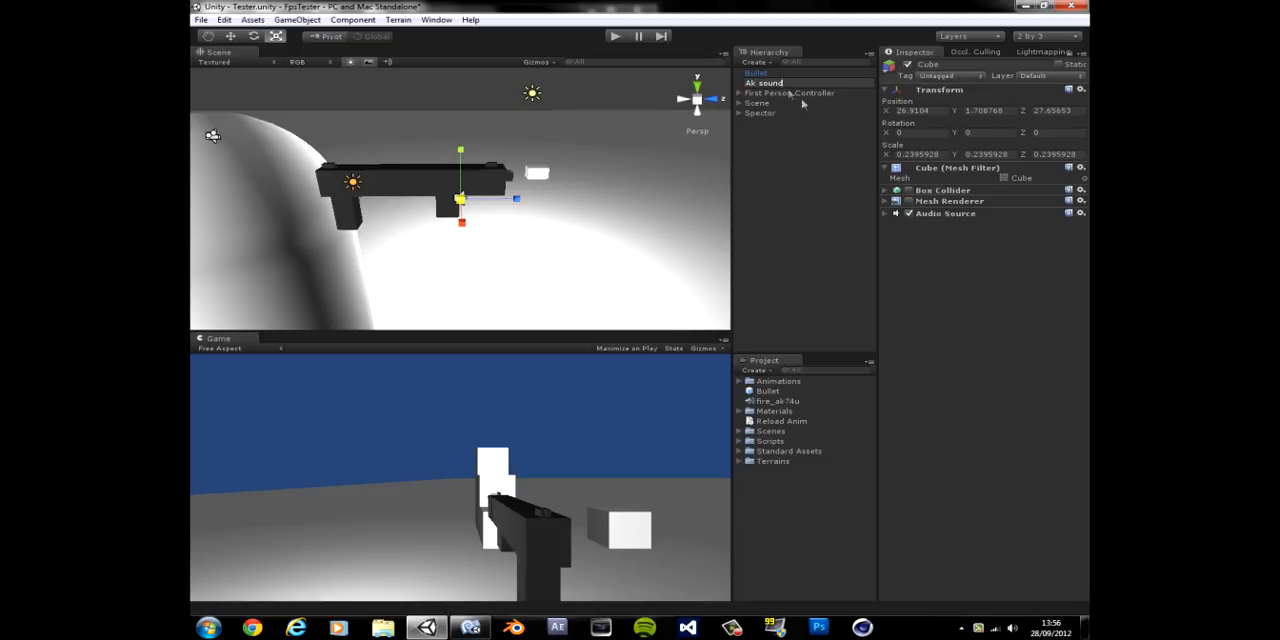
- Save the cube as the Air sound prefab and select the Spectre gun again
click(756, 370)
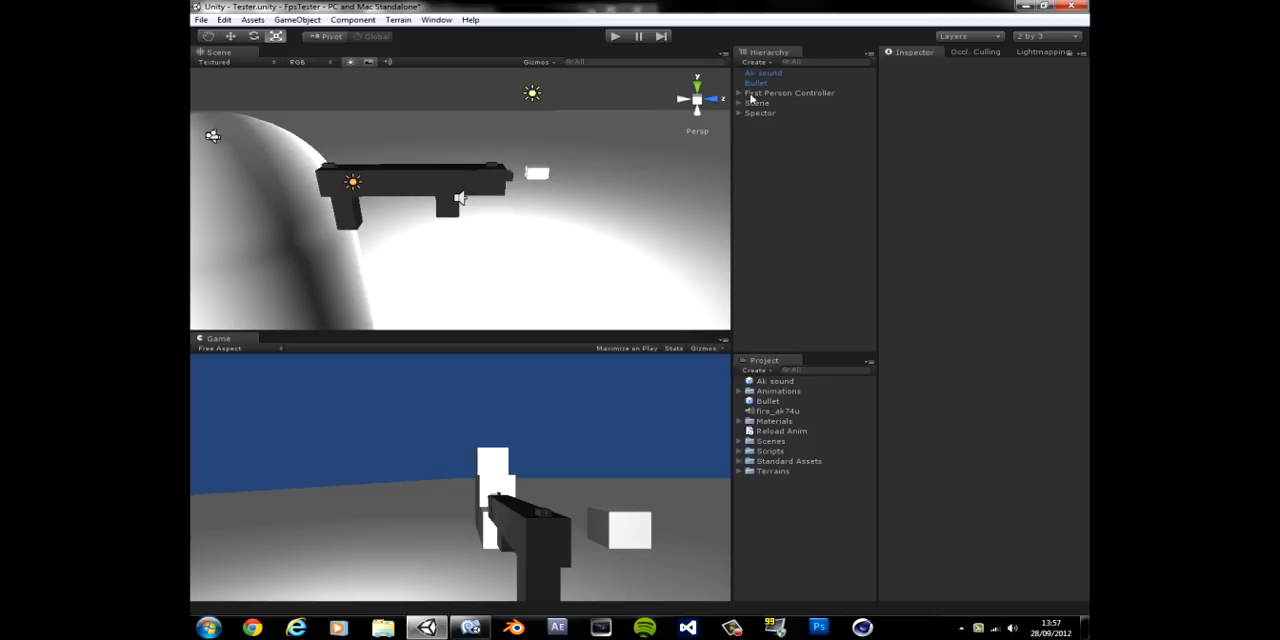
click(760, 112)
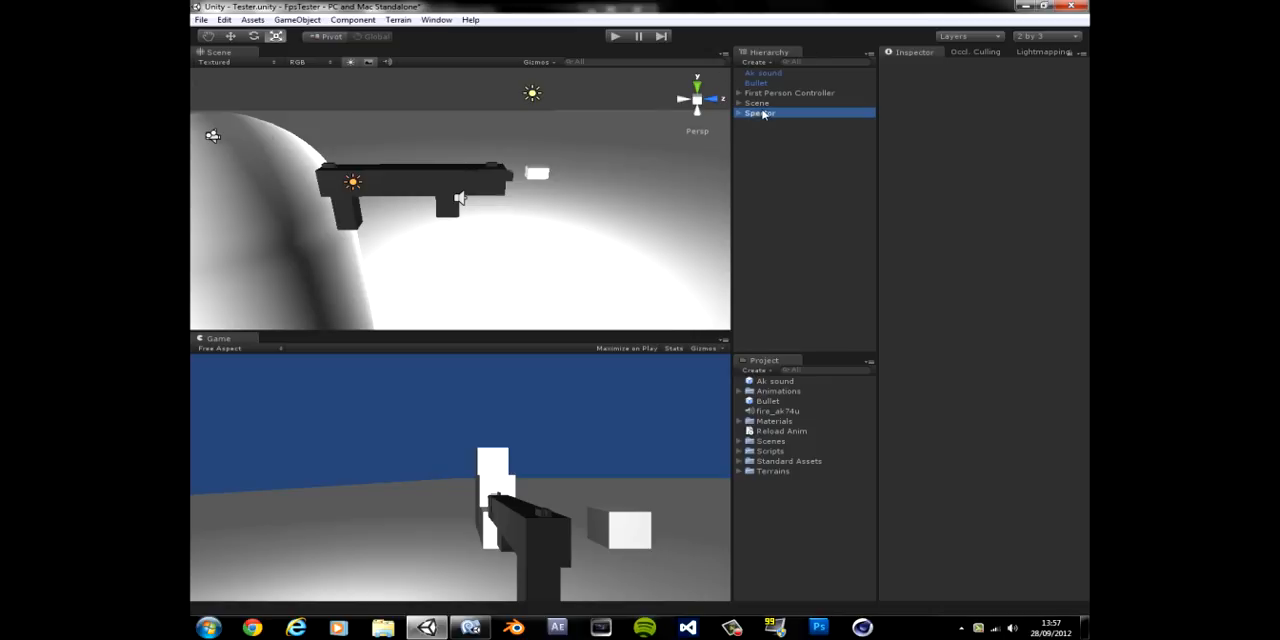
click(764, 112)
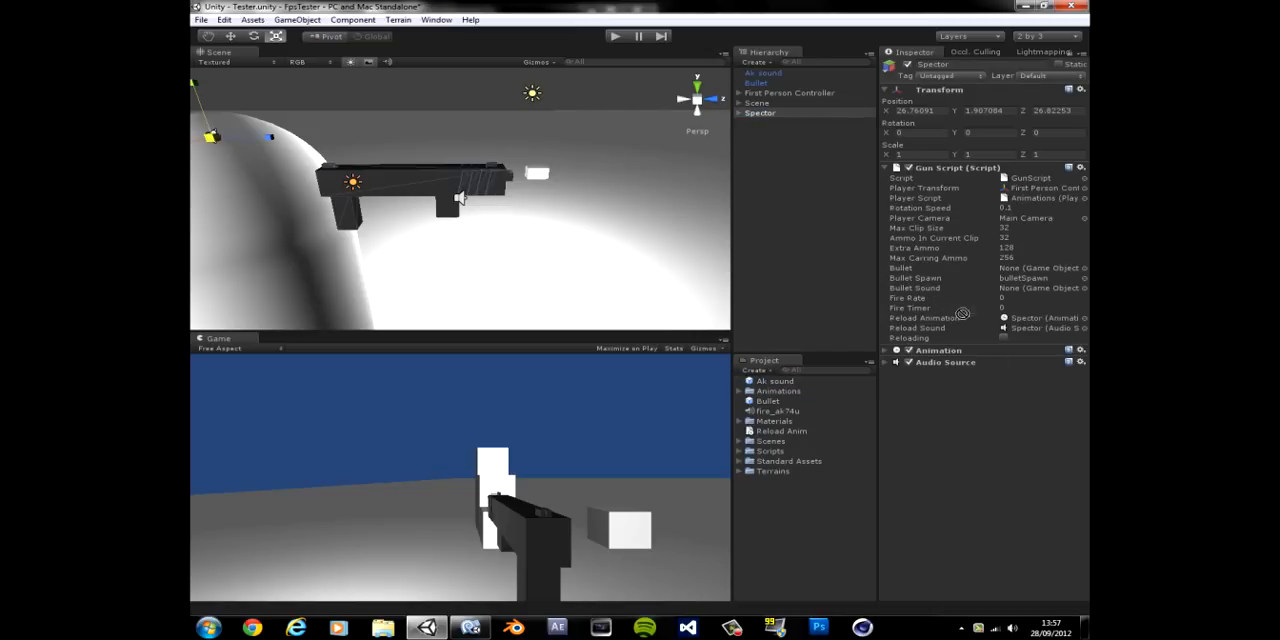
- Set Air sound as the Gun Script's bullet sound, run the game and open the script behind the error
click(1040, 288)
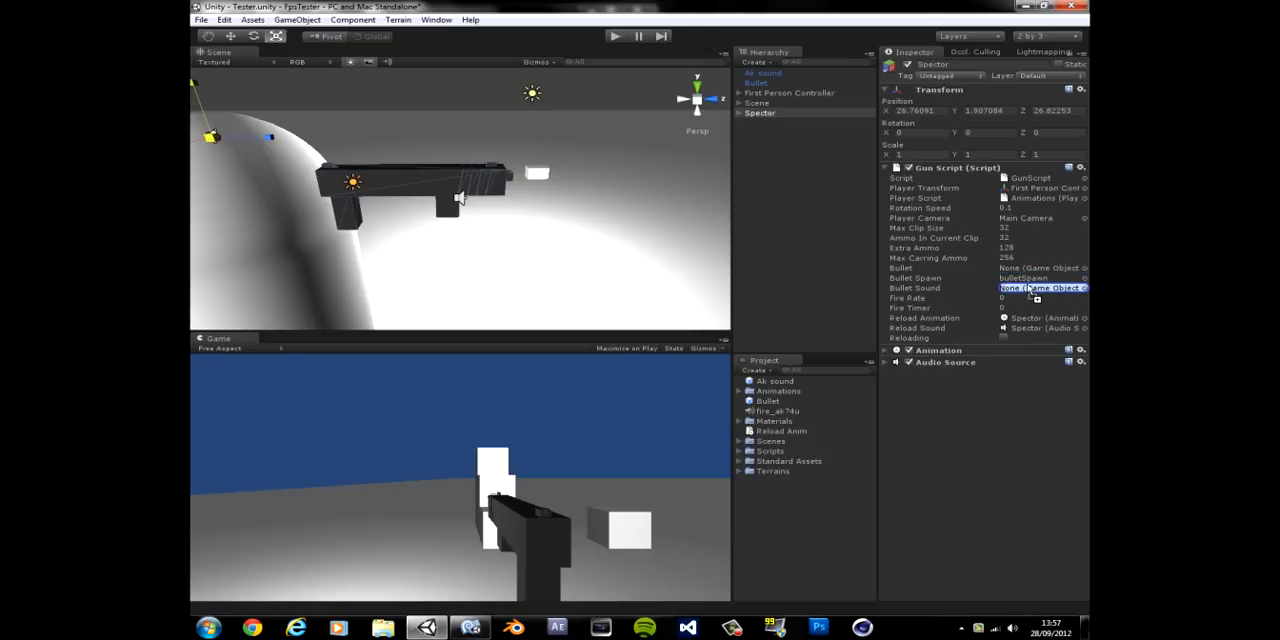
click(768, 400)
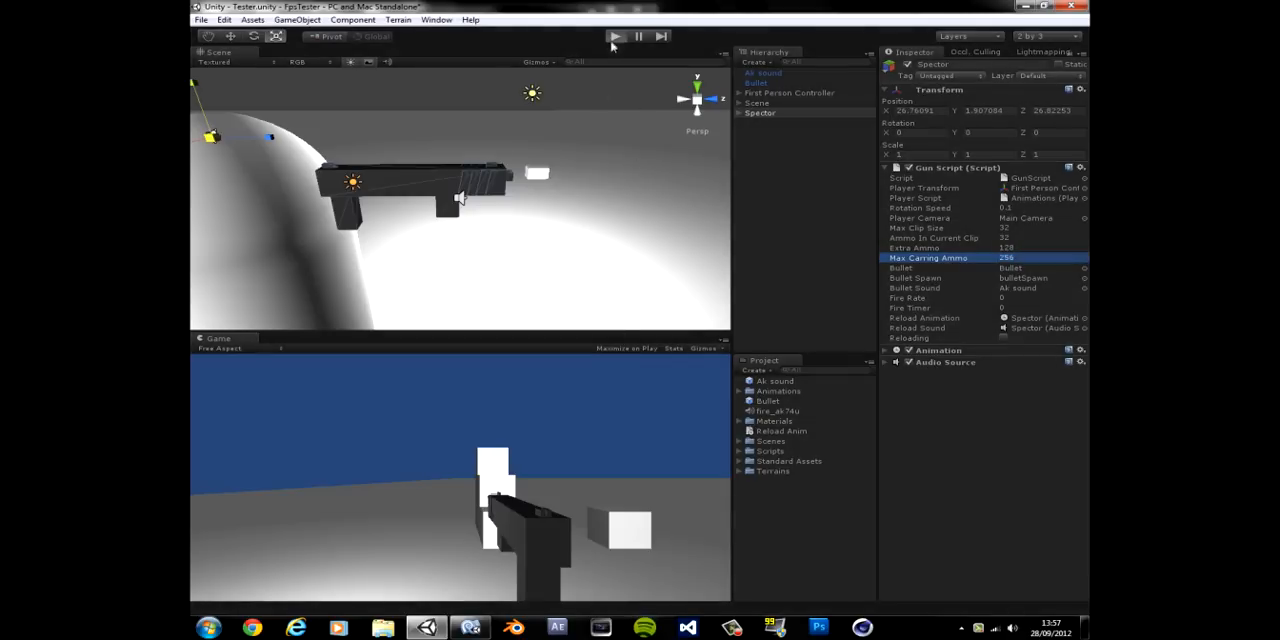
click(612, 36)
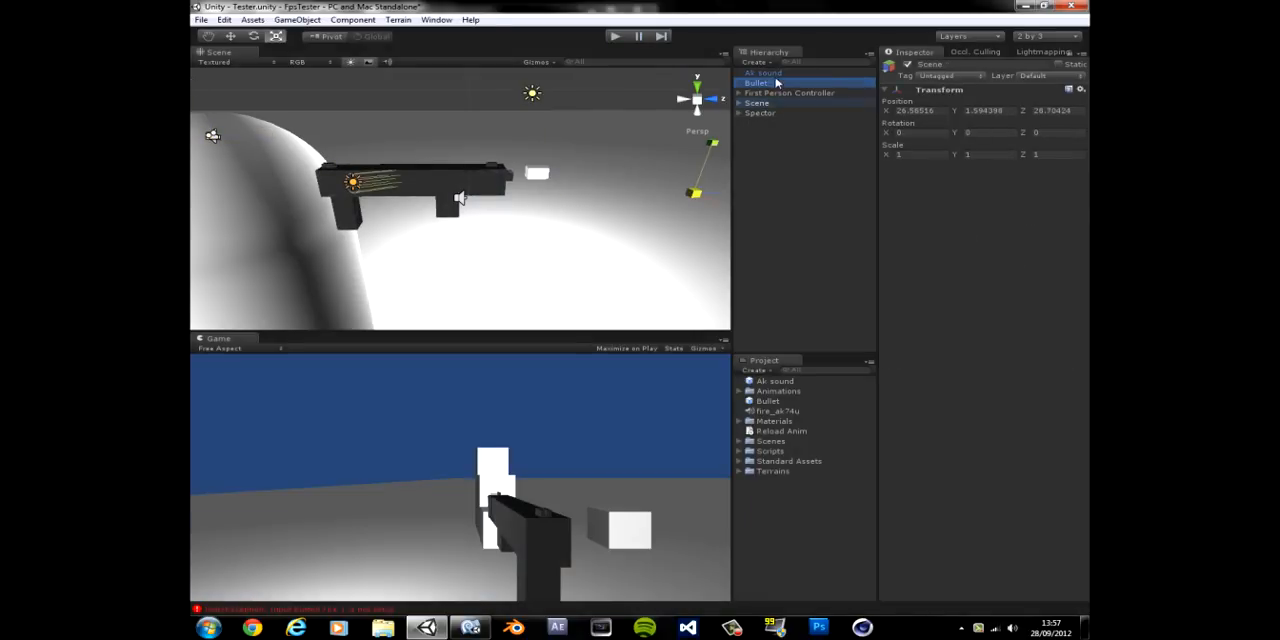
click(764, 72)
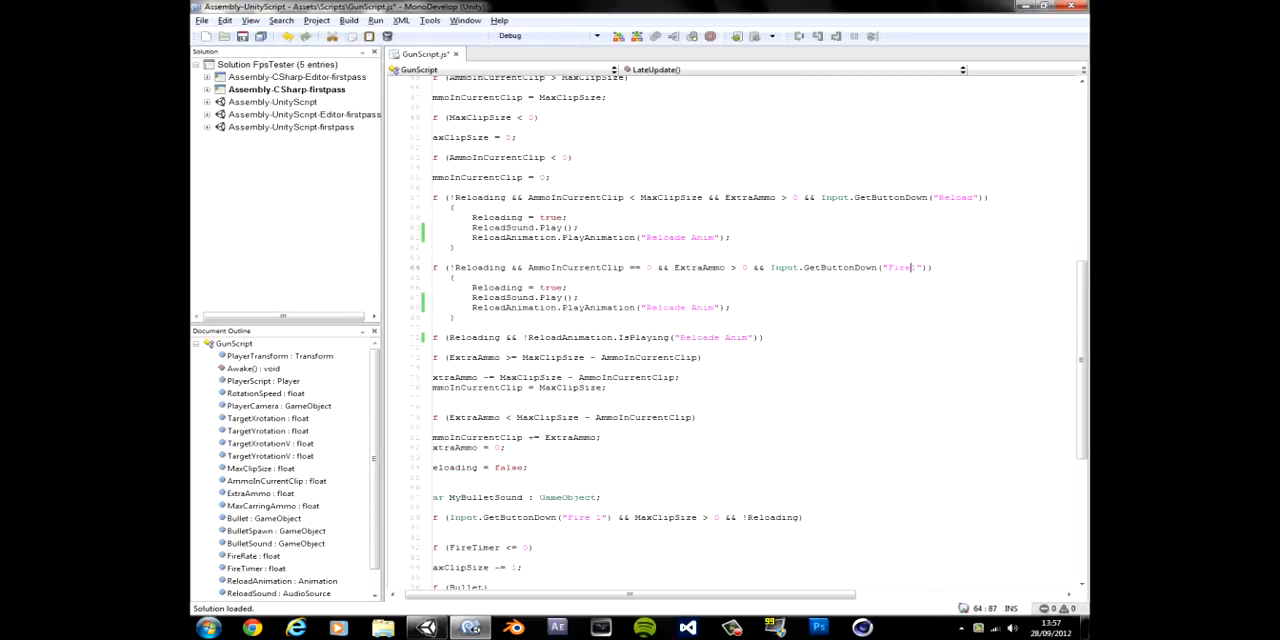
scroll(down, 3)
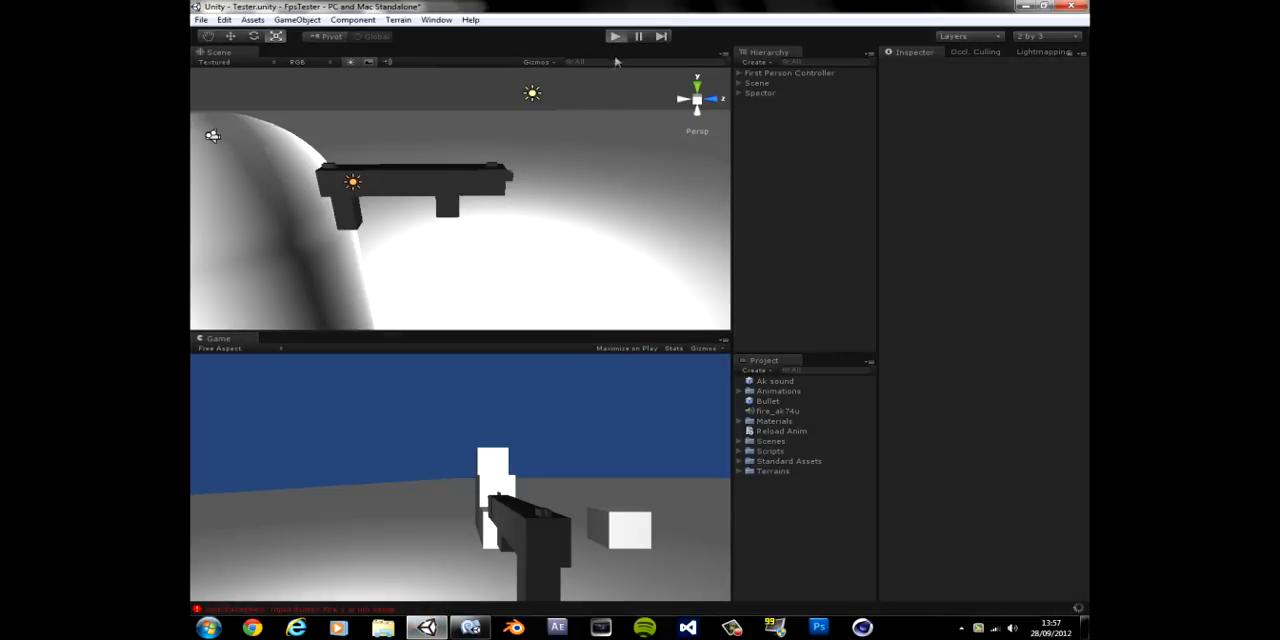
mouse_move(1024, 564)
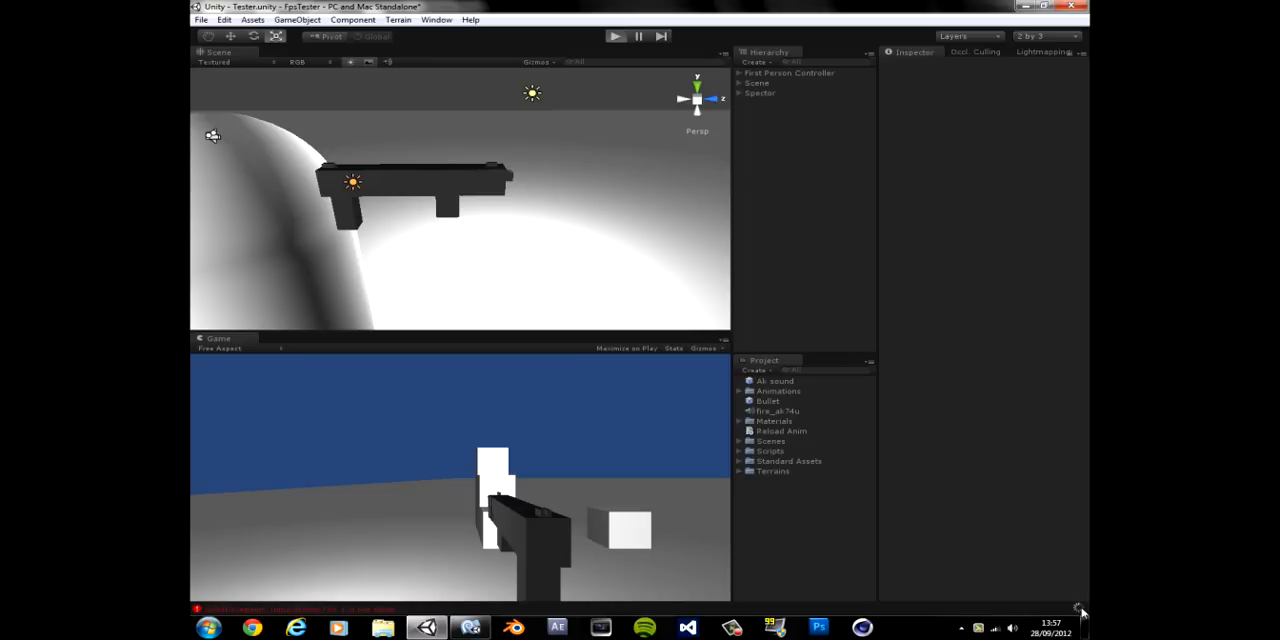
- Play-test the scene so firing spawns Bullet and Air sound clones, then stop the run
click(614, 34)
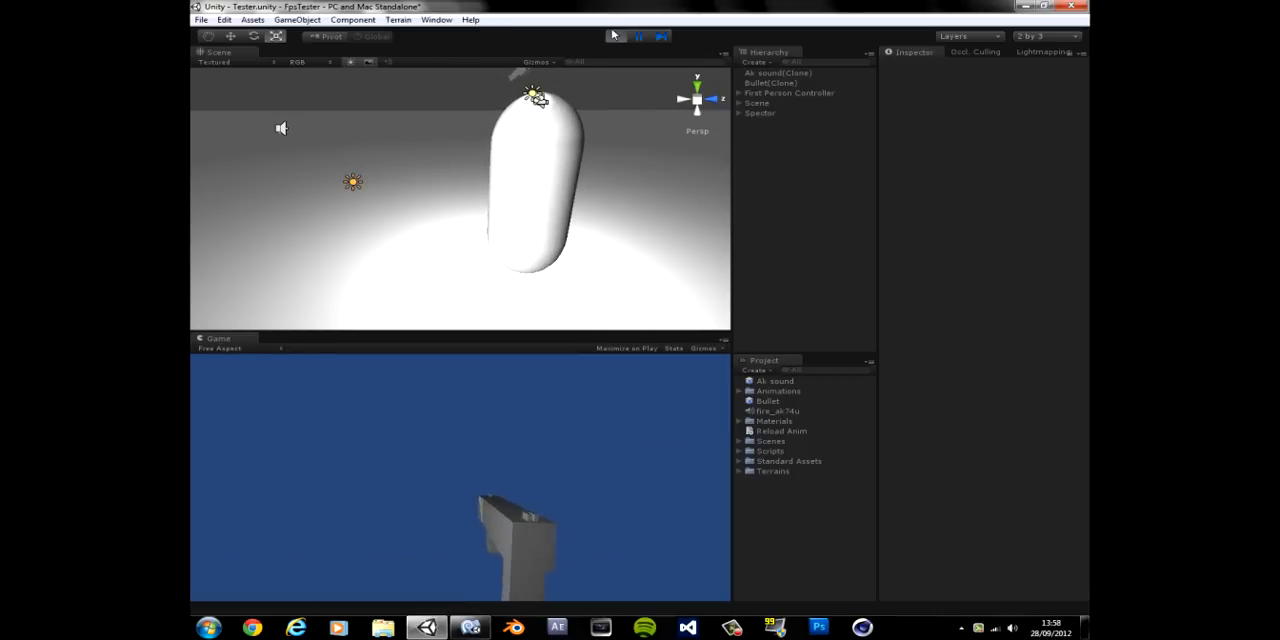
click(612, 36)
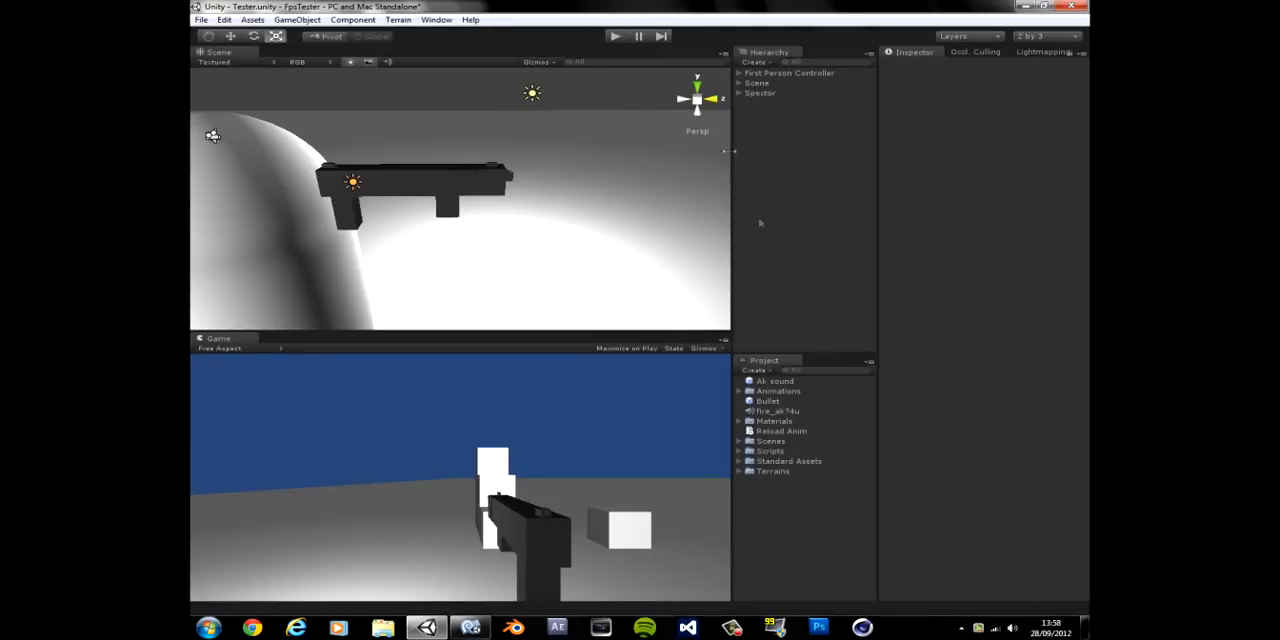
- Play-test reloading with Spectre selected, stop, and adjust the gun's Fire Rate value
click(760, 94)
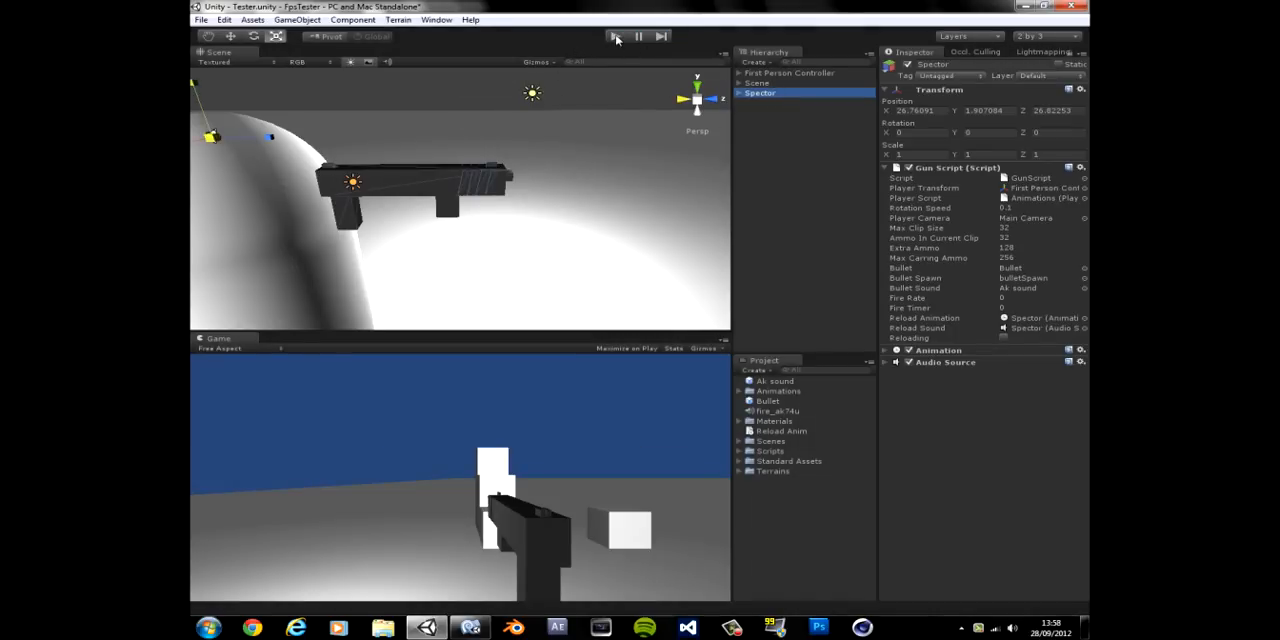
click(616, 36)
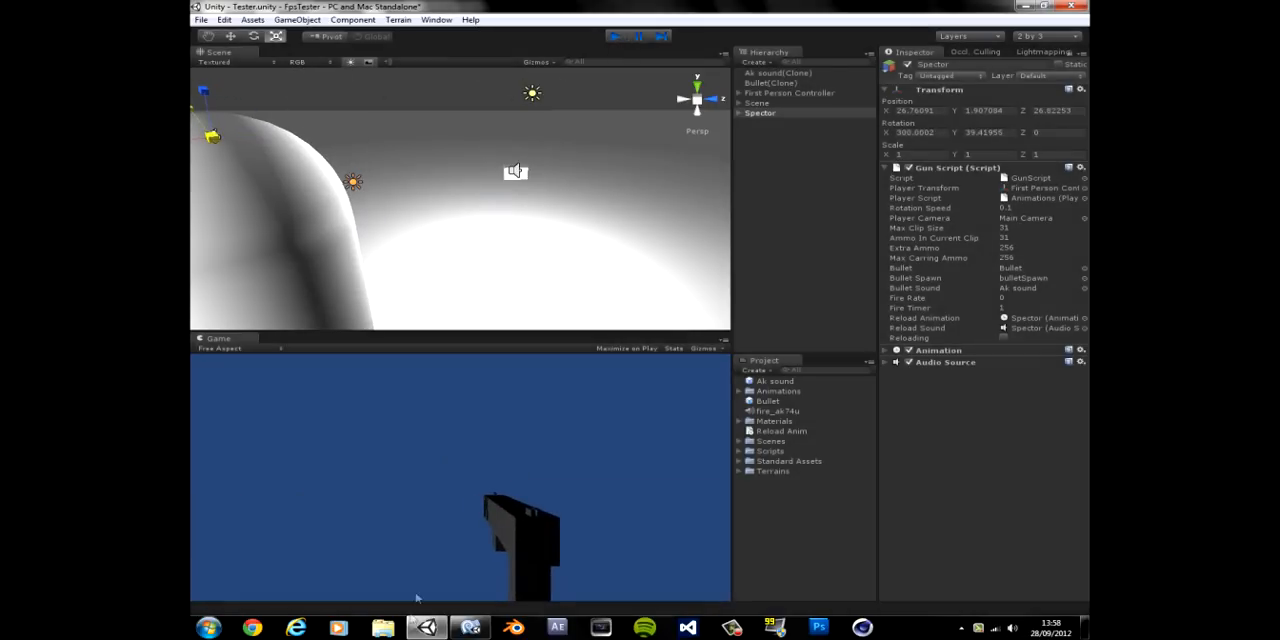
click(612, 36)
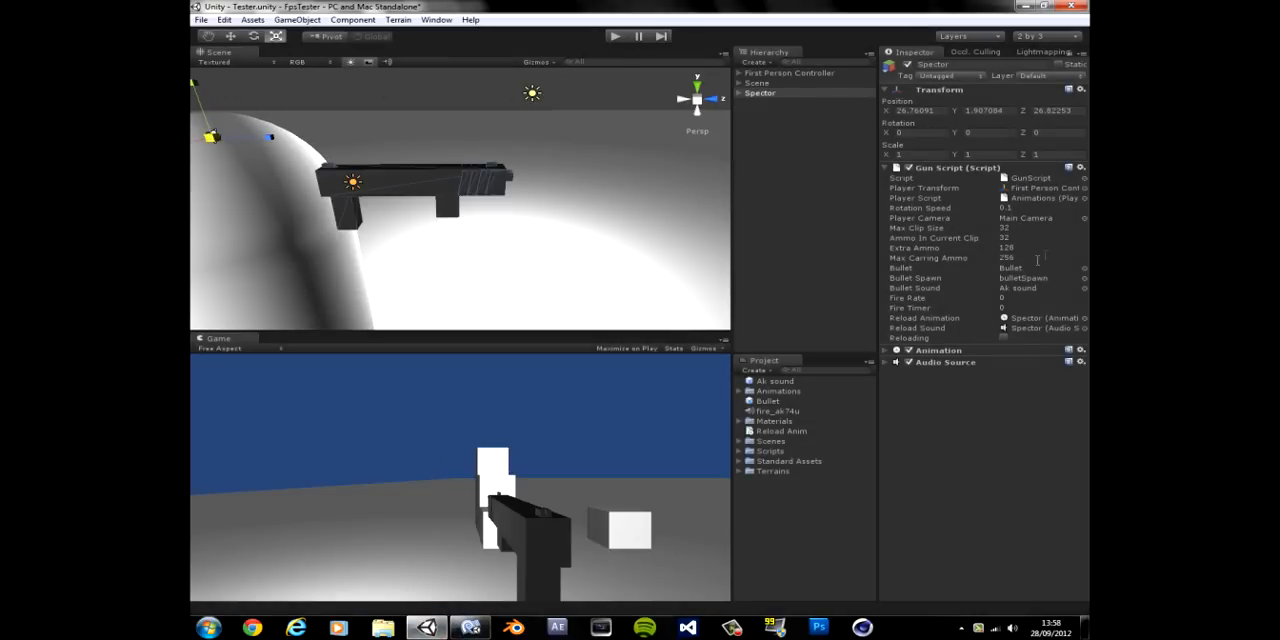
click(1030, 298)
text(2)
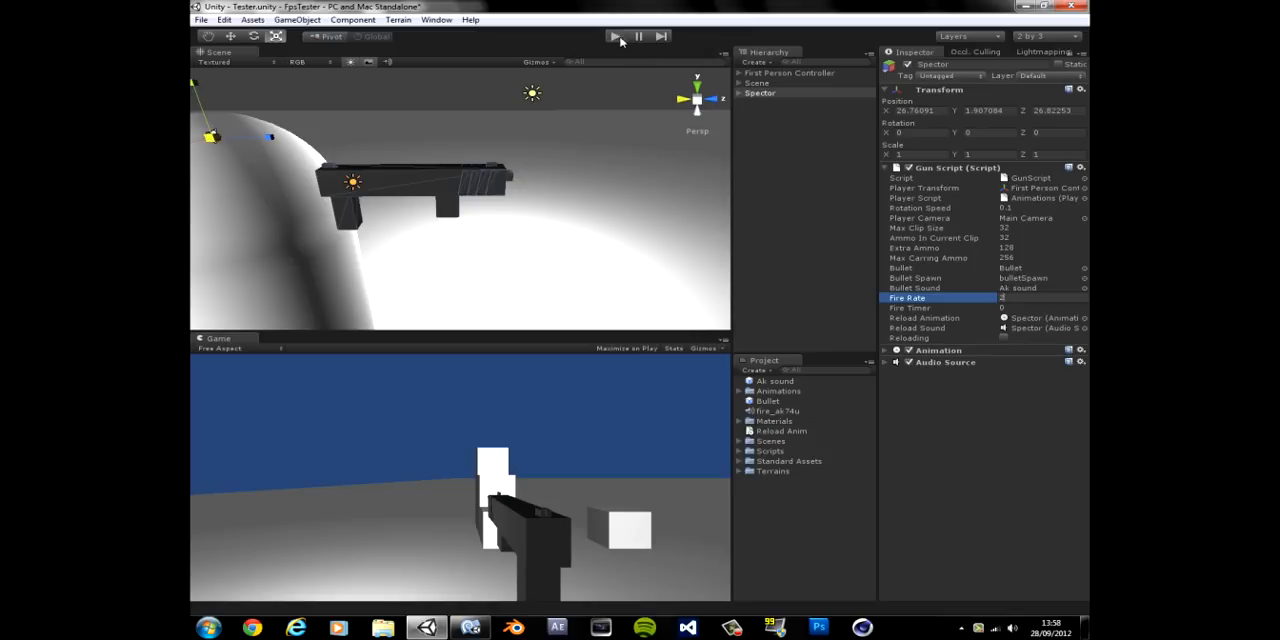
- Run the game again with the new fire rate, stop it and switch to the GunScript code
click(616, 36)
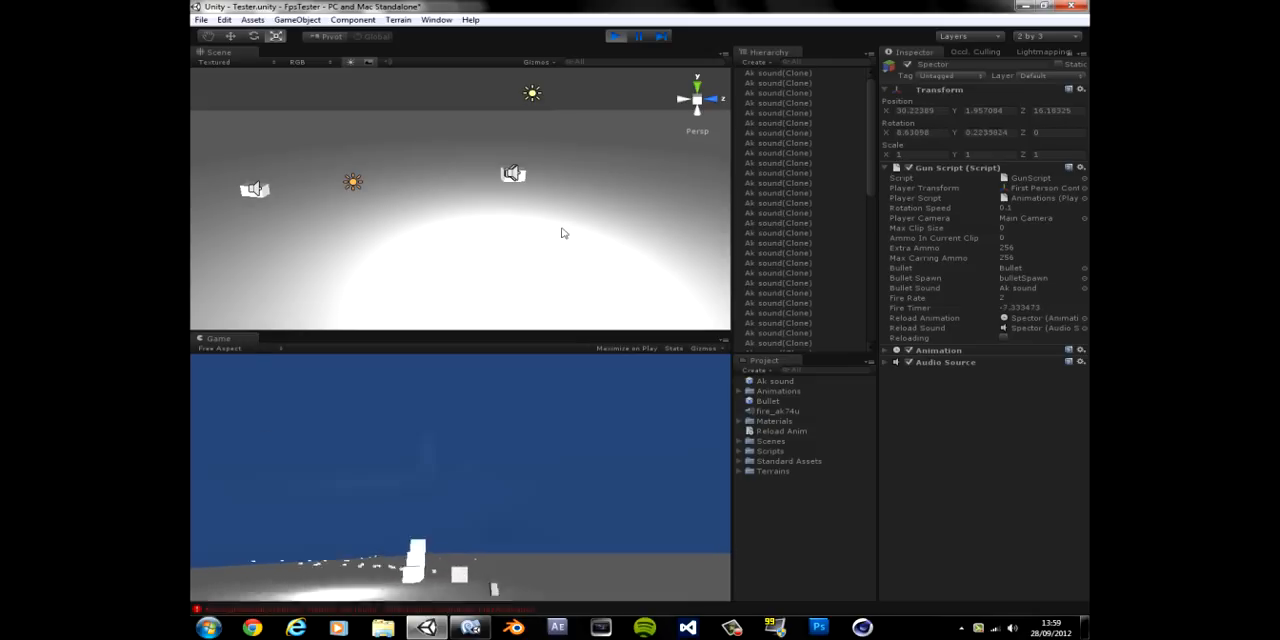
click(616, 36)
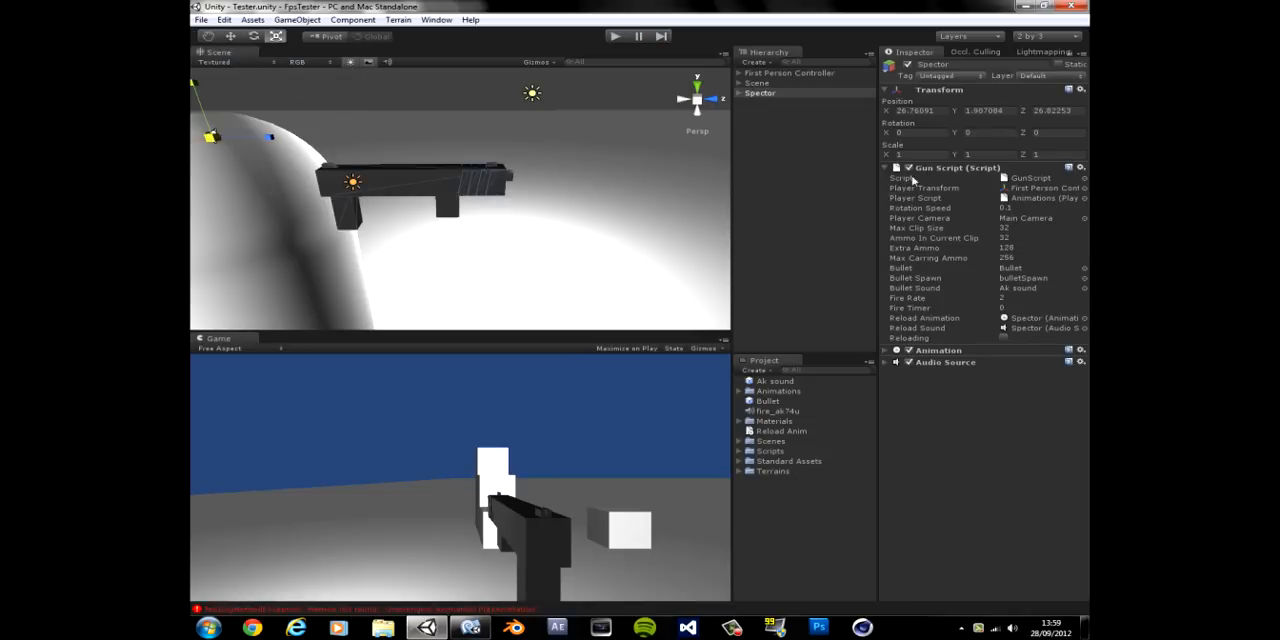
click(464, 628)
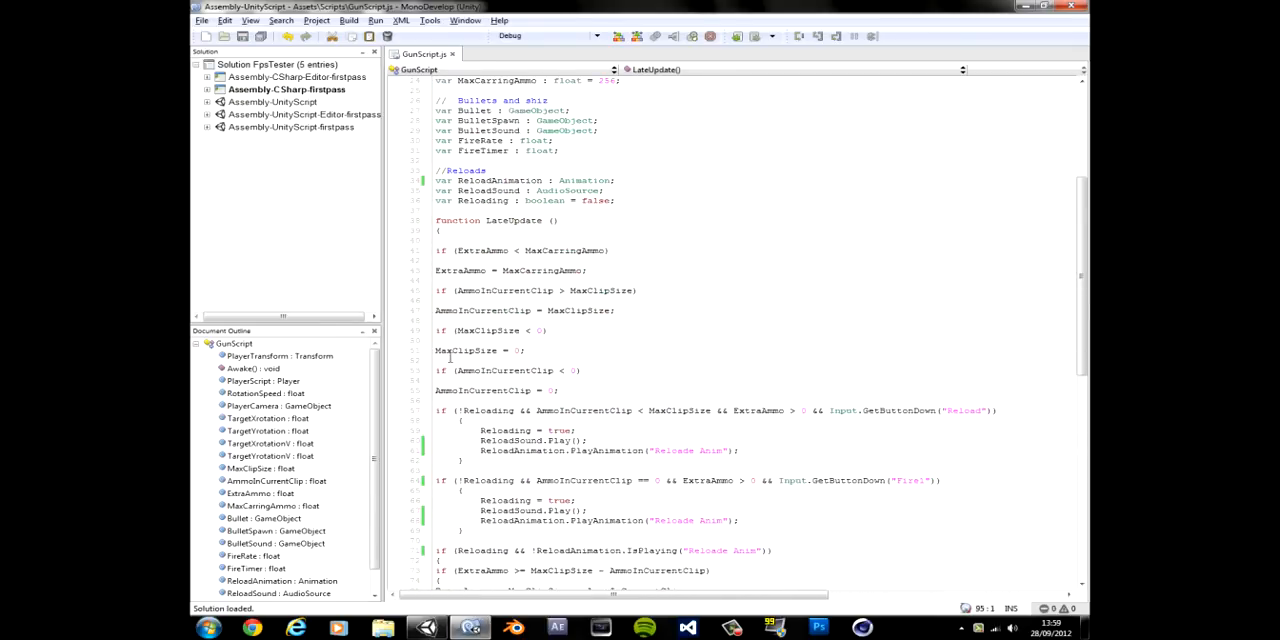
- Replace the old LateUpdate checks with if (AmmoInCurrentClip > MaxClipSize) AmmoInCurrentClip = MaxClipSize;
drag(436, 240, 560, 390)
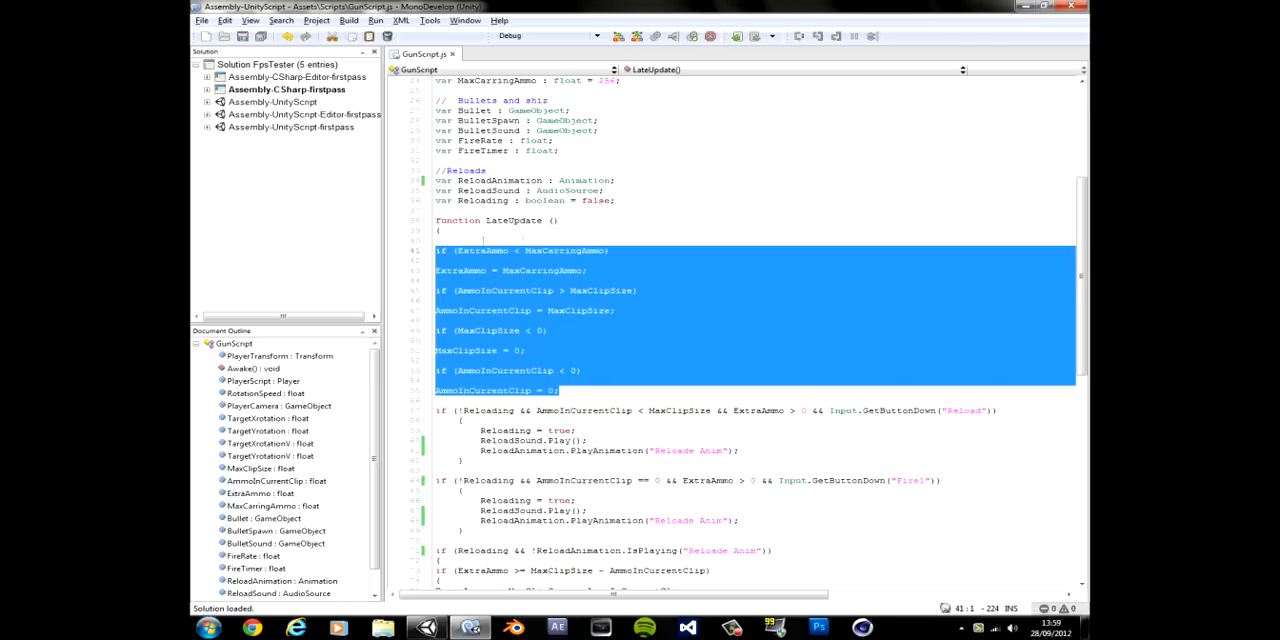
click(460, 330)
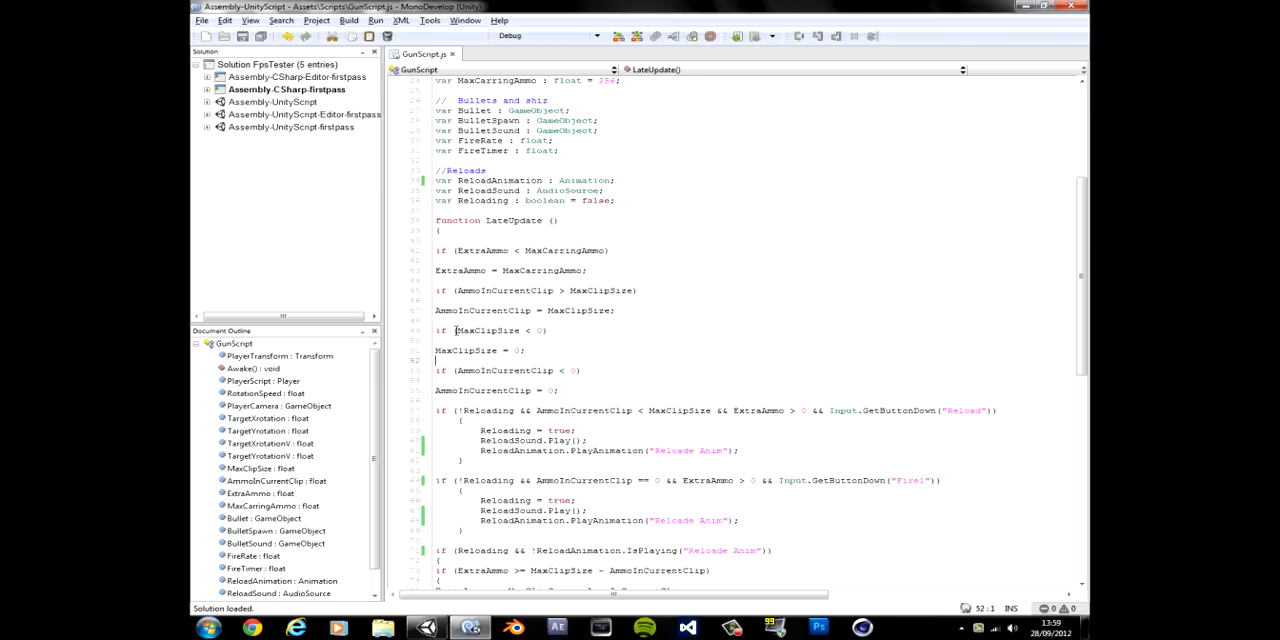
drag(432, 240, 616, 310)
text(if ()
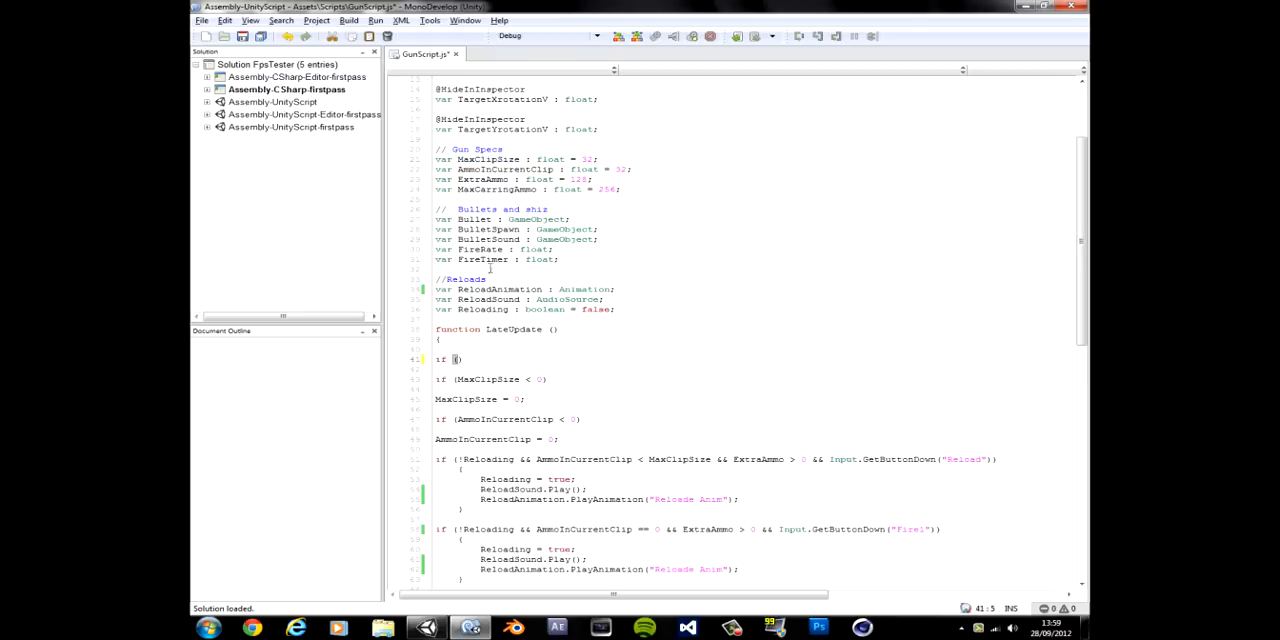
double_click(492, 168)
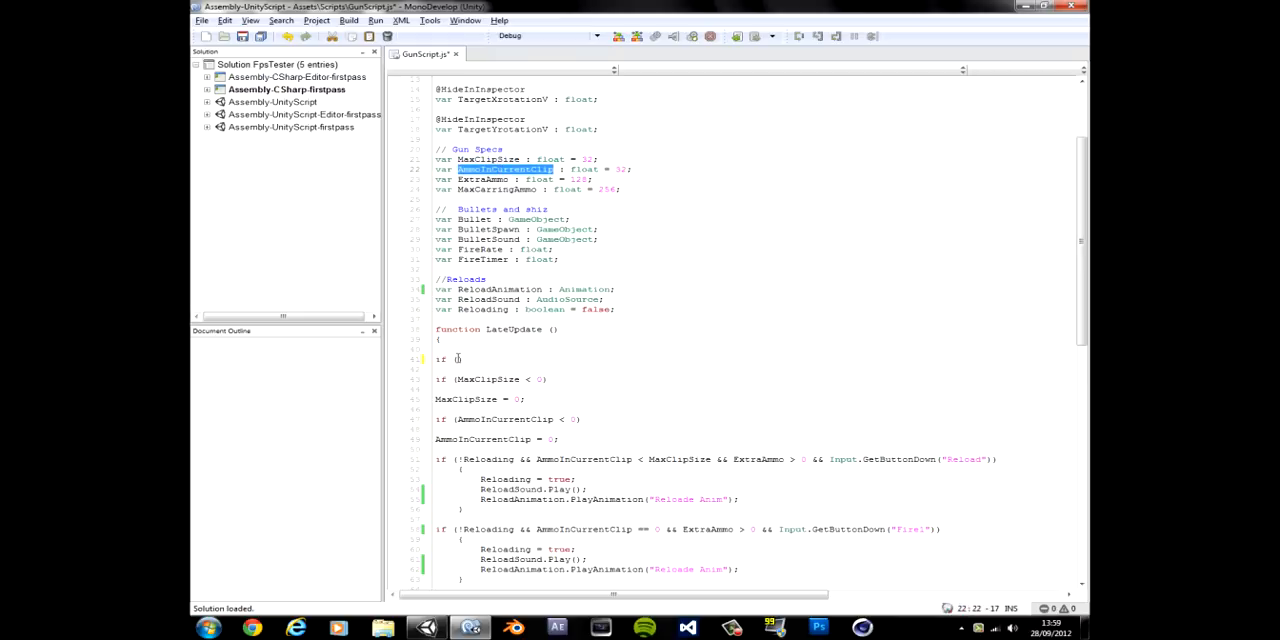
text(AmmoInCurrentClip >)
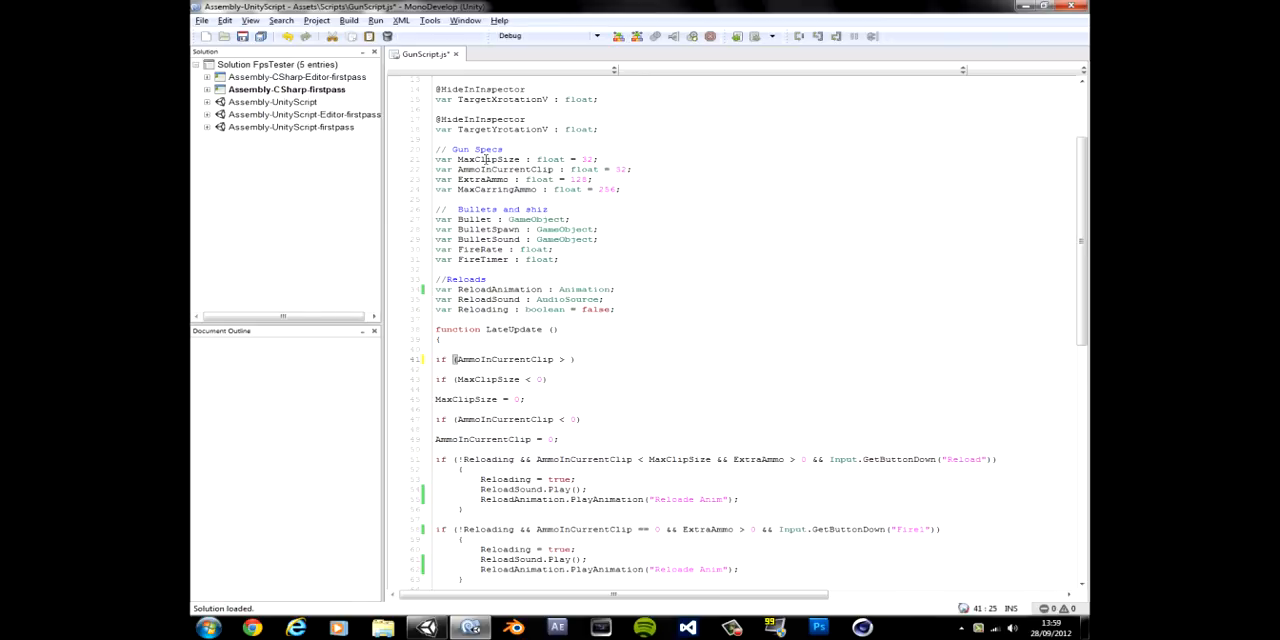
double_click(482, 160)
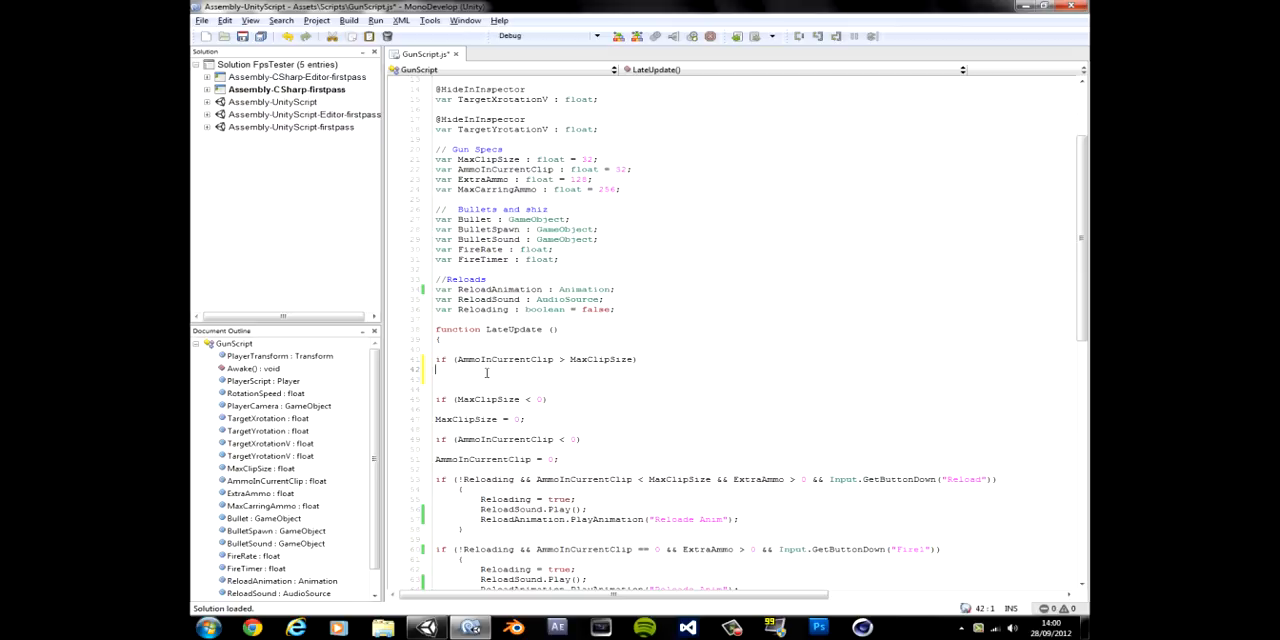
text(AmmoInCurrentClip =)
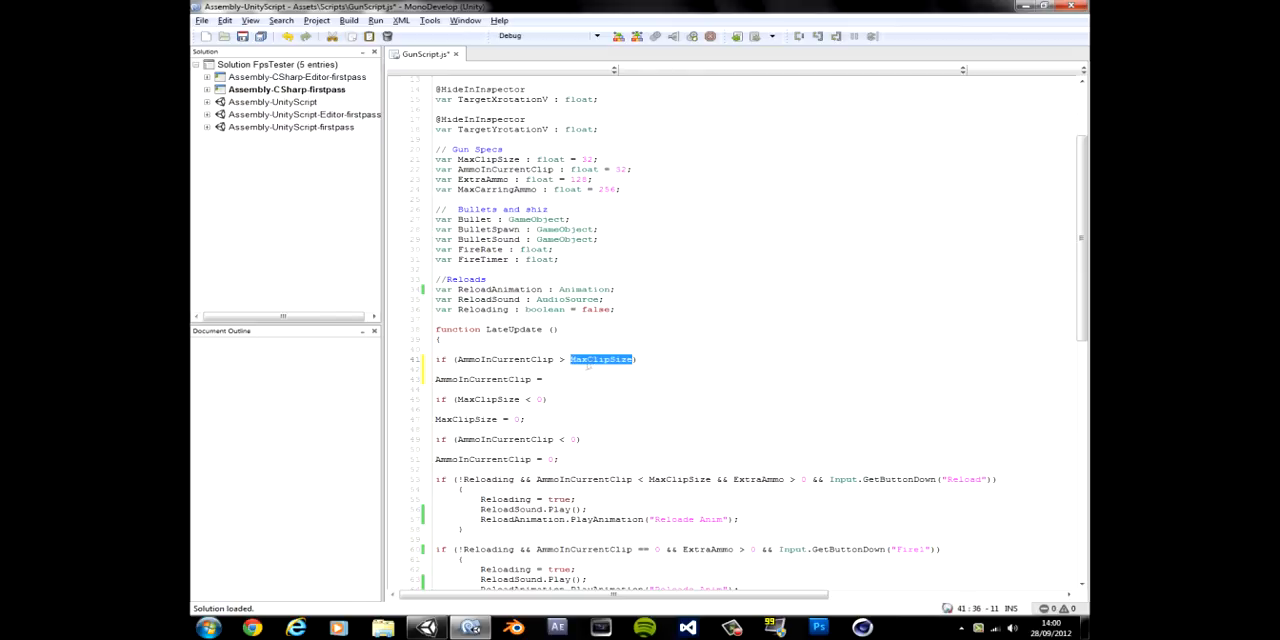
text(MaxClipSize)
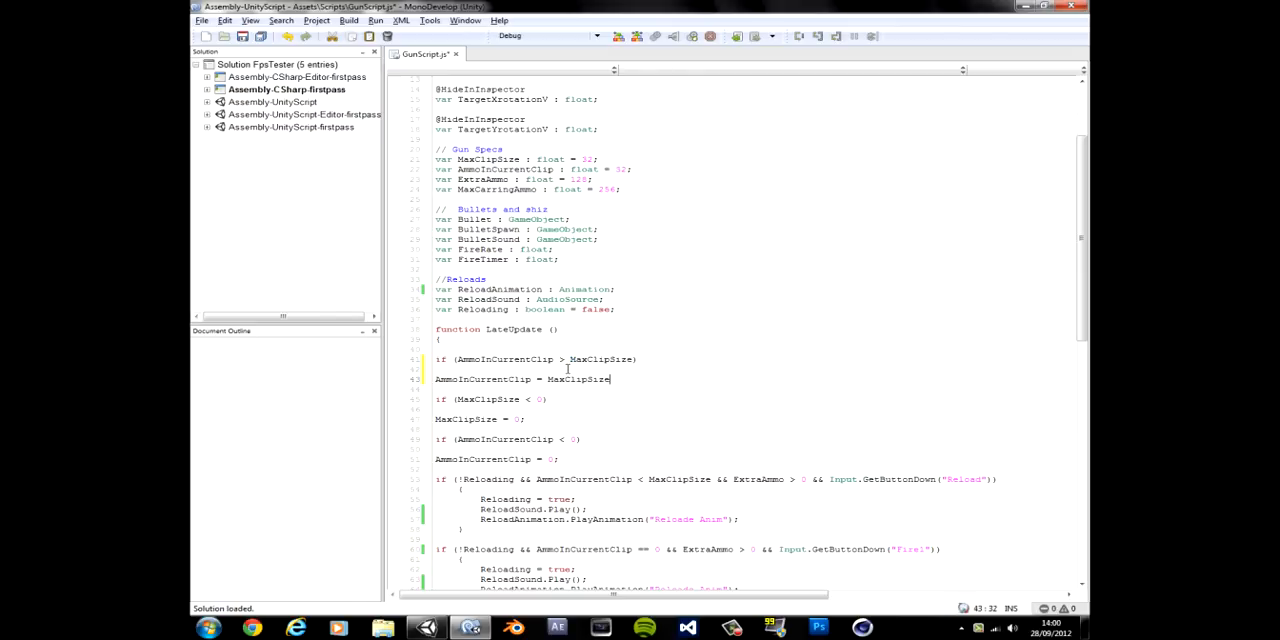
text(;)
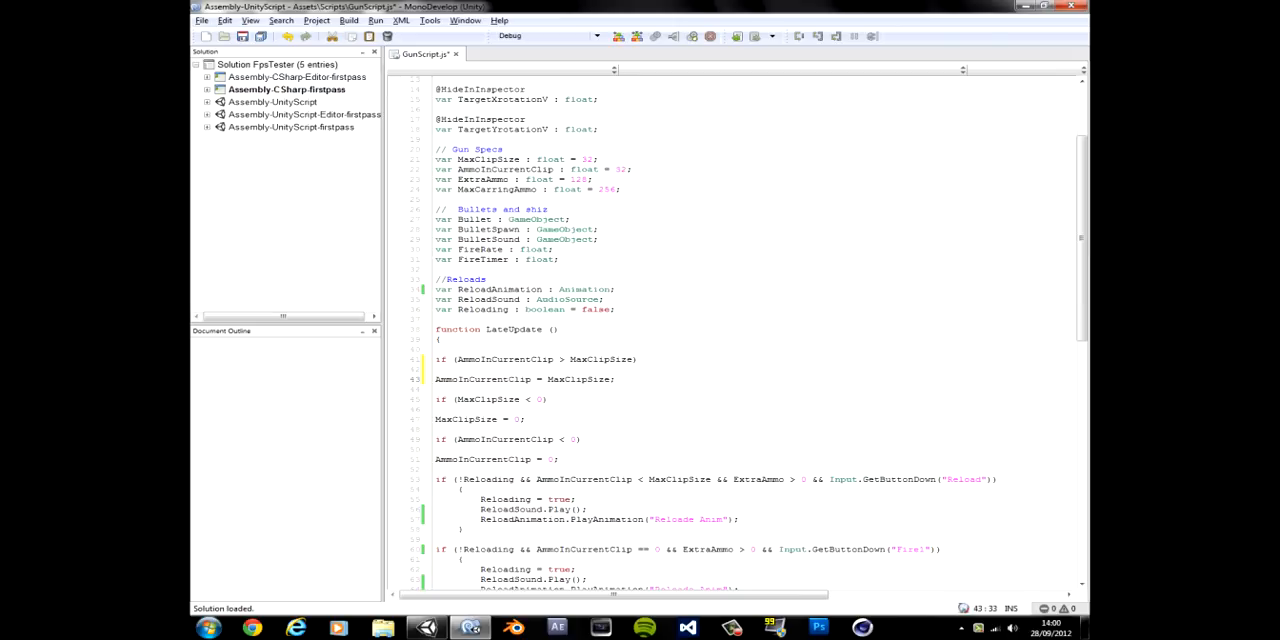
click(616, 380)
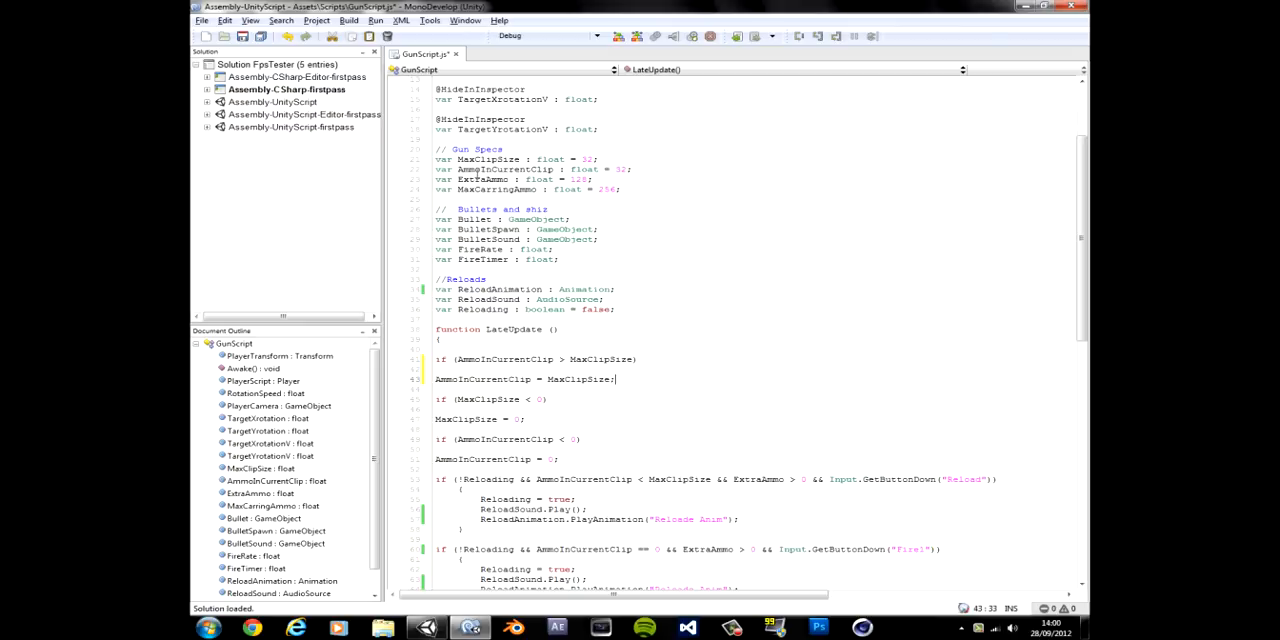
- Add the cap if (ExtraAmmo > MaxCarringAmmo) ExtraAmmo = MaxCarringAmmo;
double_click(474, 180)
text(if ()
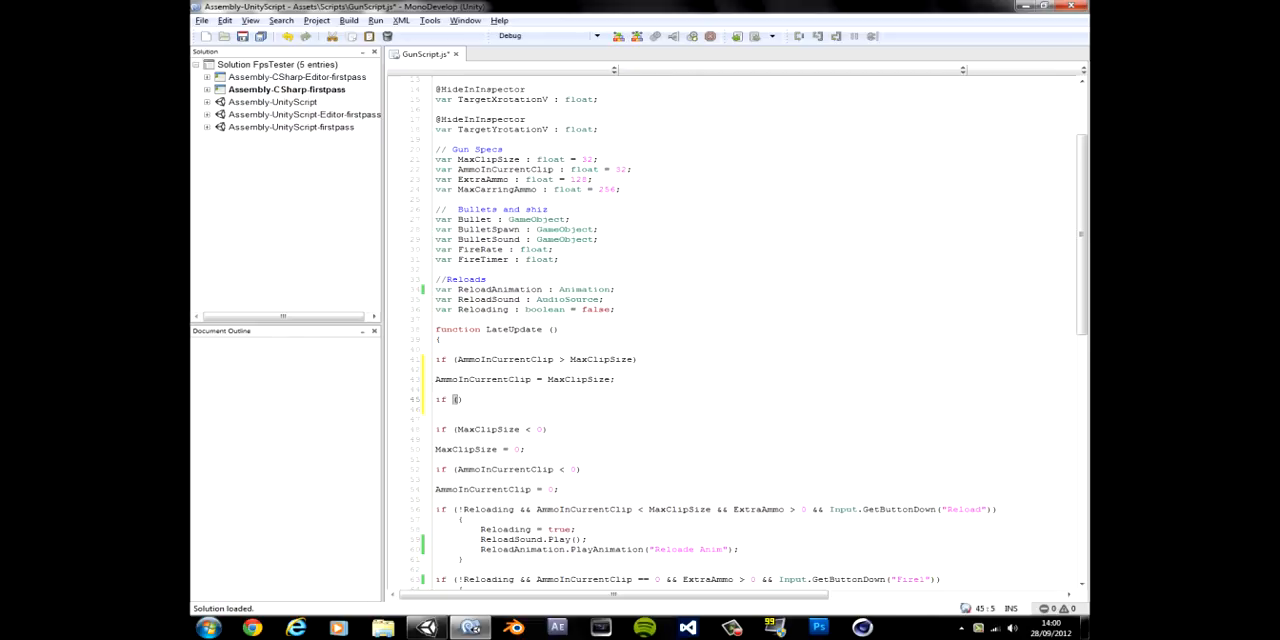
text(ExtraAmmo >)
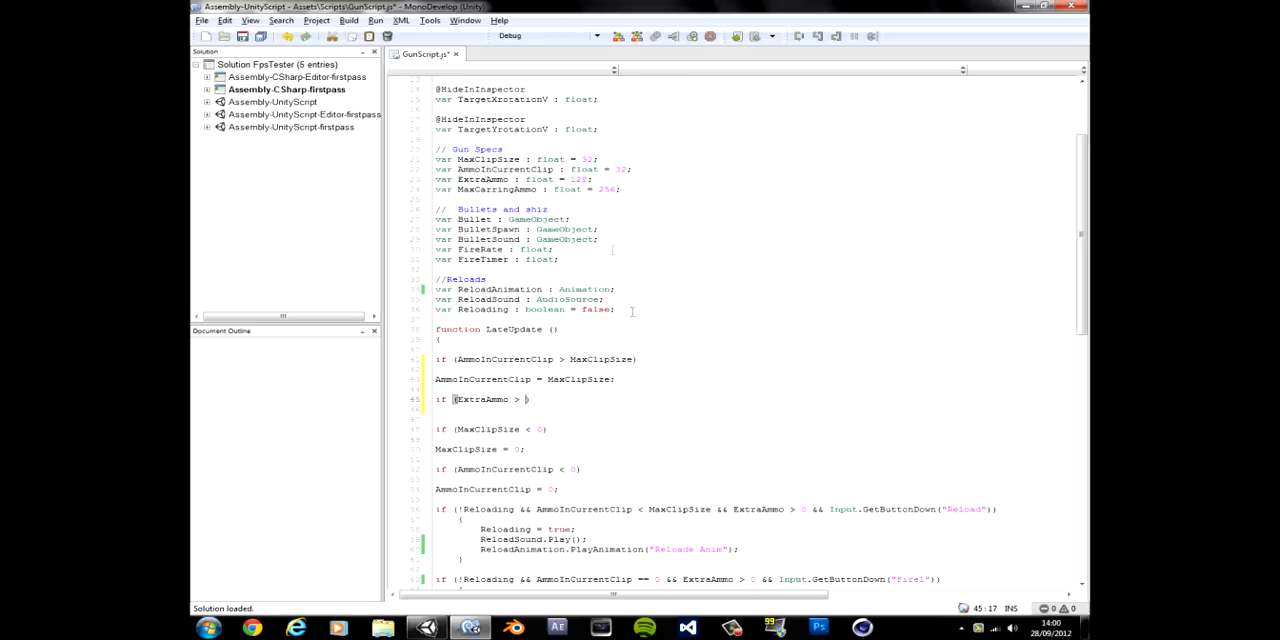
double_click(488, 188)
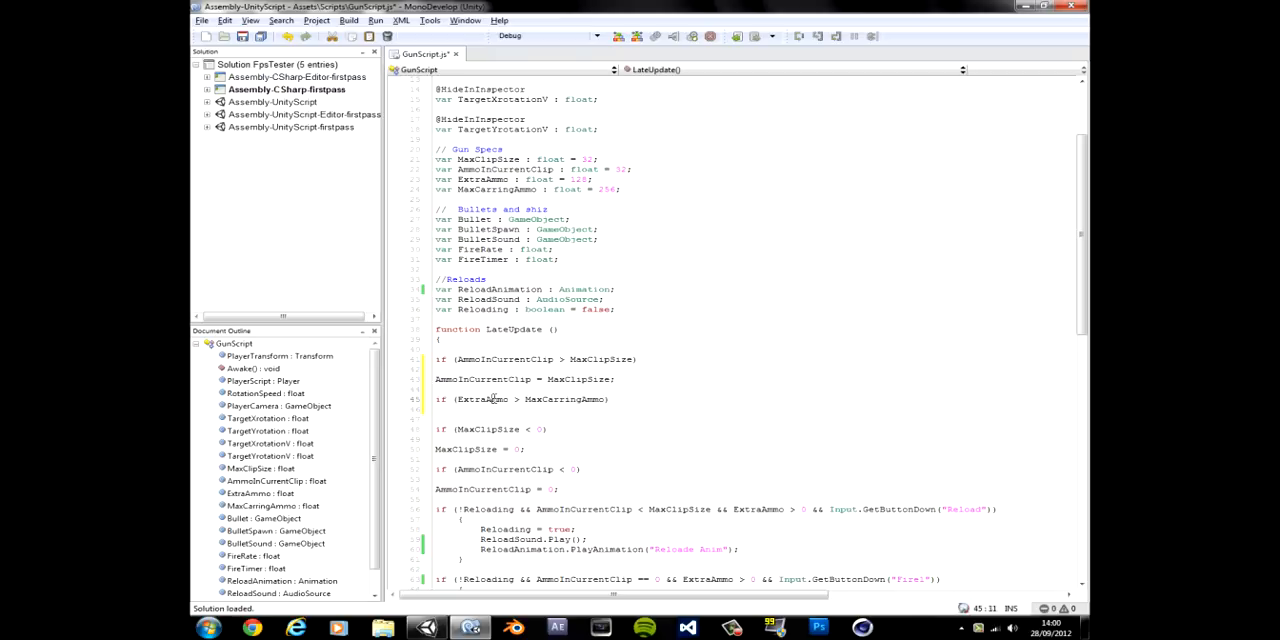
text(ExtraAmmo =)
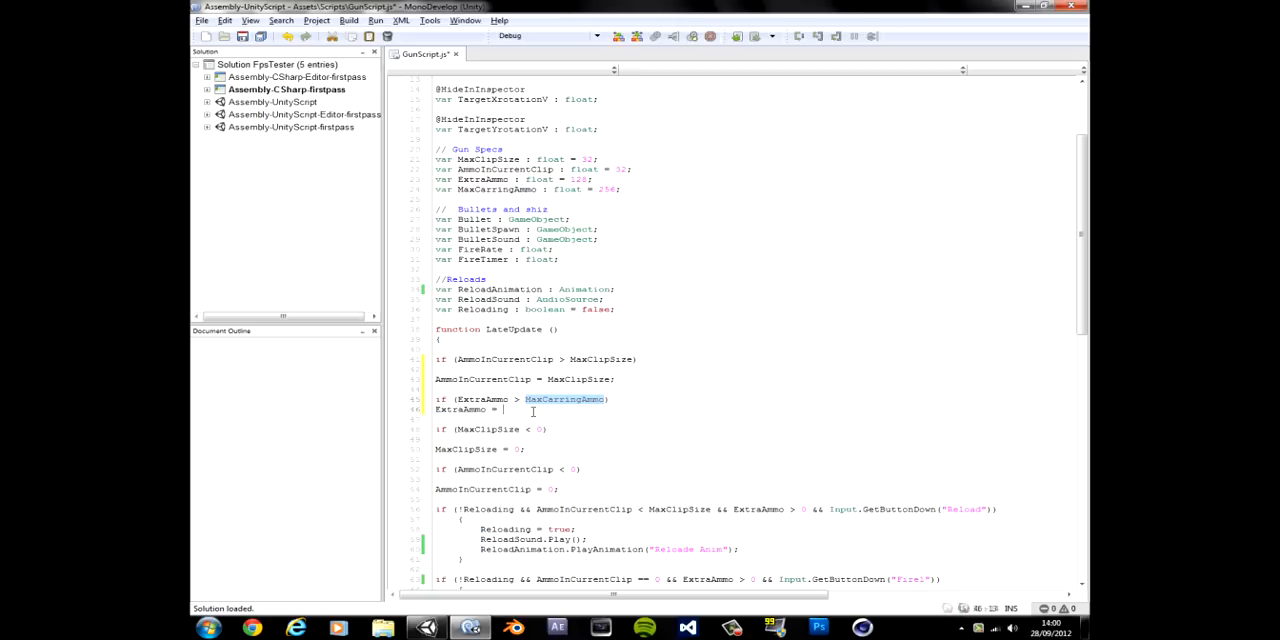
text(MaxCarringAmmo;)
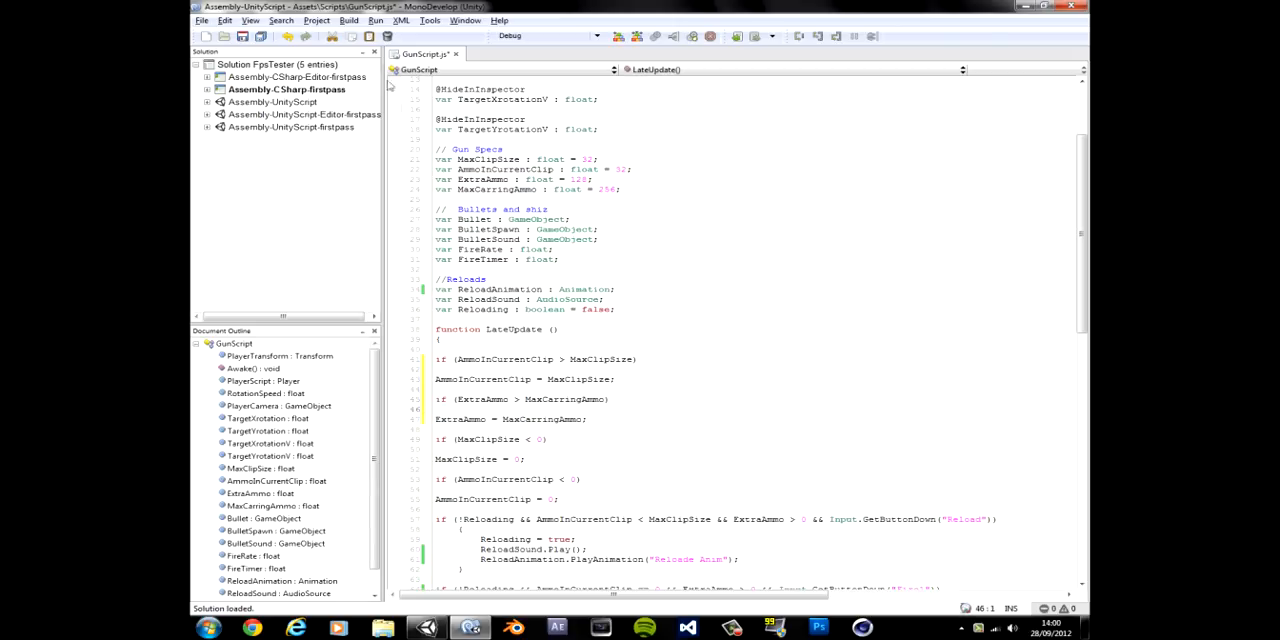
- Change the fire check from Input.GetButtonDown("Fire1") to Input.GetButton so it fires while held
scroll(down, 3)
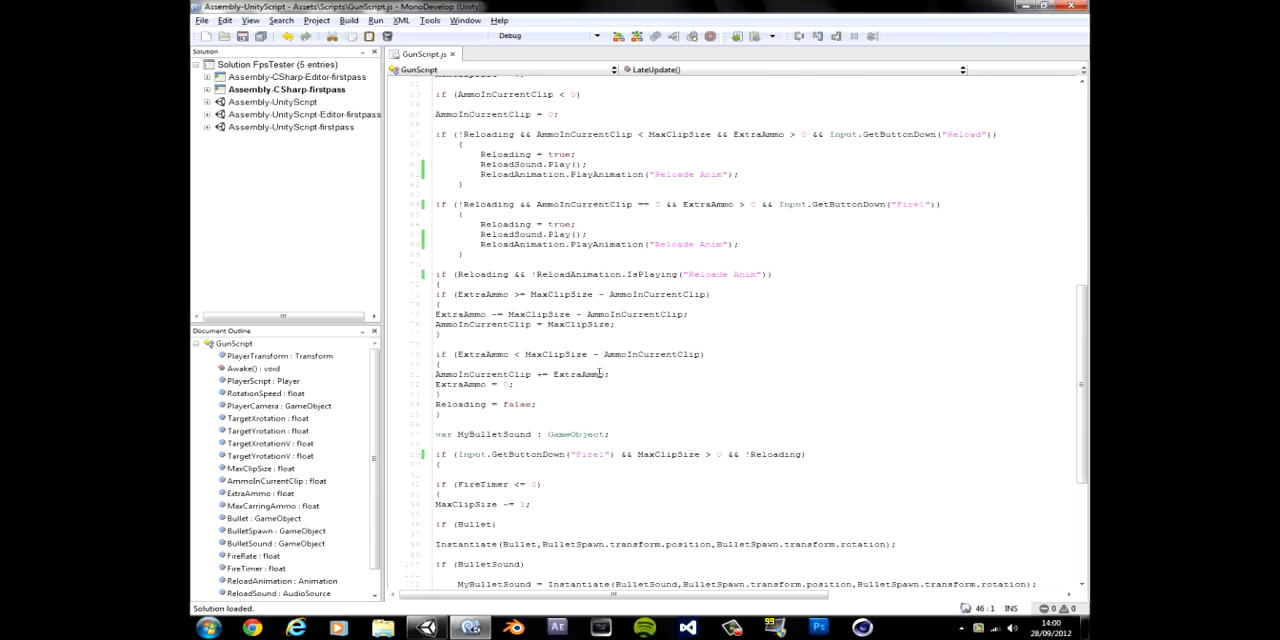
scroll(down, 3)
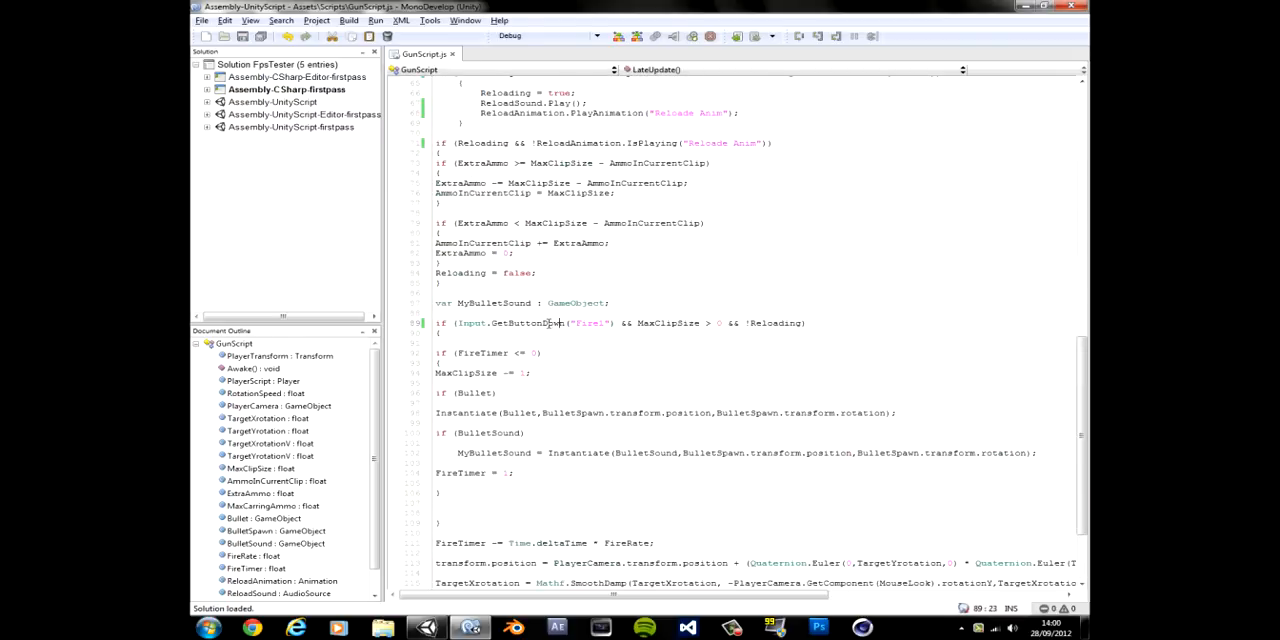
double_click(546, 324)
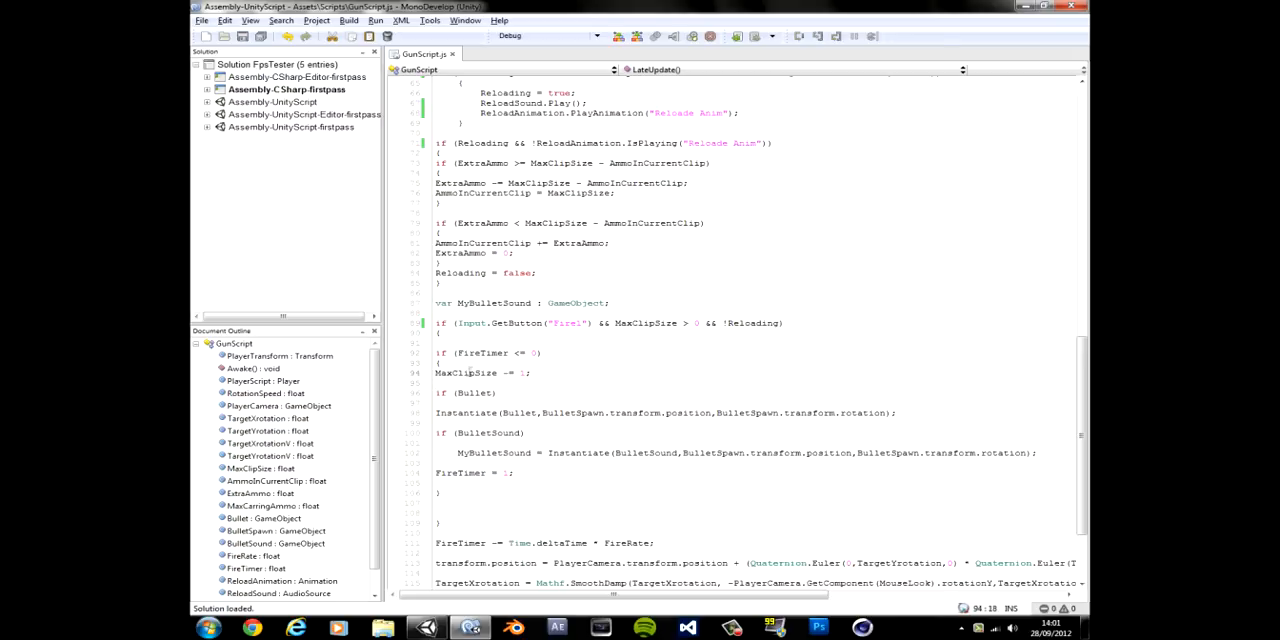
click(536, 372)
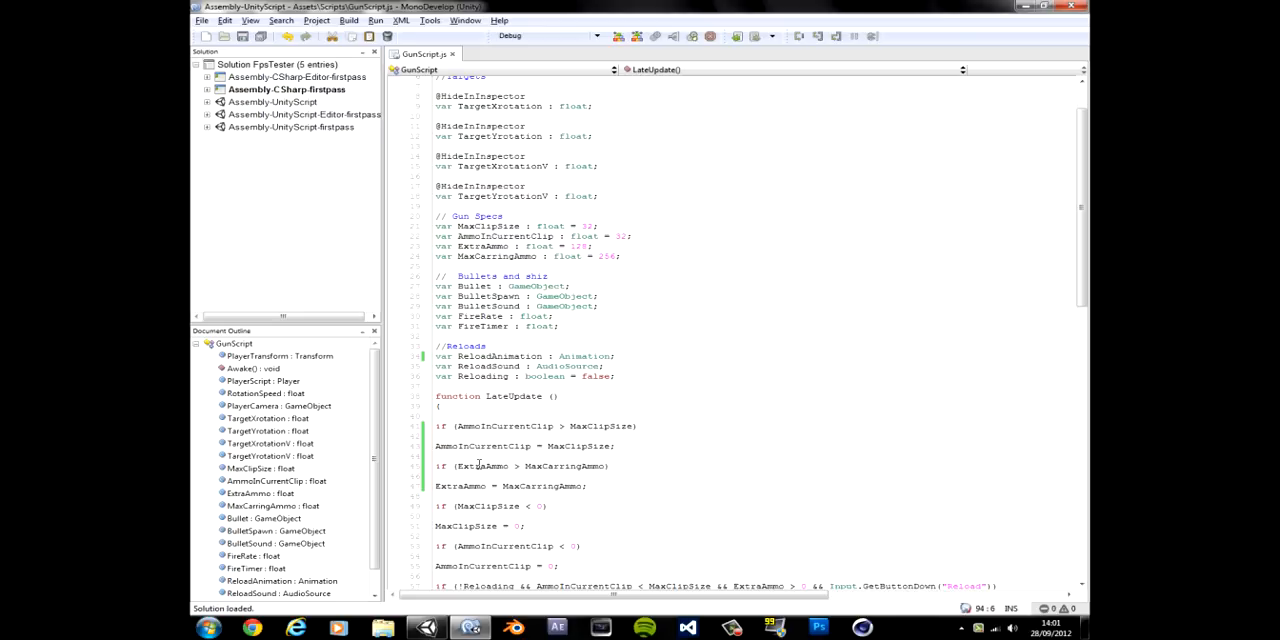
- Replace MaxClipSize -= 1 with AmmoInCurrentClip -= 1 per shot and return to Unity
double_click(508, 426)
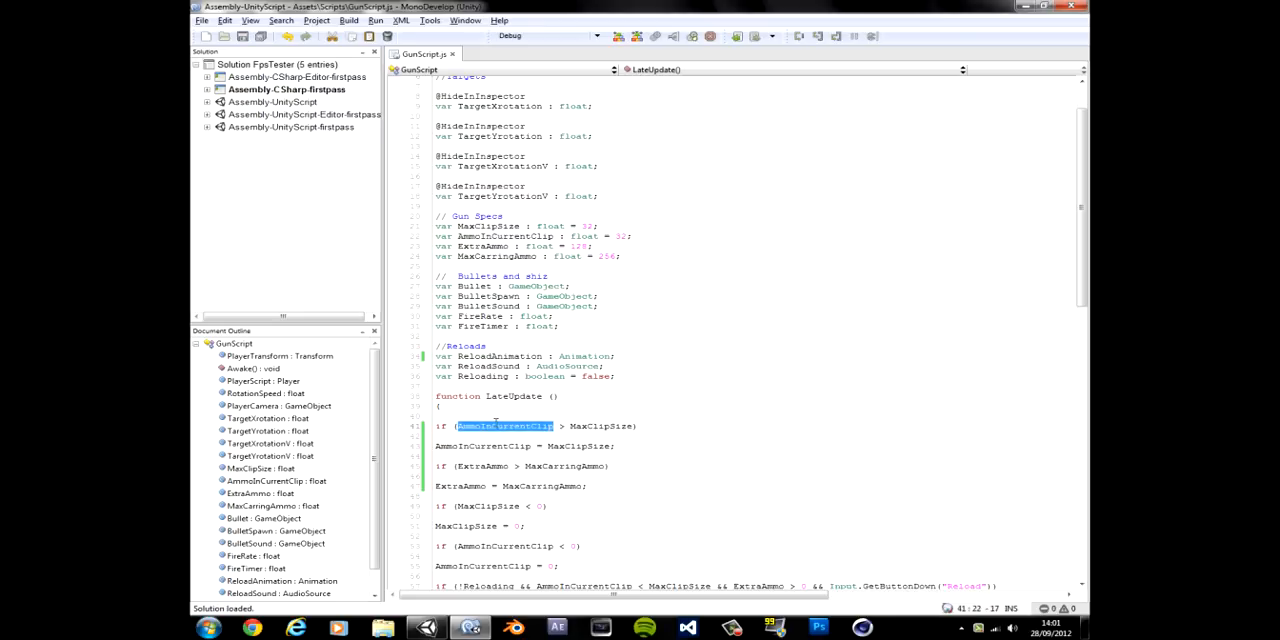
scroll(down, 3)
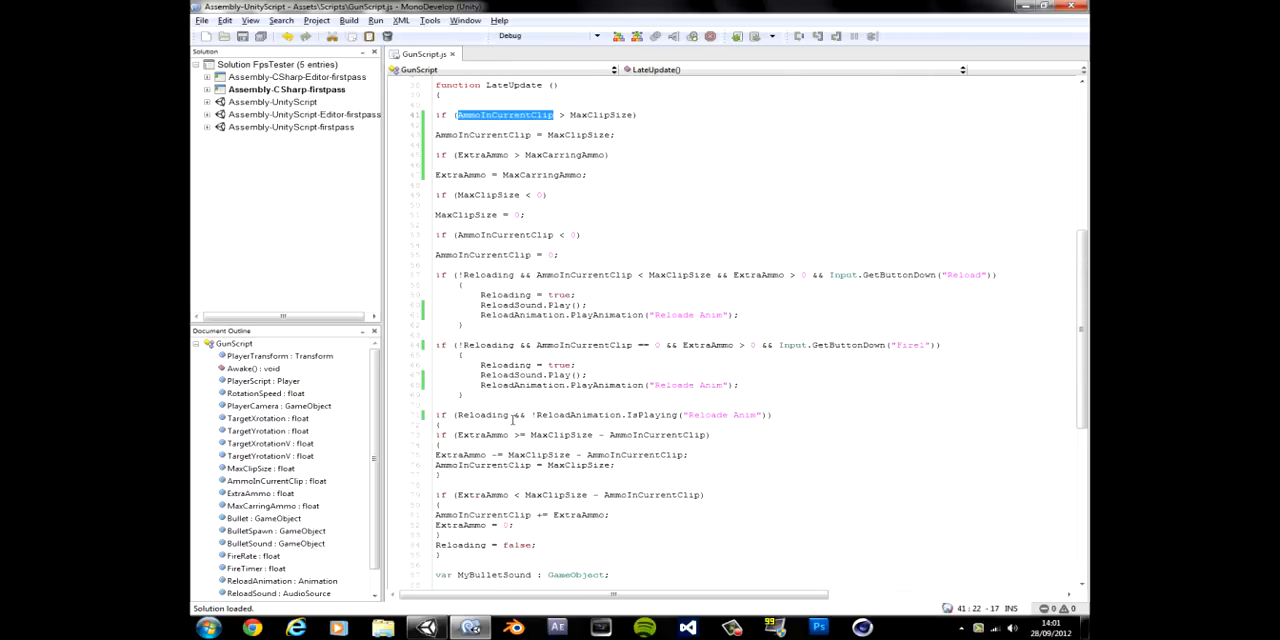
scroll(down, 3)
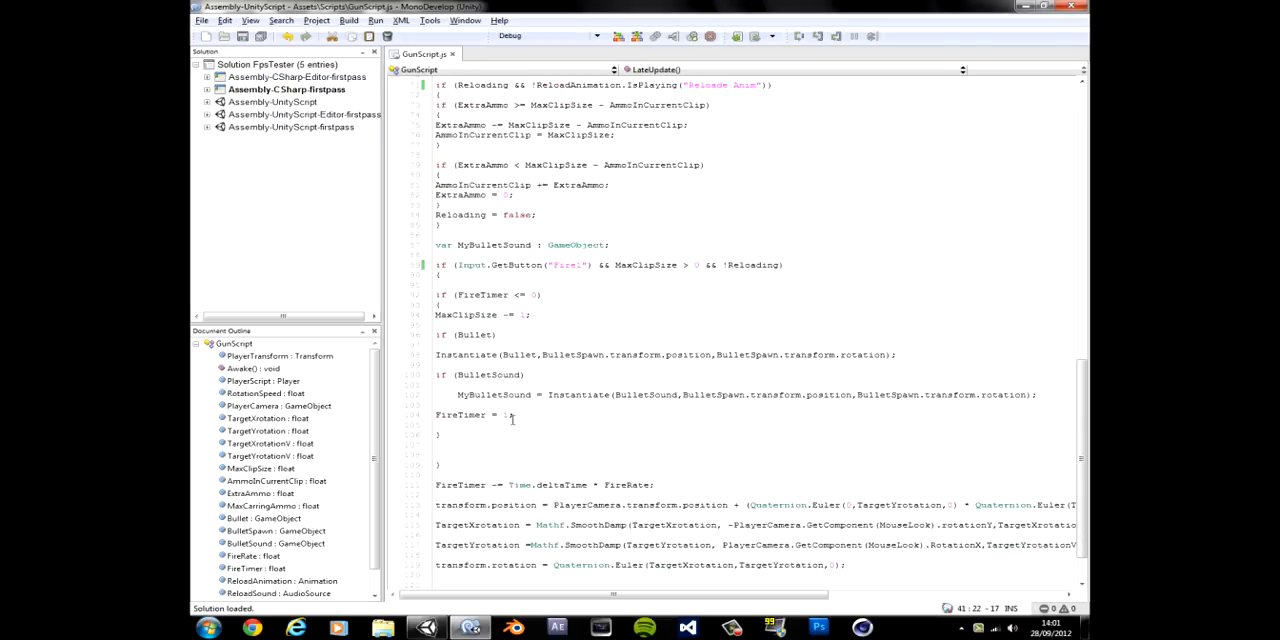
double_click(464, 316)
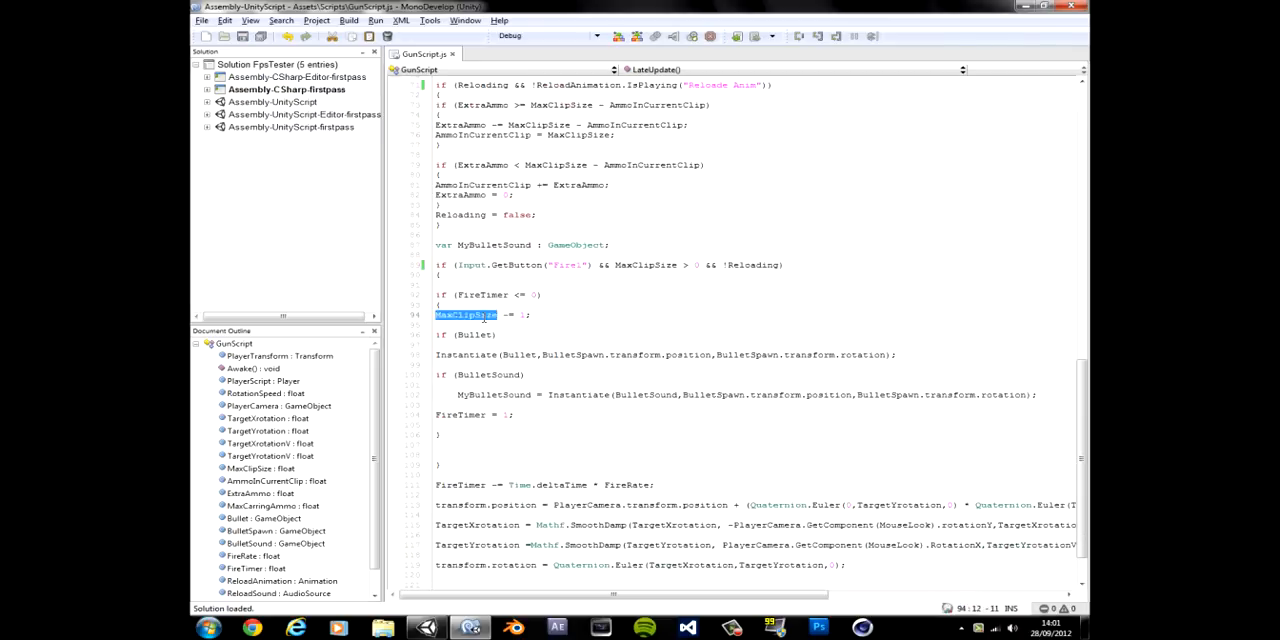
text(AmmoInCurrentClip)
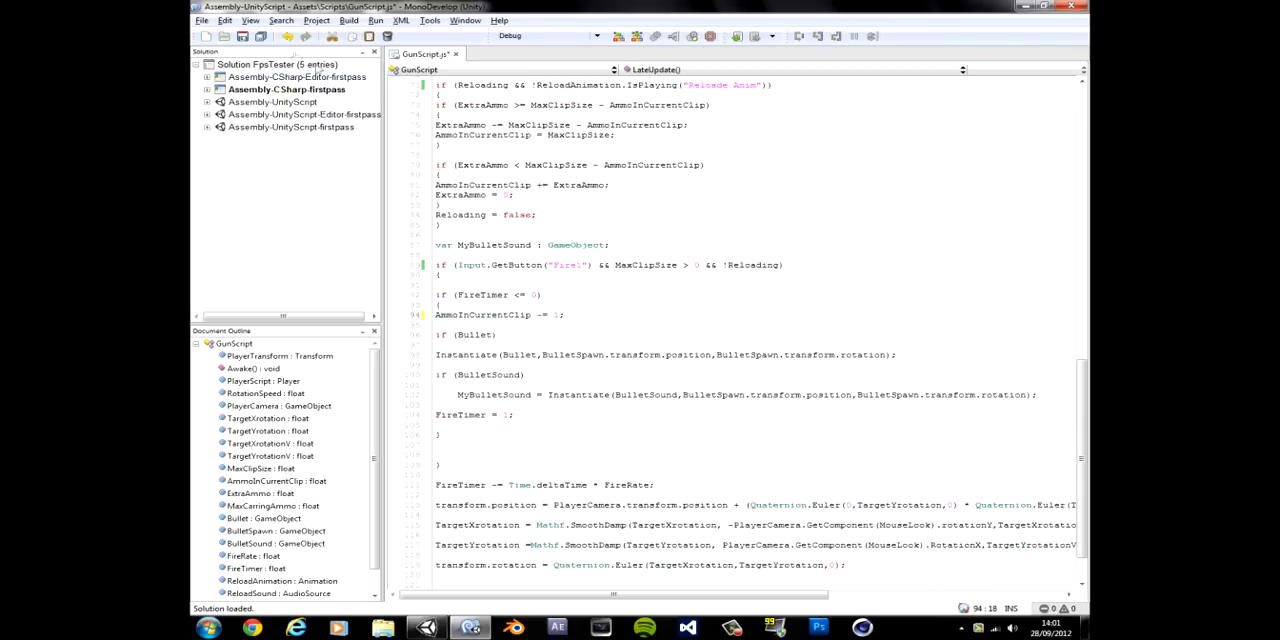
click(470, 628)
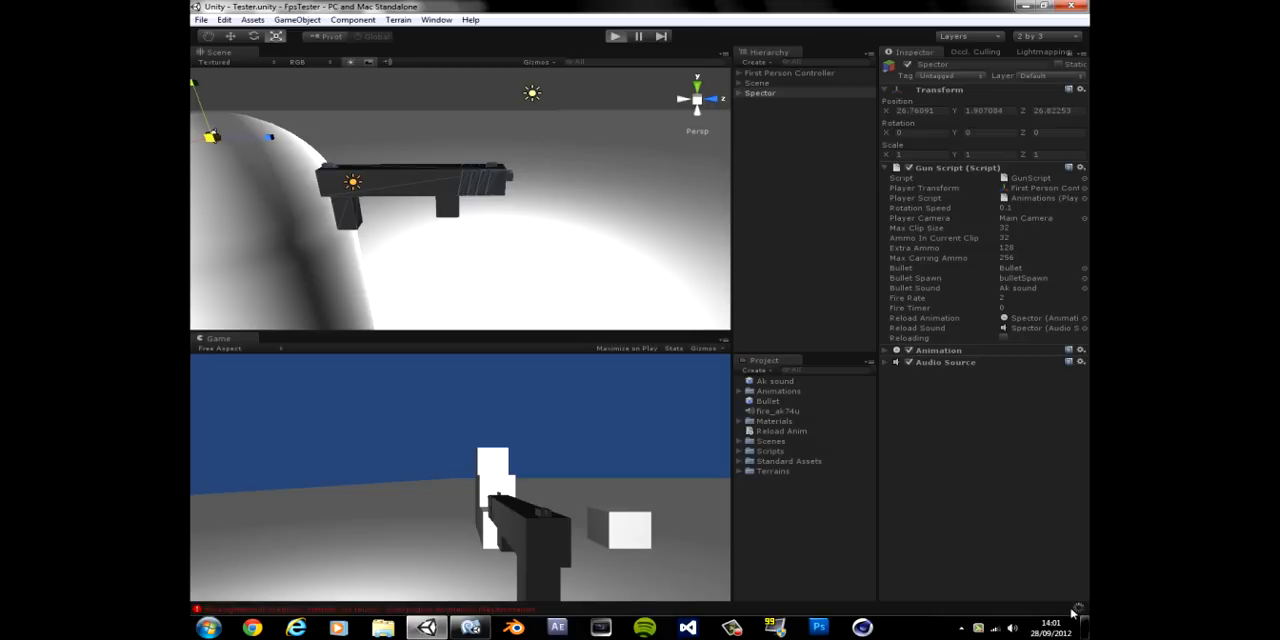
click(616, 36)
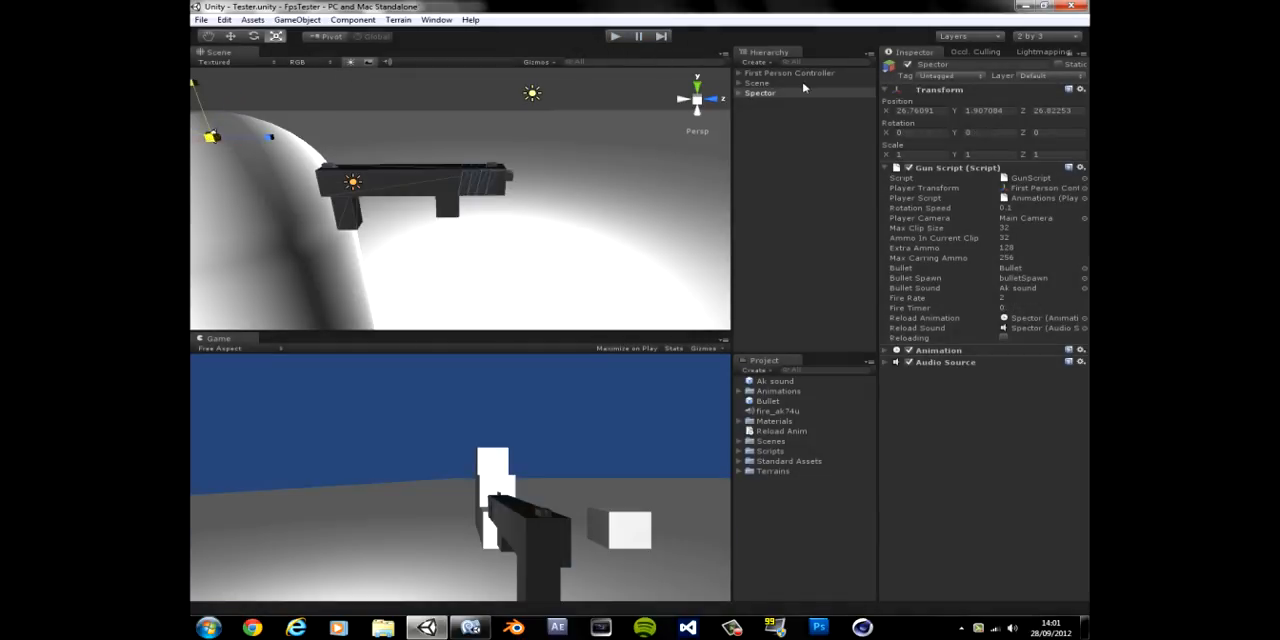
click(760, 92)
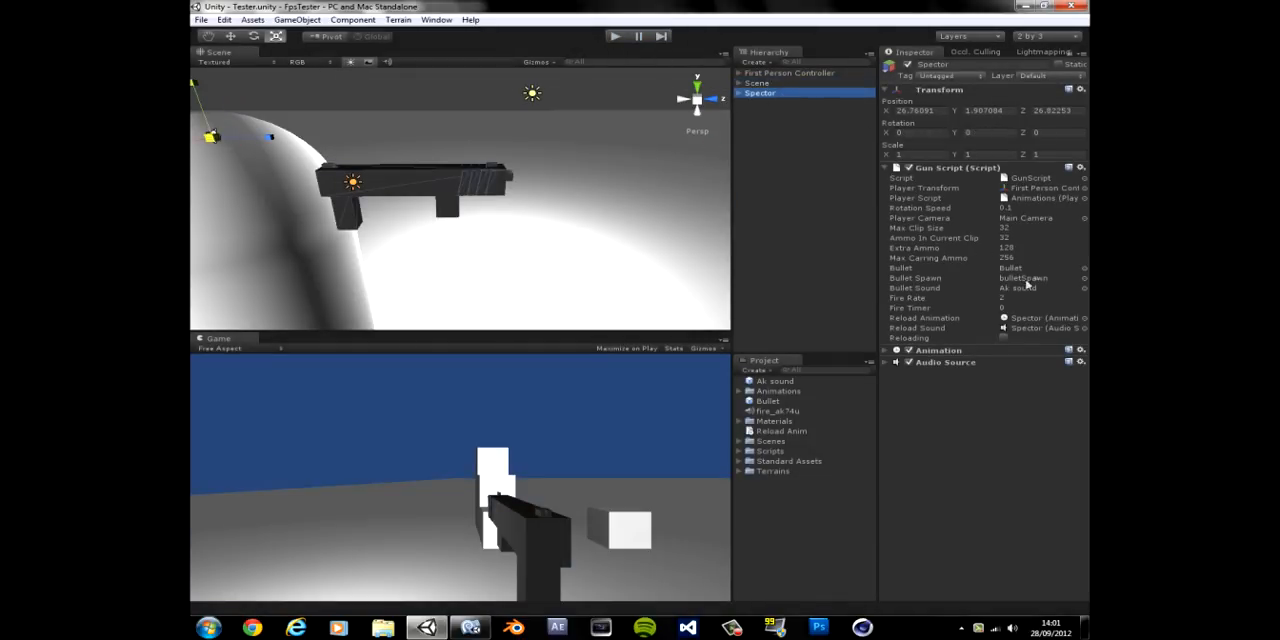
mouse_move(1040, 320)
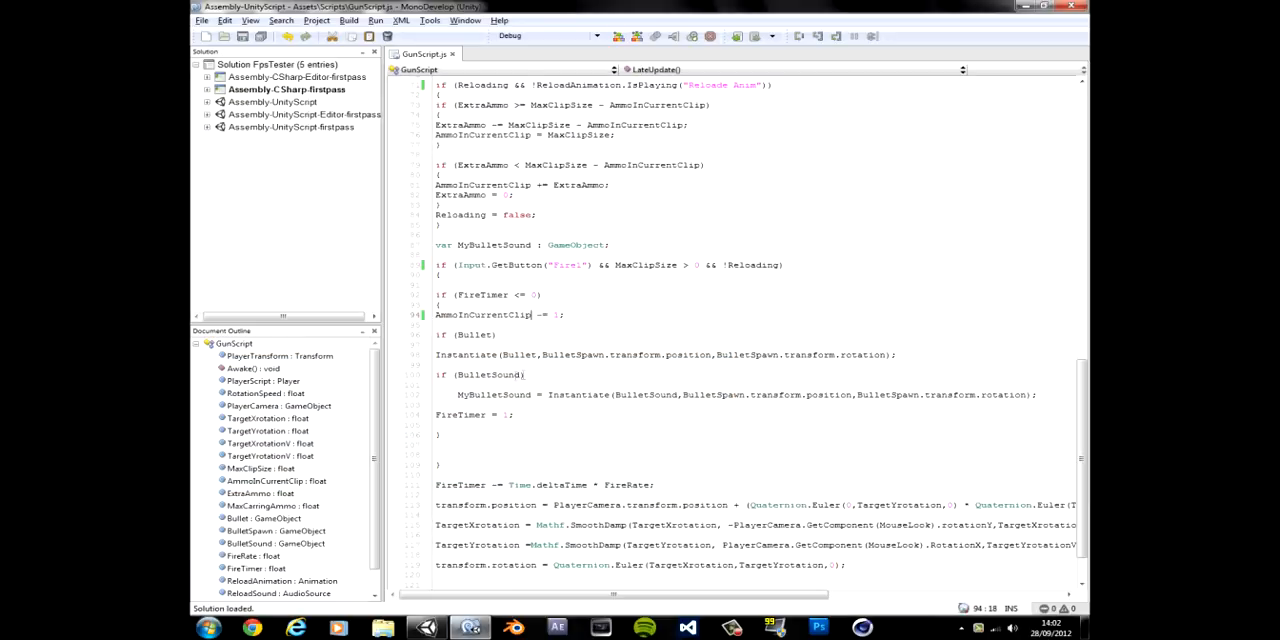
- Write an if (FireTimer < 0) check in LateUpdate followed by a FireTimer = -5 assignment
scroll(down, 3)
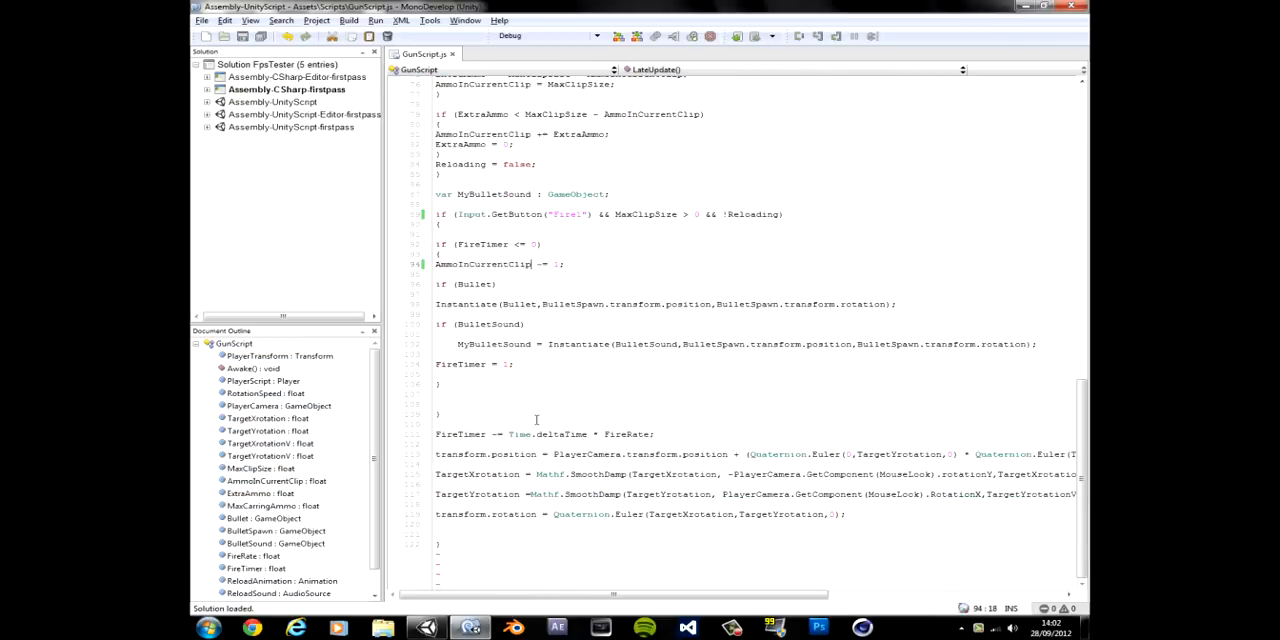
double_click(460, 364)
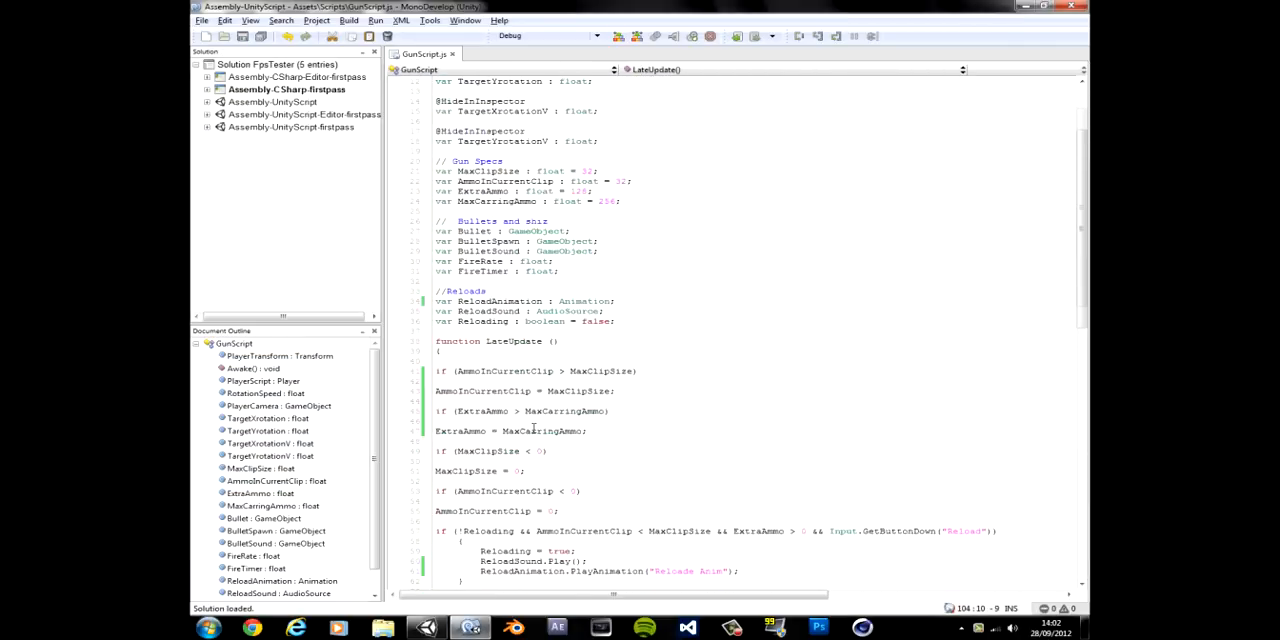
scroll(down, 3)
text(if ()
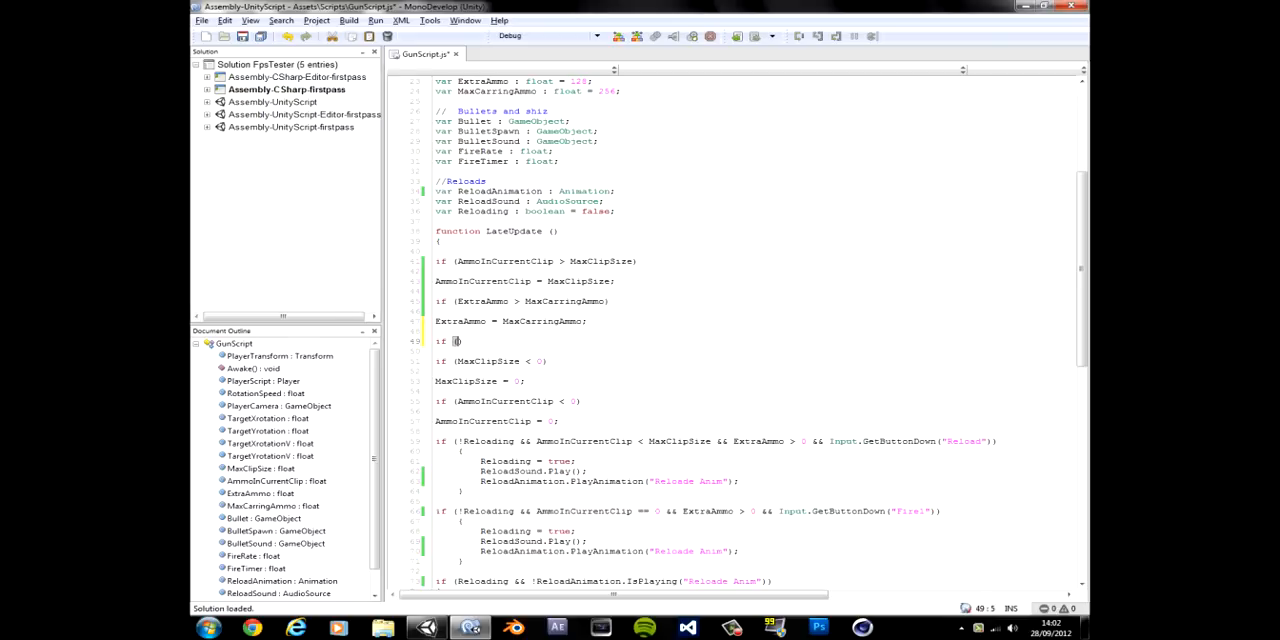
text(FireTimer < -5))
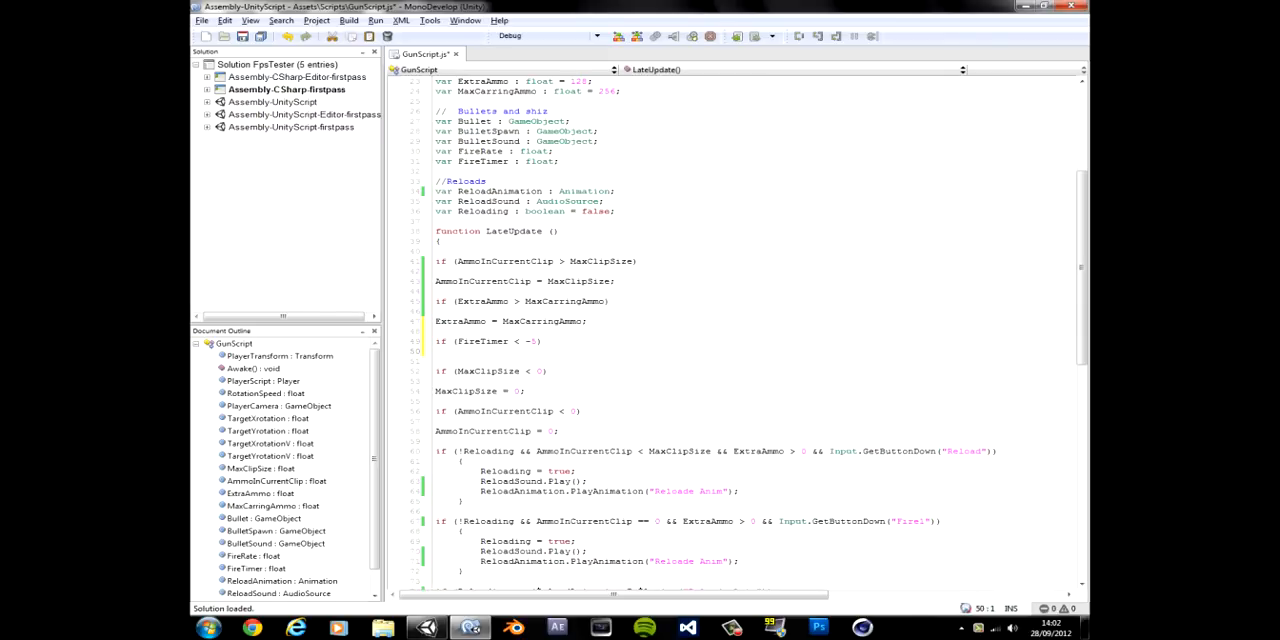
text(FireTimer)
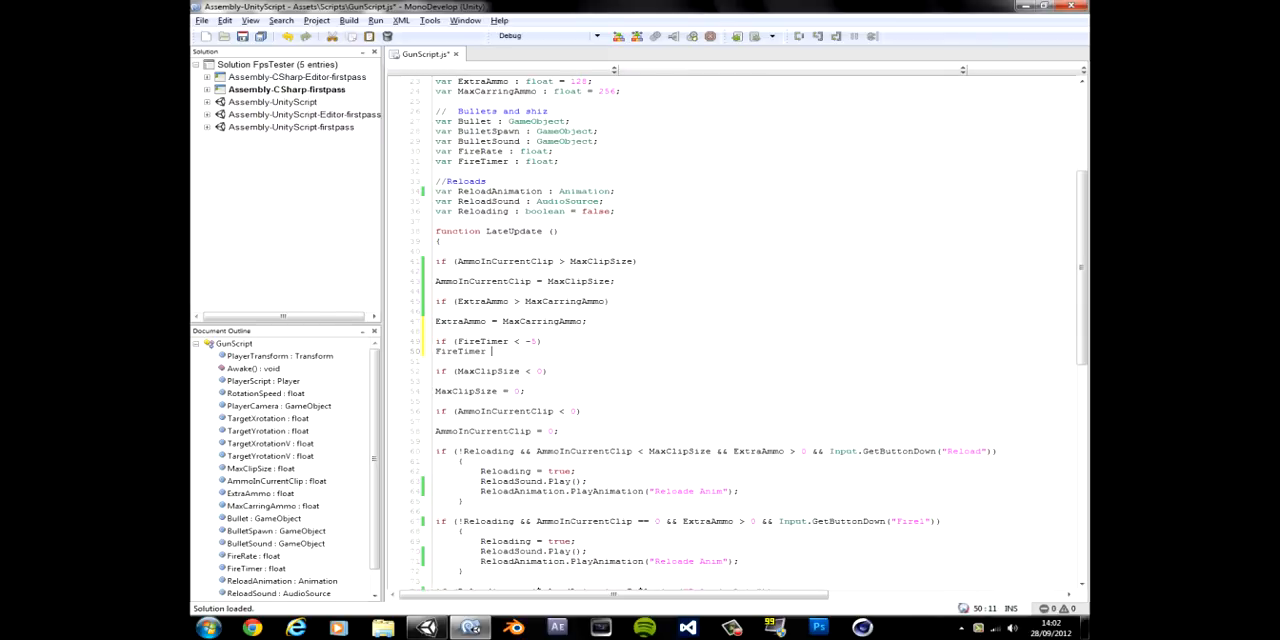
text(= -5)
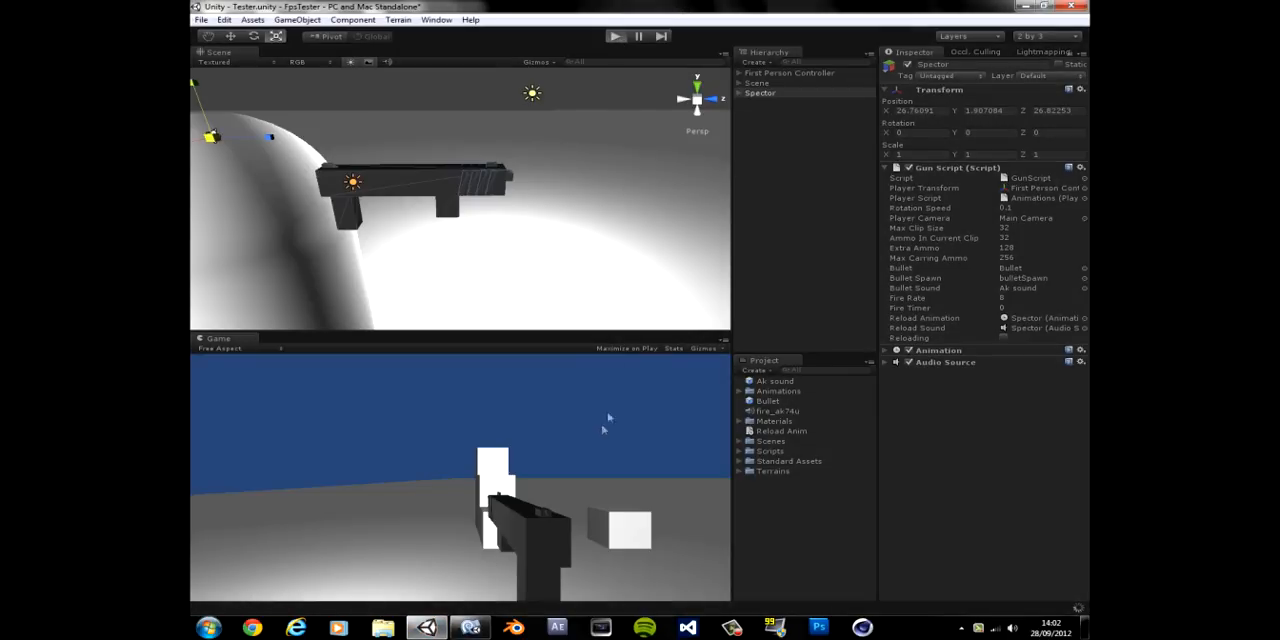
mouse_move(582, 482)
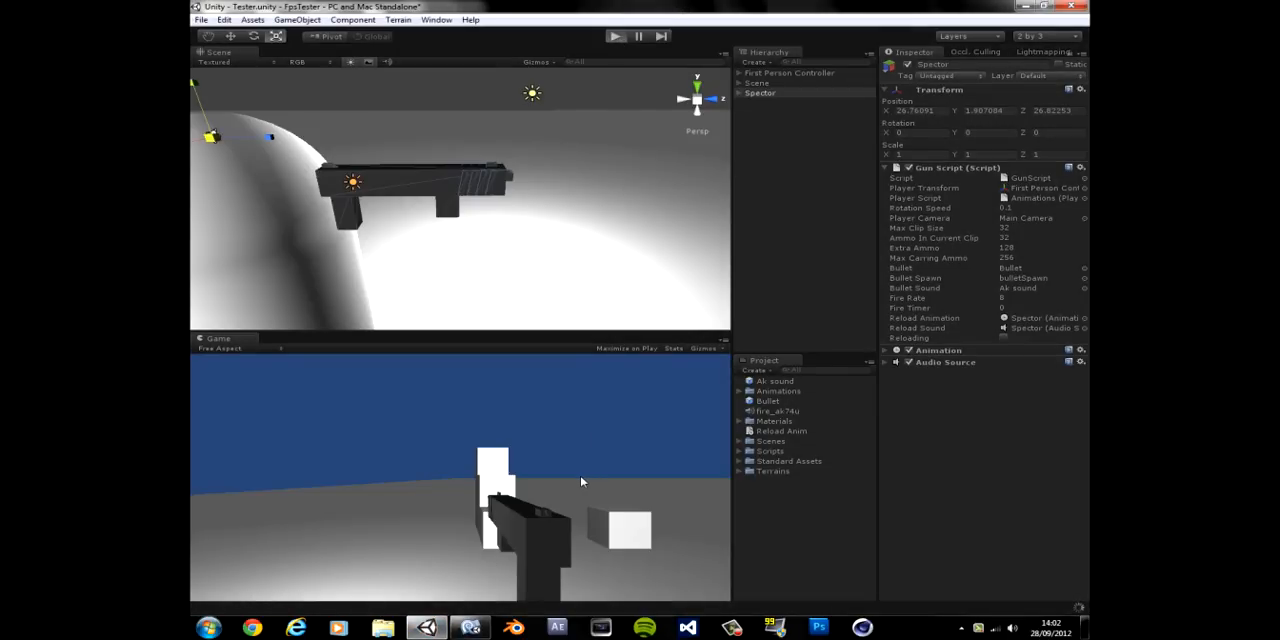
mouse_move(984, 316)
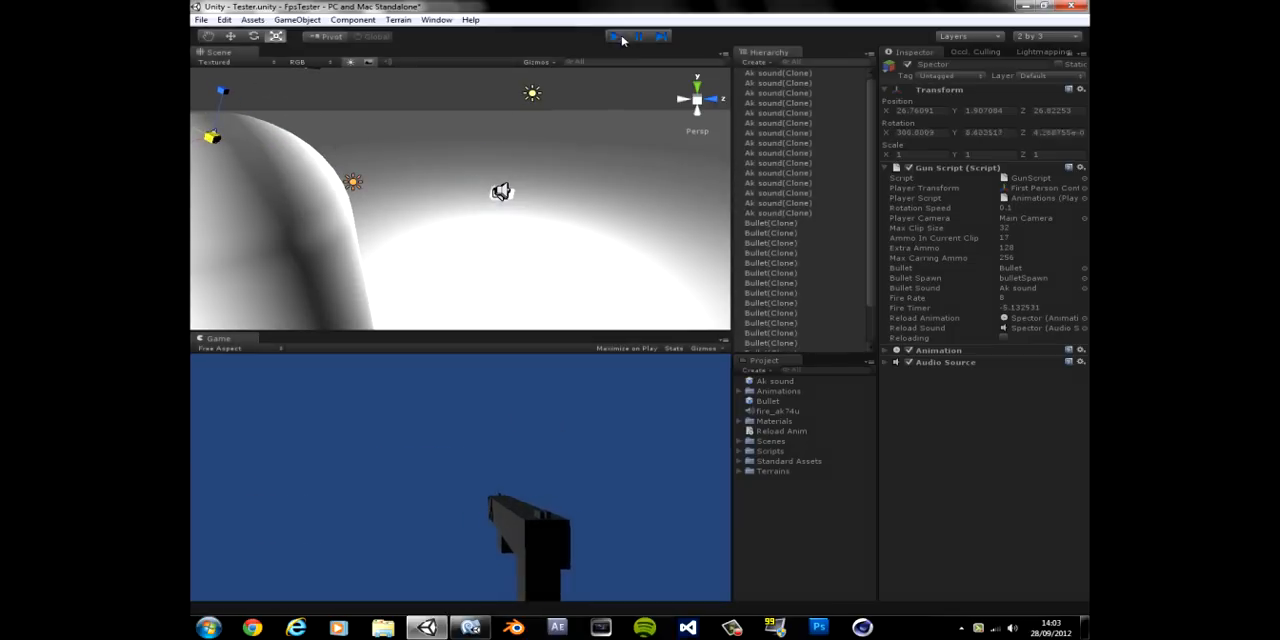
click(608, 36)
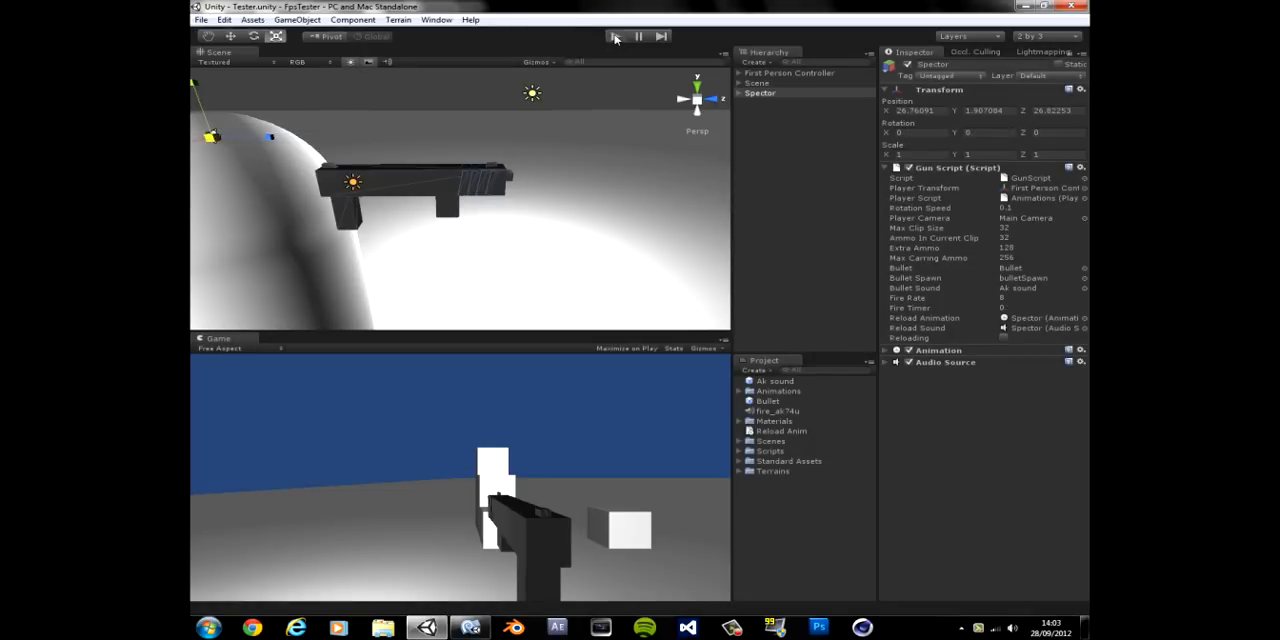
click(616, 36)
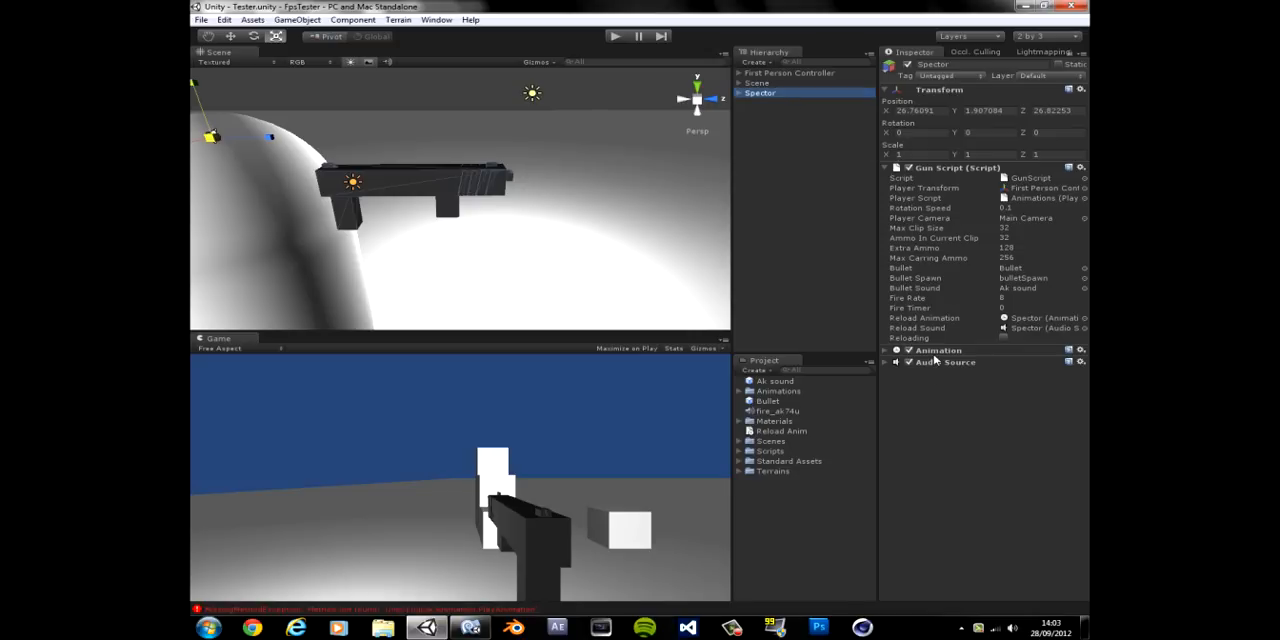
- Rename the Reload Anim clip asset in the Project panel to ReloadAnim without the space
click(894, 350)
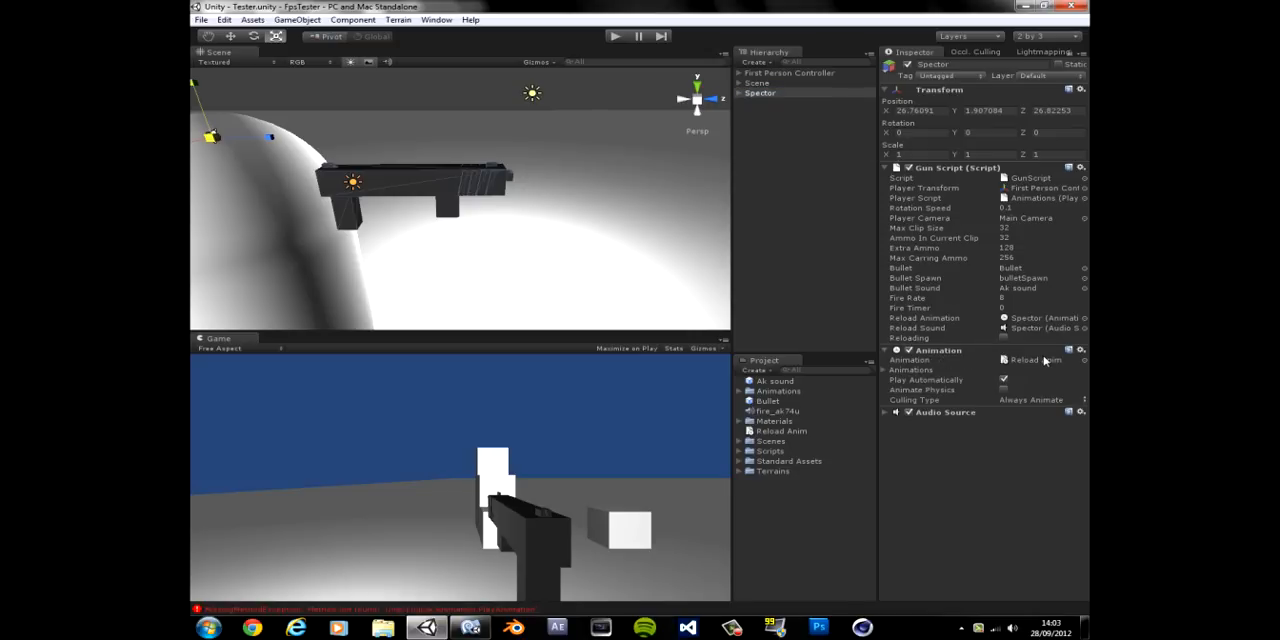
click(780, 430)
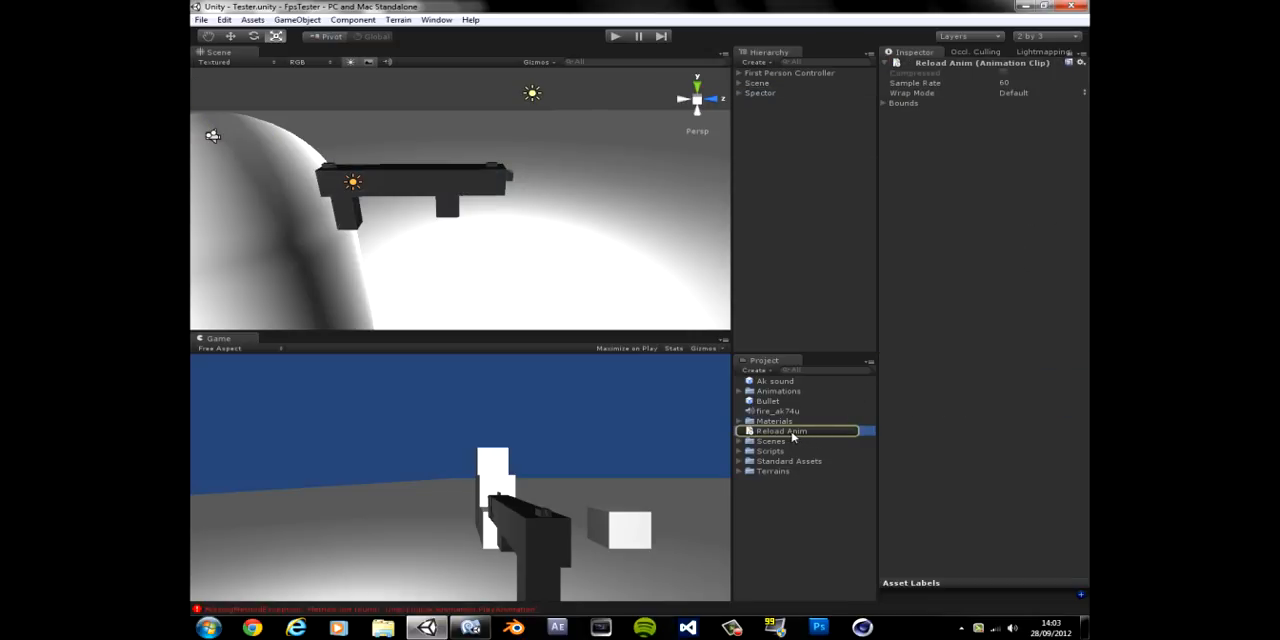
right_click(792, 432)
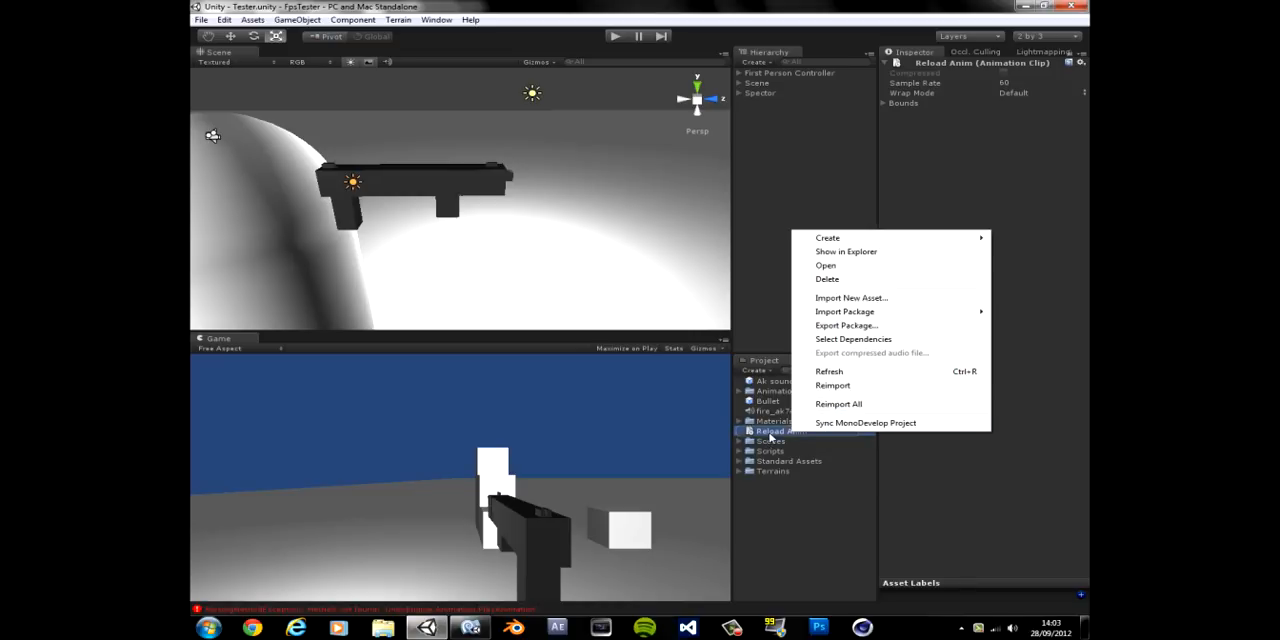
click(808, 444)
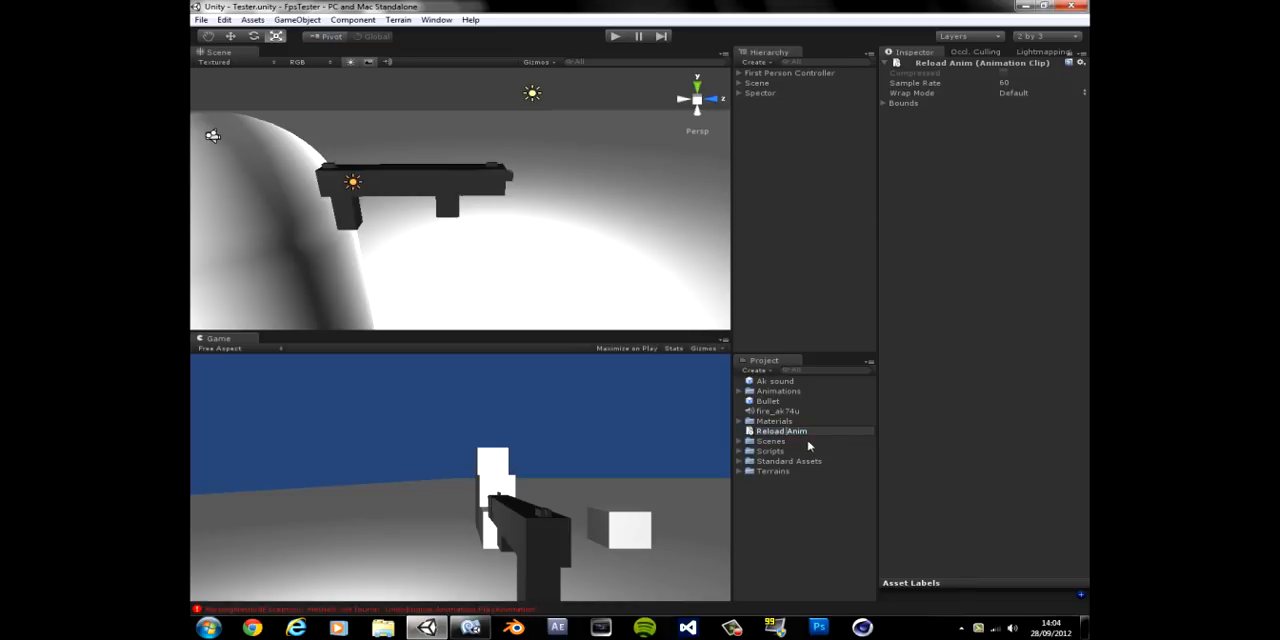
click(780, 430)
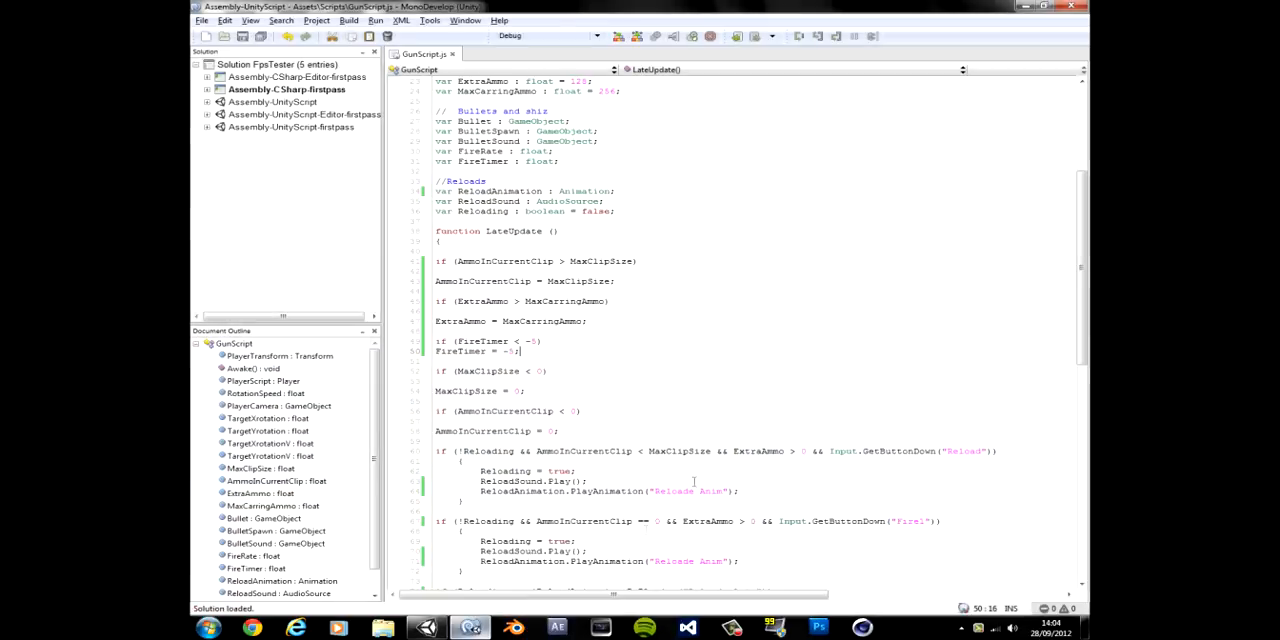
- Select the reload animation name string in the PlayAnimation call to retype it as ReloadAnim
scroll(down, 3)
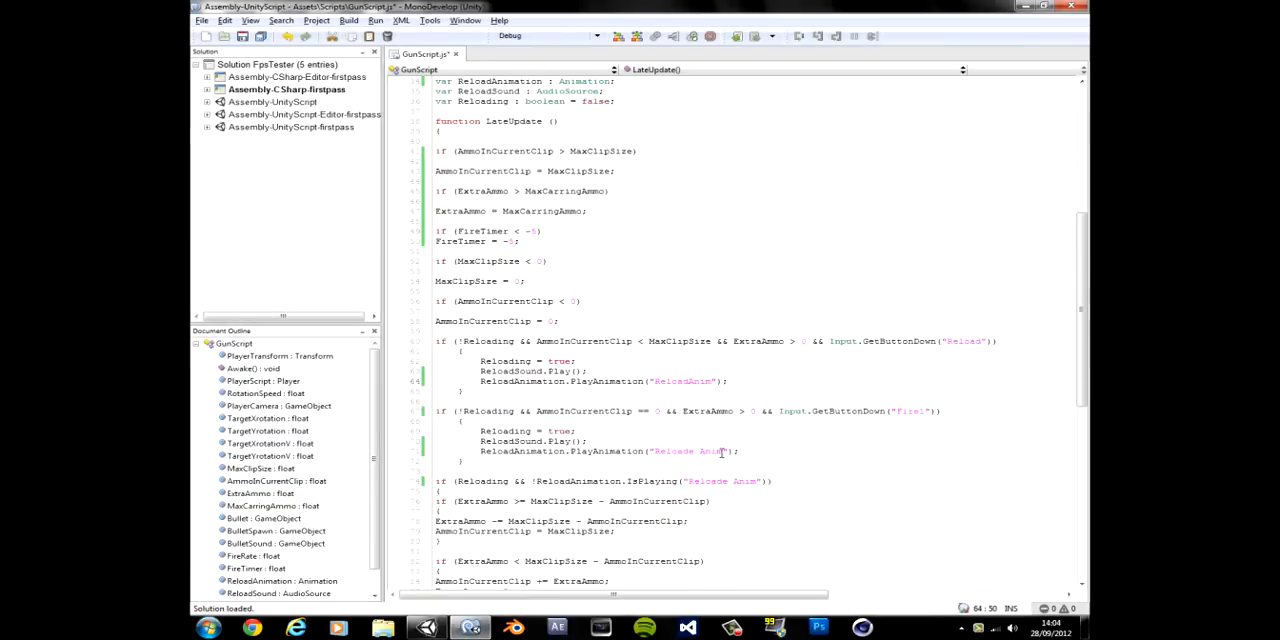
double_click(690, 452)
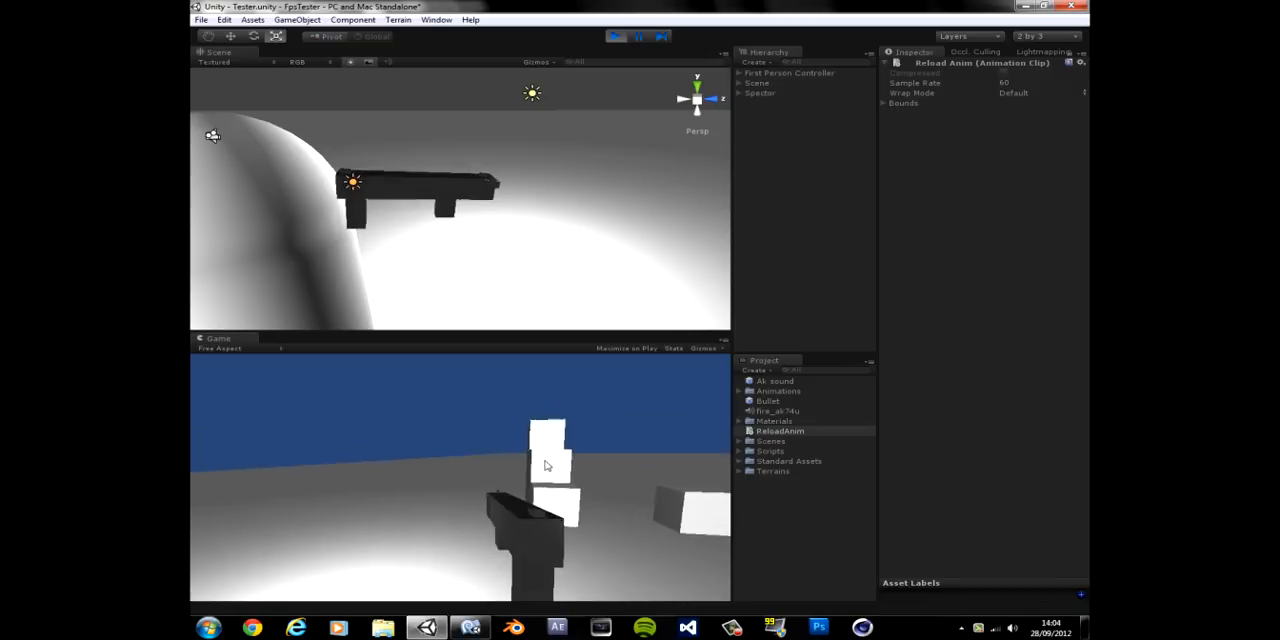
- Play-test shooting and reloading, then inspect the ReloadAnim asset and the Spectre object
click(764, 94)
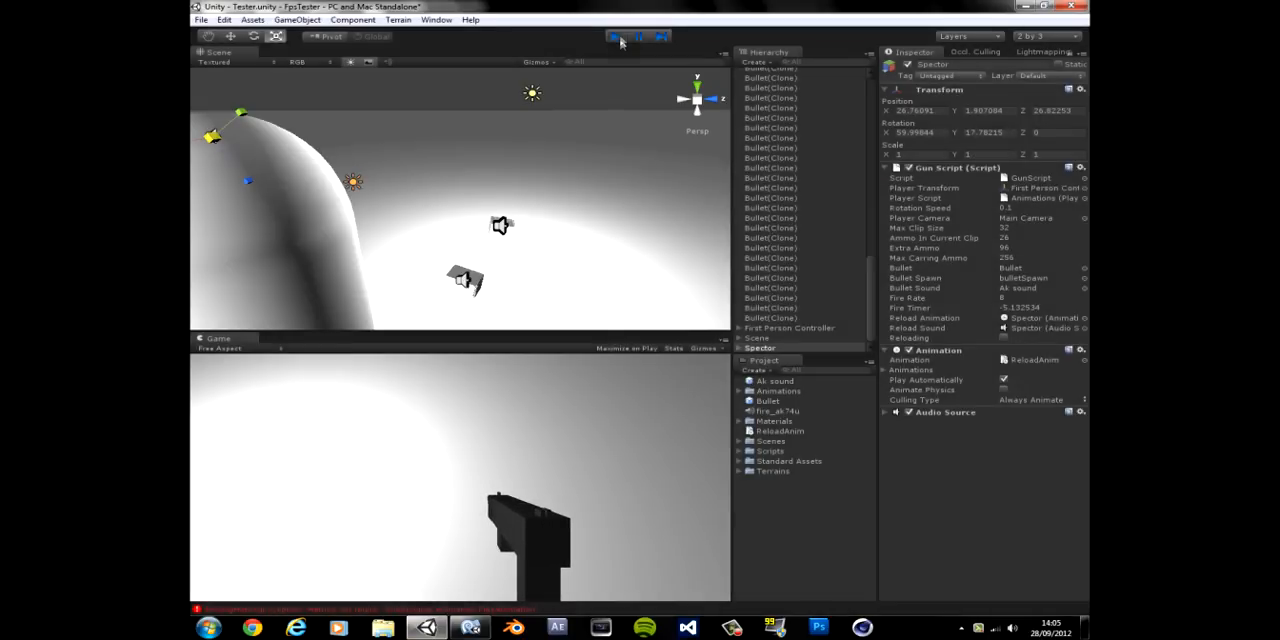
click(612, 36)
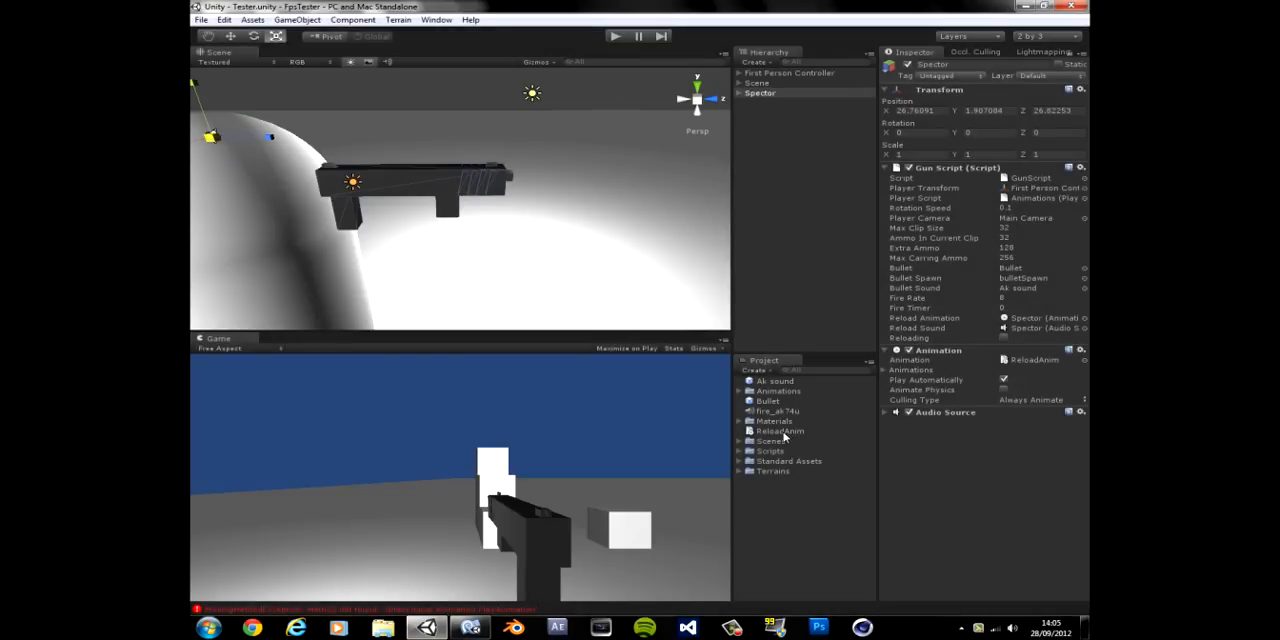
click(776, 430)
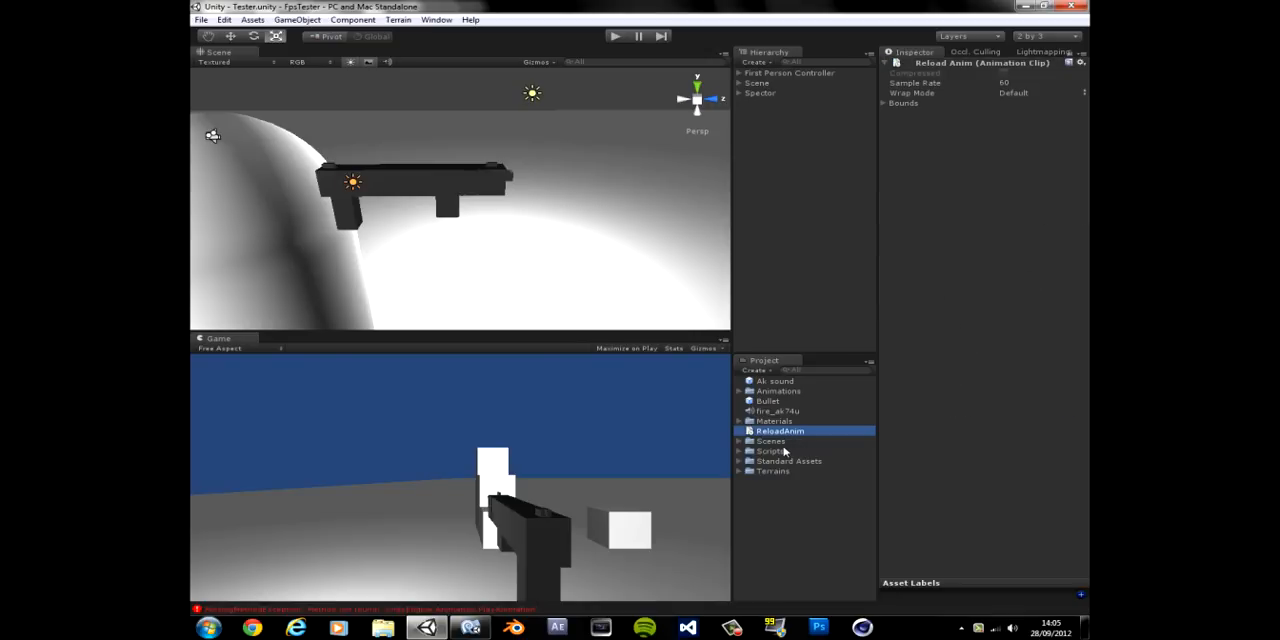
click(776, 410)
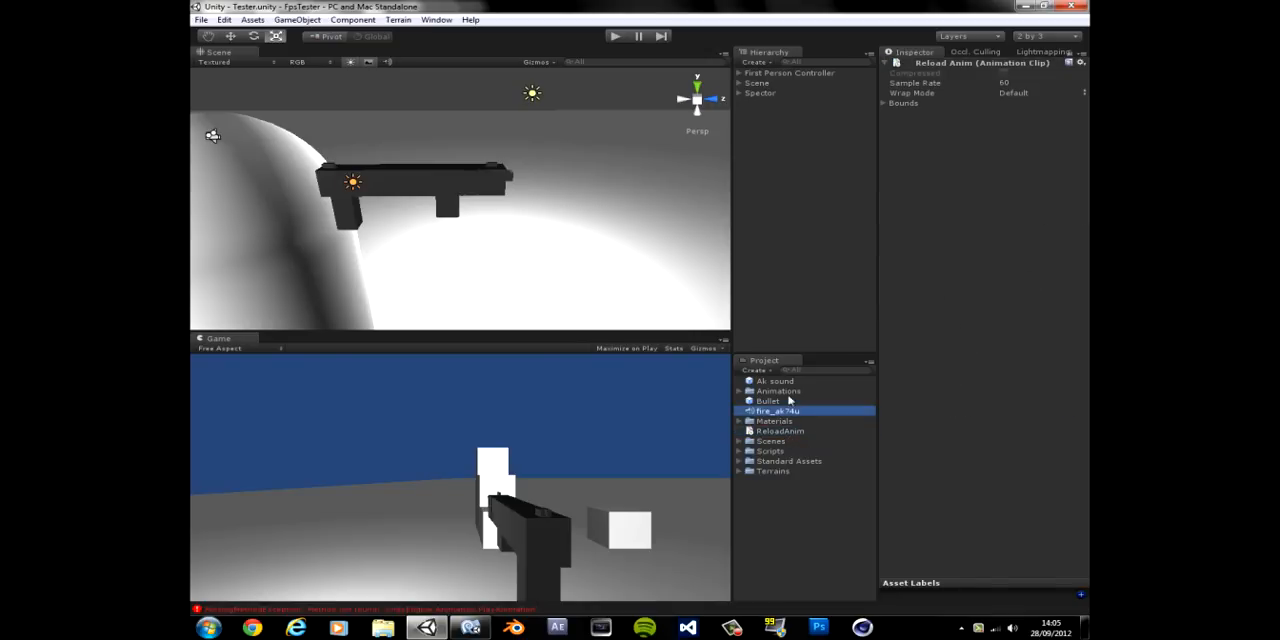
click(760, 92)
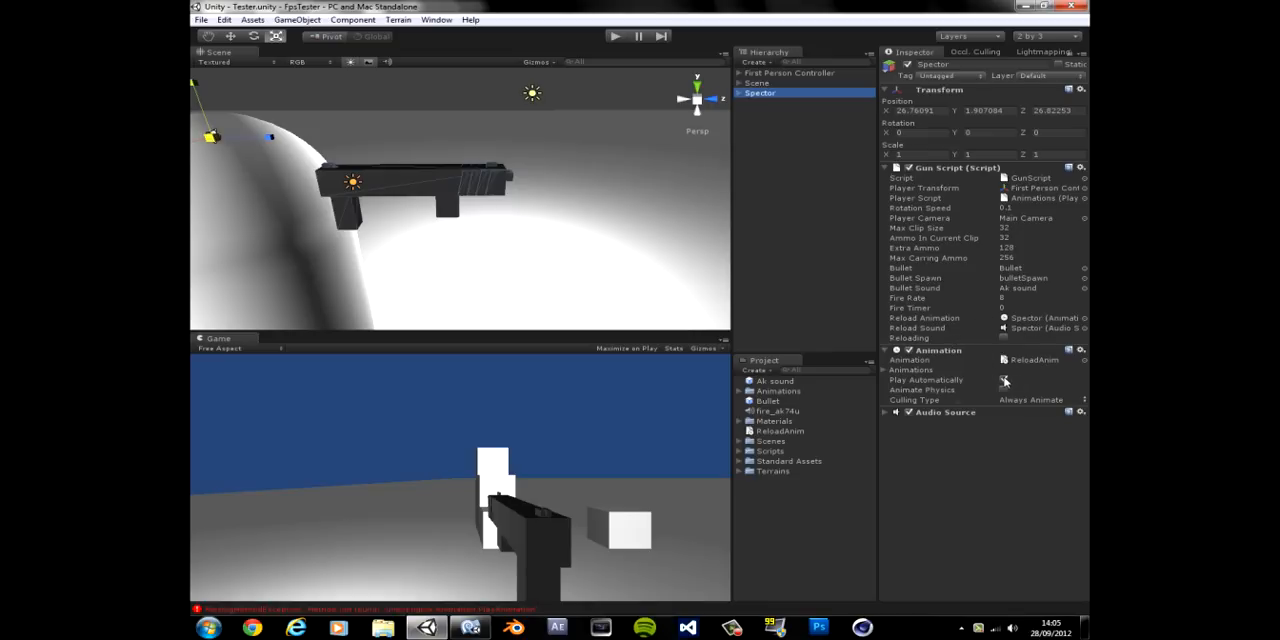
- Run another play test and stop it, leaving the Reload Animation field at None
click(998, 380)
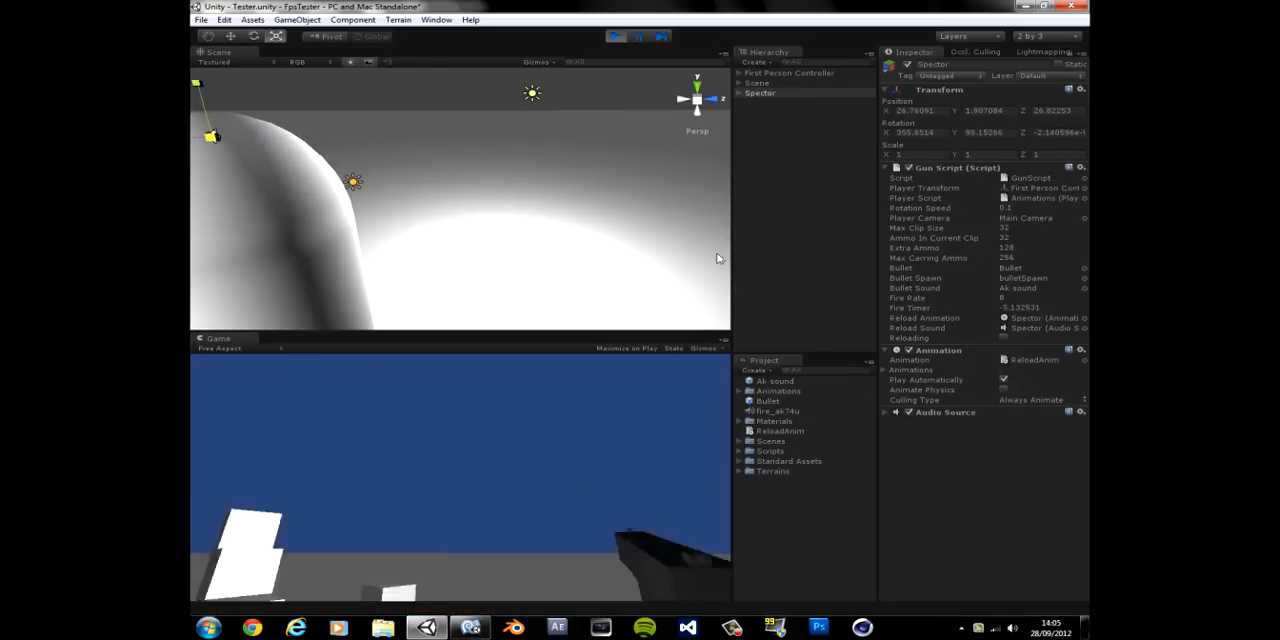
click(612, 36)
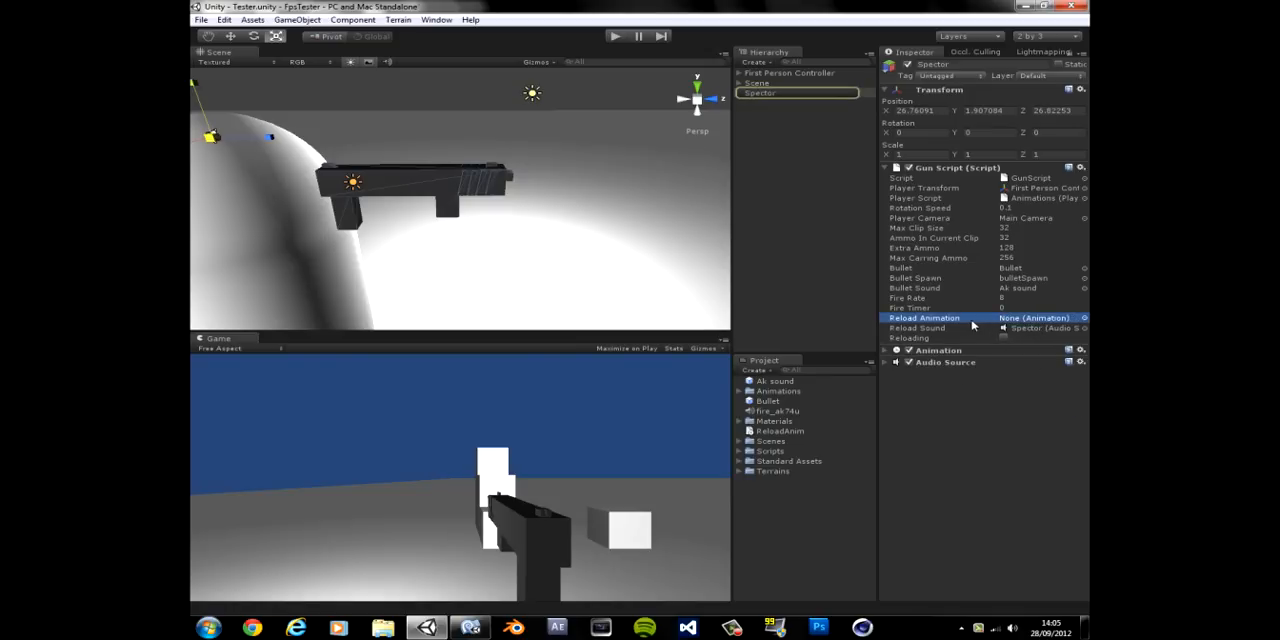
- Select the inner Spectre model and browse its clip list in the Animation window, keeping Walking Animation
click(744, 92)
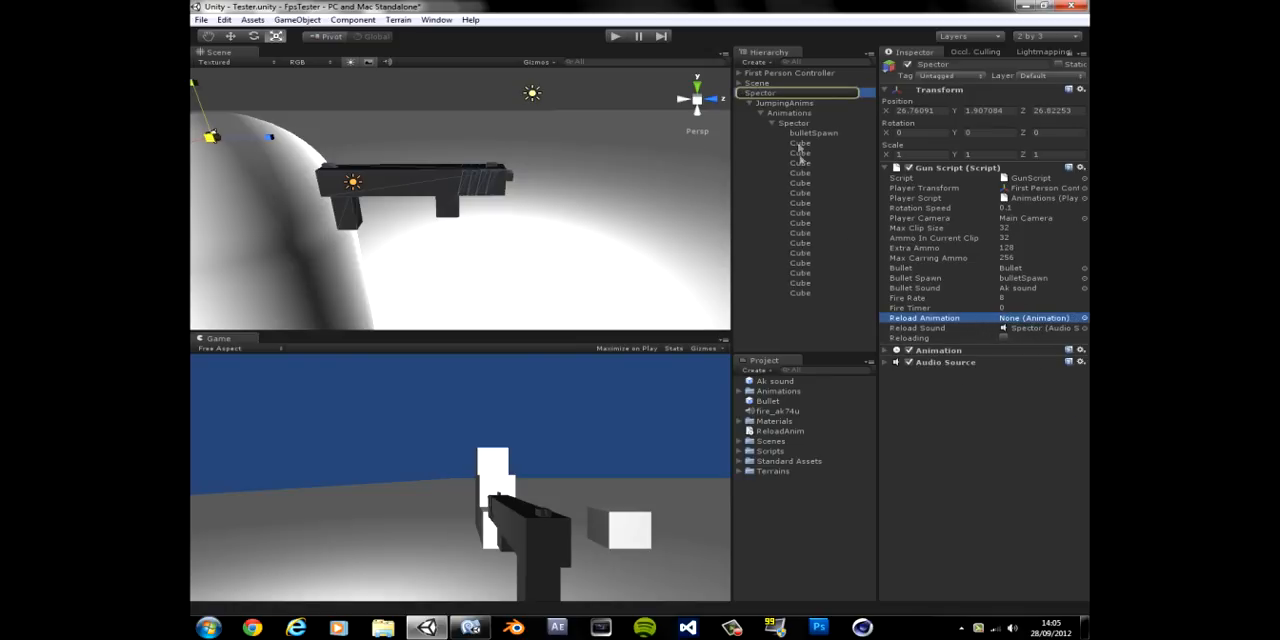
click(784, 122)
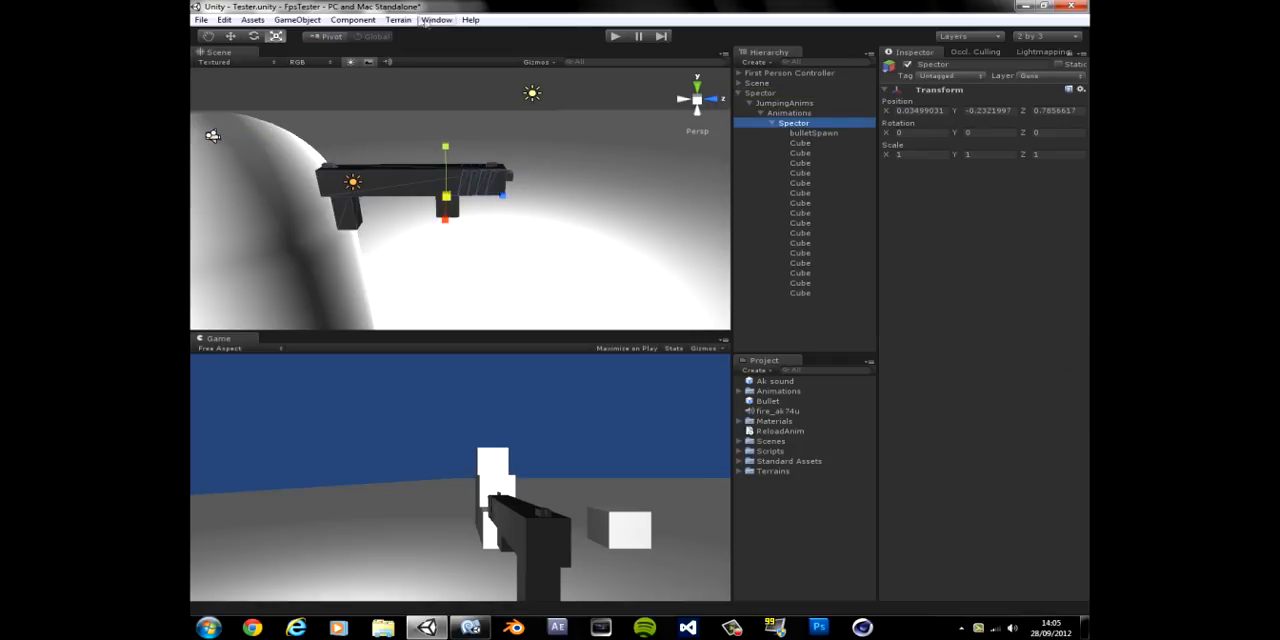
click(444, 20)
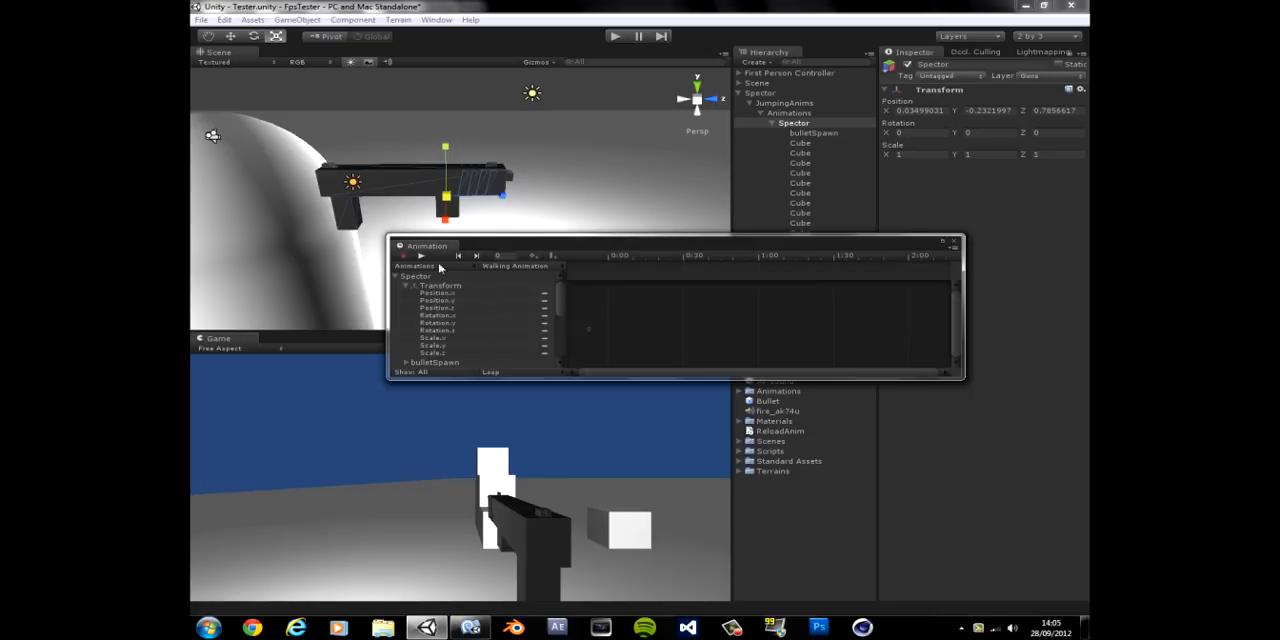
click(516, 266)
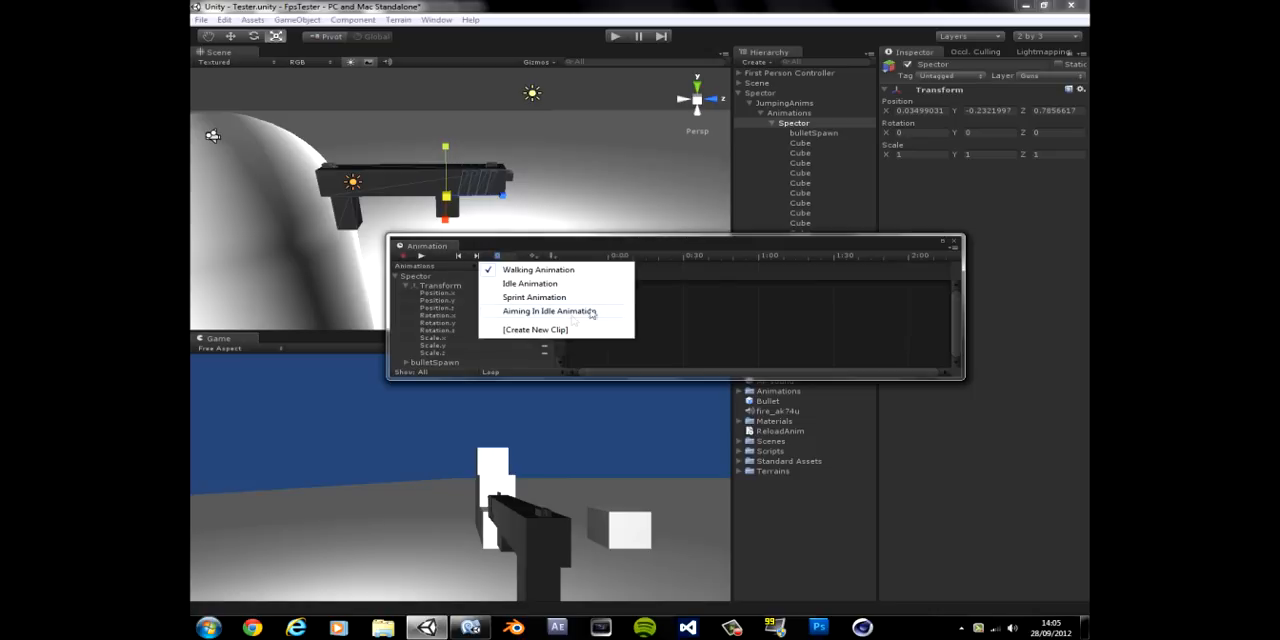
click(538, 268)
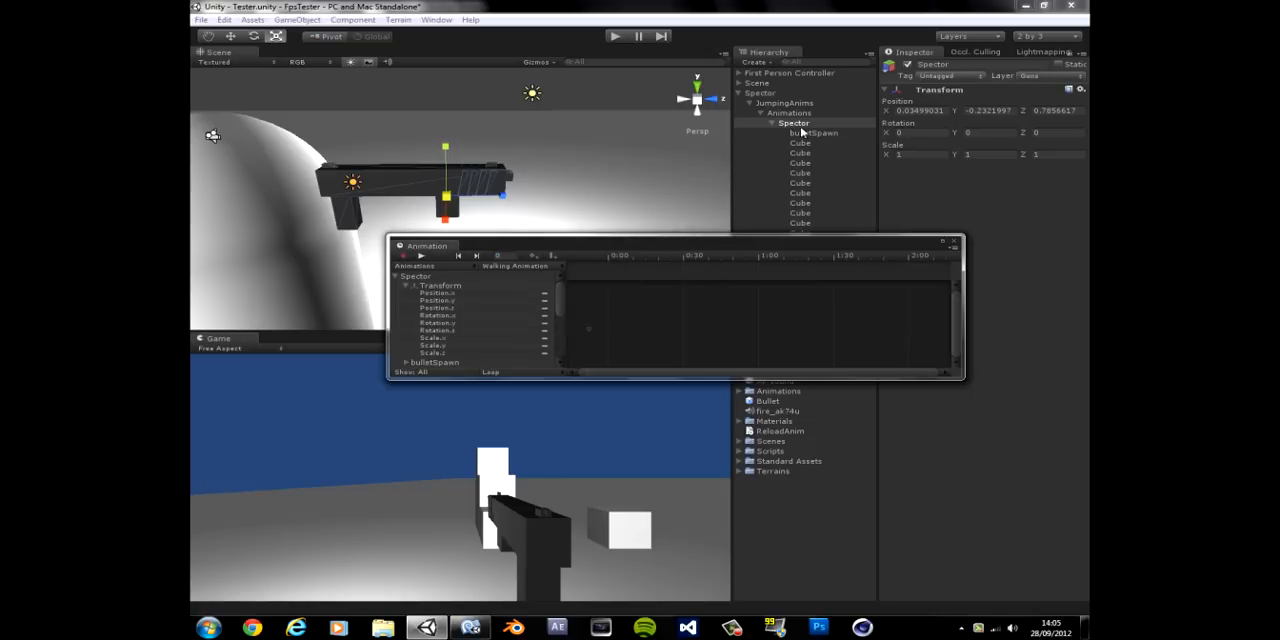
click(516, 266)
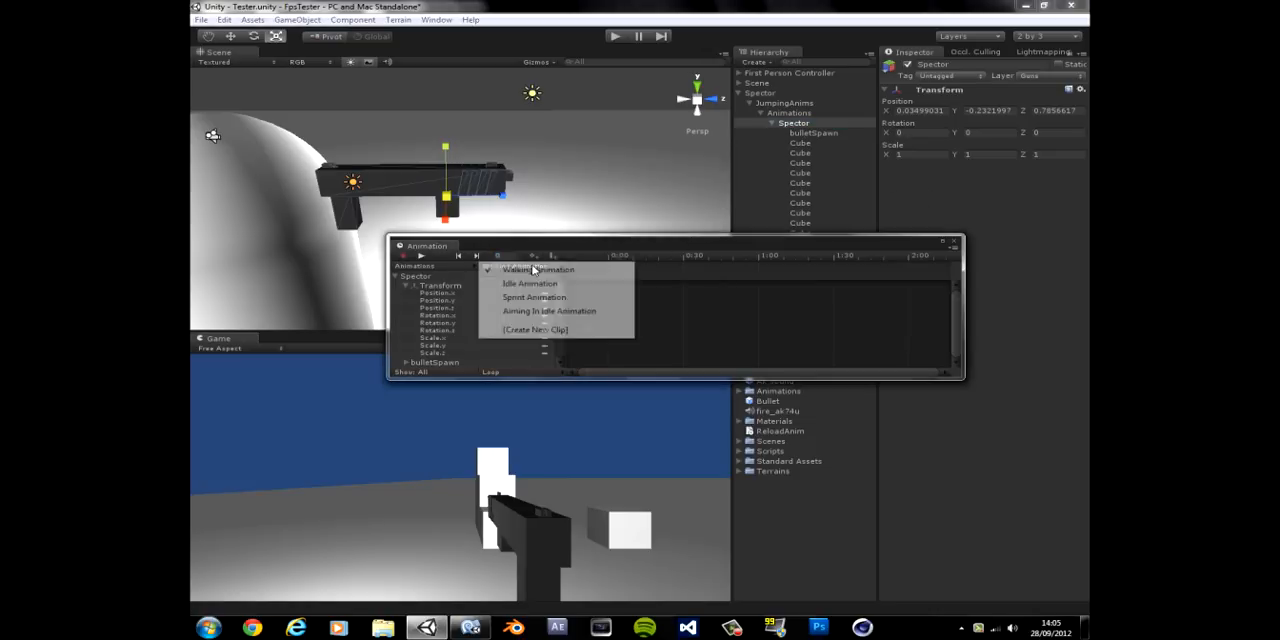
click(536, 270)
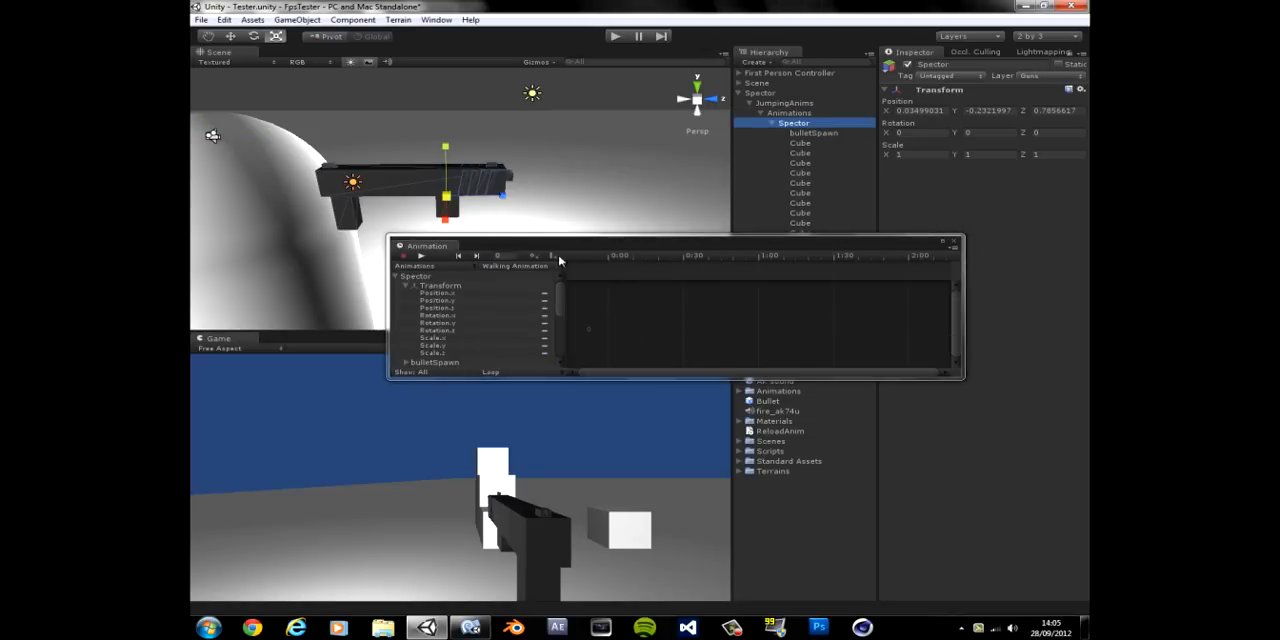
click(512, 266)
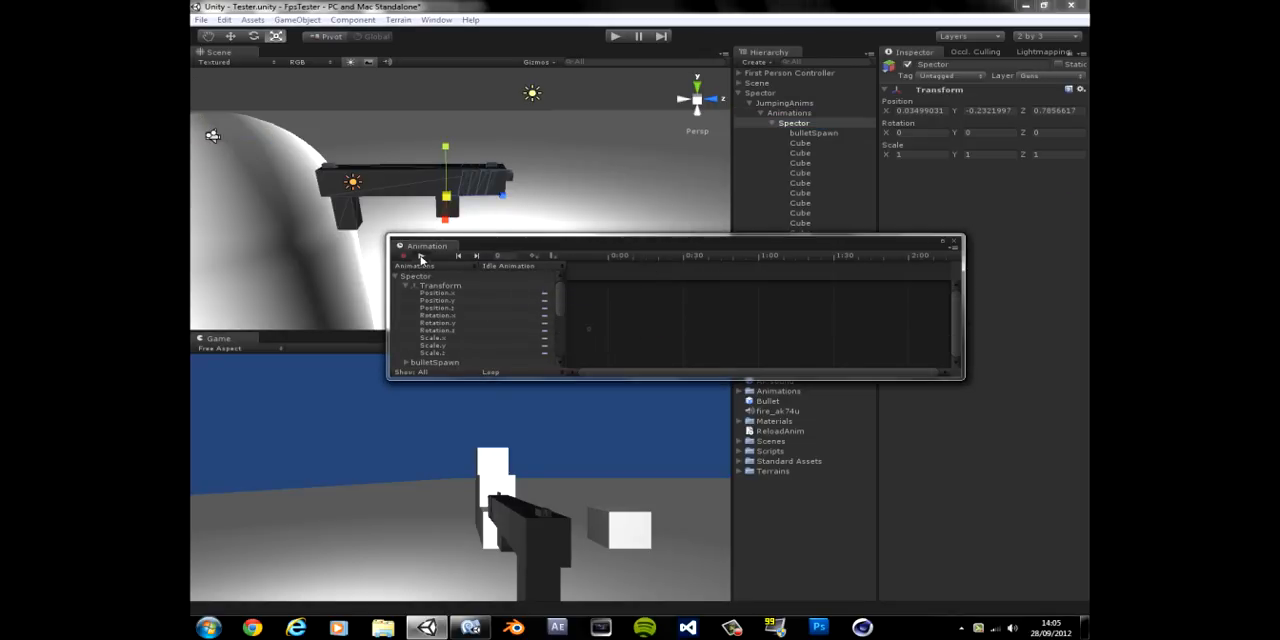
- Switch the Animation window to the Sprint Animation clip, then start creating a new clip for the Spectre
click(518, 266)
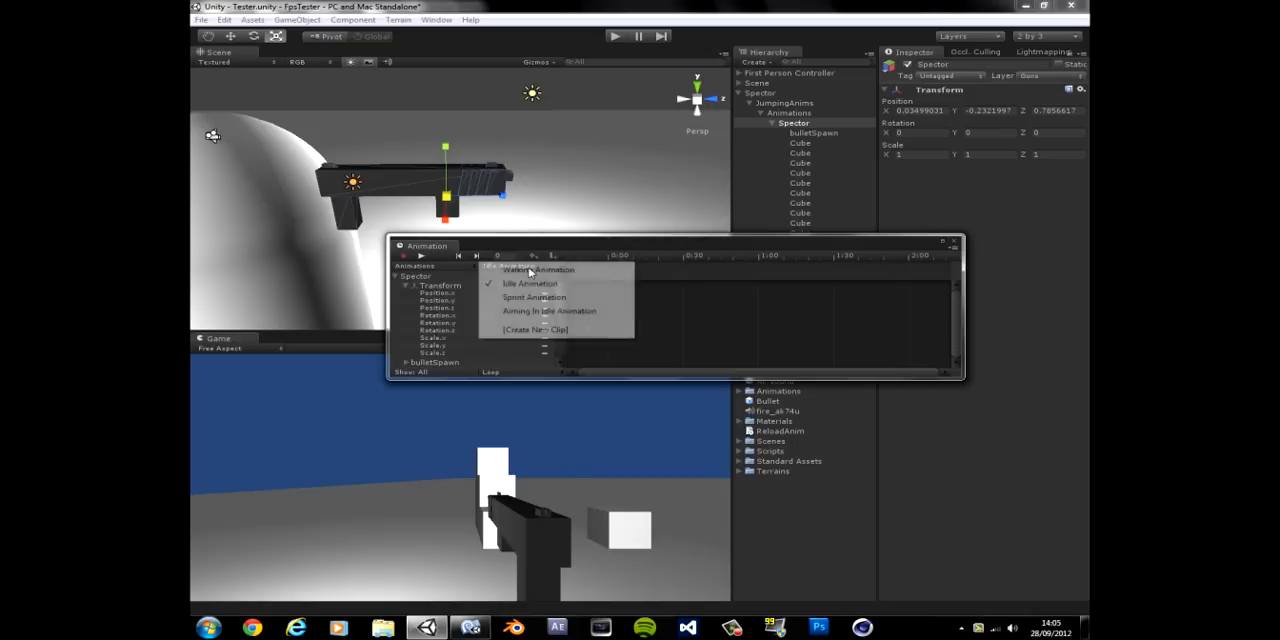
click(408, 256)
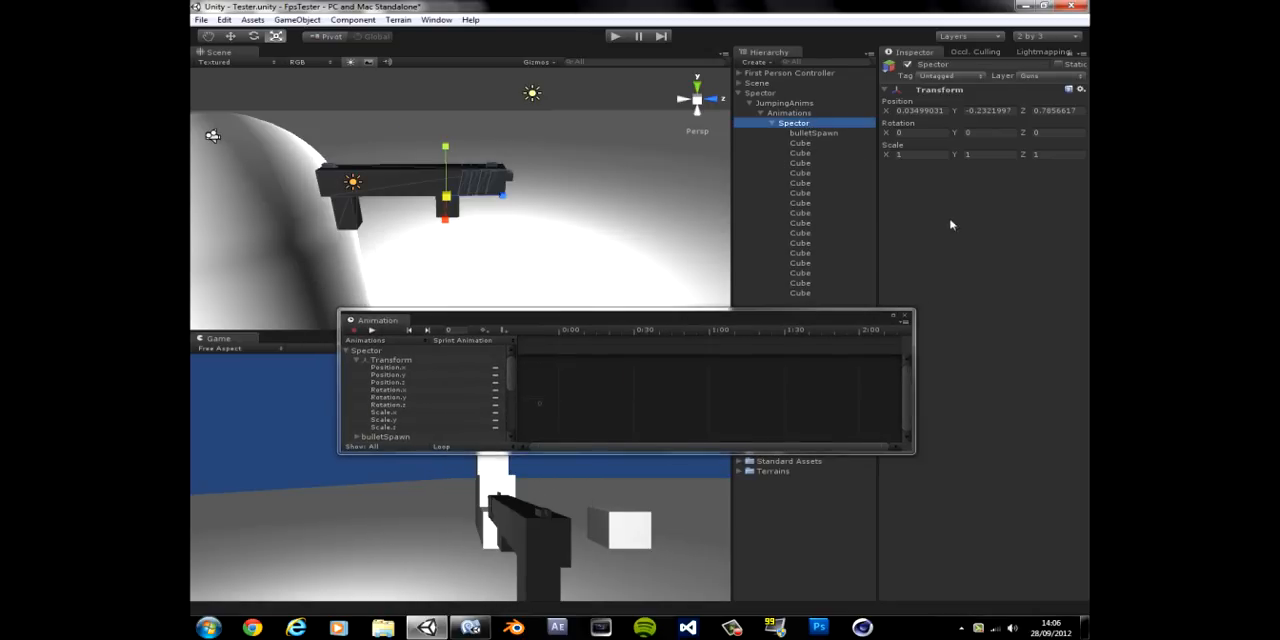
click(462, 340)
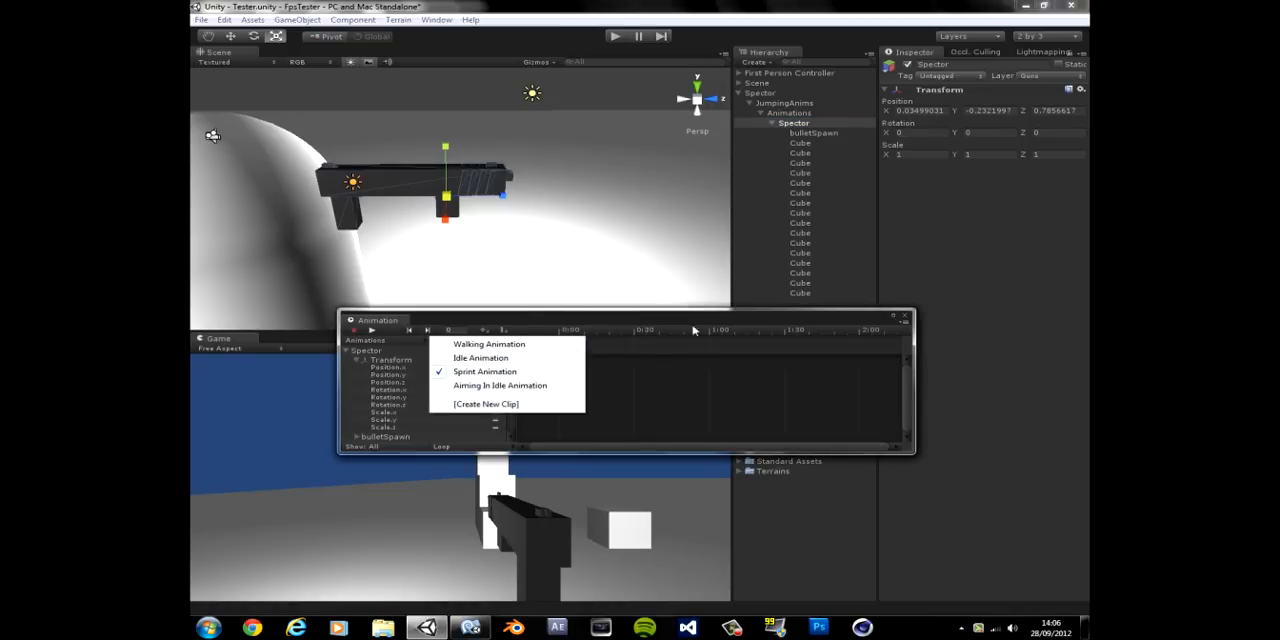
click(484, 372)
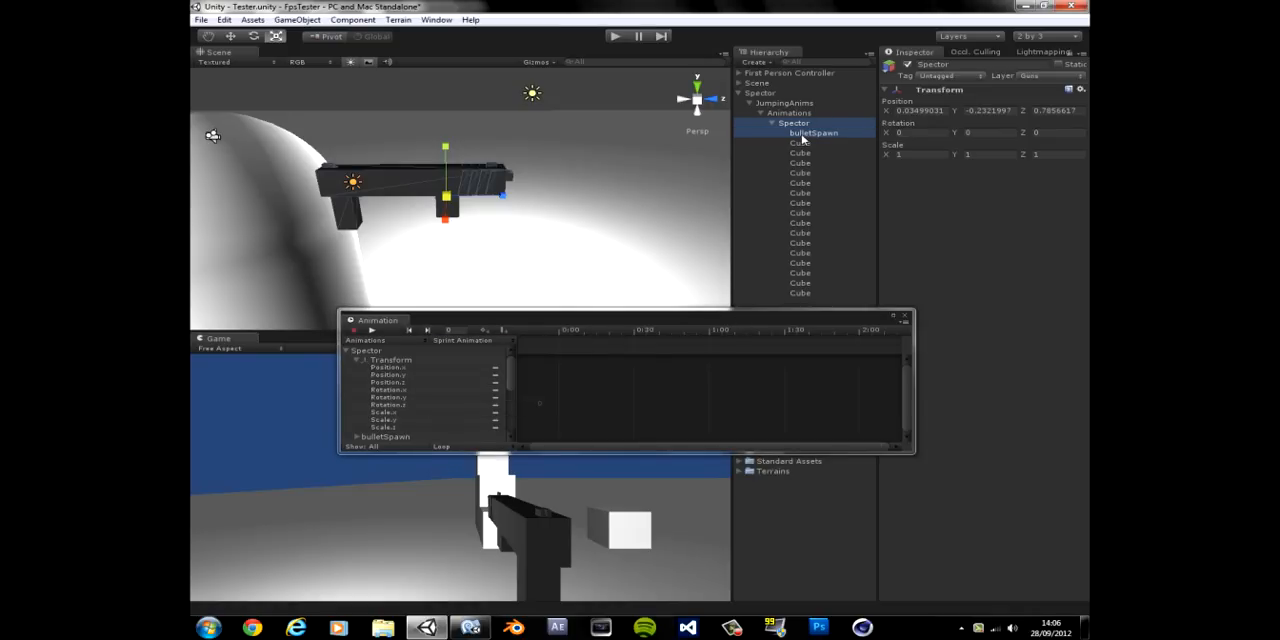
click(814, 132)
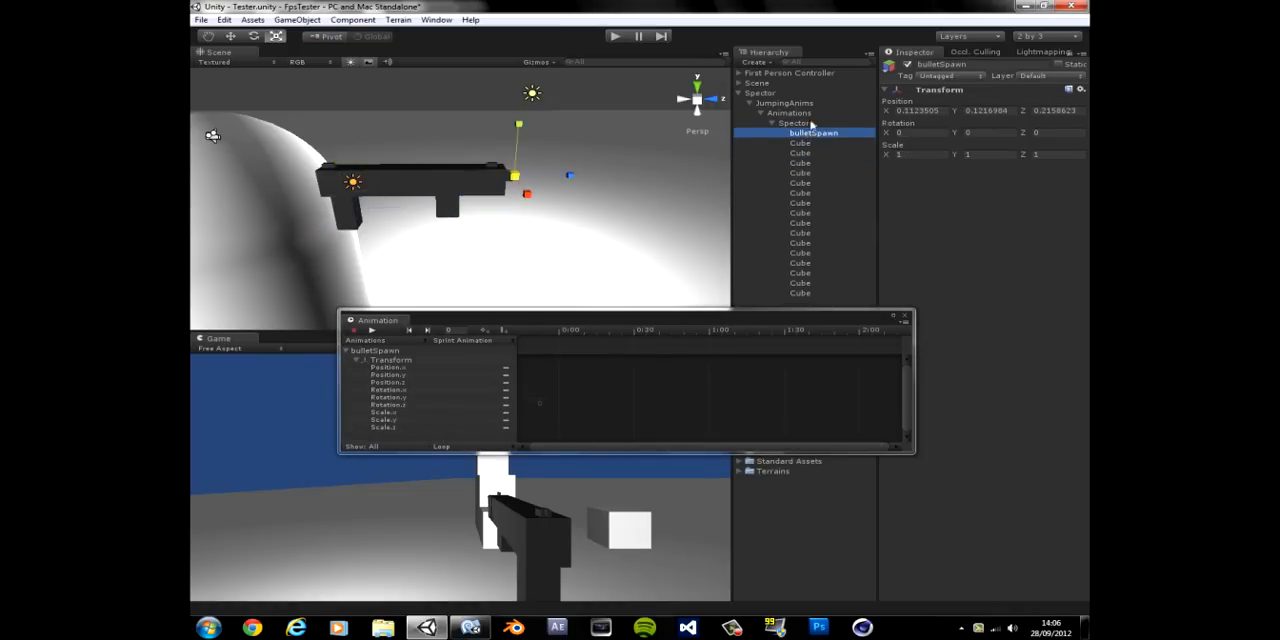
click(462, 340)
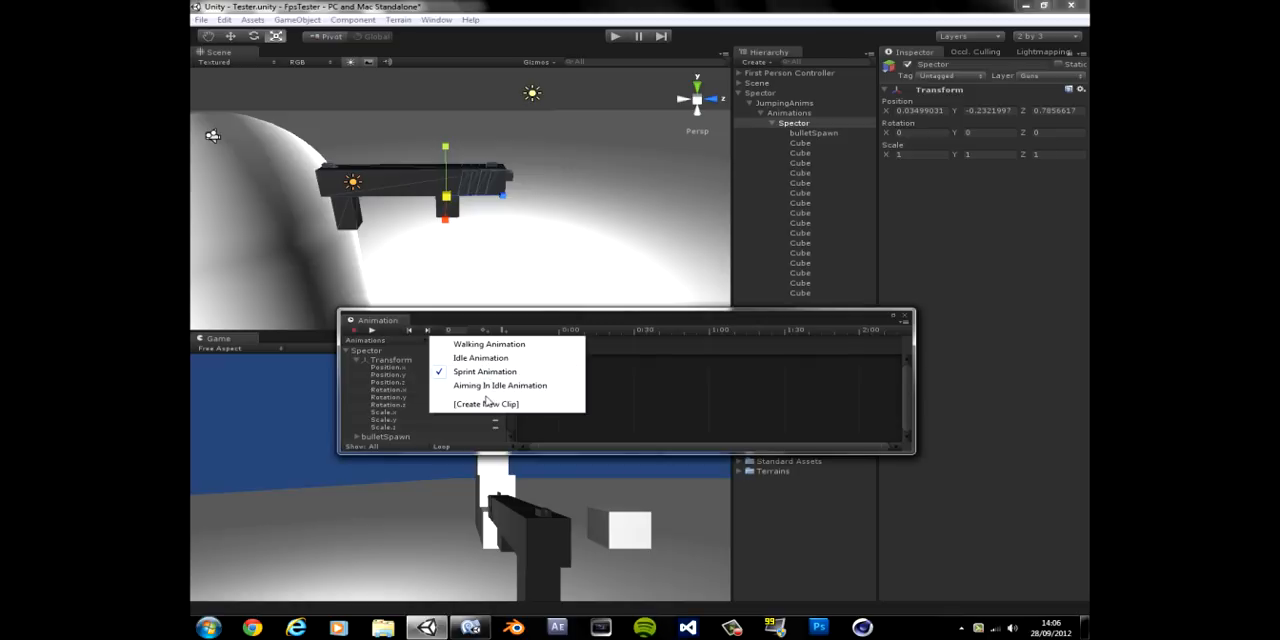
click(484, 404)
text(Reload)
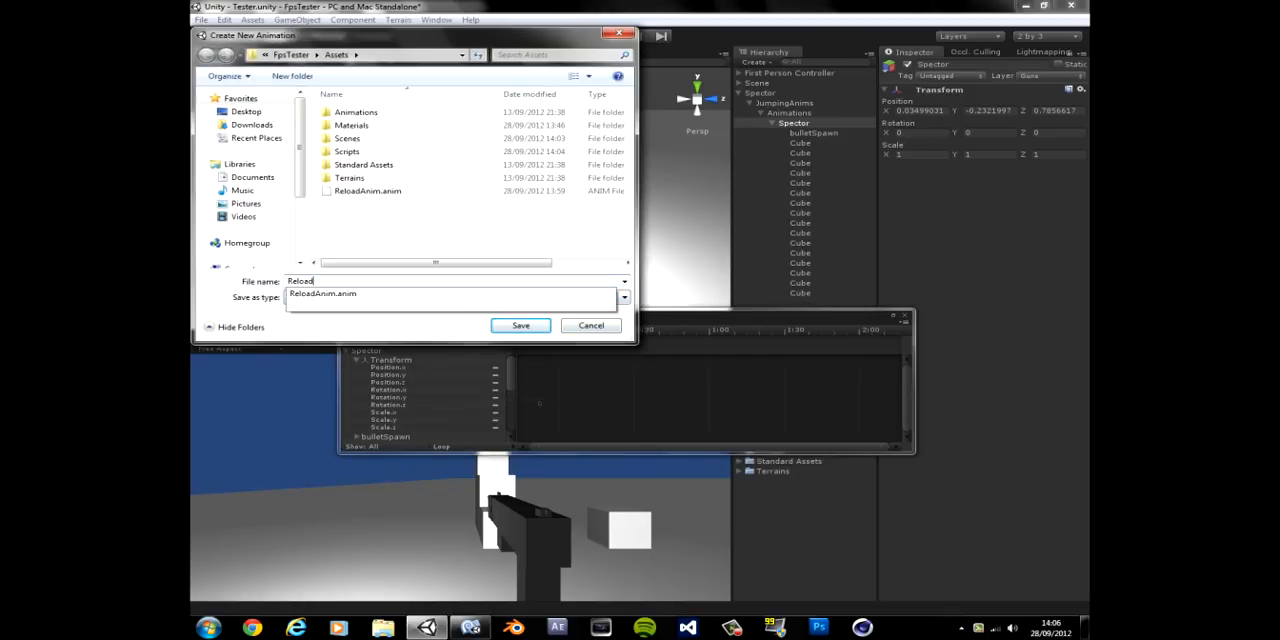
- Save the new clip as ReloadAnim, confirm replacing the existing one, and close the animation editor
click(520, 324)
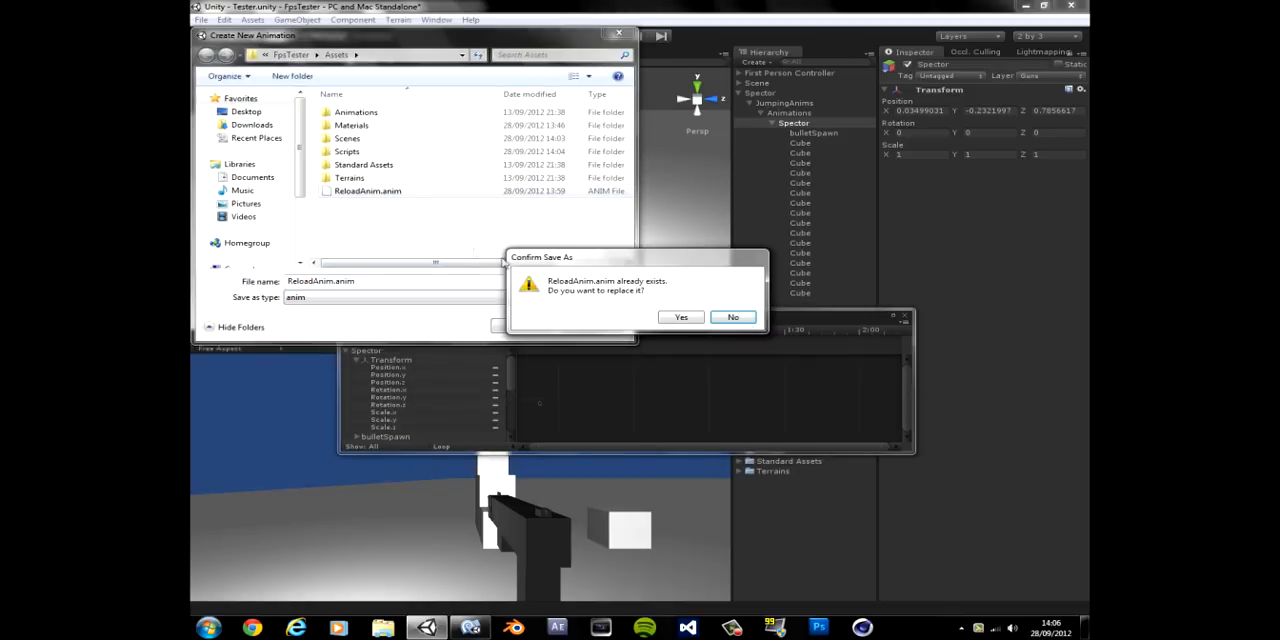
click(680, 316)
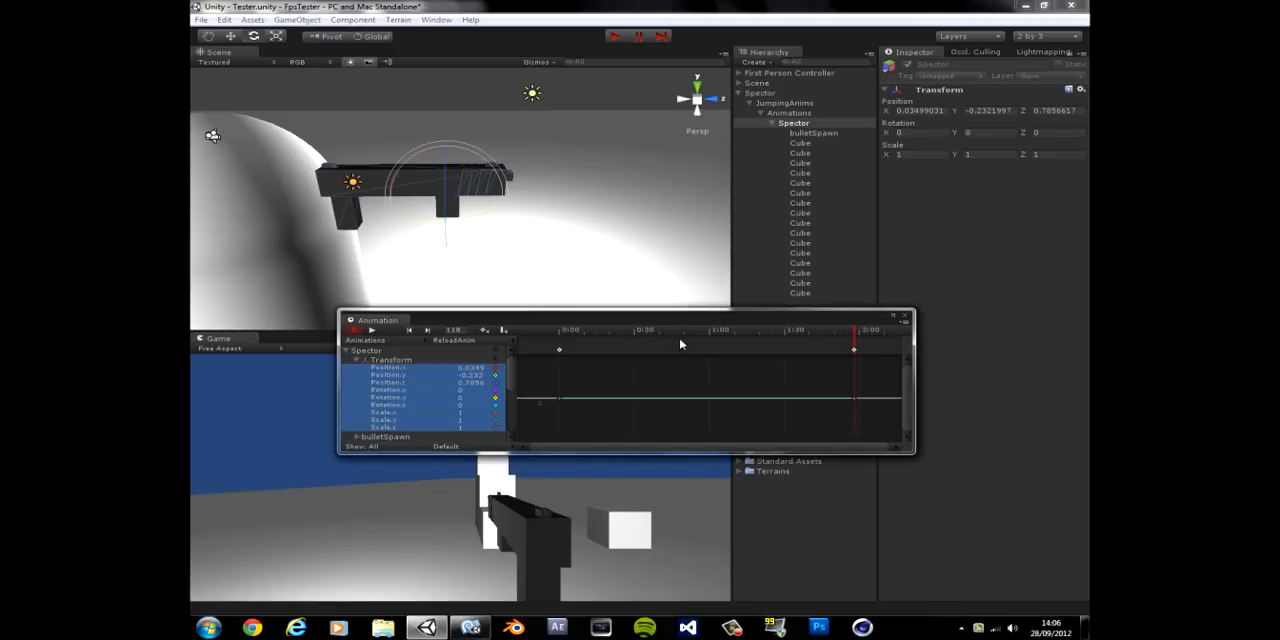
click(680, 348)
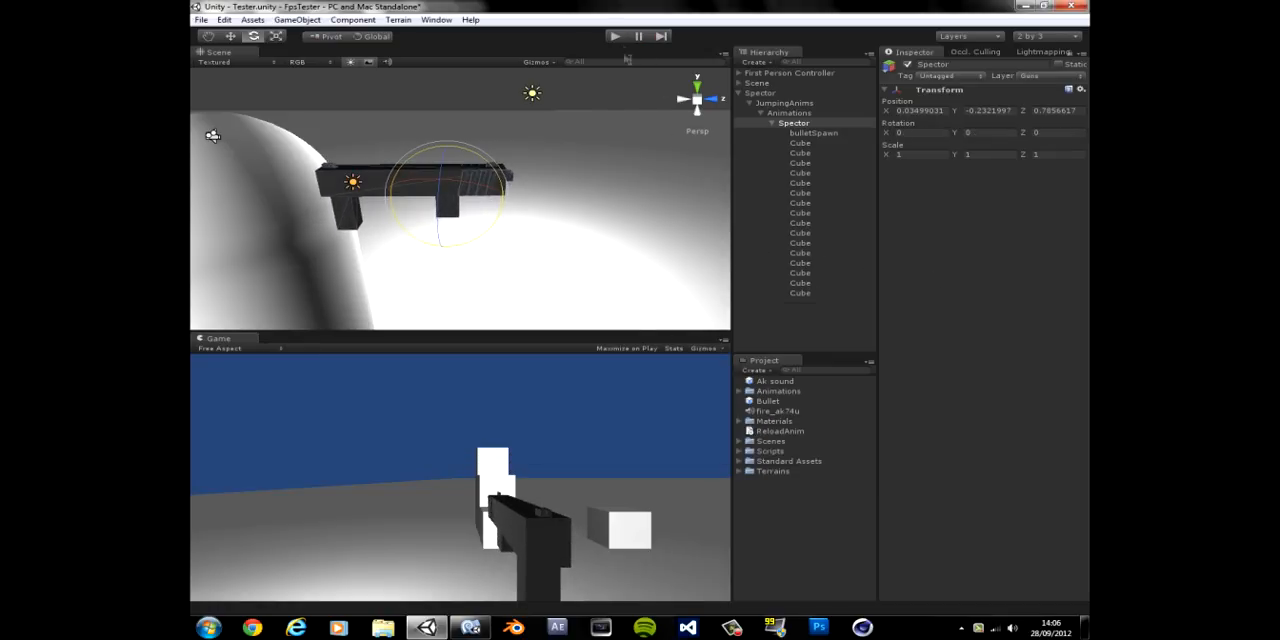
- Play-test briefly, then inspect the Spectre's gun script and the Animations object's clip list
click(612, 36)
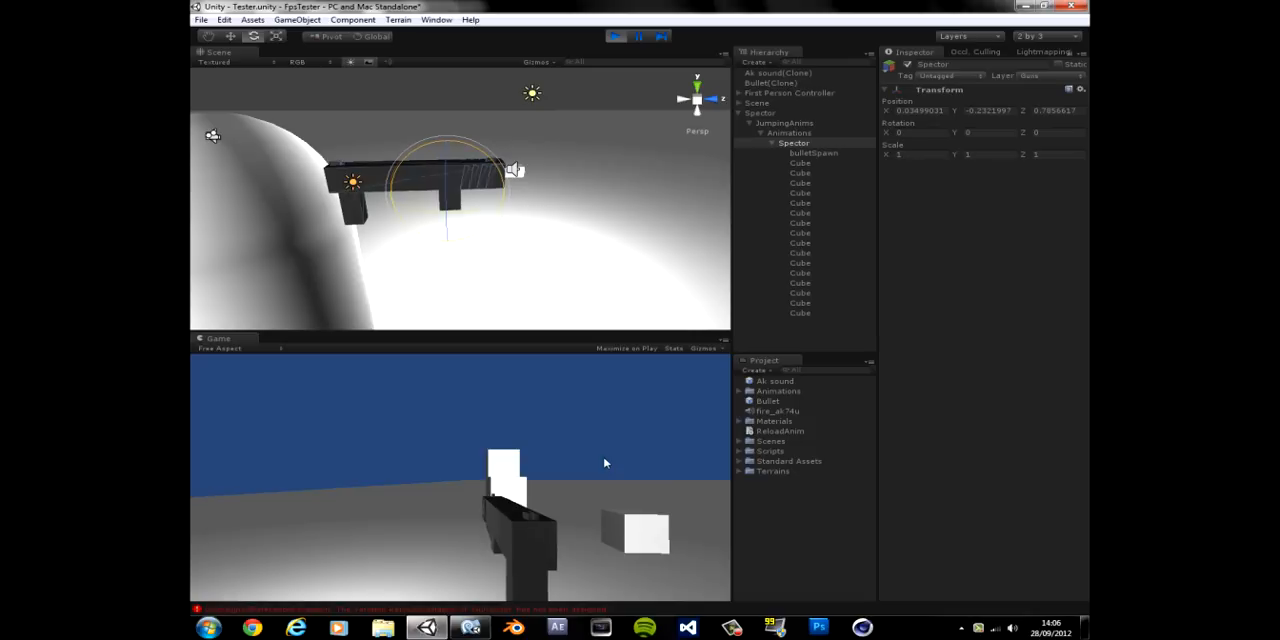
click(614, 36)
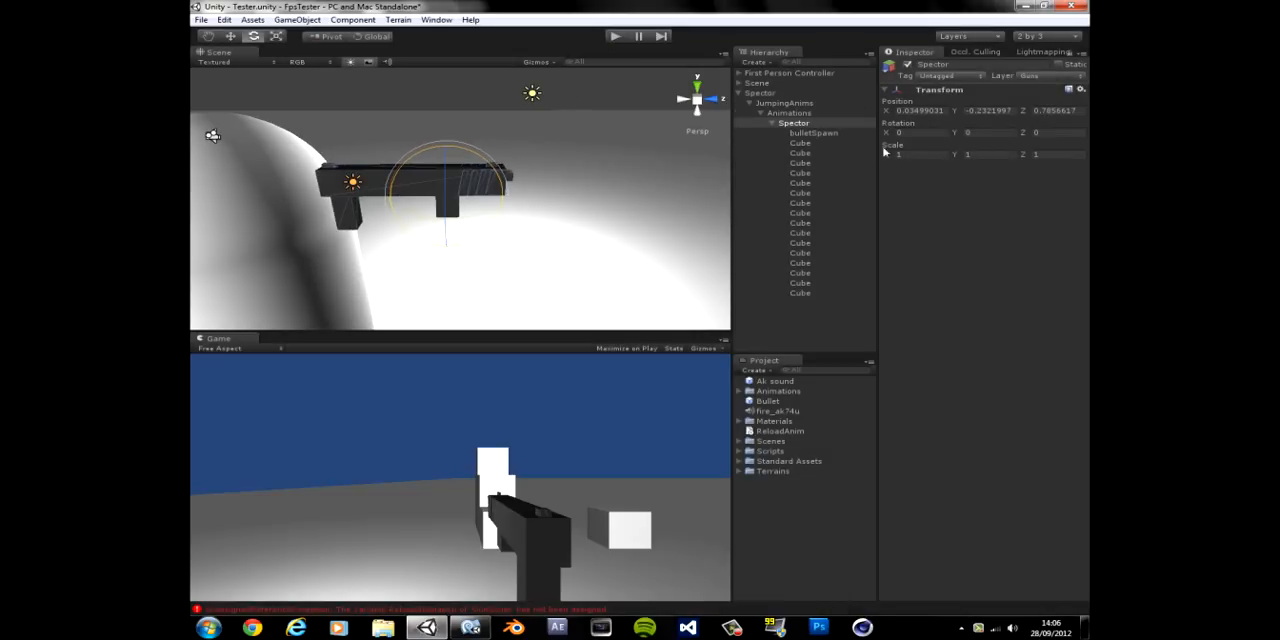
click(748, 92)
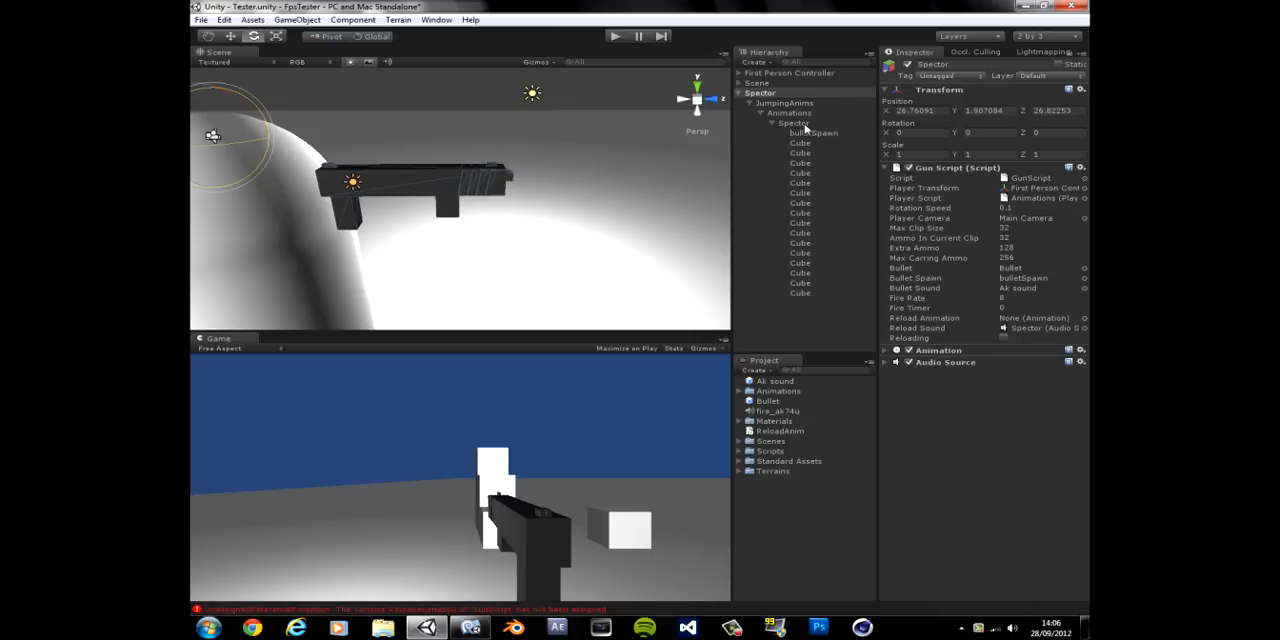
click(796, 122)
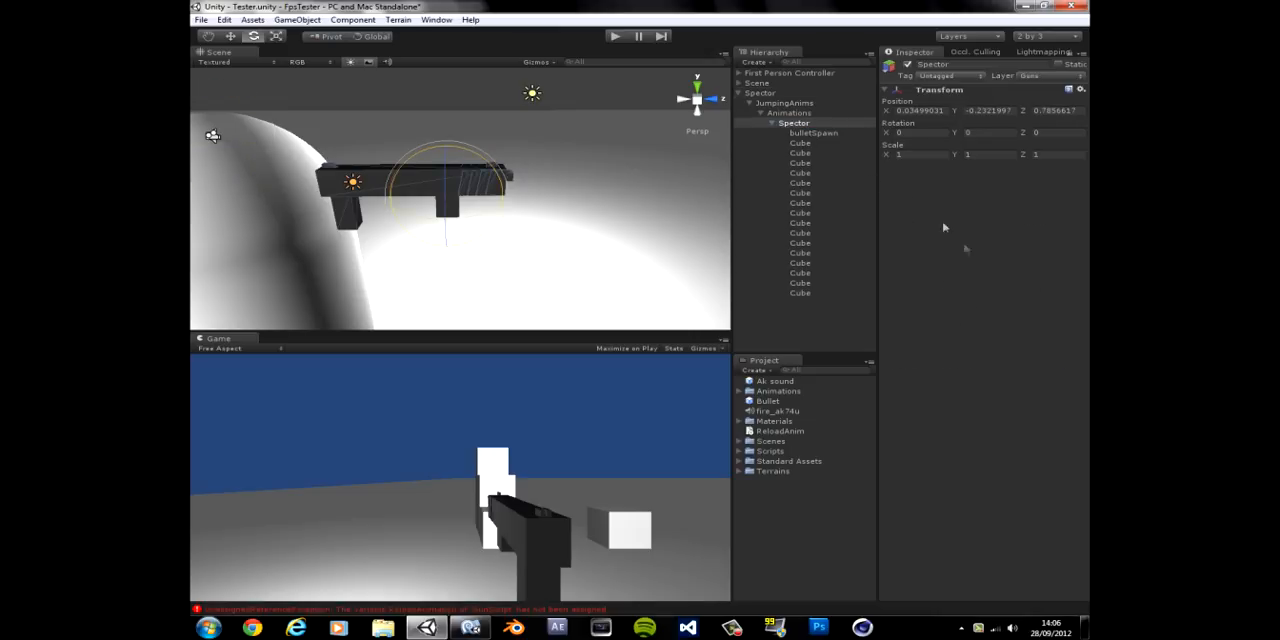
click(792, 122)
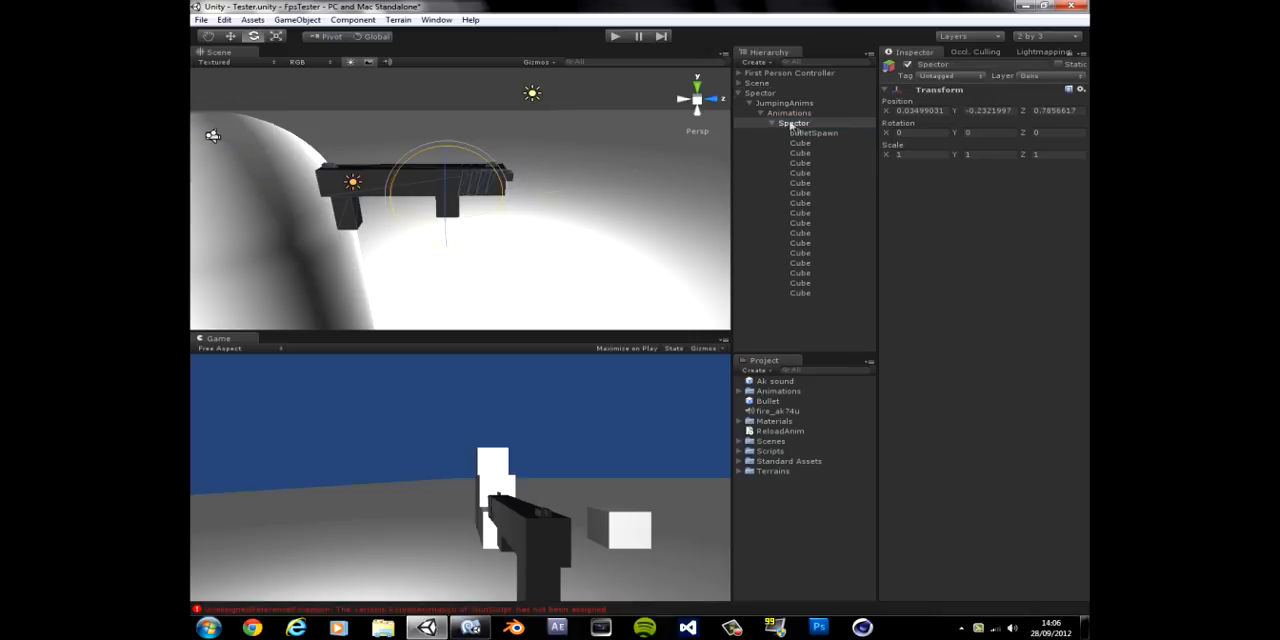
click(780, 112)
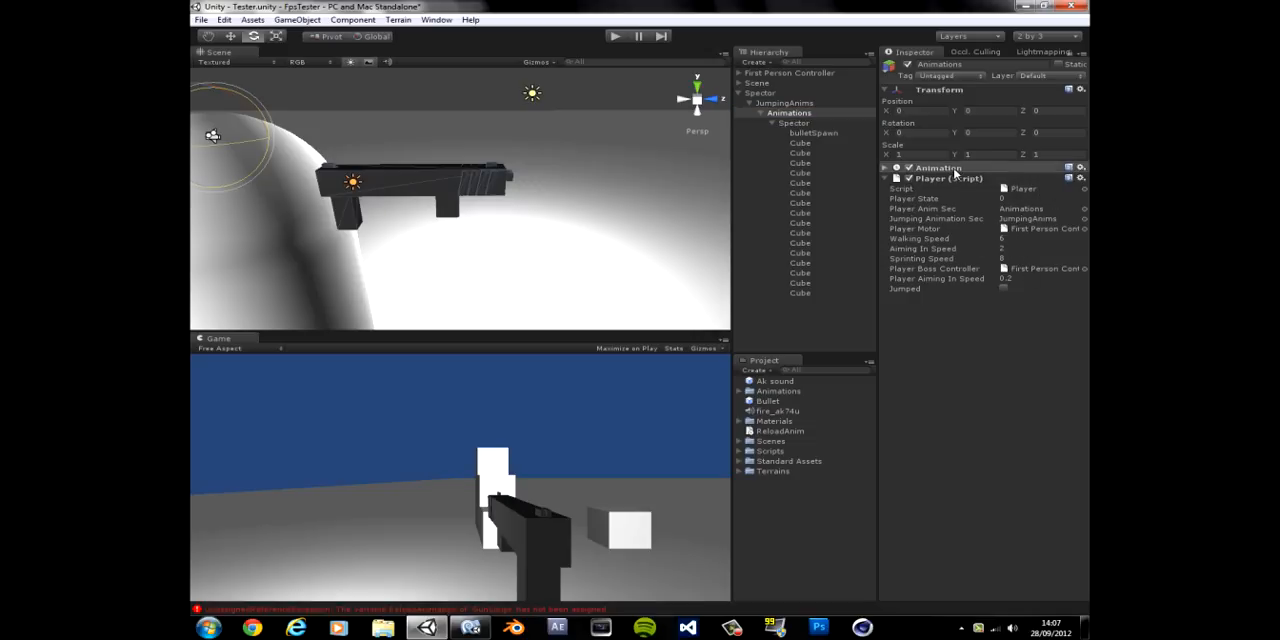
click(886, 168)
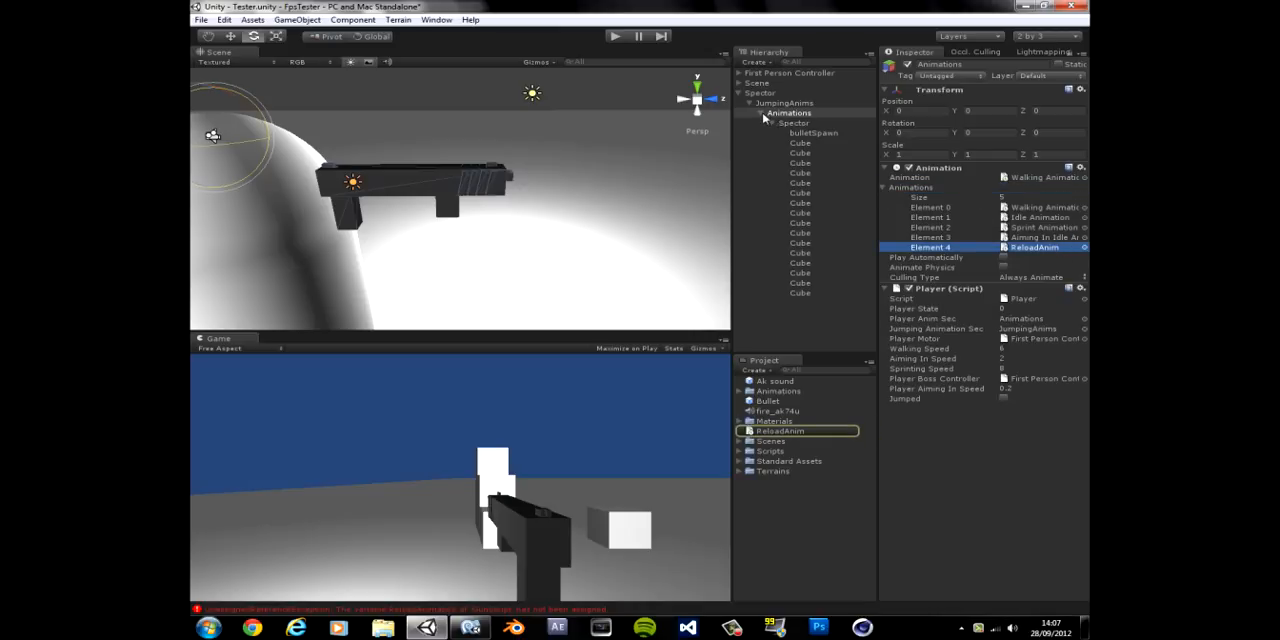
- Reopen the Animation window on the Spectre model and select the old ReloadAnim clip in the project to remove it
click(792, 122)
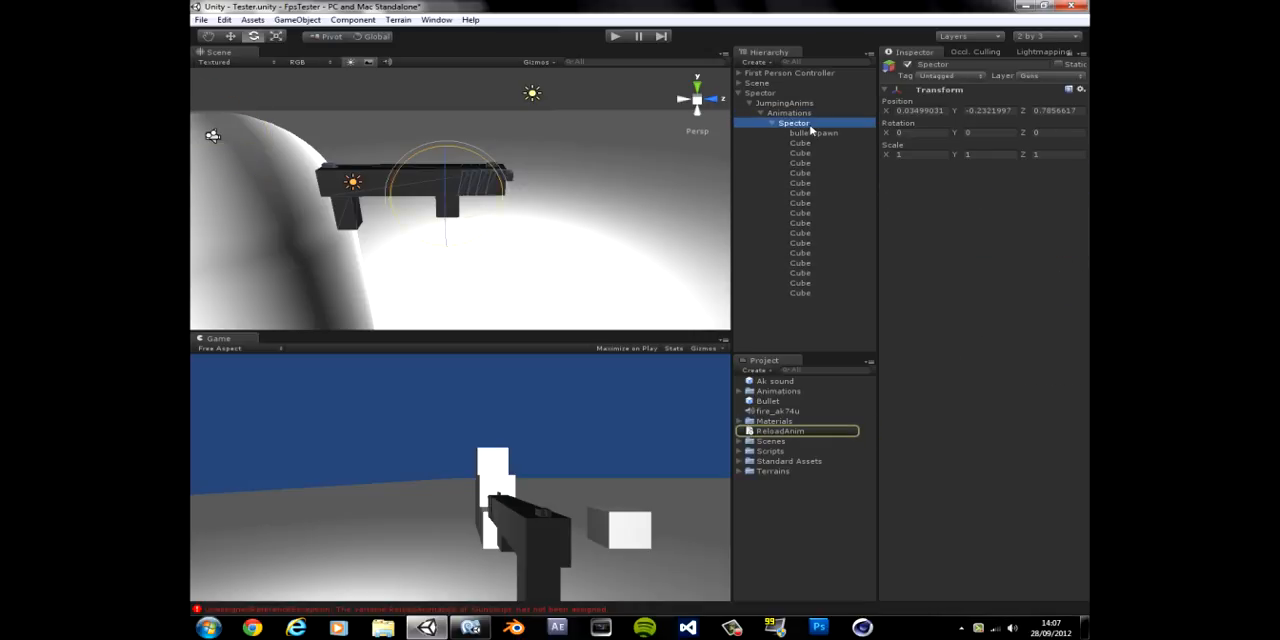
click(446, 20)
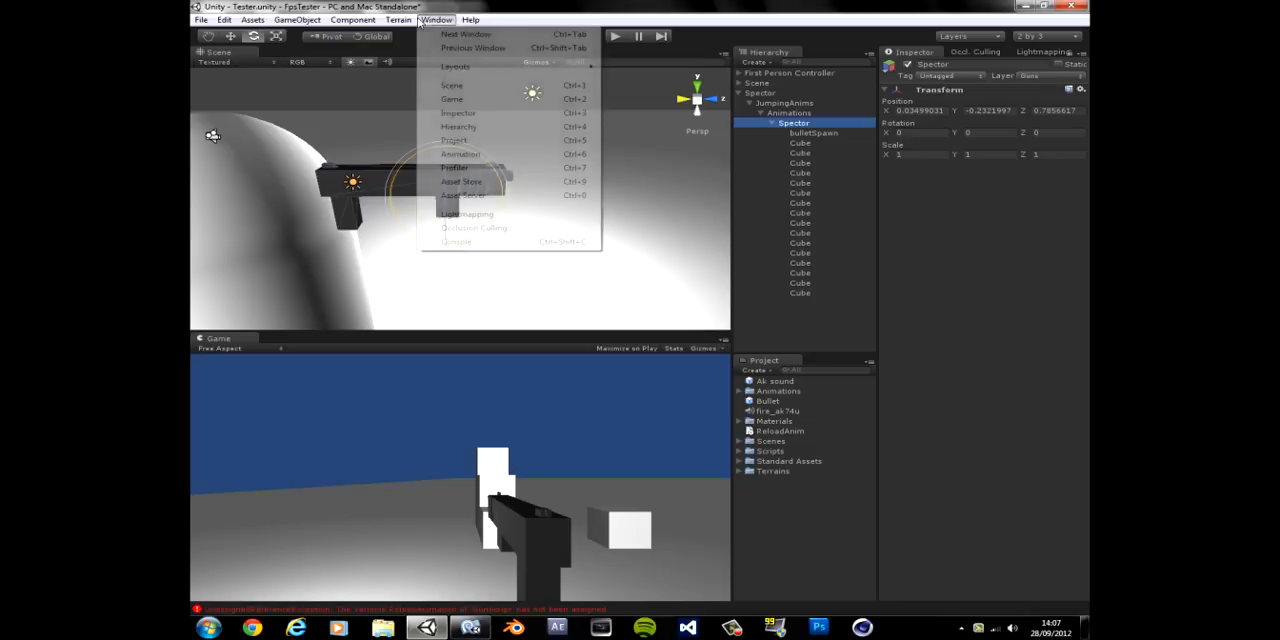
click(460, 154)
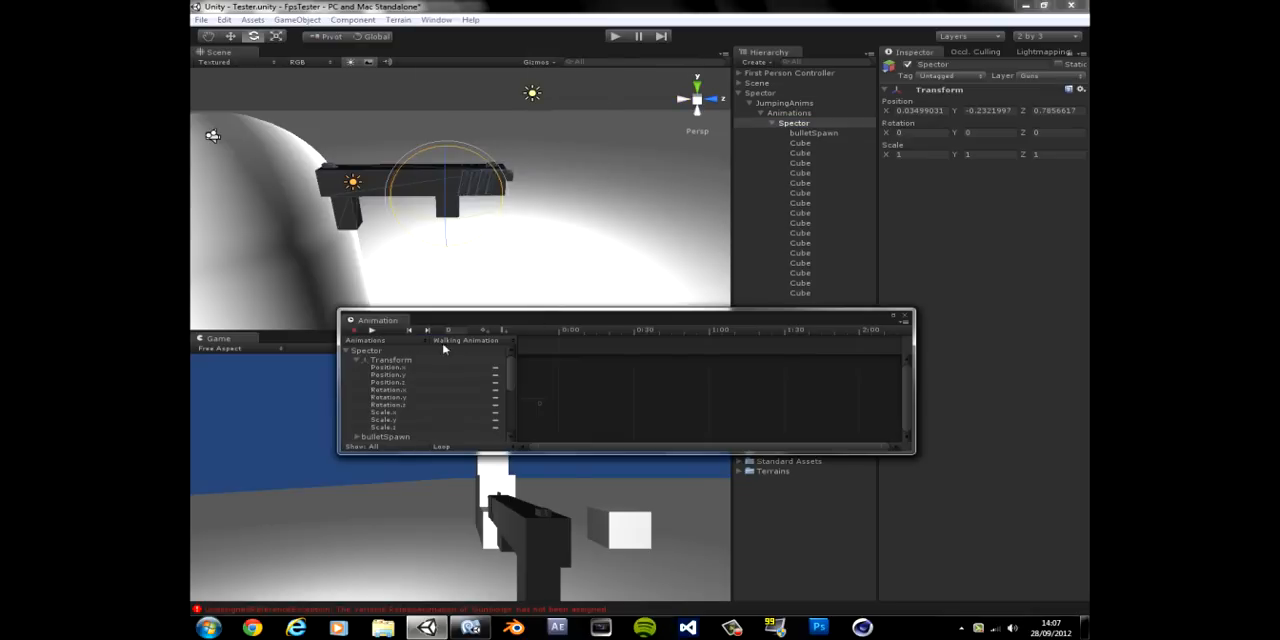
click(468, 340)
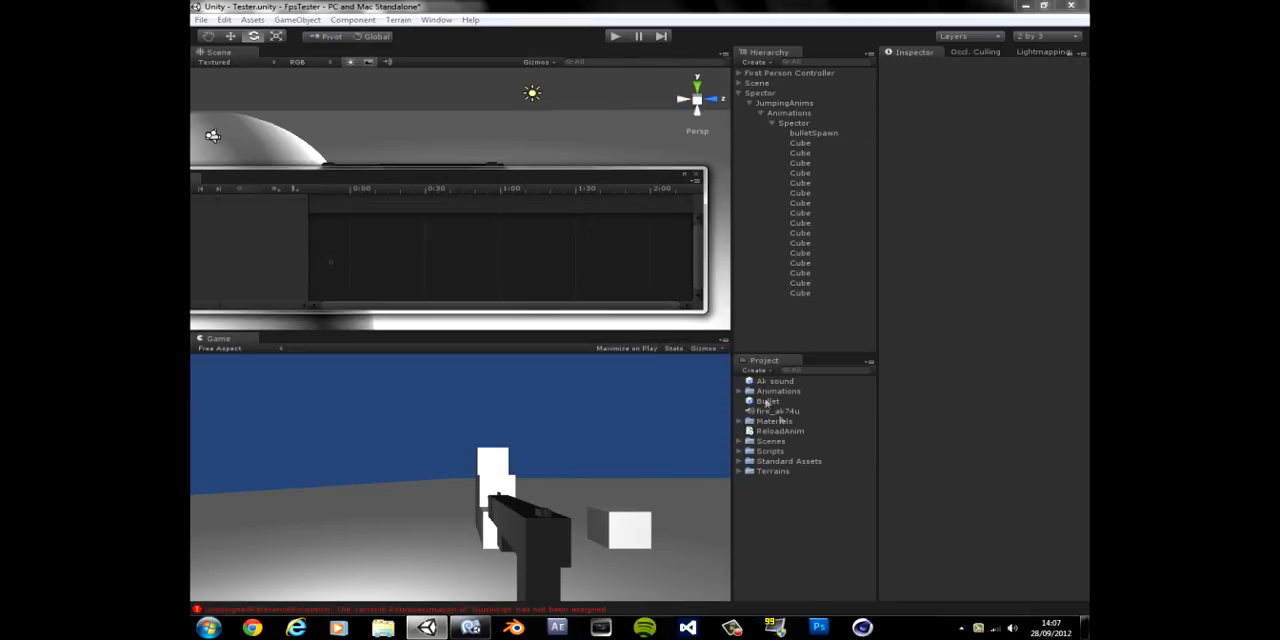
click(768, 400)
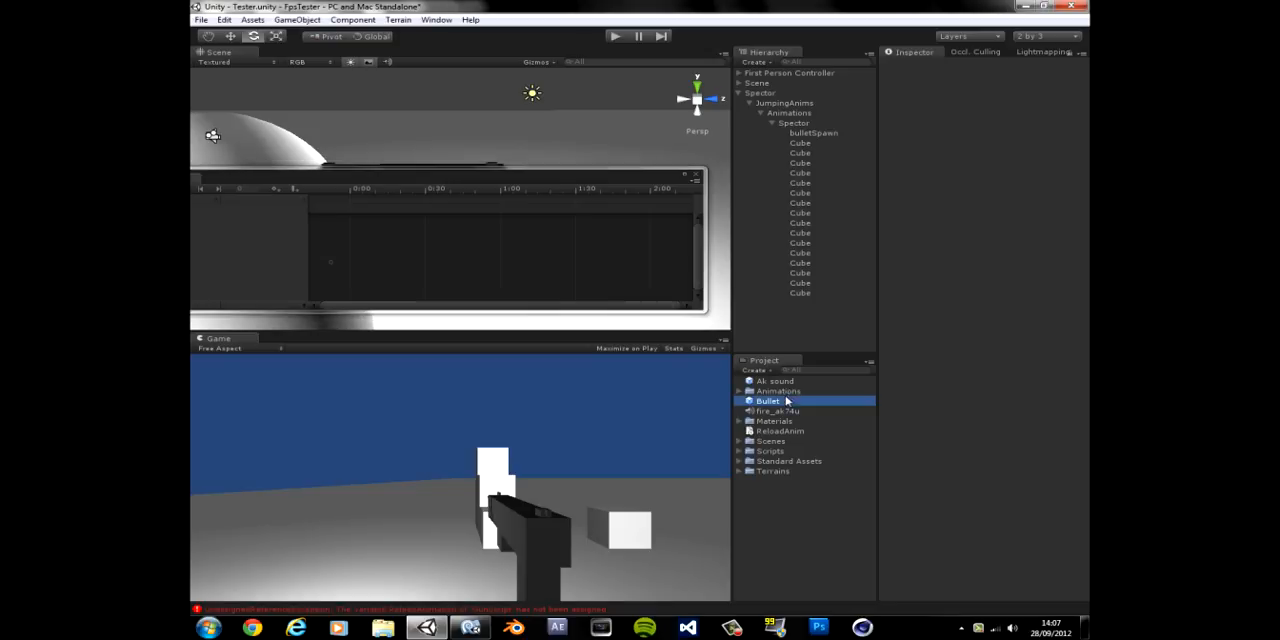
click(780, 430)
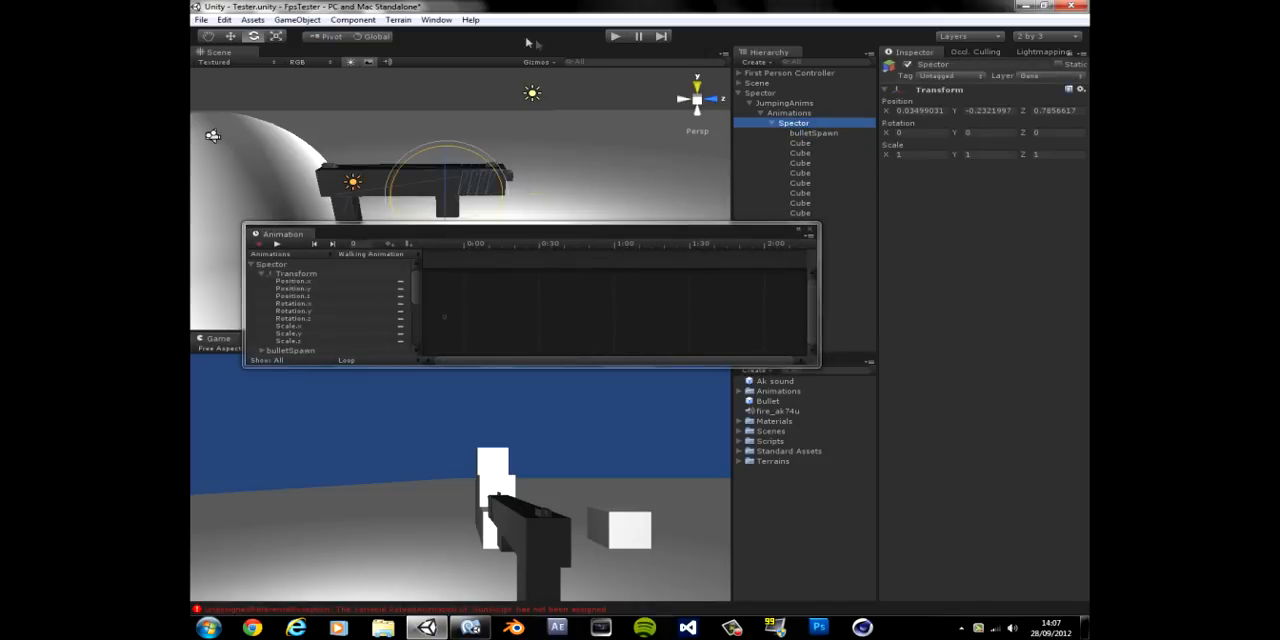
- Add an Animation component to the Spectre via Component > Miscellaneous > Animation
click(372, 20)
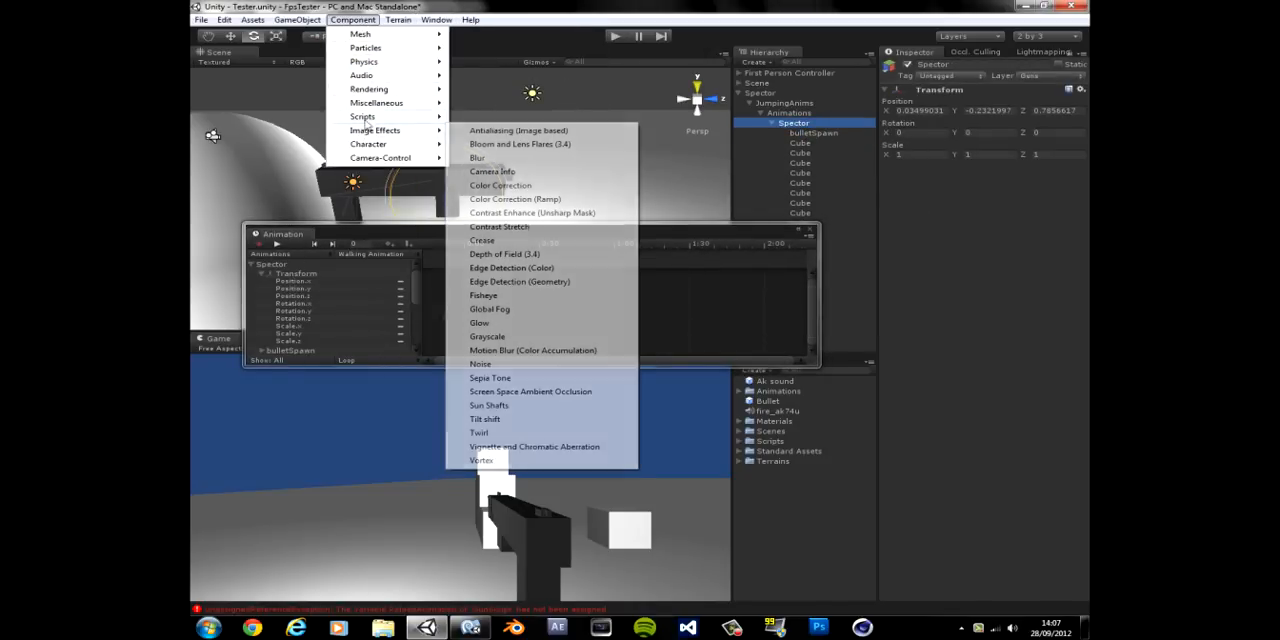
mouse_move(368, 88)
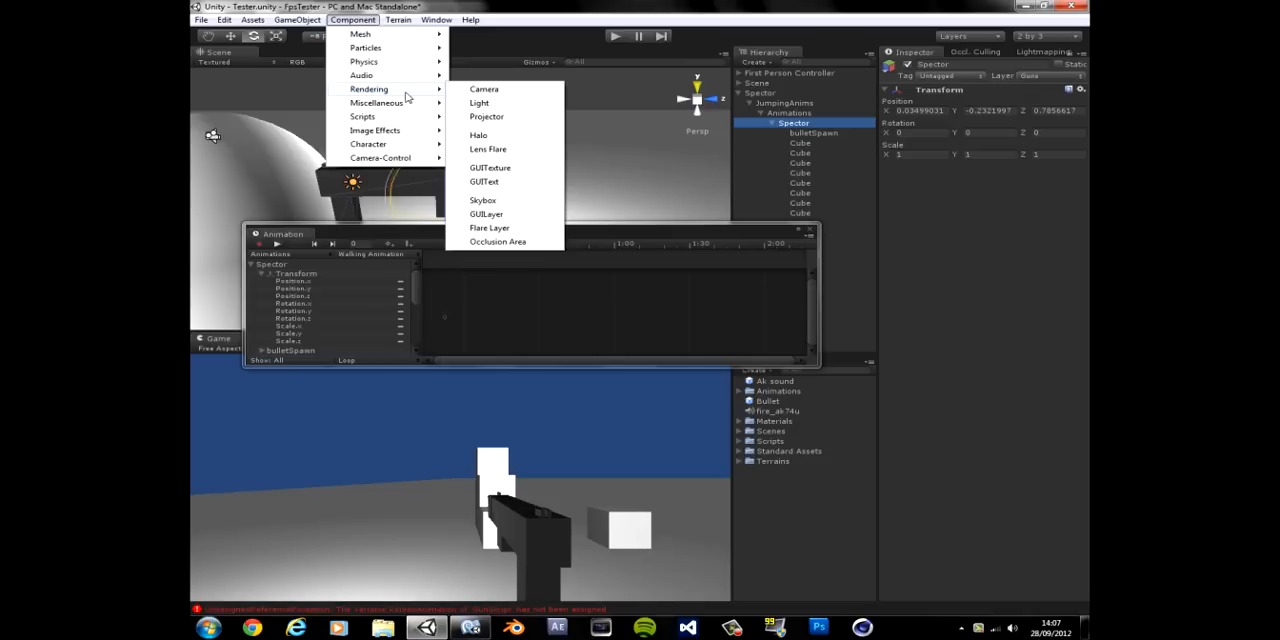
mouse_move(376, 102)
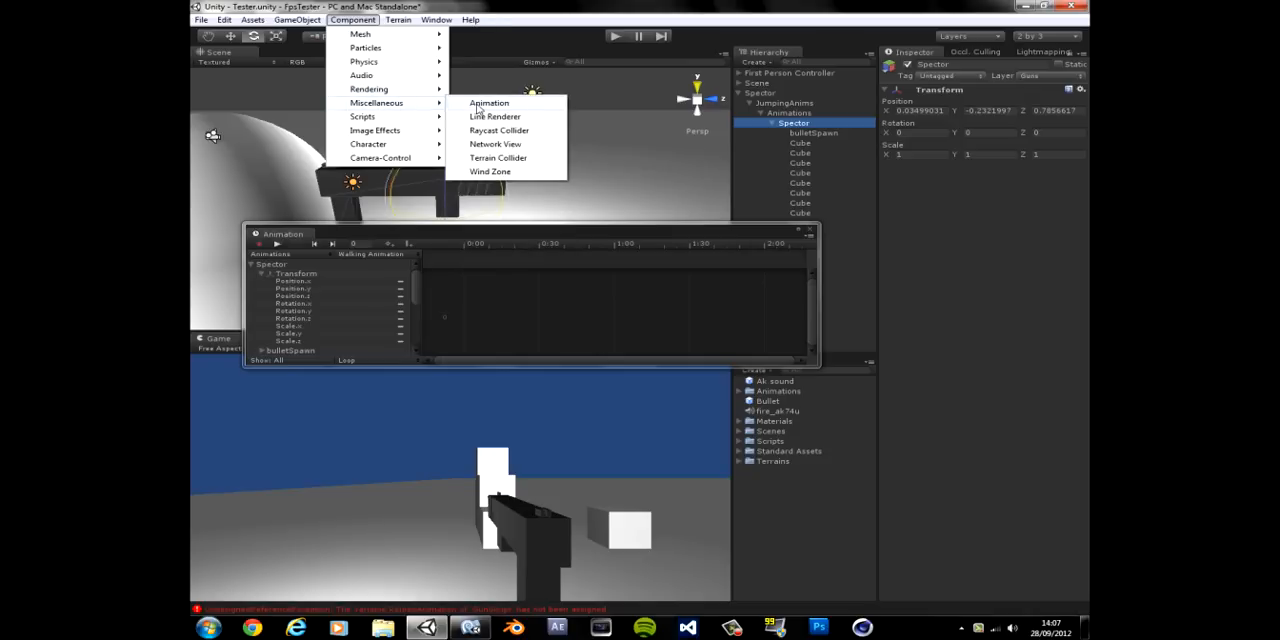
click(488, 104)
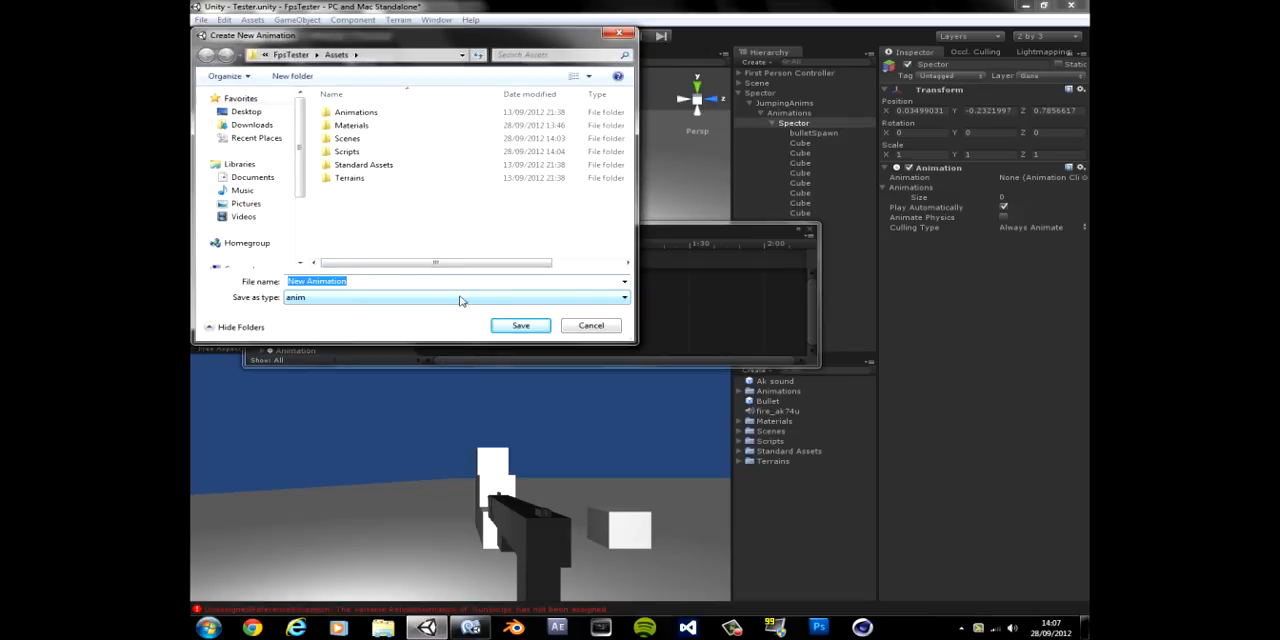
- Save the new animation clip under the name ReloadingAnimation
text(reloading A)
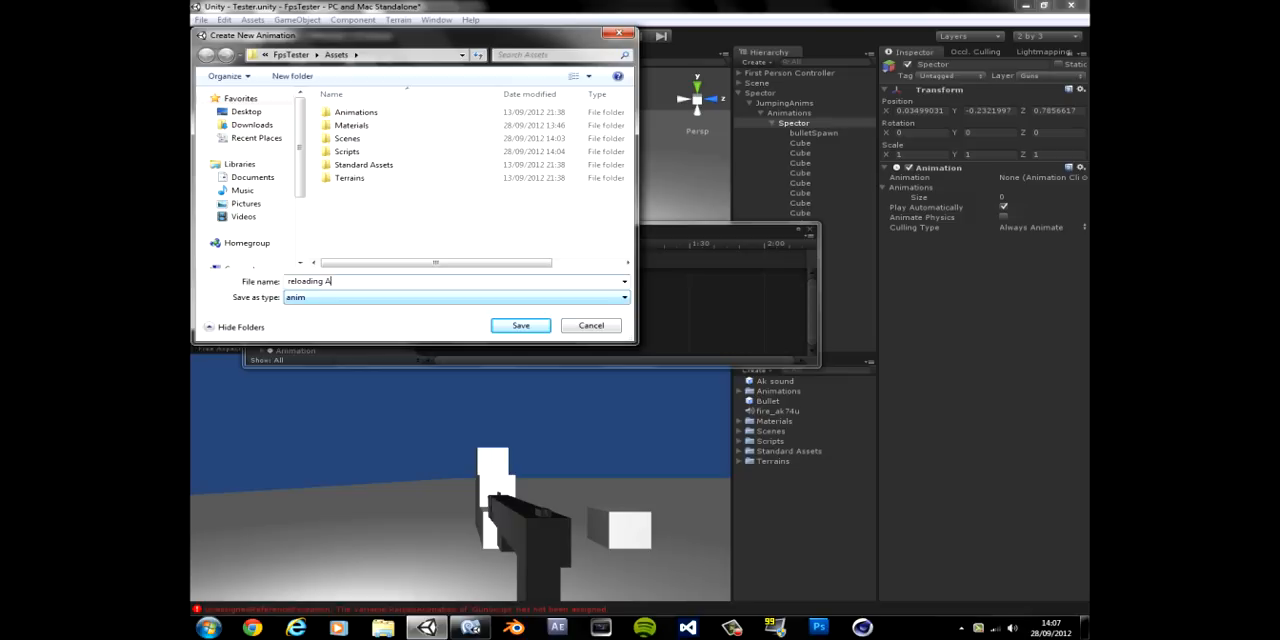
text(nimation)
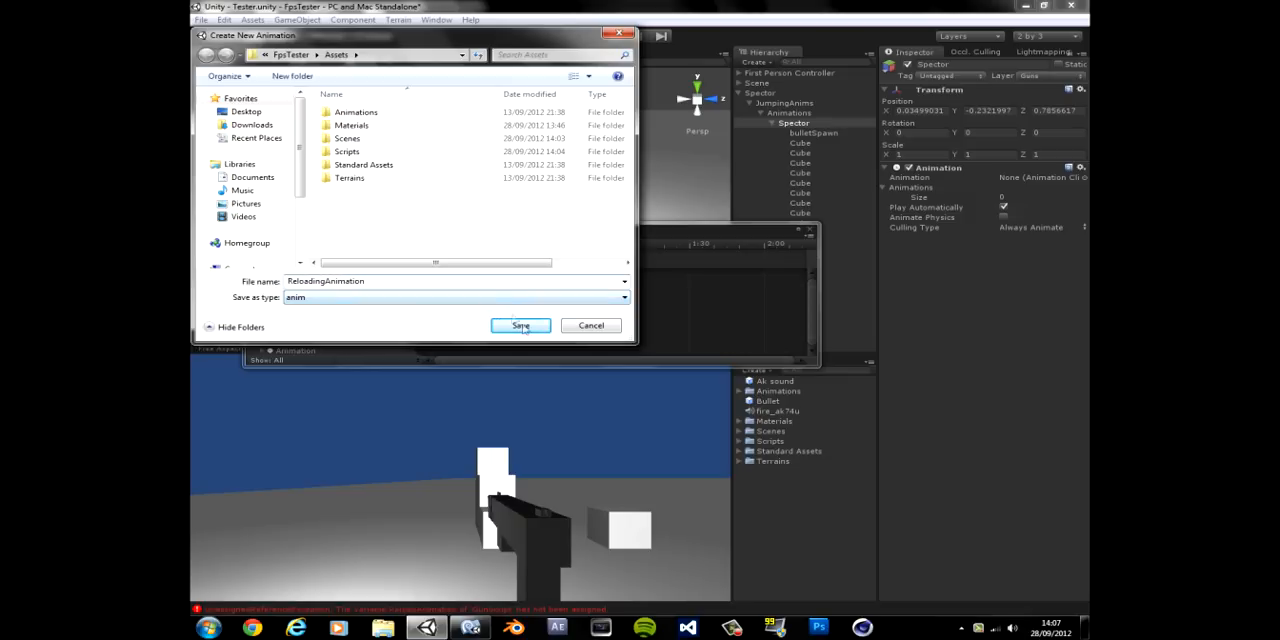
click(520, 324)
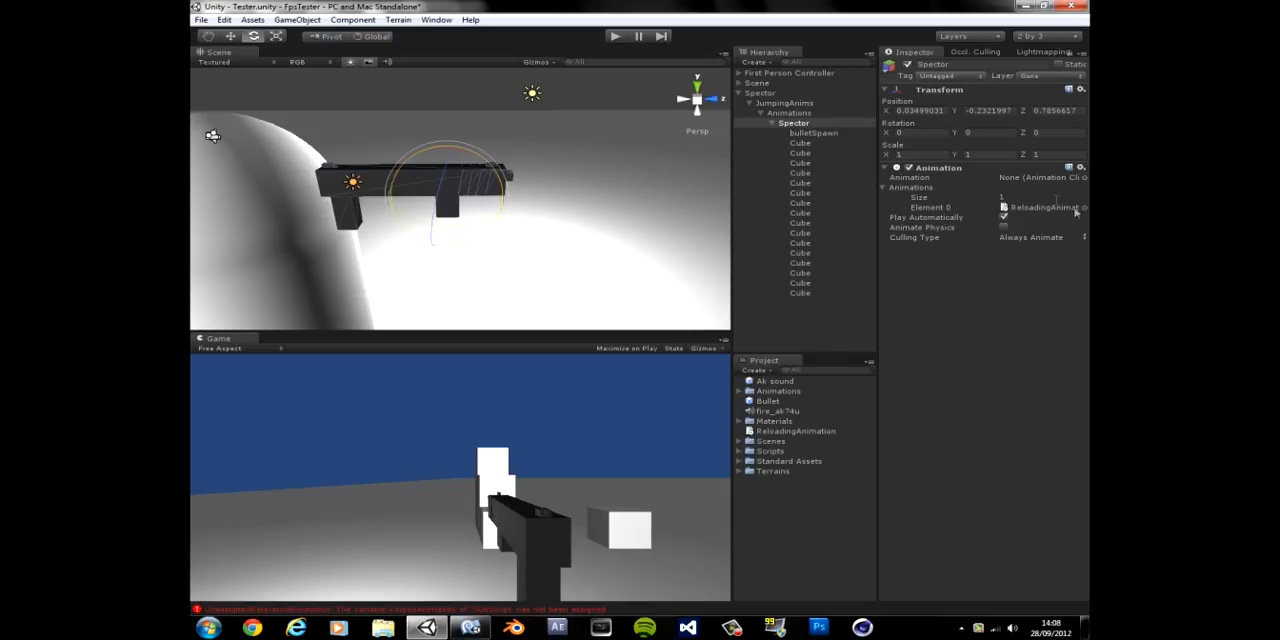
- Check the Console error log, find it empty, and close it before returning to GunScript
click(764, 92)
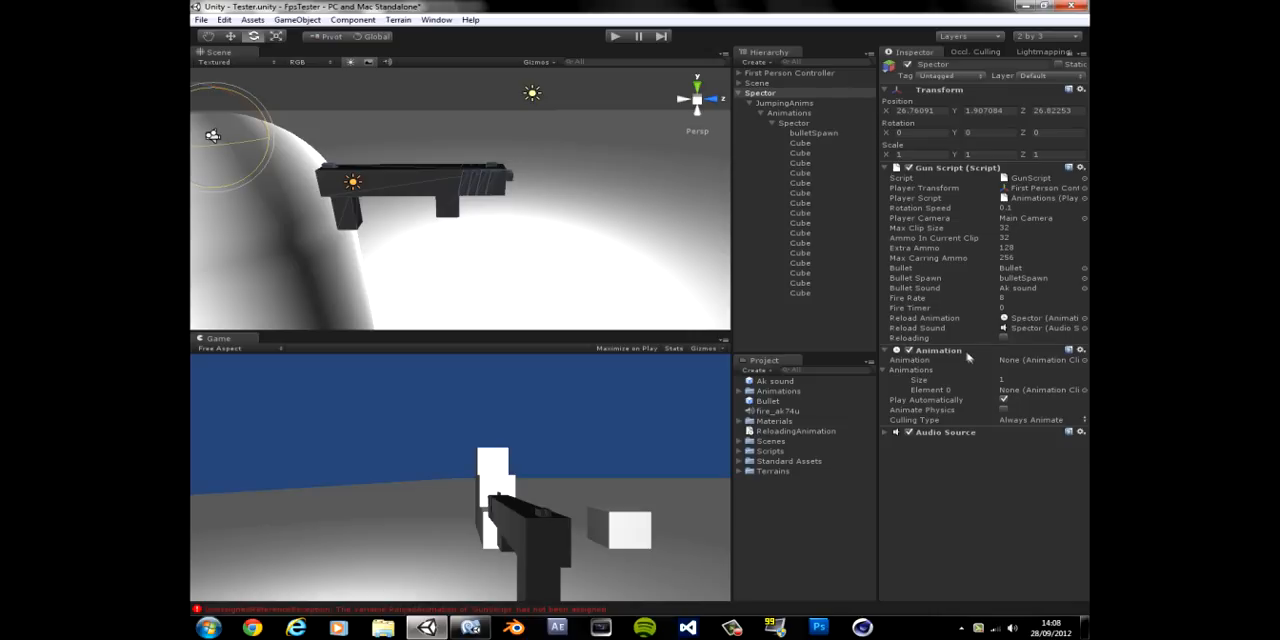
click(894, 350)
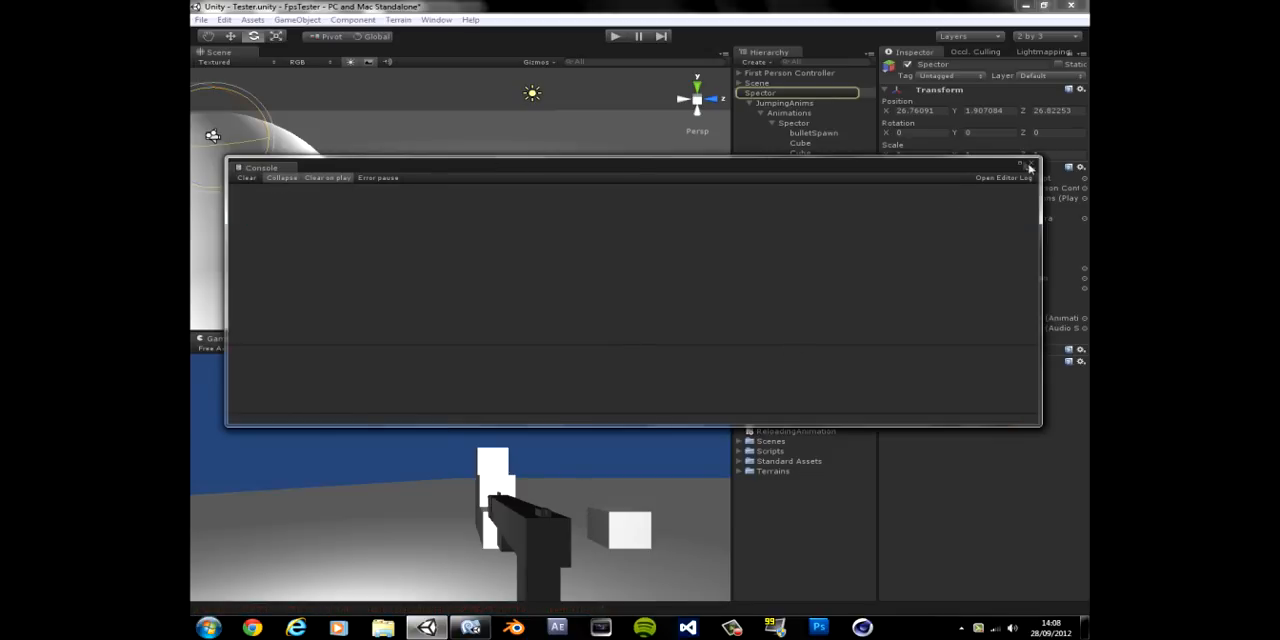
click(1032, 168)
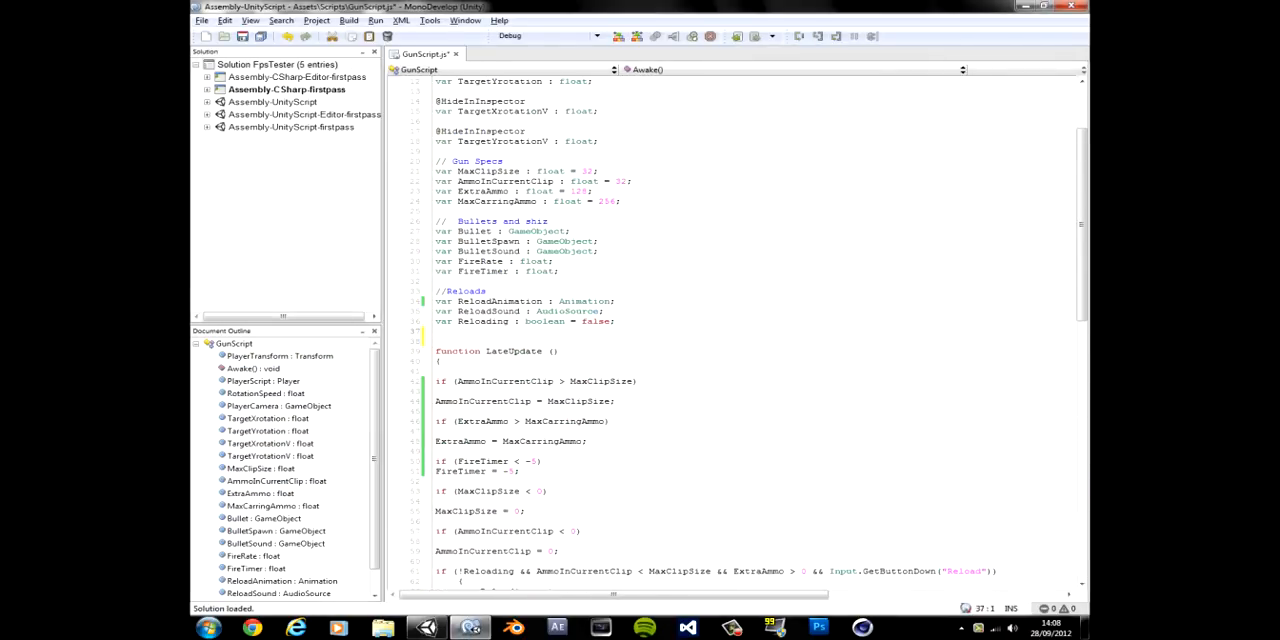
- Declare a new 'var ReloadName : String;' variable in GunScript
text(var R)
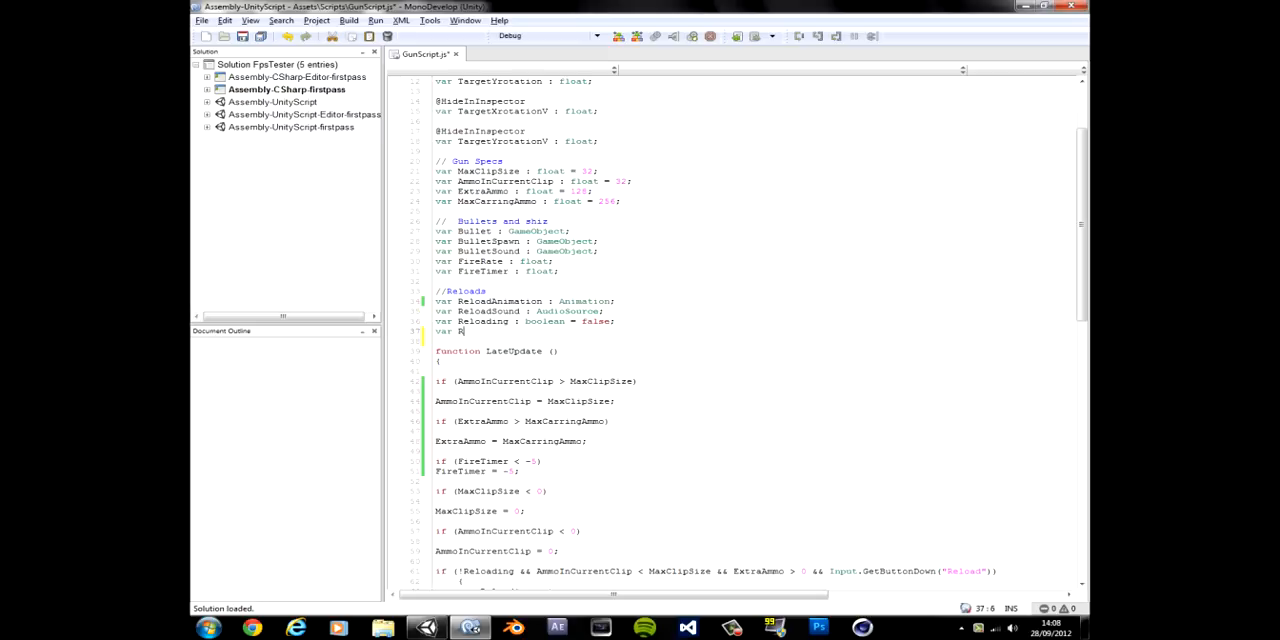
text(eloadName :)
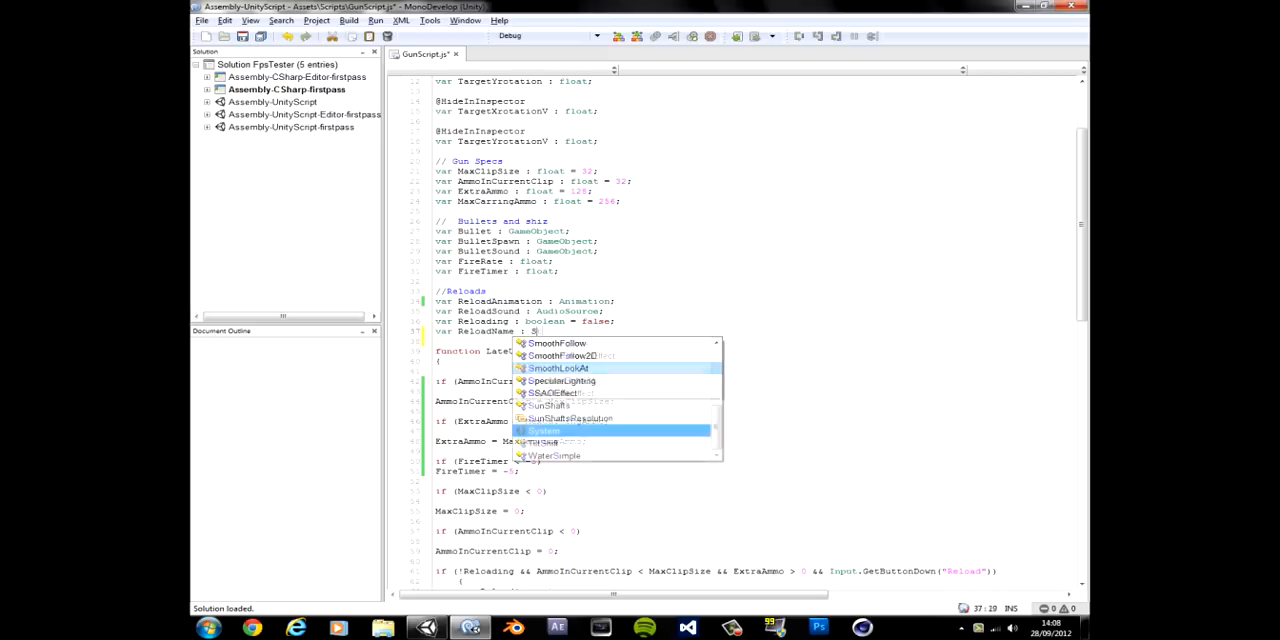
text(String;)
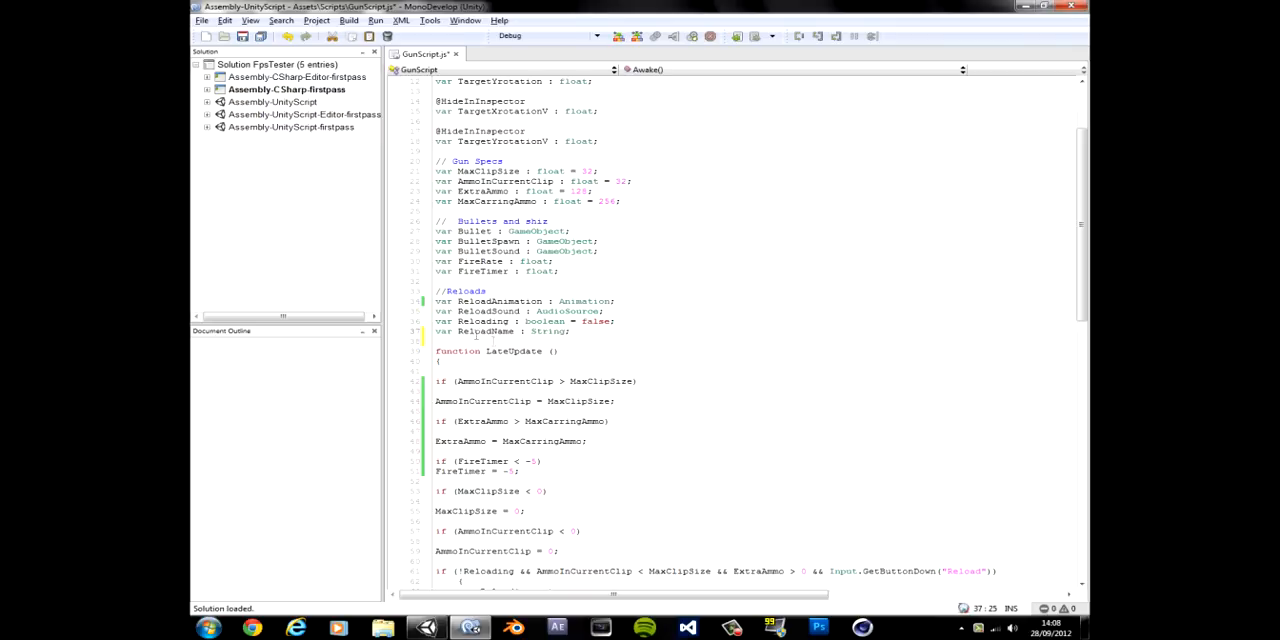
- Replace the quoted animation names in the reload PlayAnimation calls with ReloadName
double_click(482, 332)
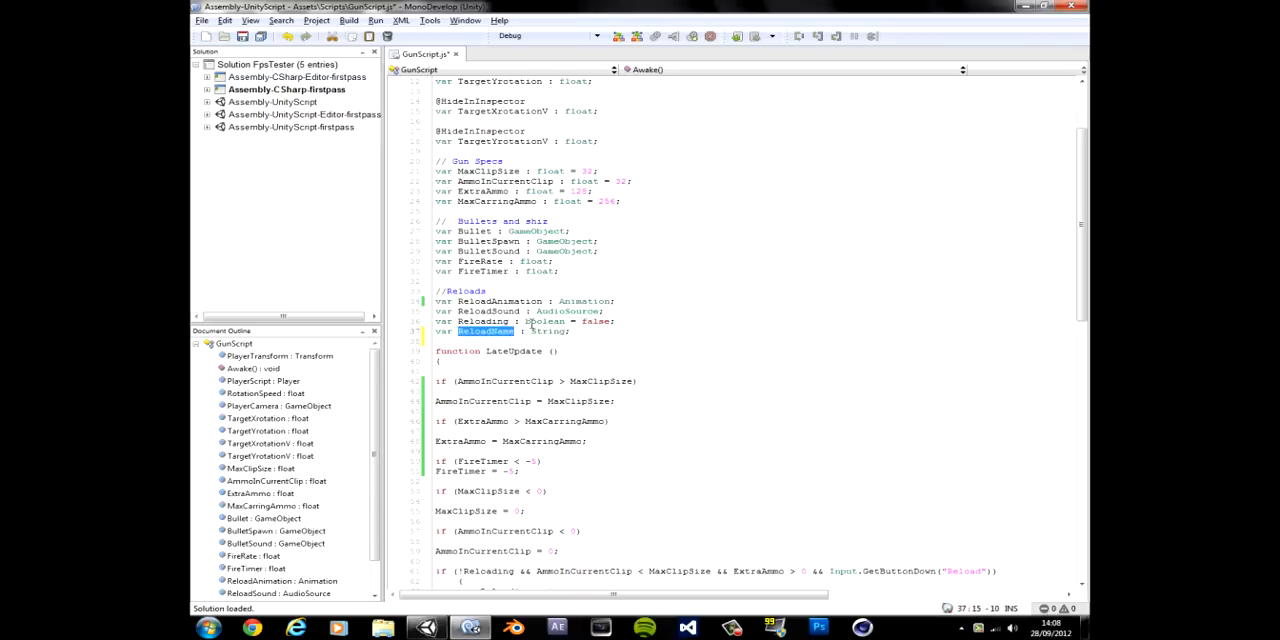
scroll(down, 3)
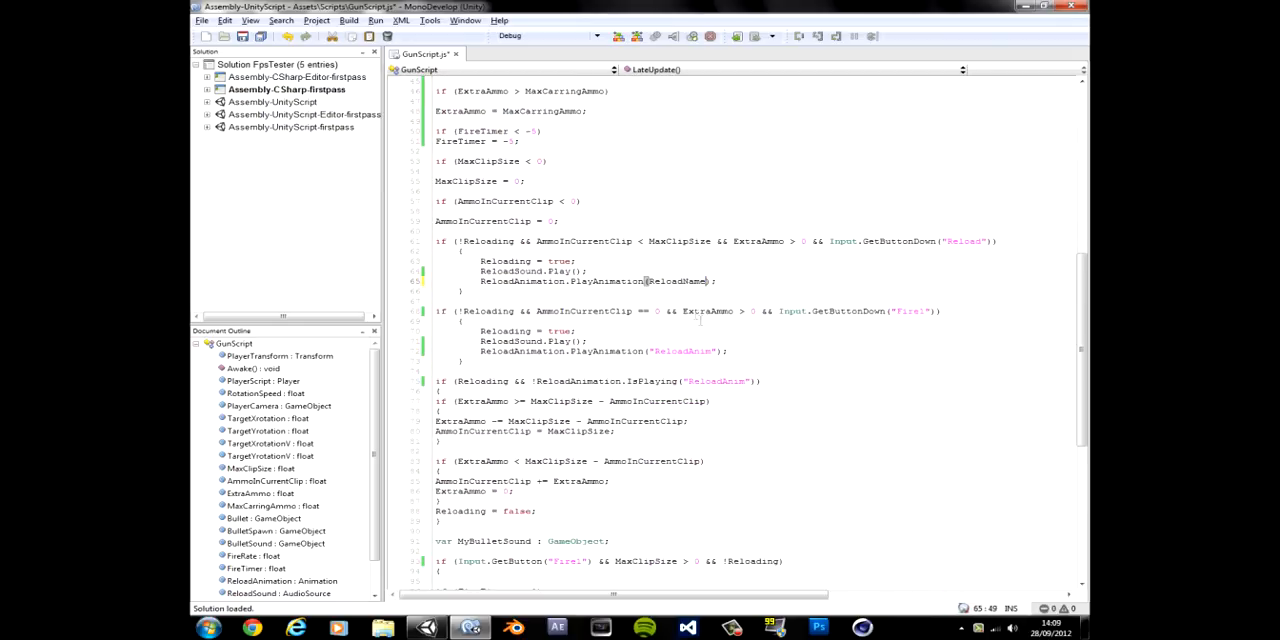
double_click(684, 352)
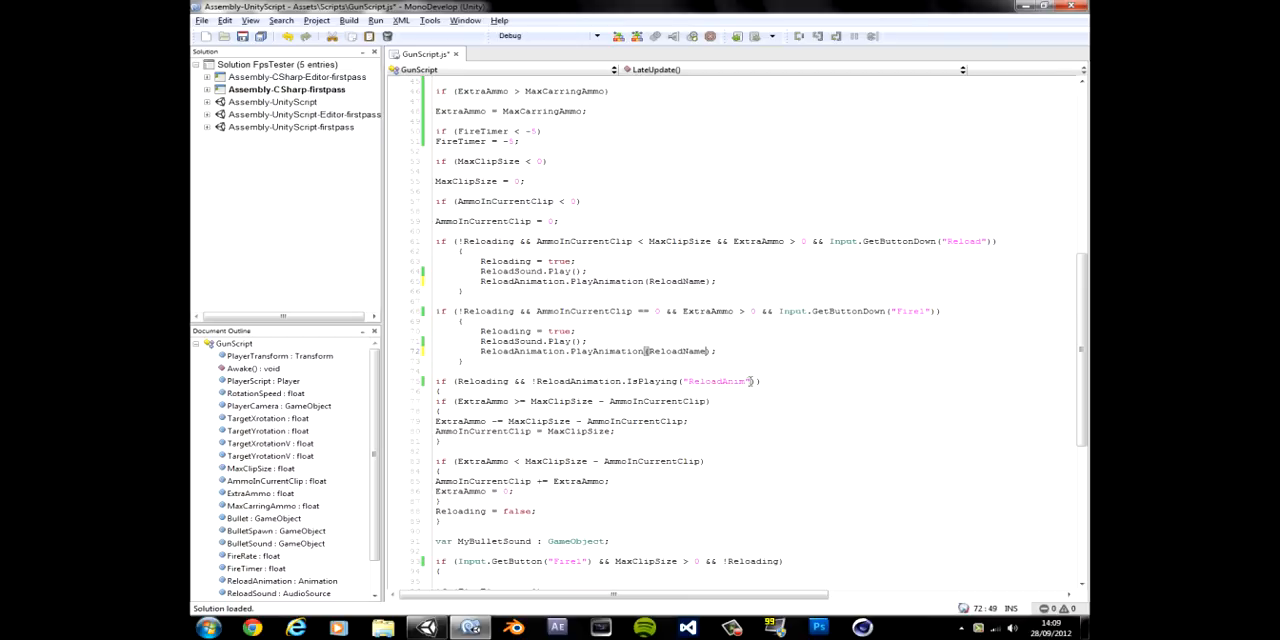
scroll(down, 3)
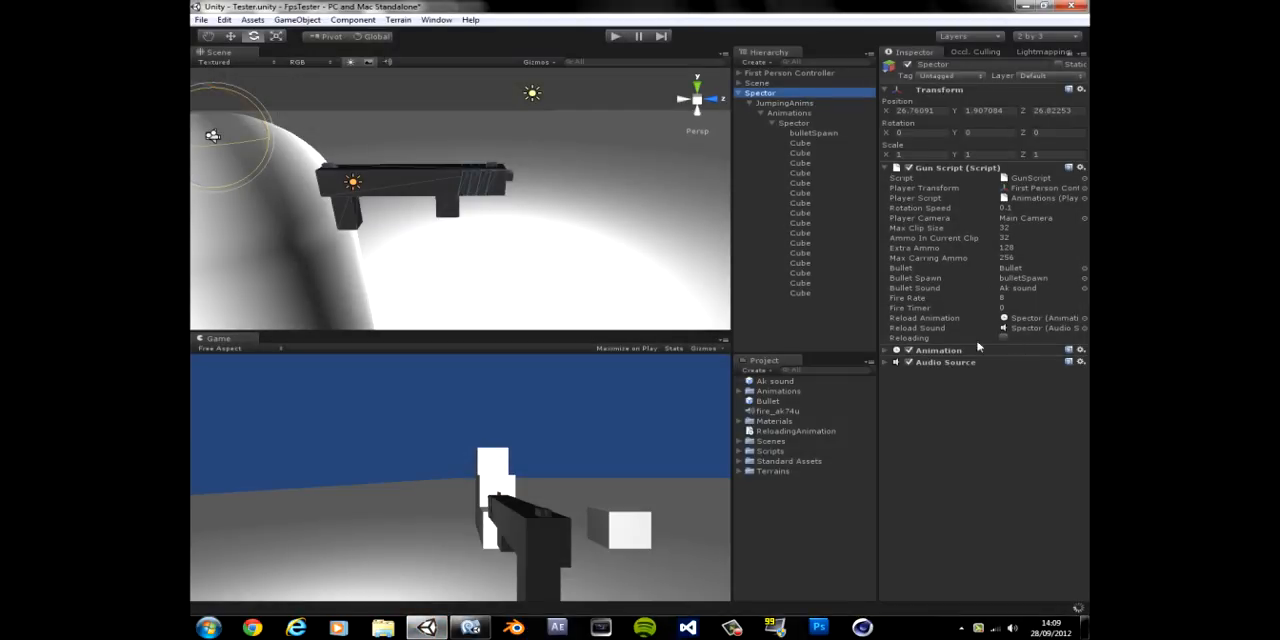
mouse_move(784, 462)
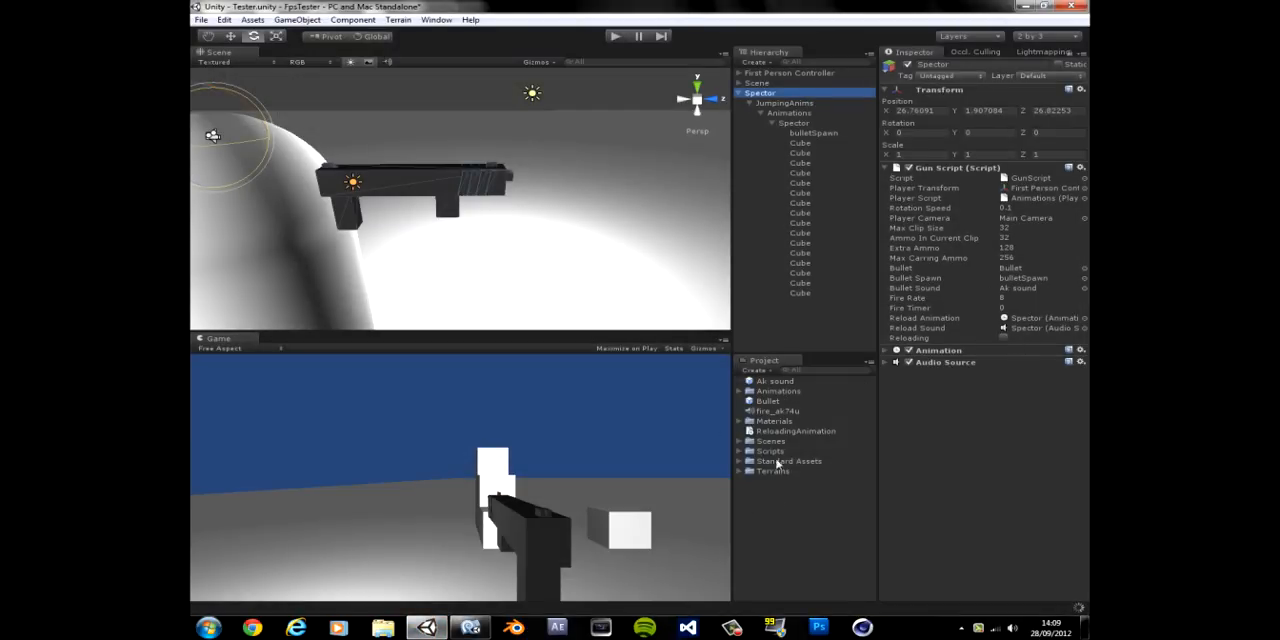
- Set Spectre's Gun Script Reload Name to ReloadingAnimation and run the game to test reloading
click(798, 430)
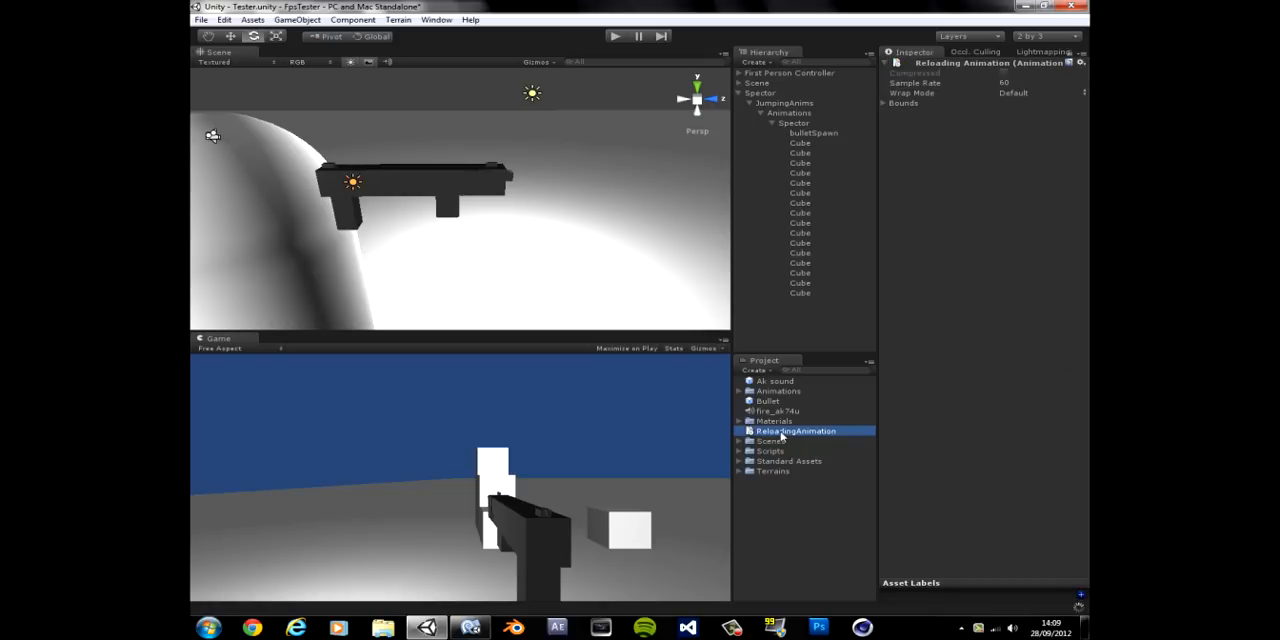
mouse_move(806, 510)
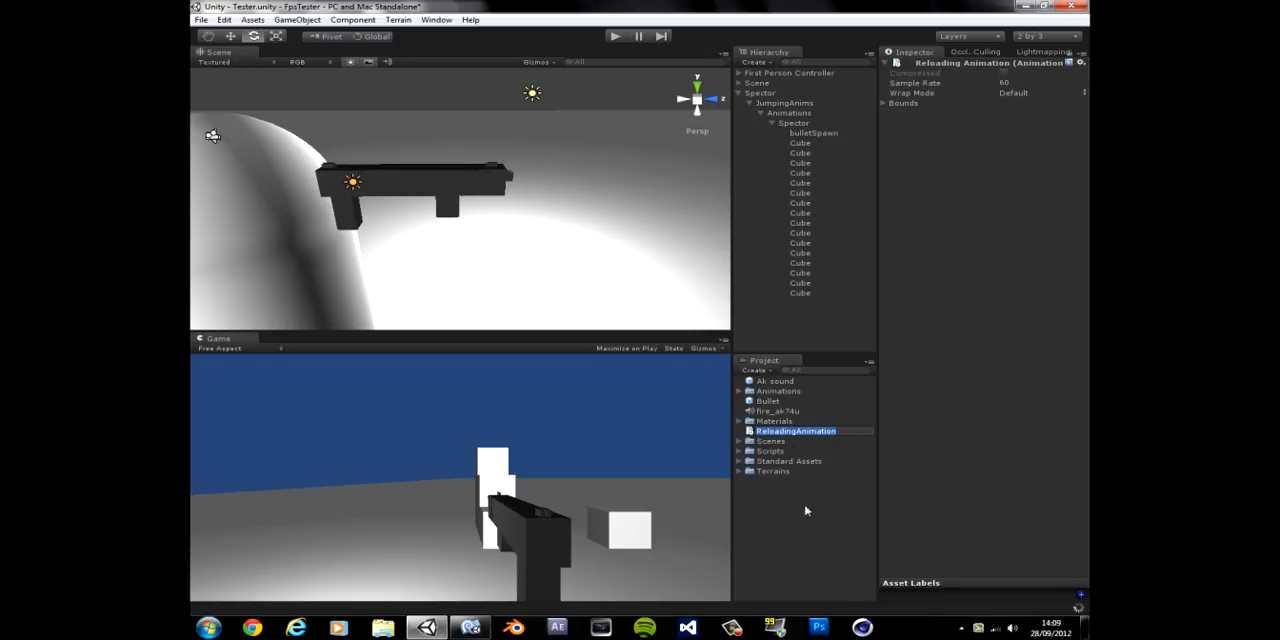
click(780, 392)
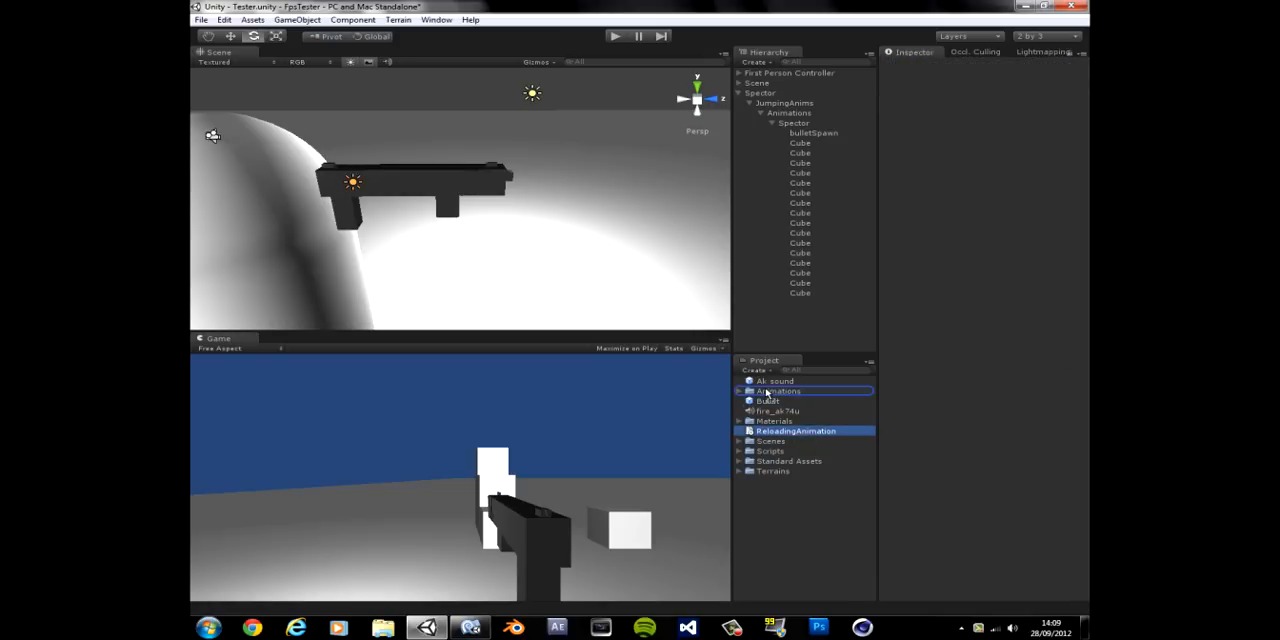
click(760, 92)
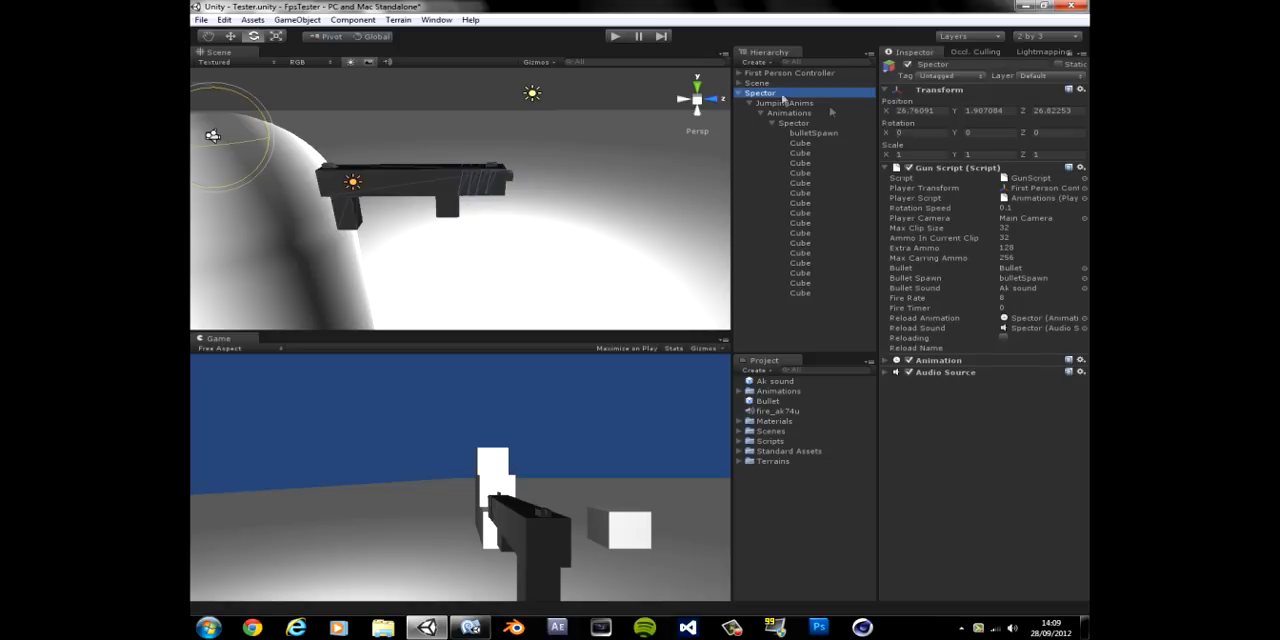
click(1040, 348)
text(ReloadingAnimation)
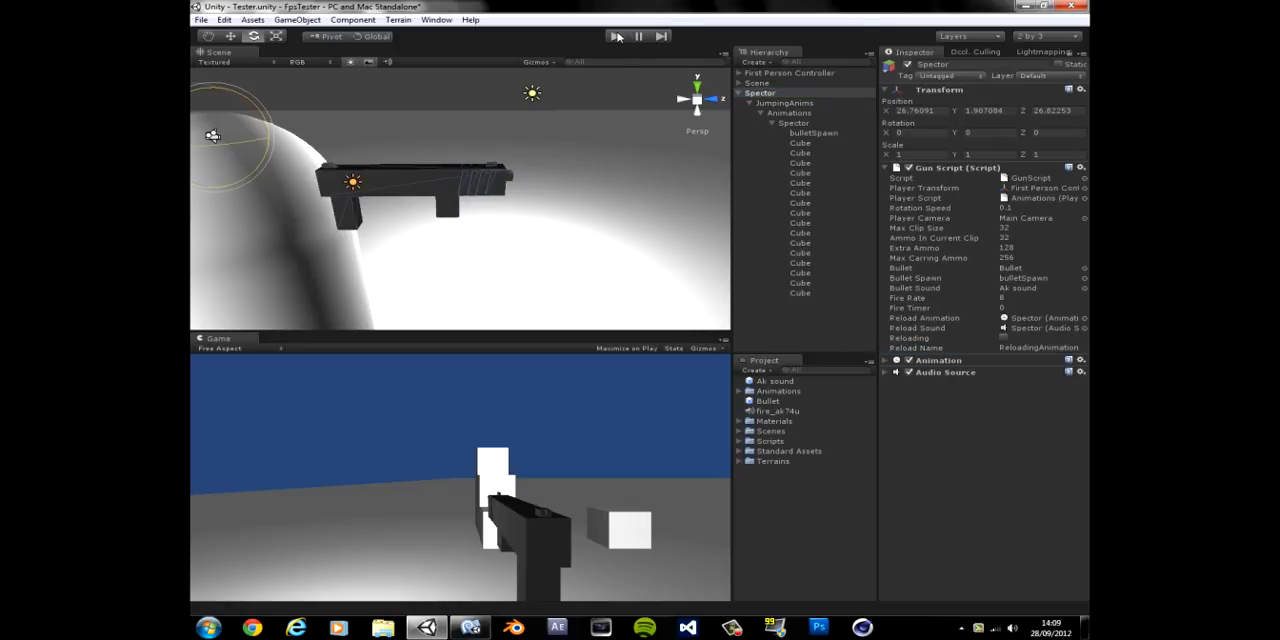
click(616, 36)
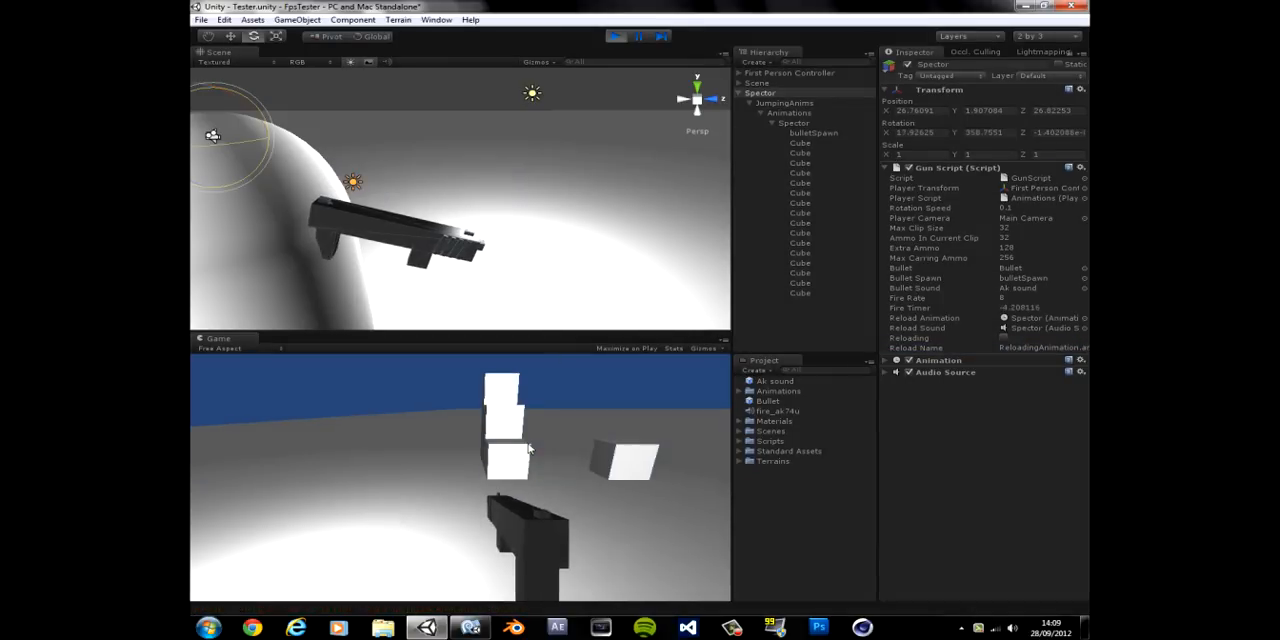
- Stop the test run and read the MissingMethodException for Animation.PlayAnimation in the Console
click(632, 30)
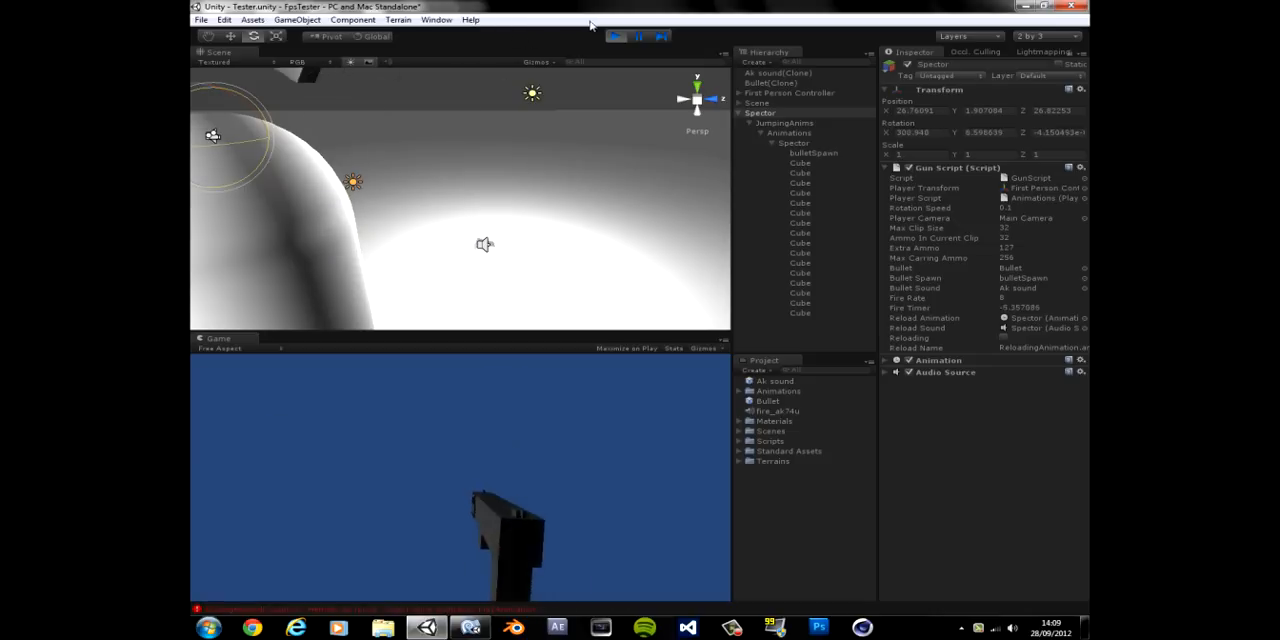
click(614, 36)
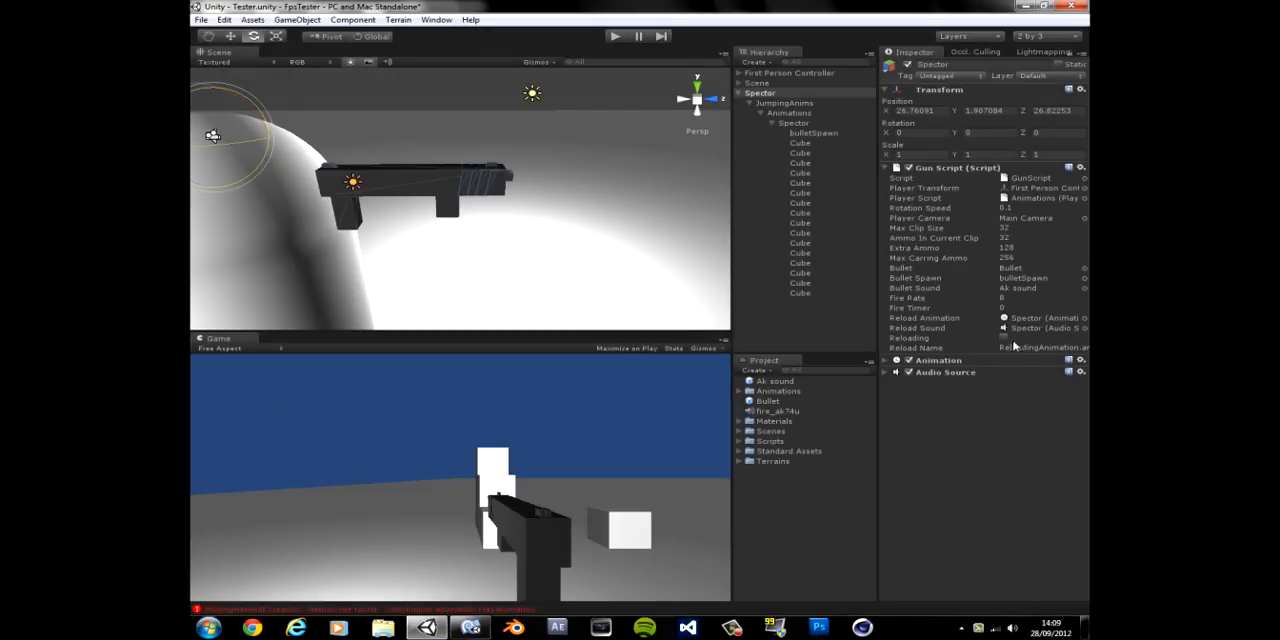
click(744, 392)
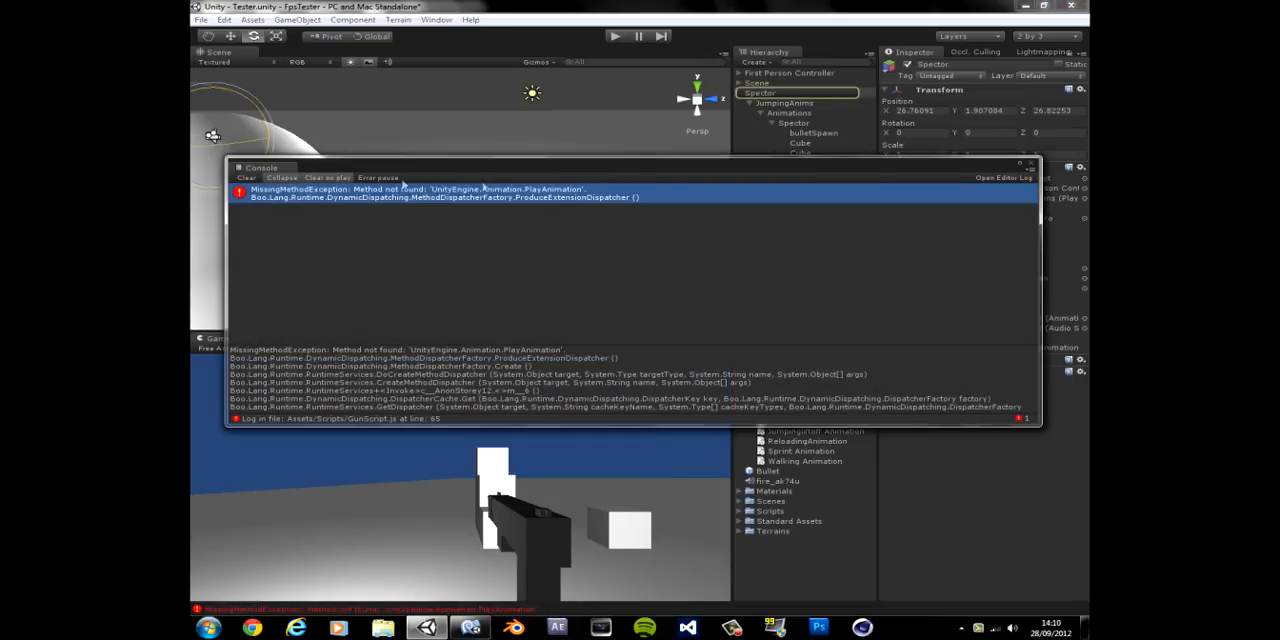
- Clear the logged errors, close the Console and return to the GunScript code
click(246, 176)
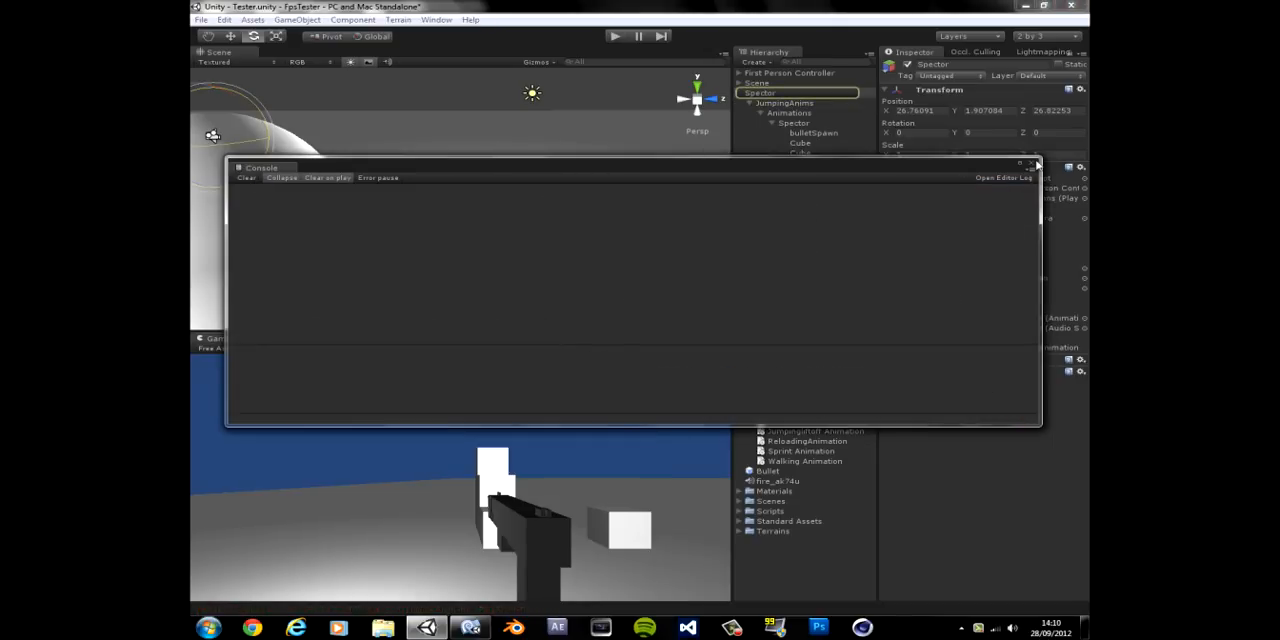
click(1034, 164)
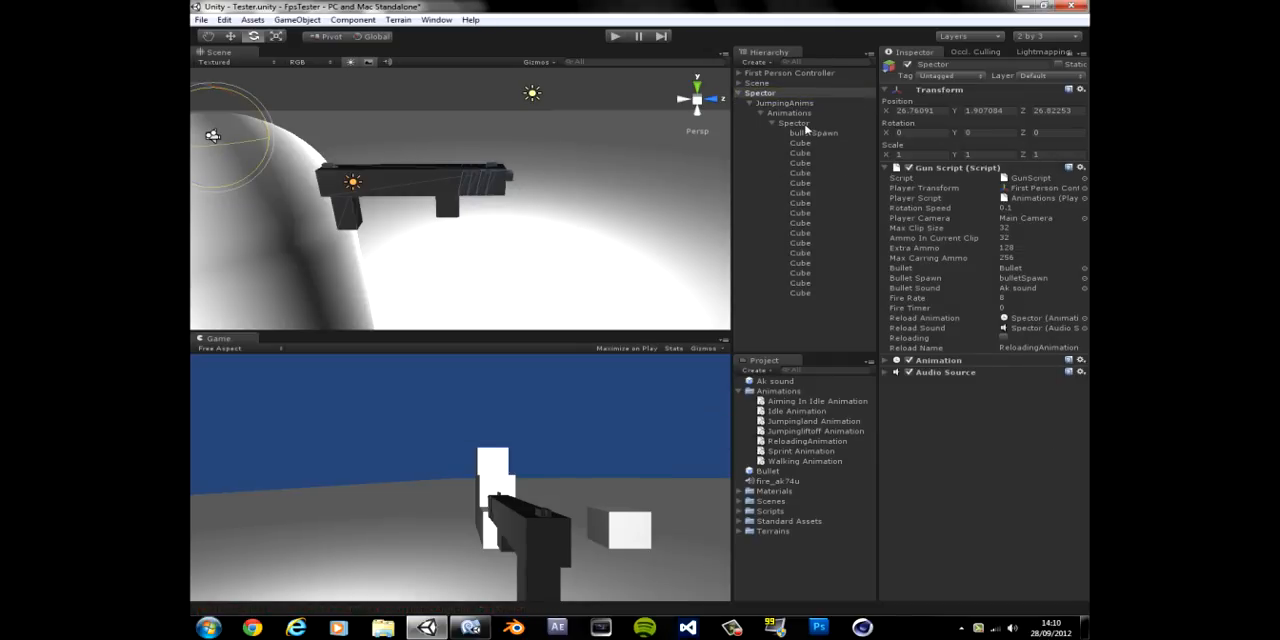
click(462, 626)
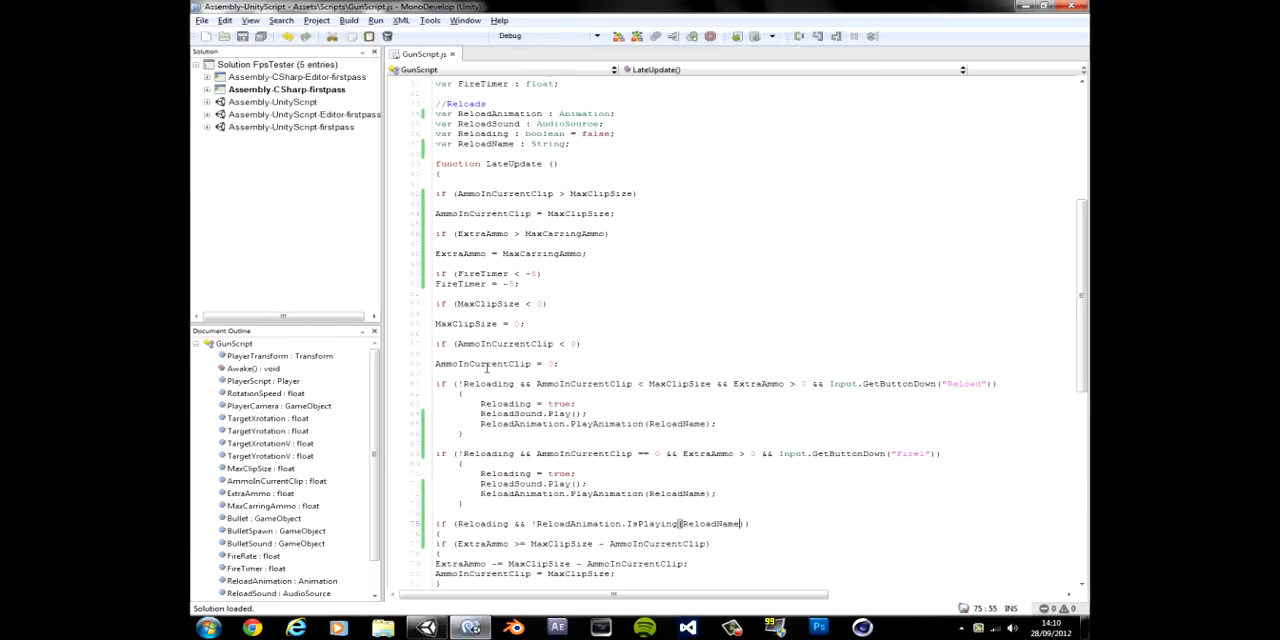
- Scroll through the reload section of GunScript in MonoDevelop
scroll(down, 3)
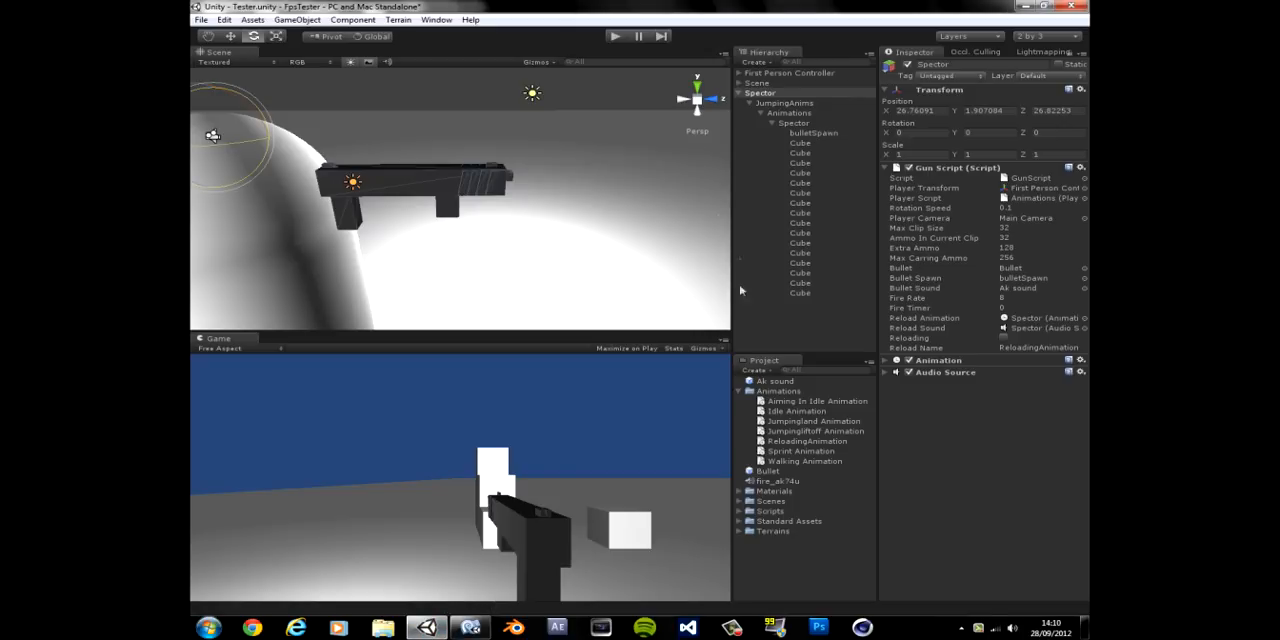
mouse_move(624, 324)
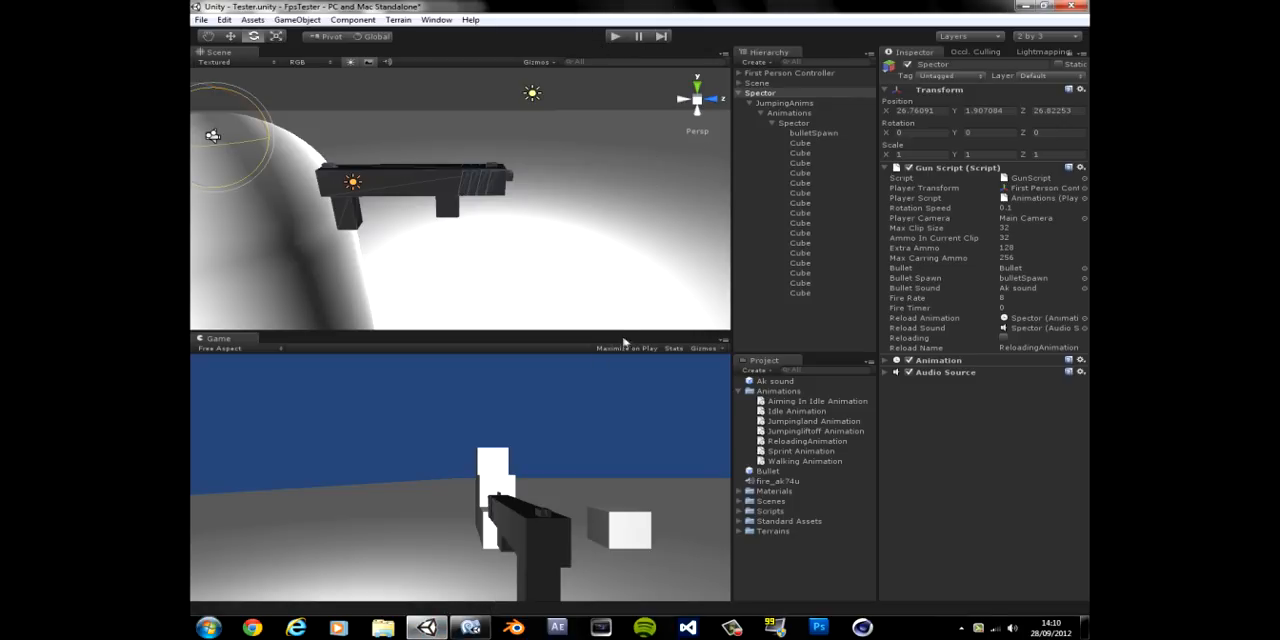